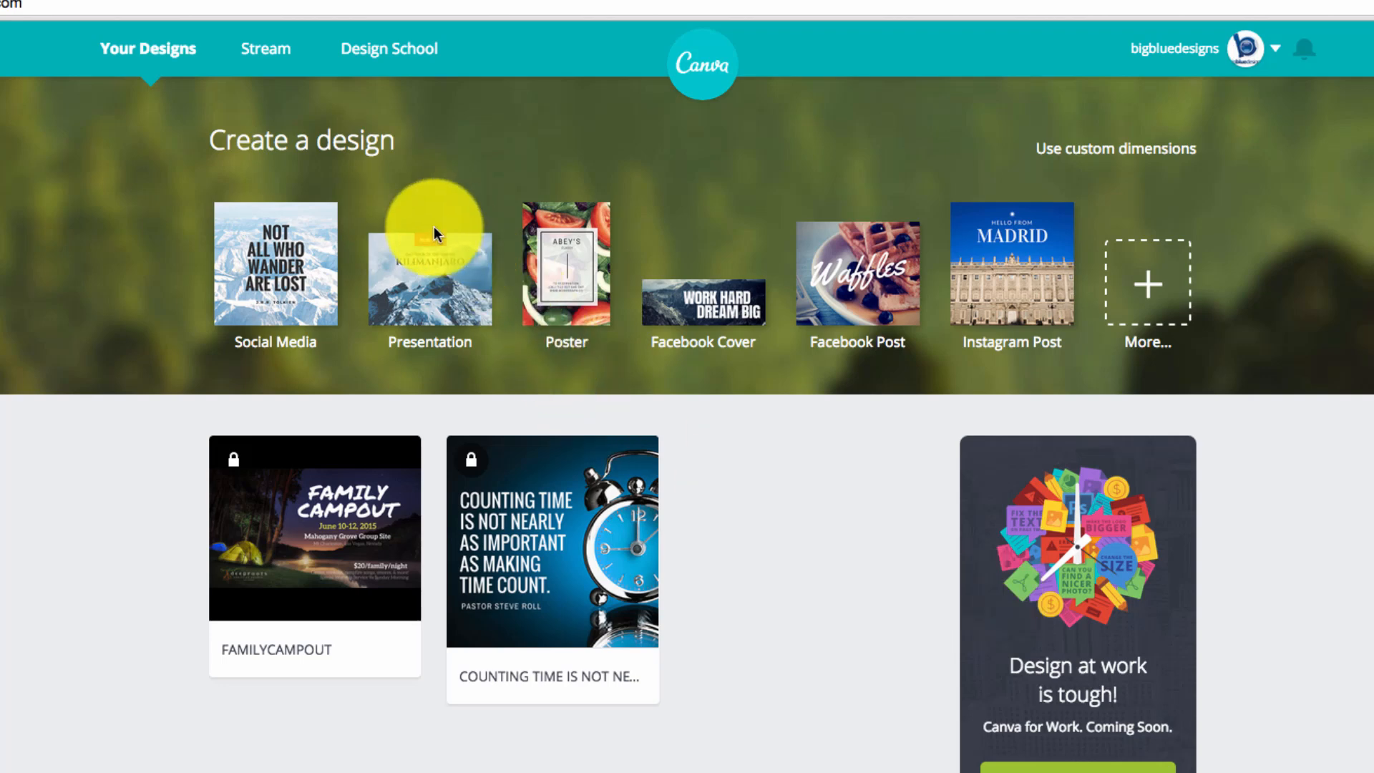
pyautogui.moveTo(365, 169)
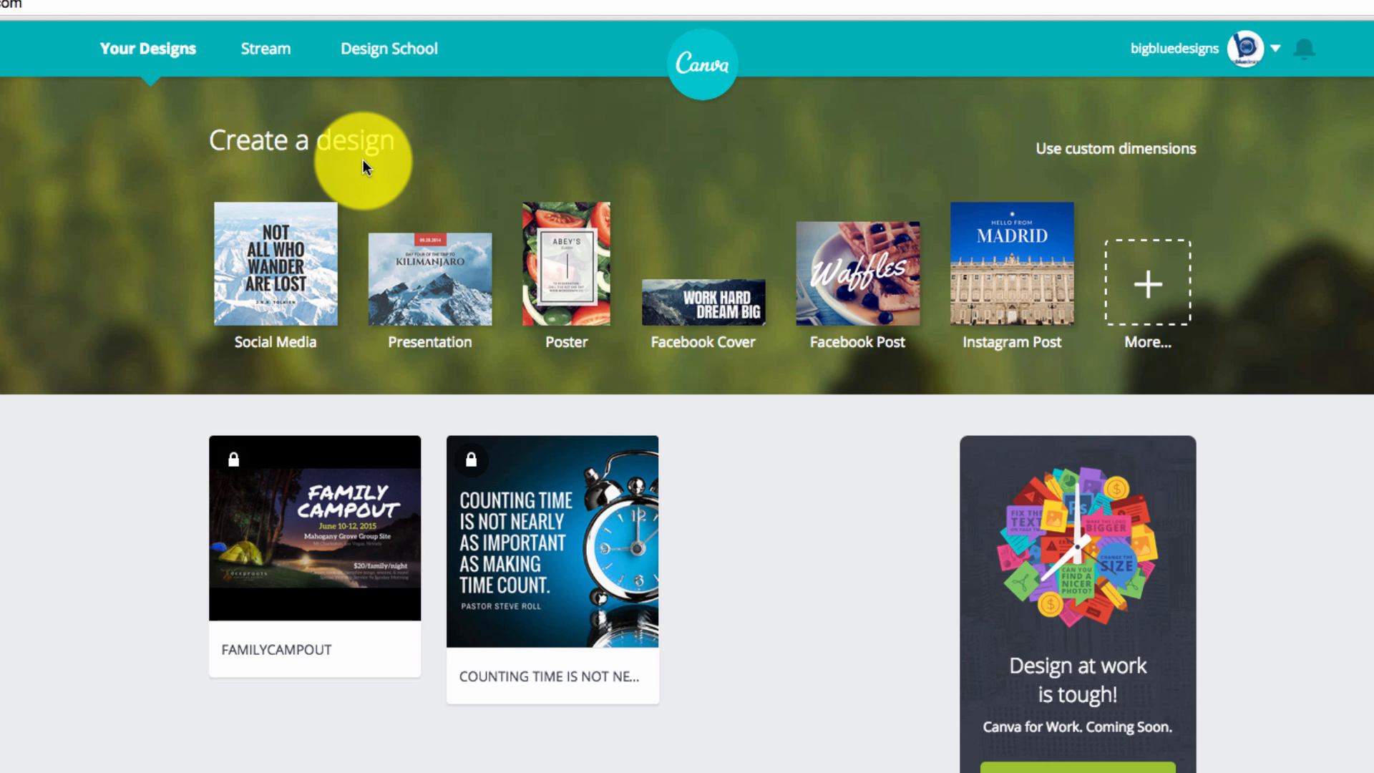
pyautogui.moveTo(275, 315)
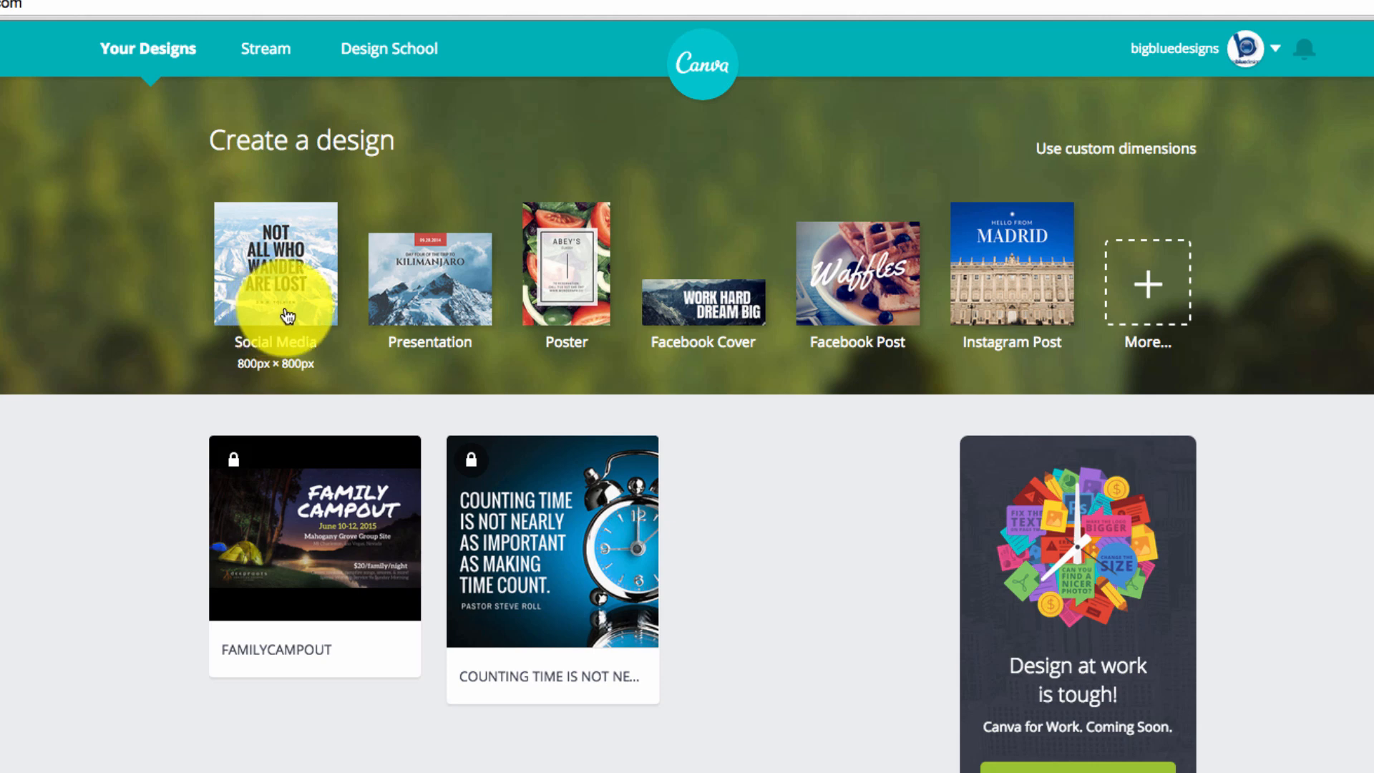
pyautogui.moveTo(429, 311)
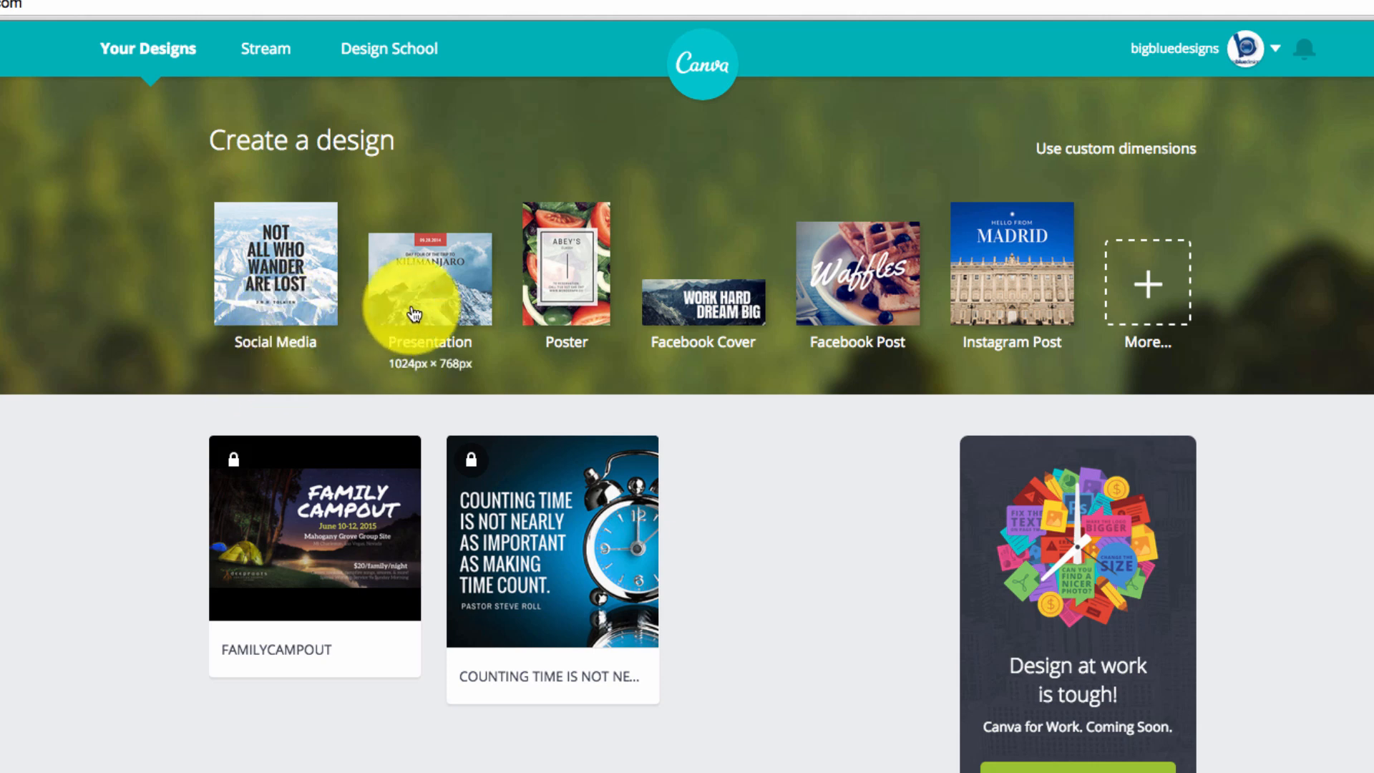
pyautogui.moveTo(434, 312)
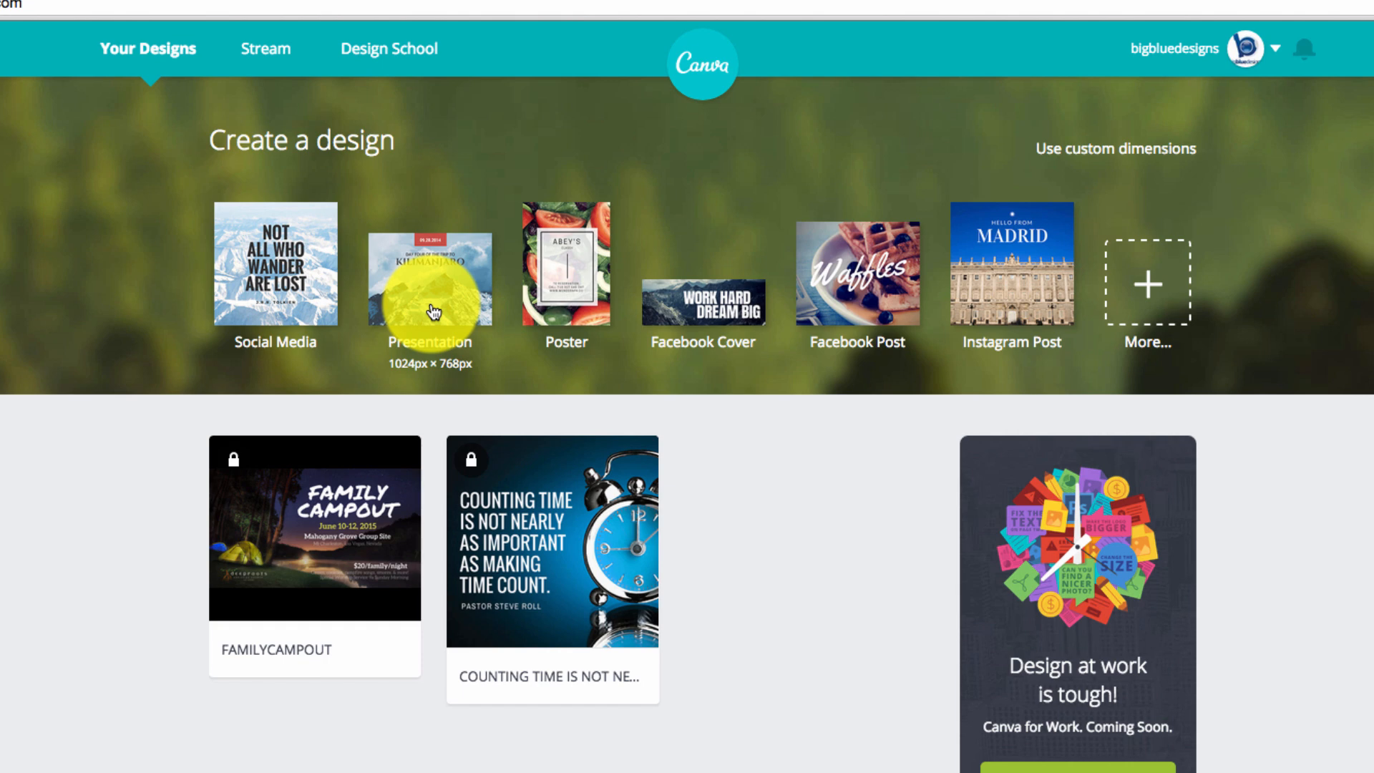
pyautogui.moveTo(442, 376)
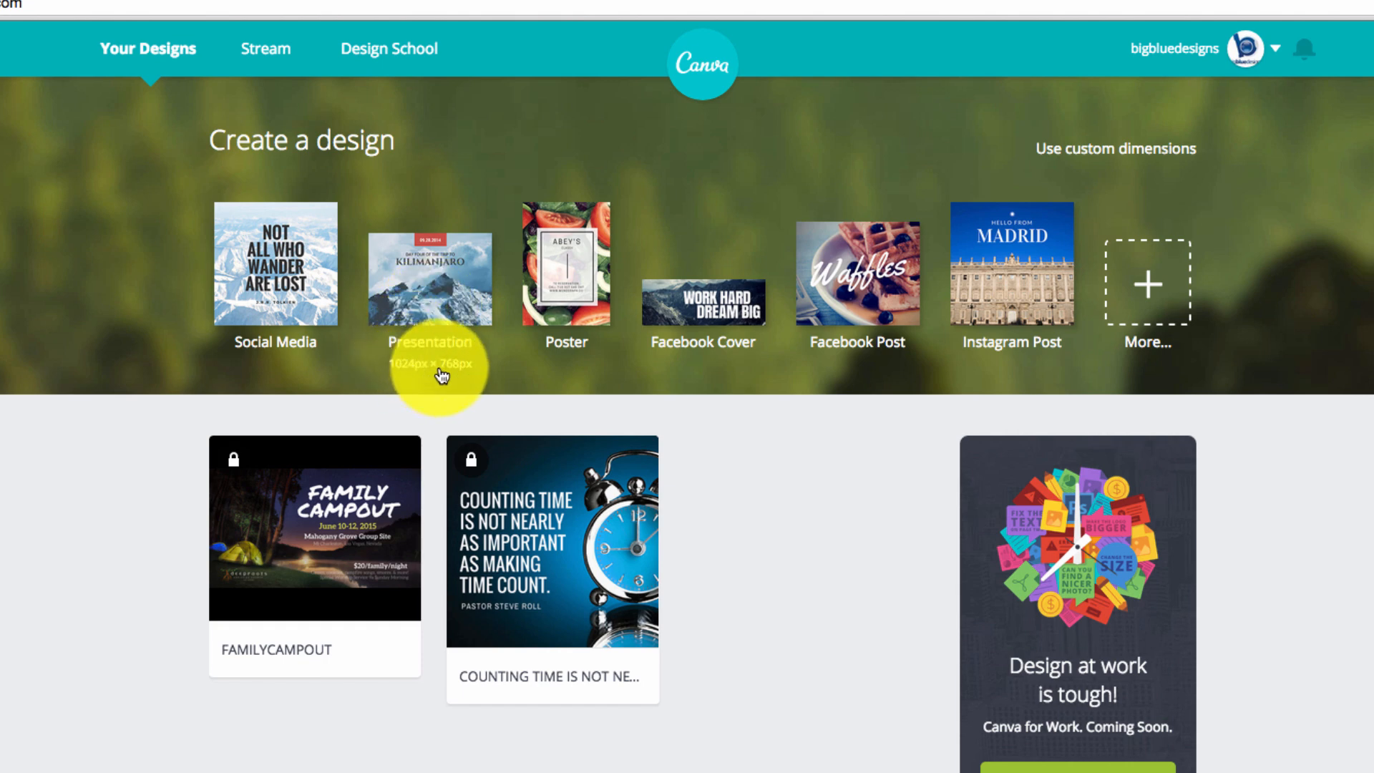
pyautogui.moveTo(495, 320)
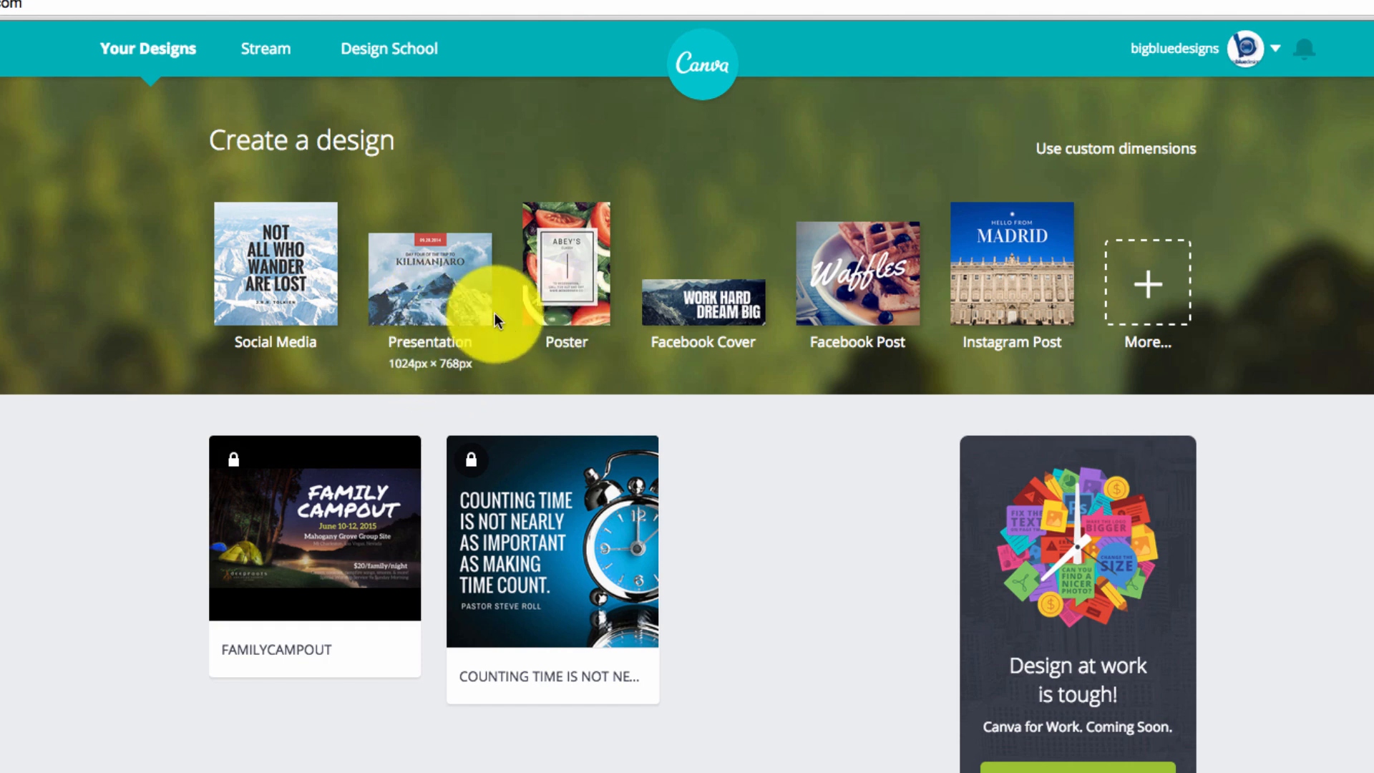
pyautogui.moveTo(881, 313)
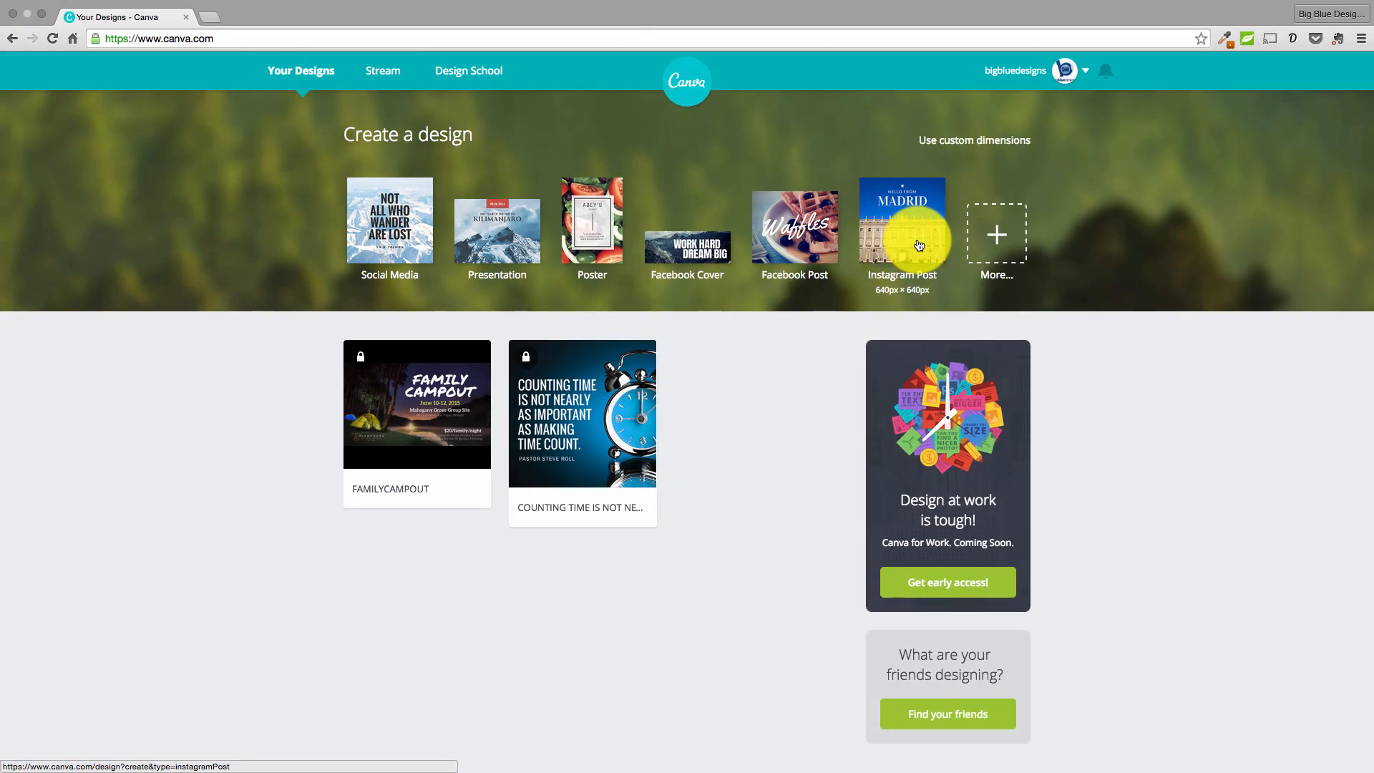
pyautogui.moveTo(996, 234)
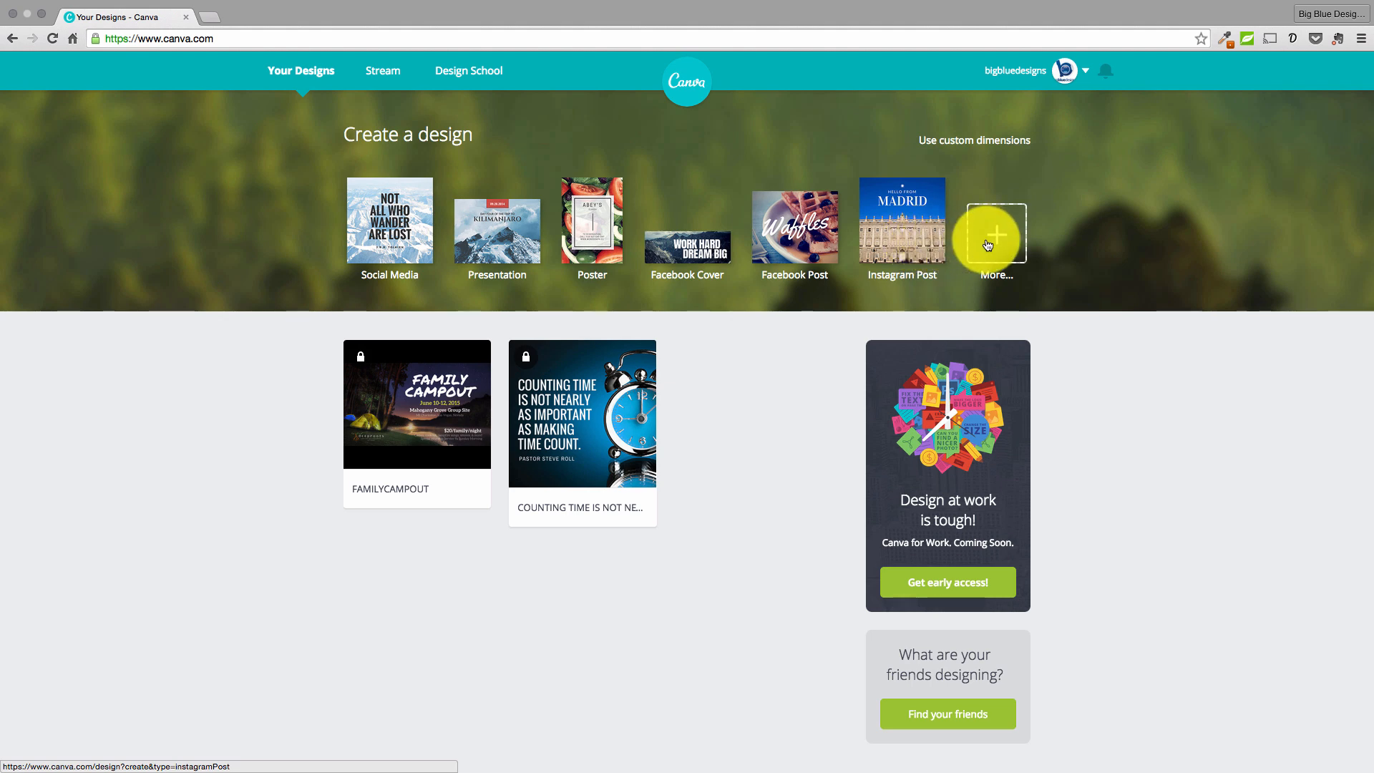
# Step: Browse every design type under More…, from social posts through events and ads, then return to the top
pyautogui.click(993, 227)
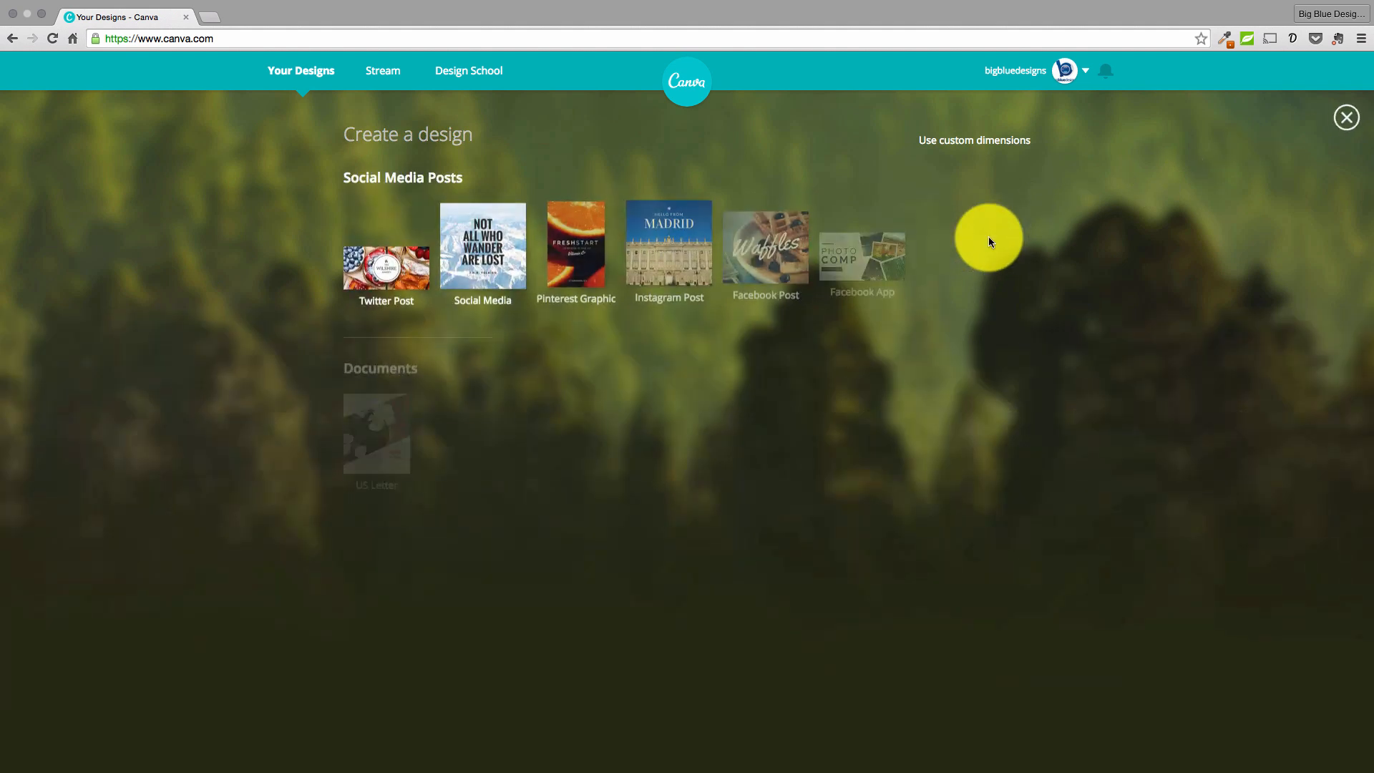
pyautogui.scroll(-3)
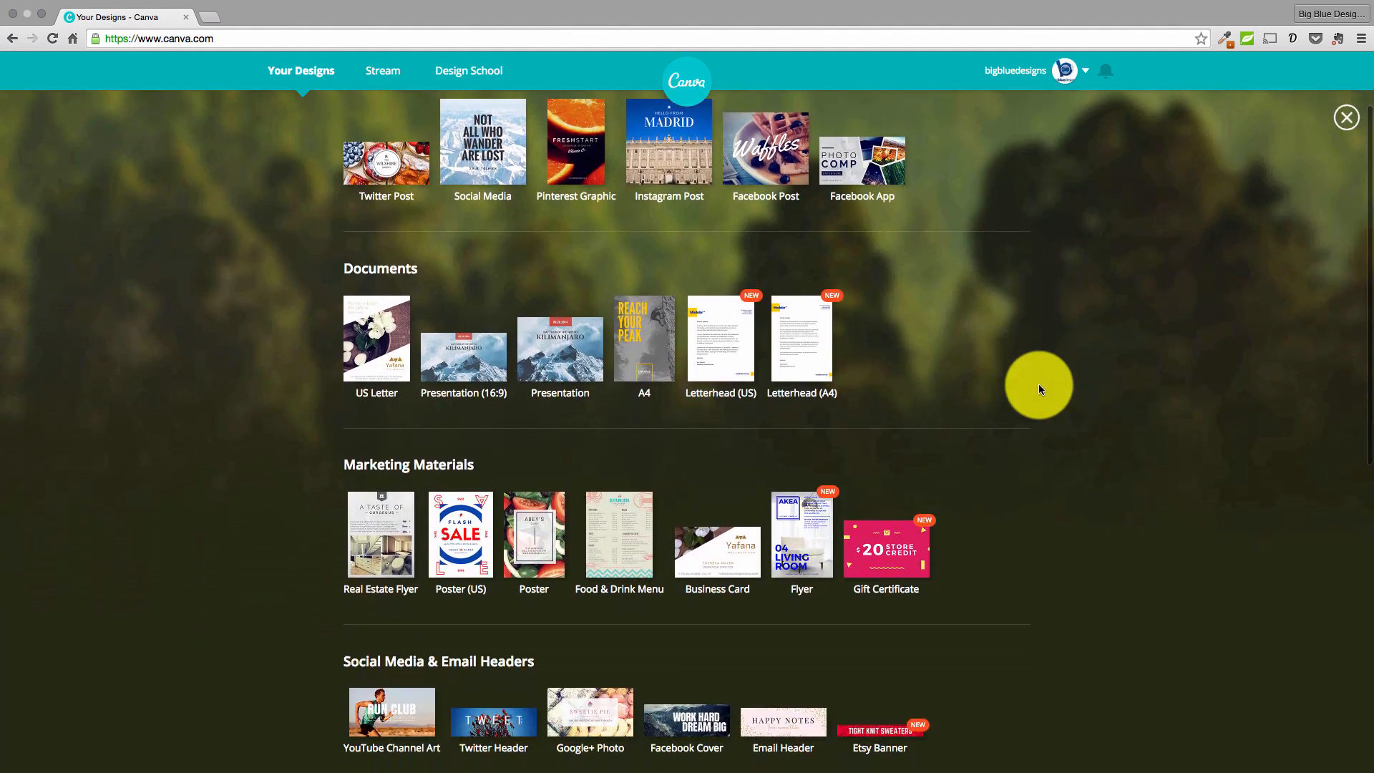
pyautogui.scroll(-3)
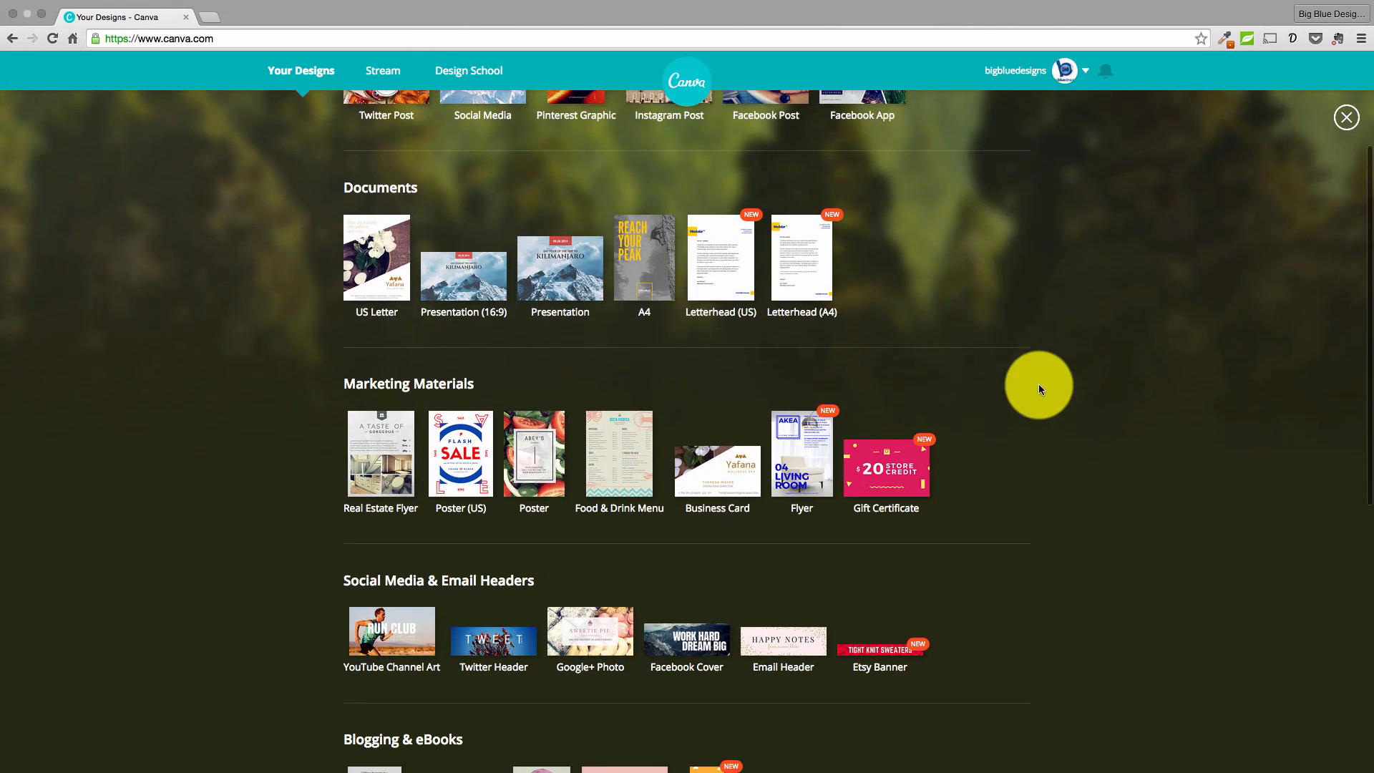
pyautogui.scroll(-3)
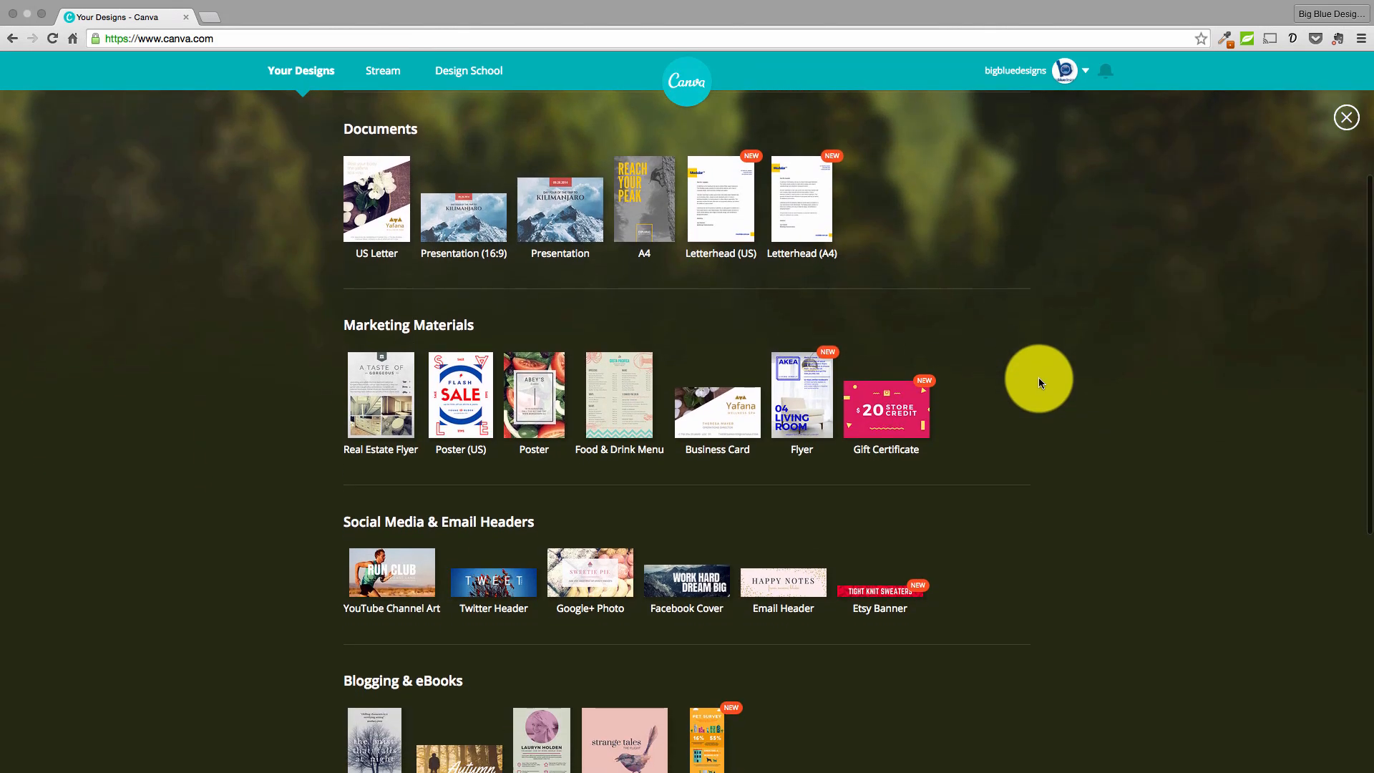
pyautogui.scroll(-3)
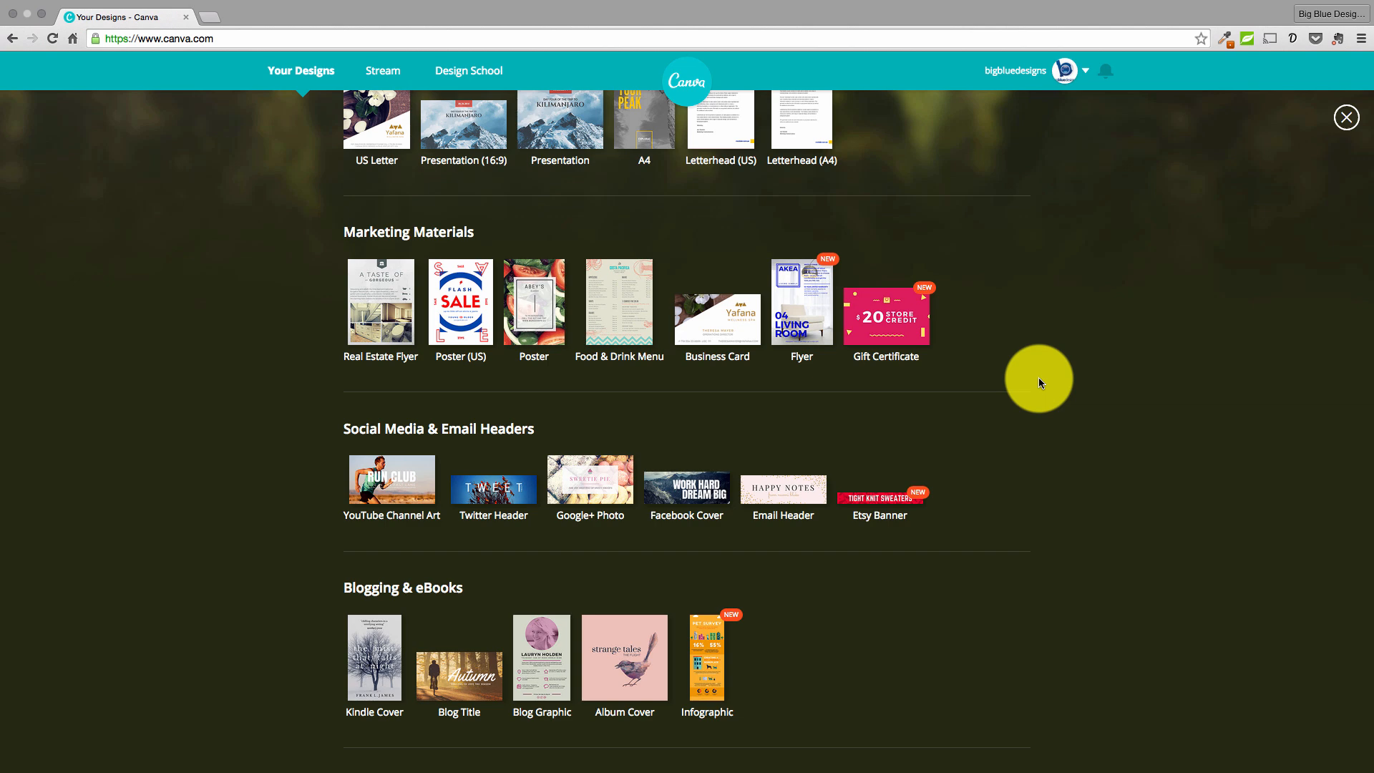
pyautogui.scroll(-3)
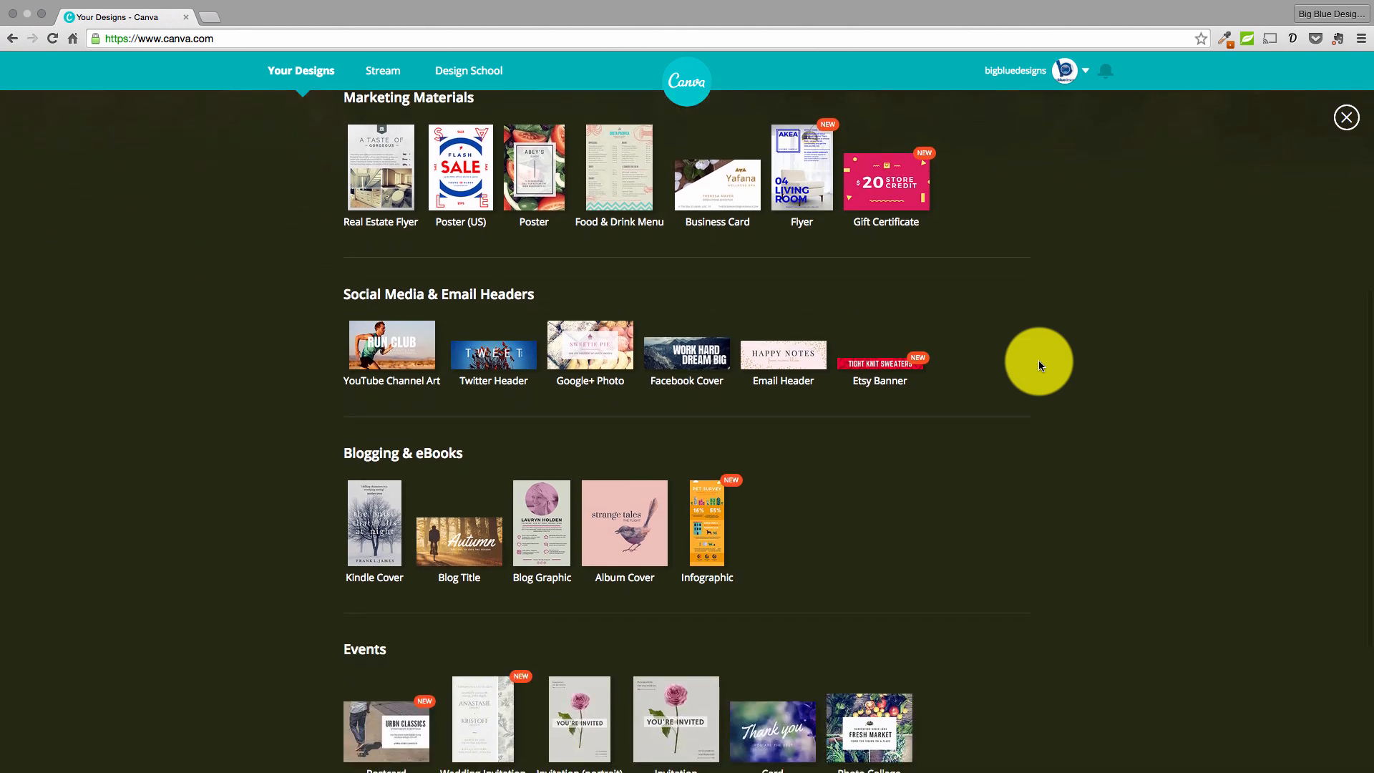
pyautogui.scroll(-3)
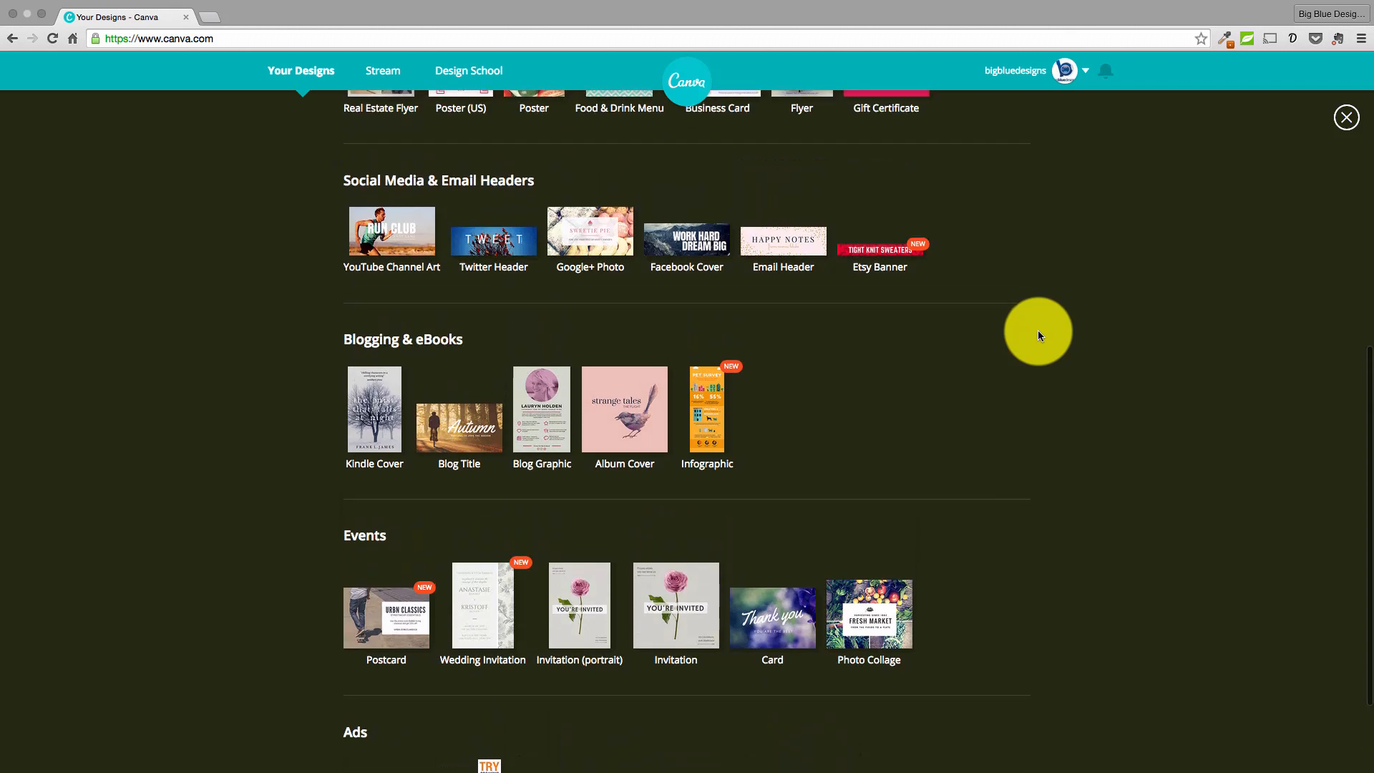
pyautogui.scroll(3)
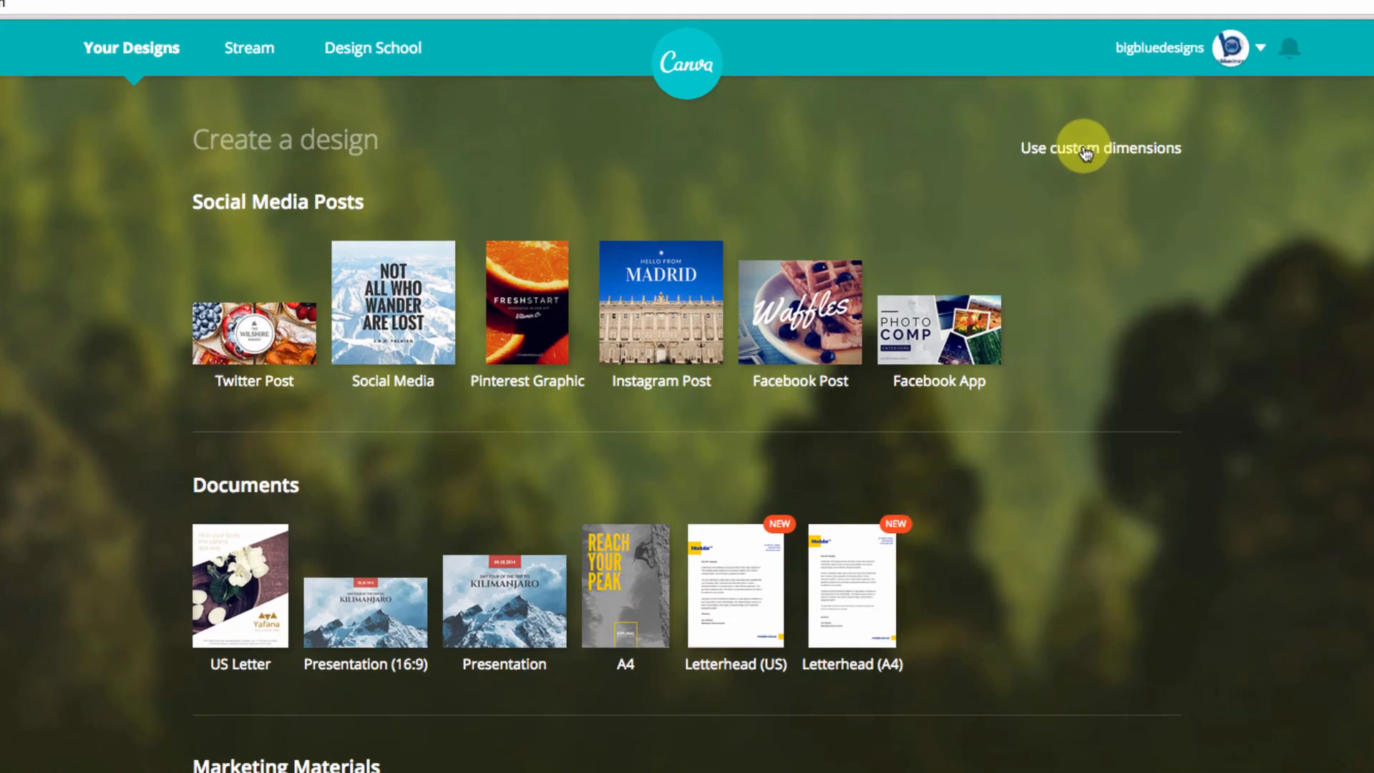
# Step: Create a blank custom design of 1920 × 1080 px
pyautogui.click(1101, 148)
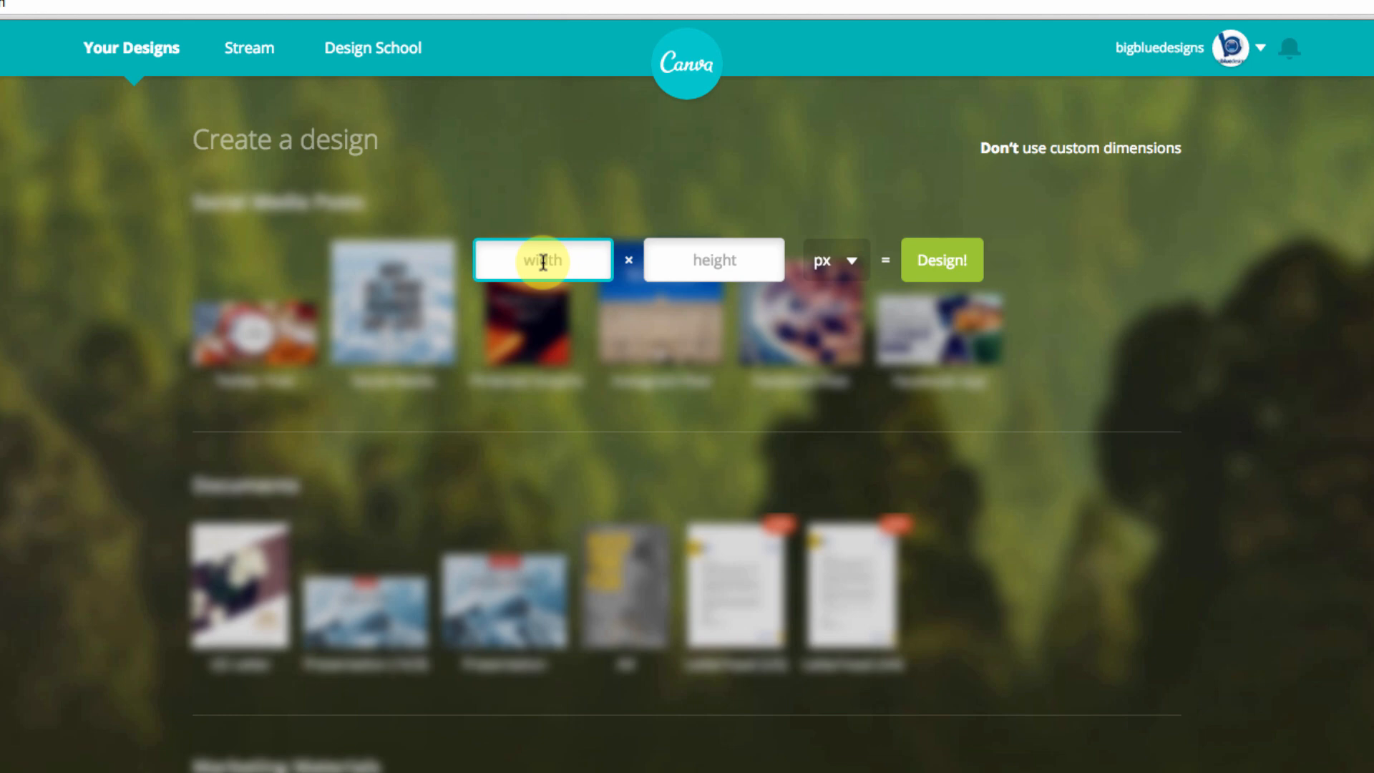
pyautogui.write('19')
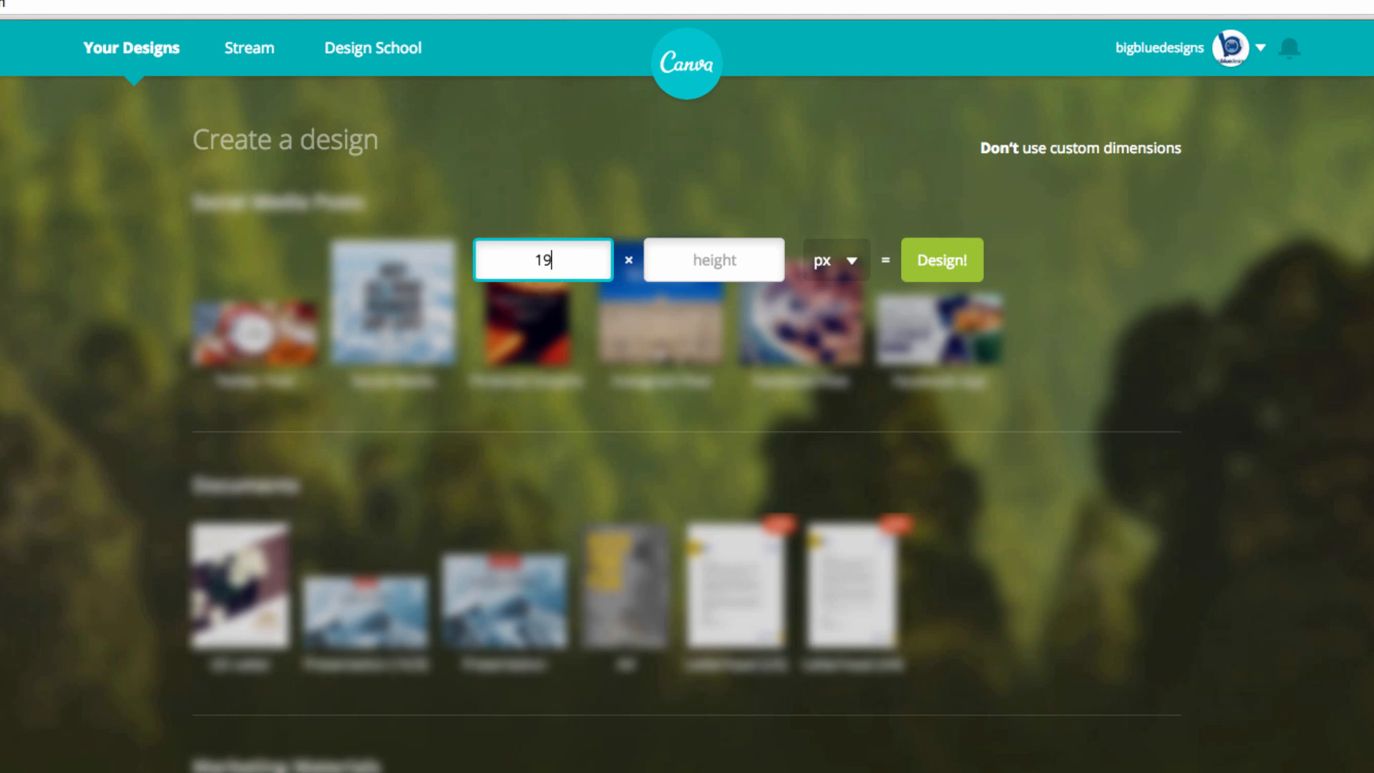
pyautogui.write('1080')
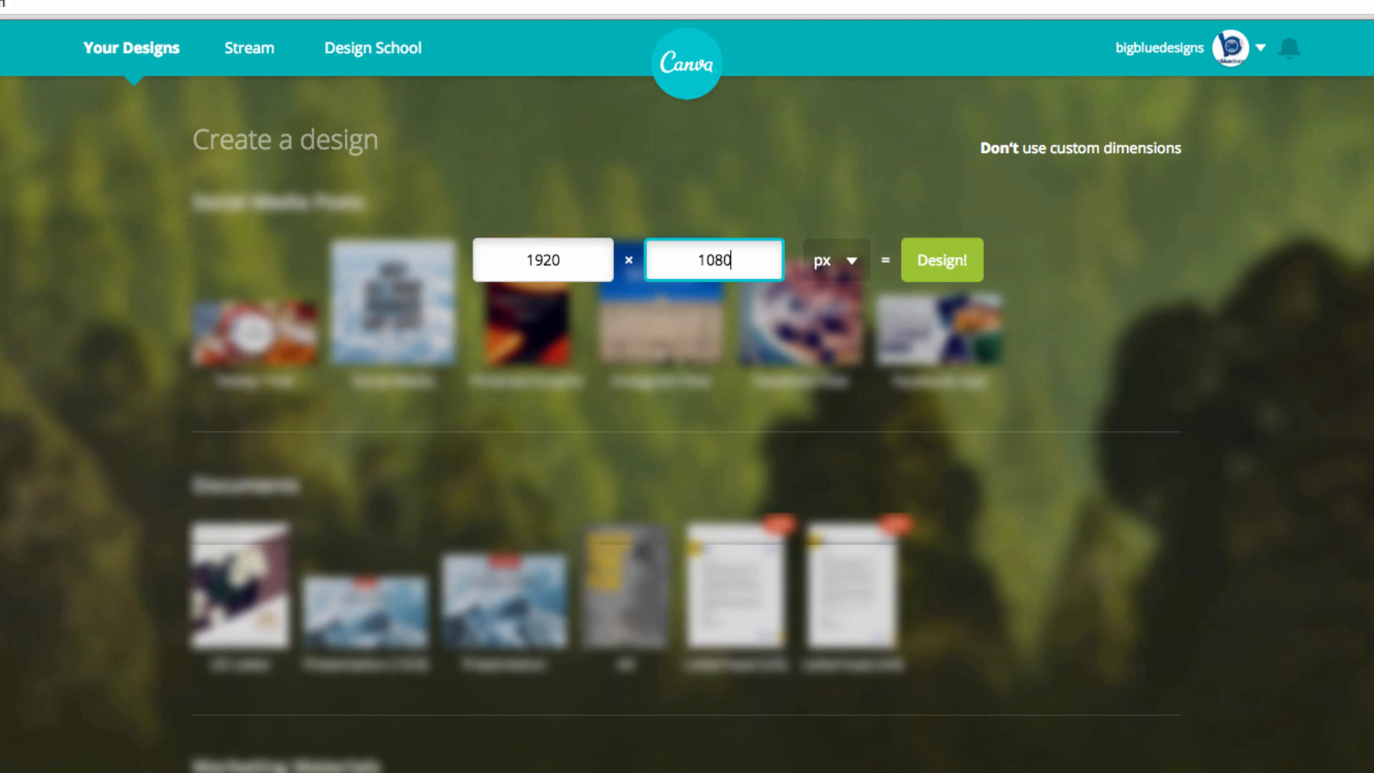
pyautogui.click(941, 260)
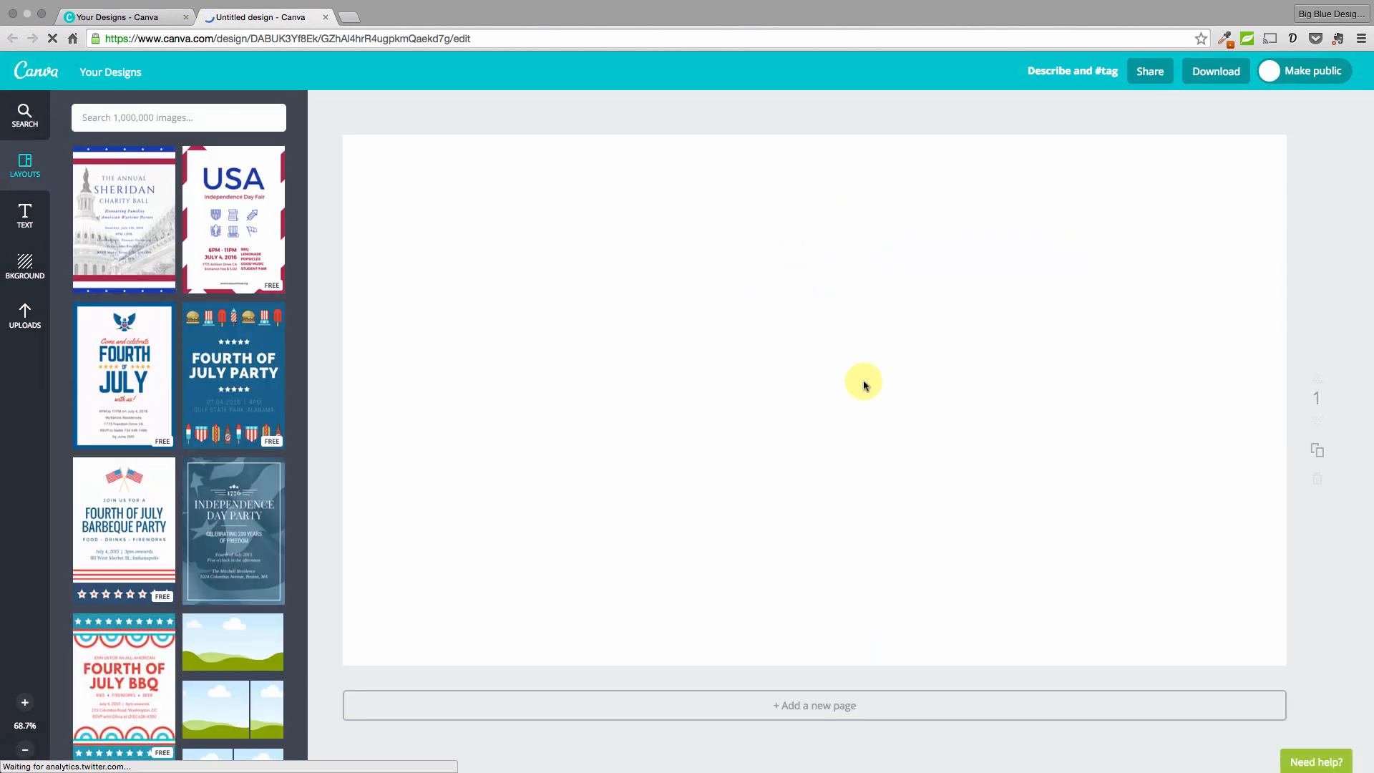
pyautogui.moveTo(613, 370)
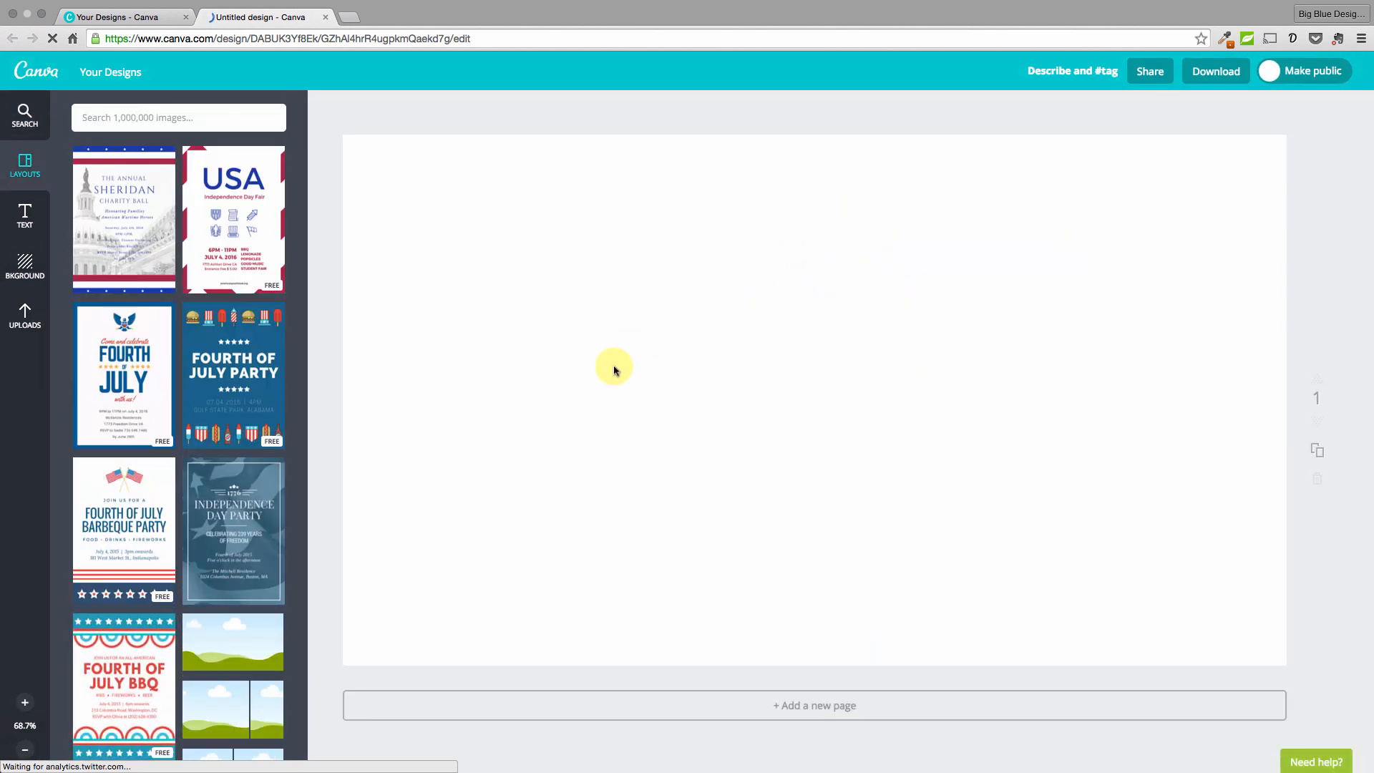
pyautogui.moveTo(601, 391)
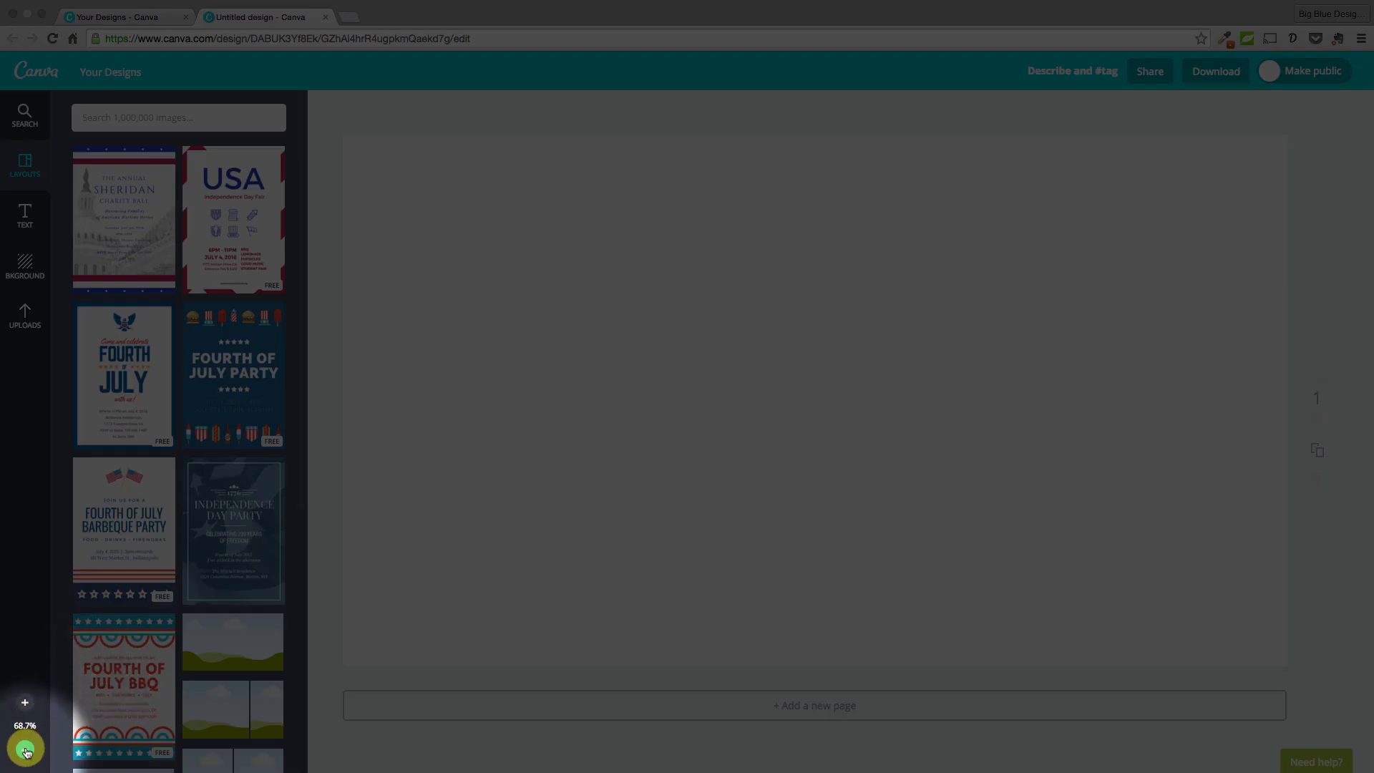
# Step: Zoom the blank page out to 50% so the whole page is visible
pyautogui.click(24, 752)
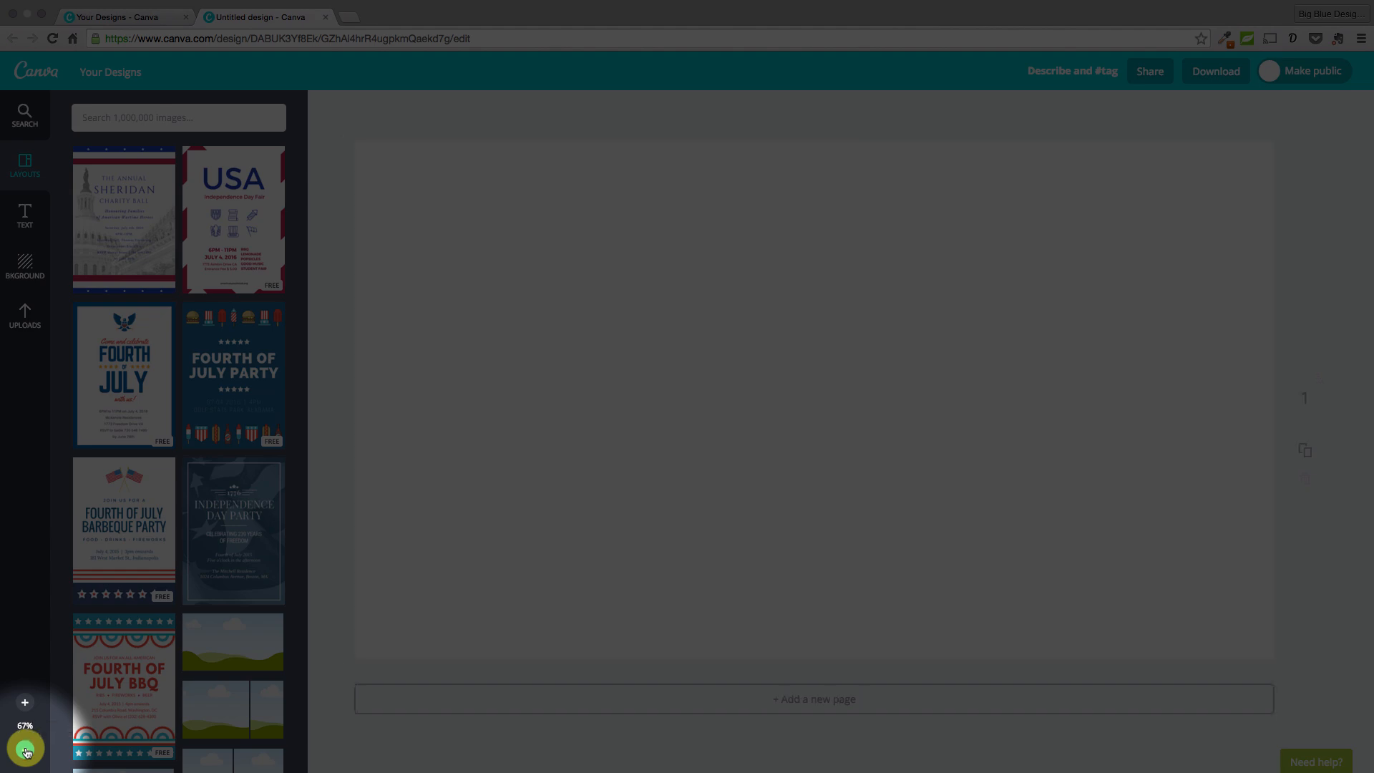
pyautogui.click(25, 749)
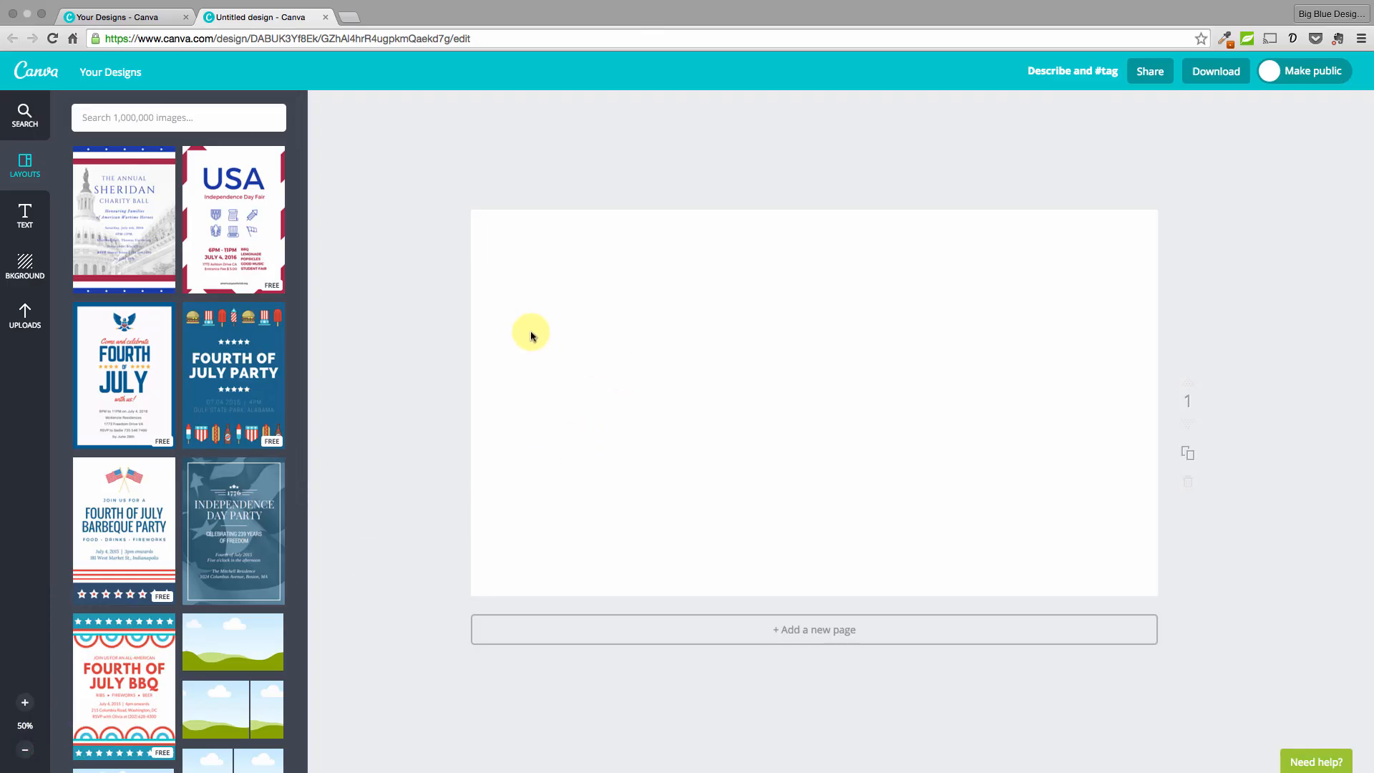
pyautogui.moveTo(682, 380)
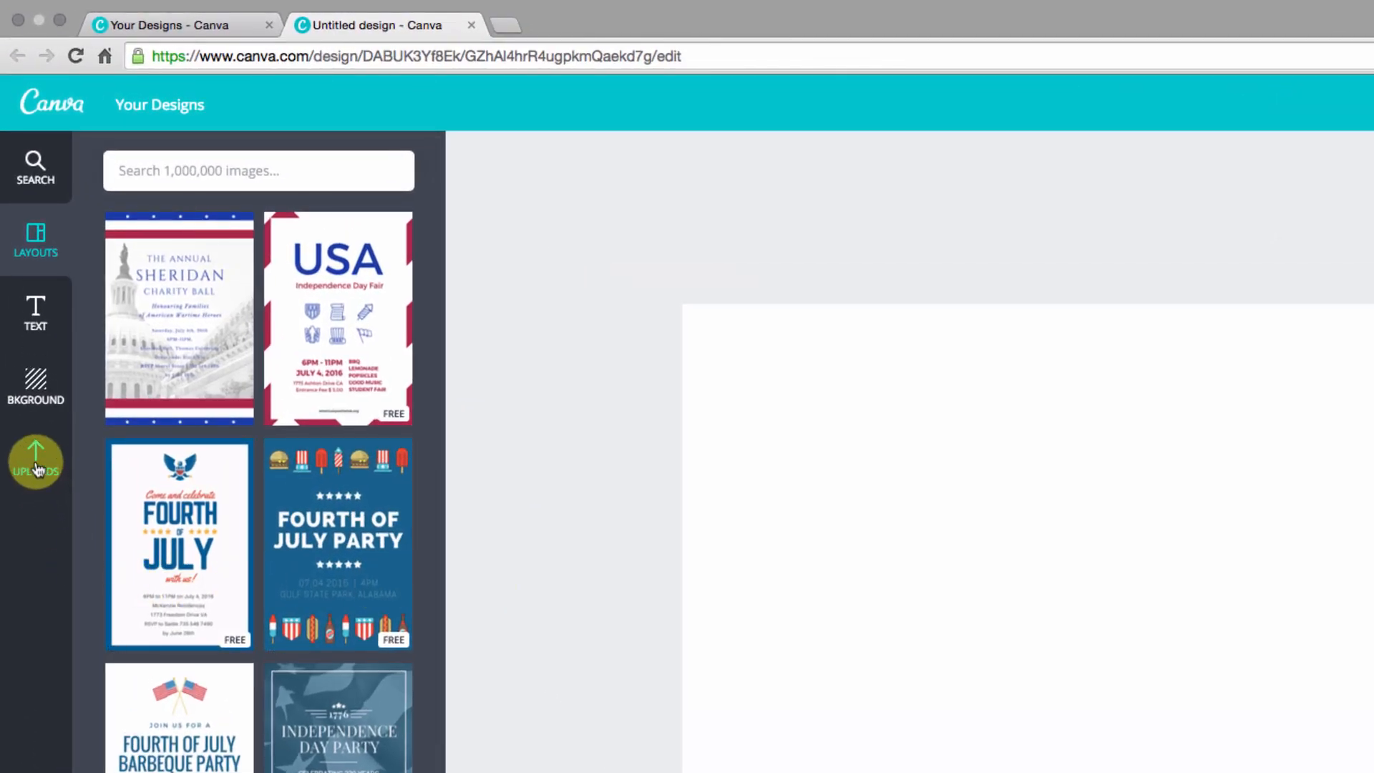
pyautogui.moveTo(121, 297)
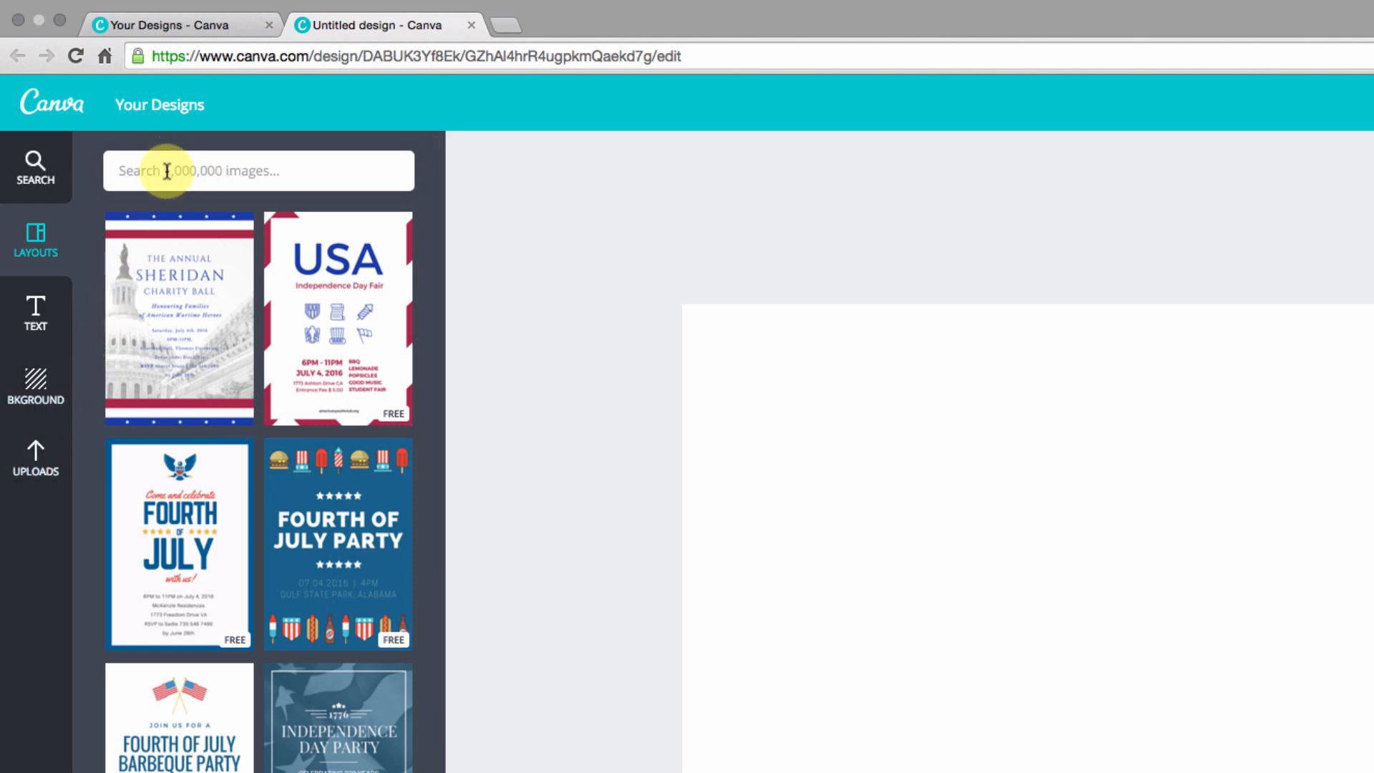
# Step: Search the image library for 'camping' photos
pyautogui.click(35, 167)
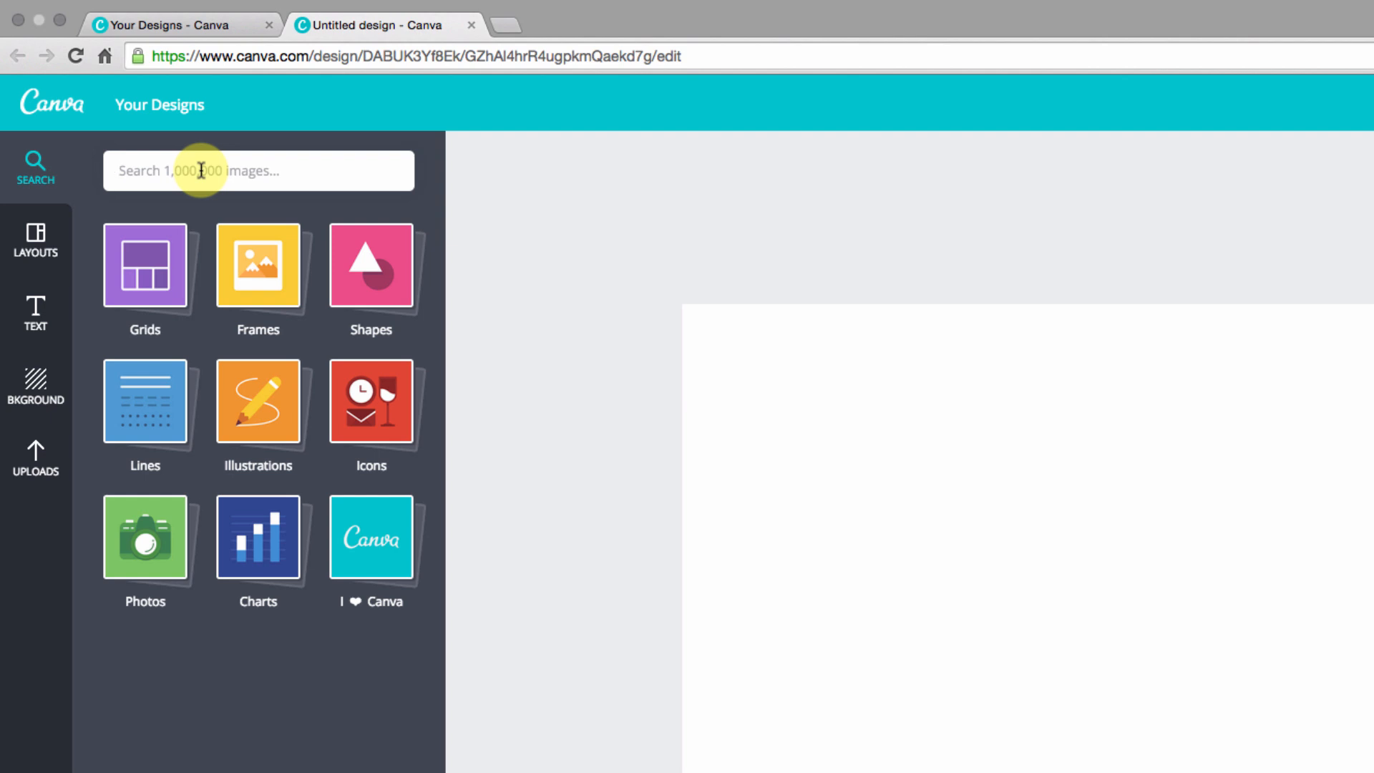
pyautogui.write('cam')
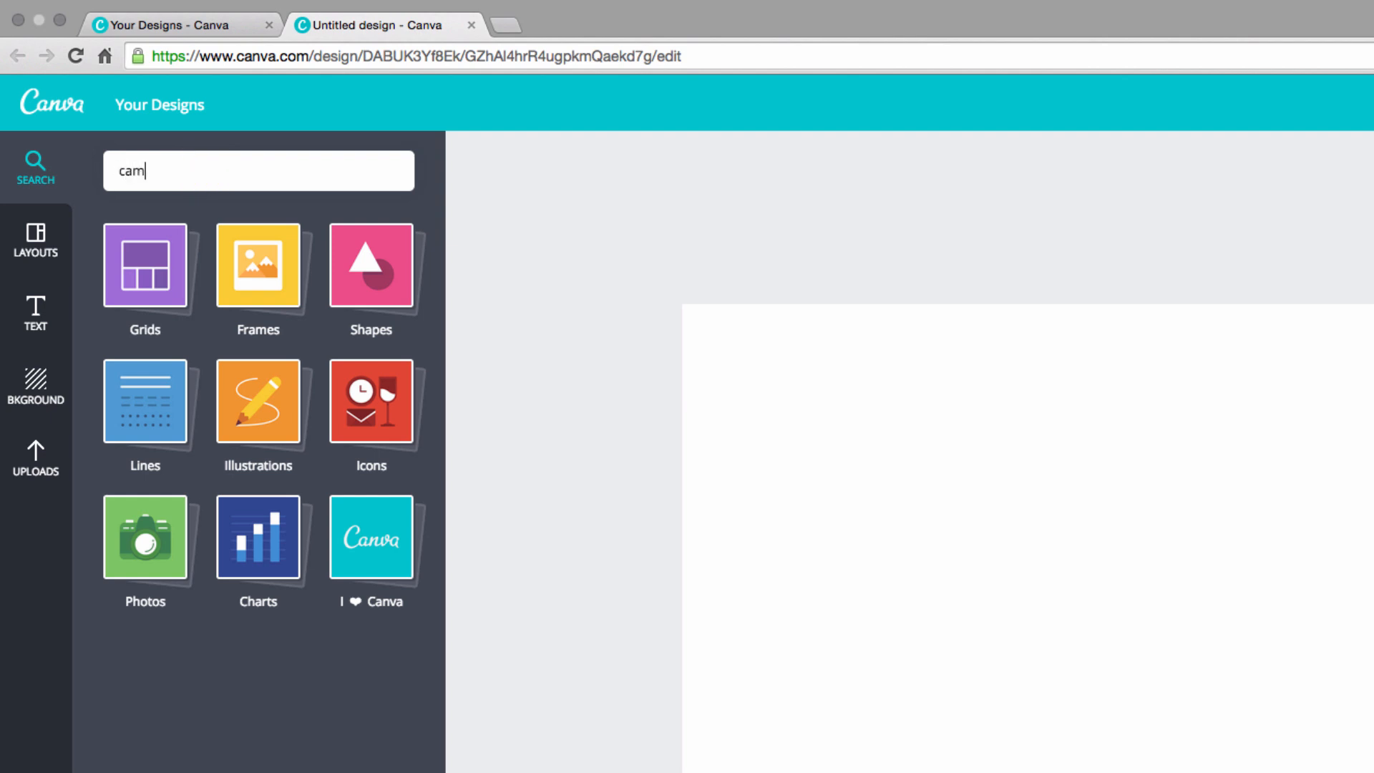
pyautogui.write('ping')
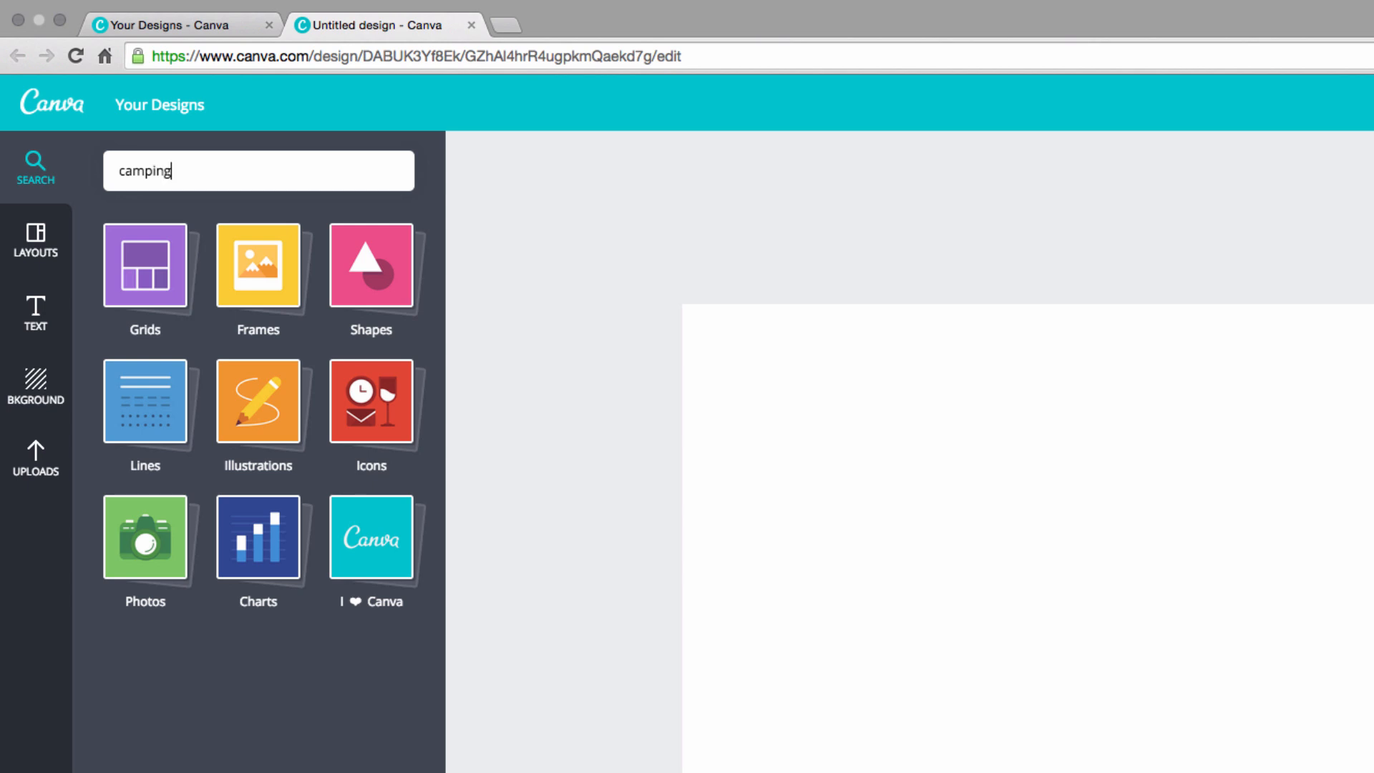
pyautogui.press('Return')
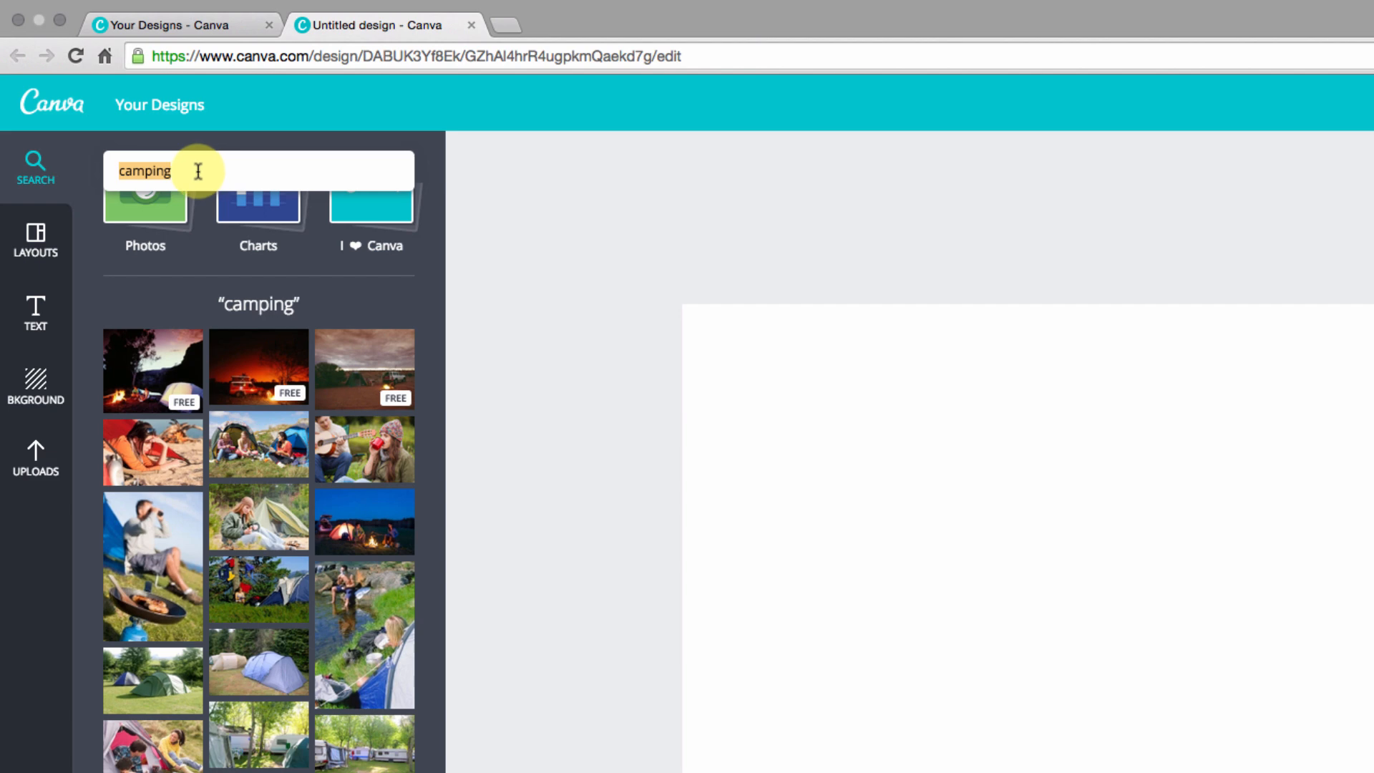
pyautogui.moveTo(144, 368)
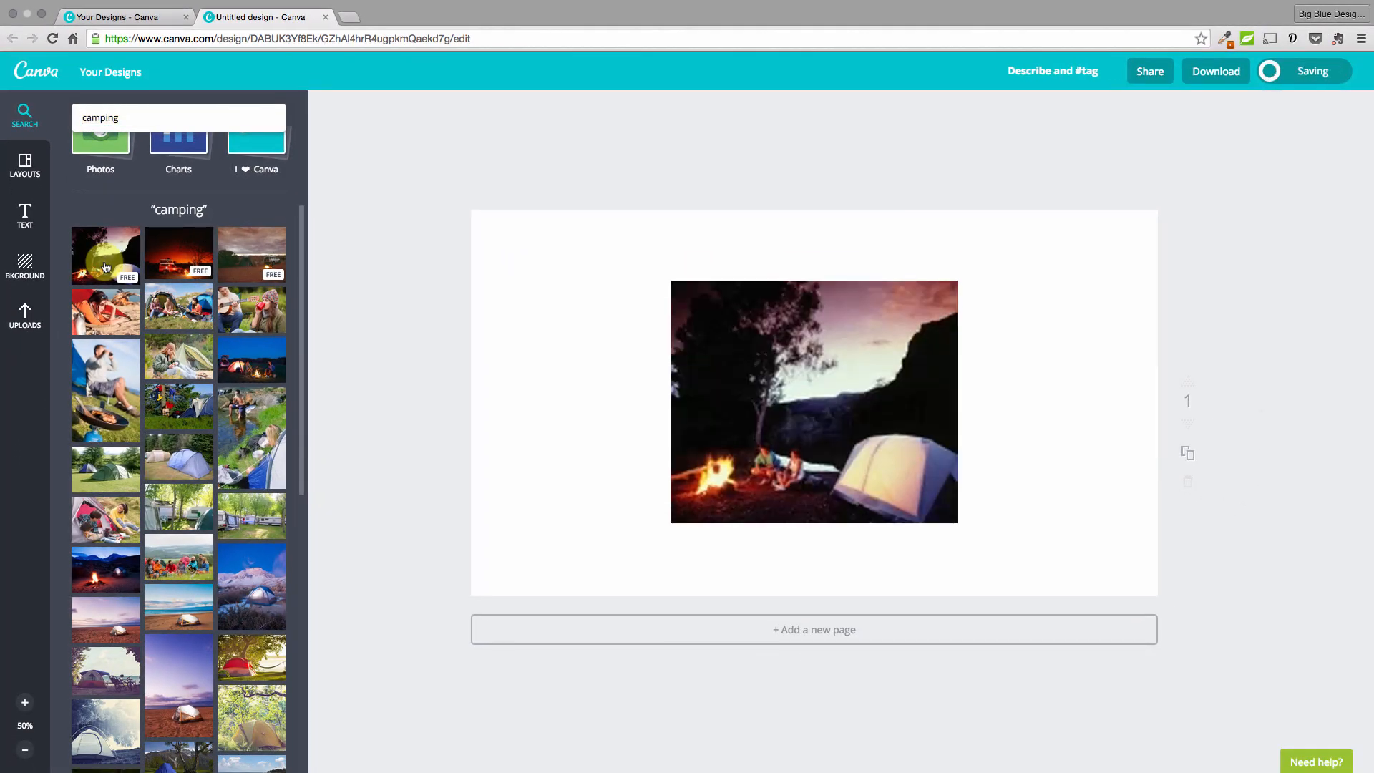
# Step: Try a campfire photo and a red tent photo, removing both from the page
pyautogui.click(813, 401)
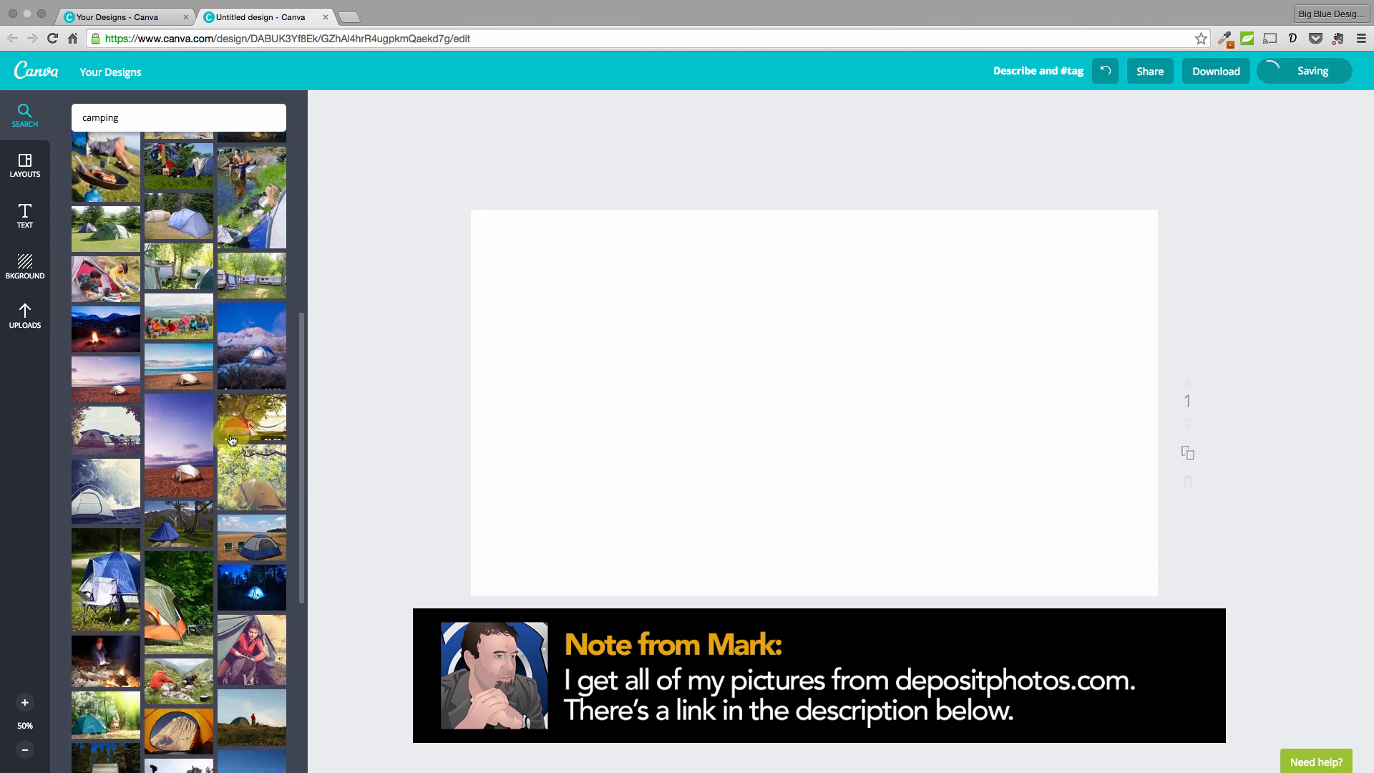
pyautogui.scroll(-3)
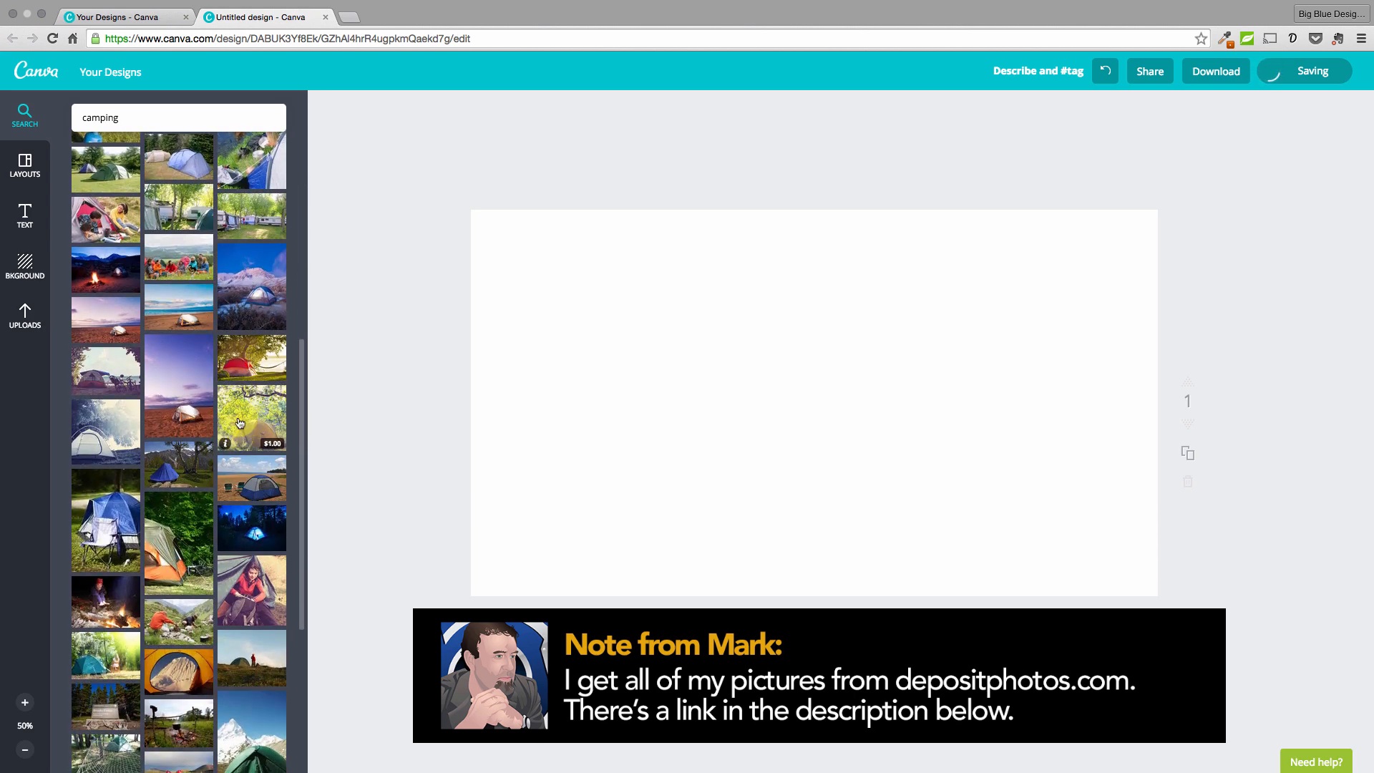
pyautogui.moveTo(250, 369)
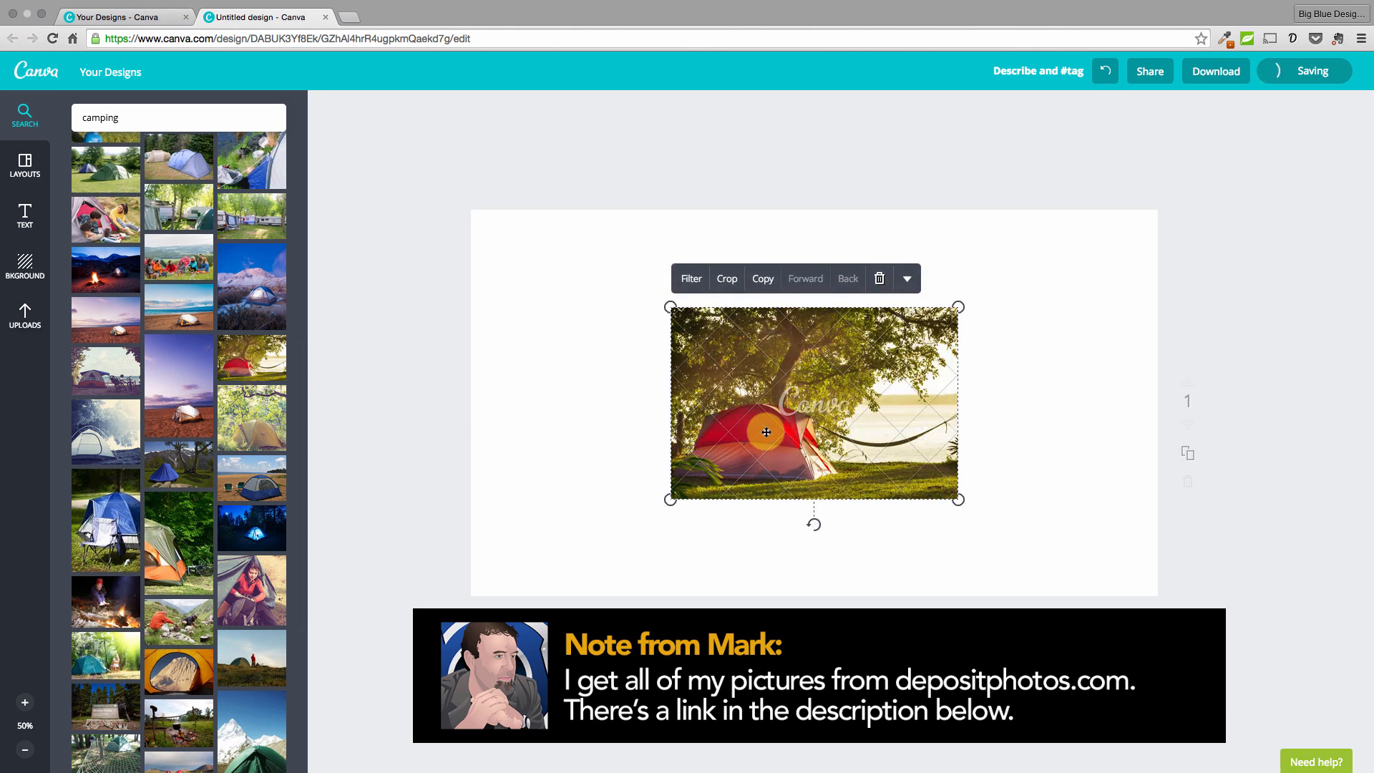
pyautogui.moveTo(956, 304)
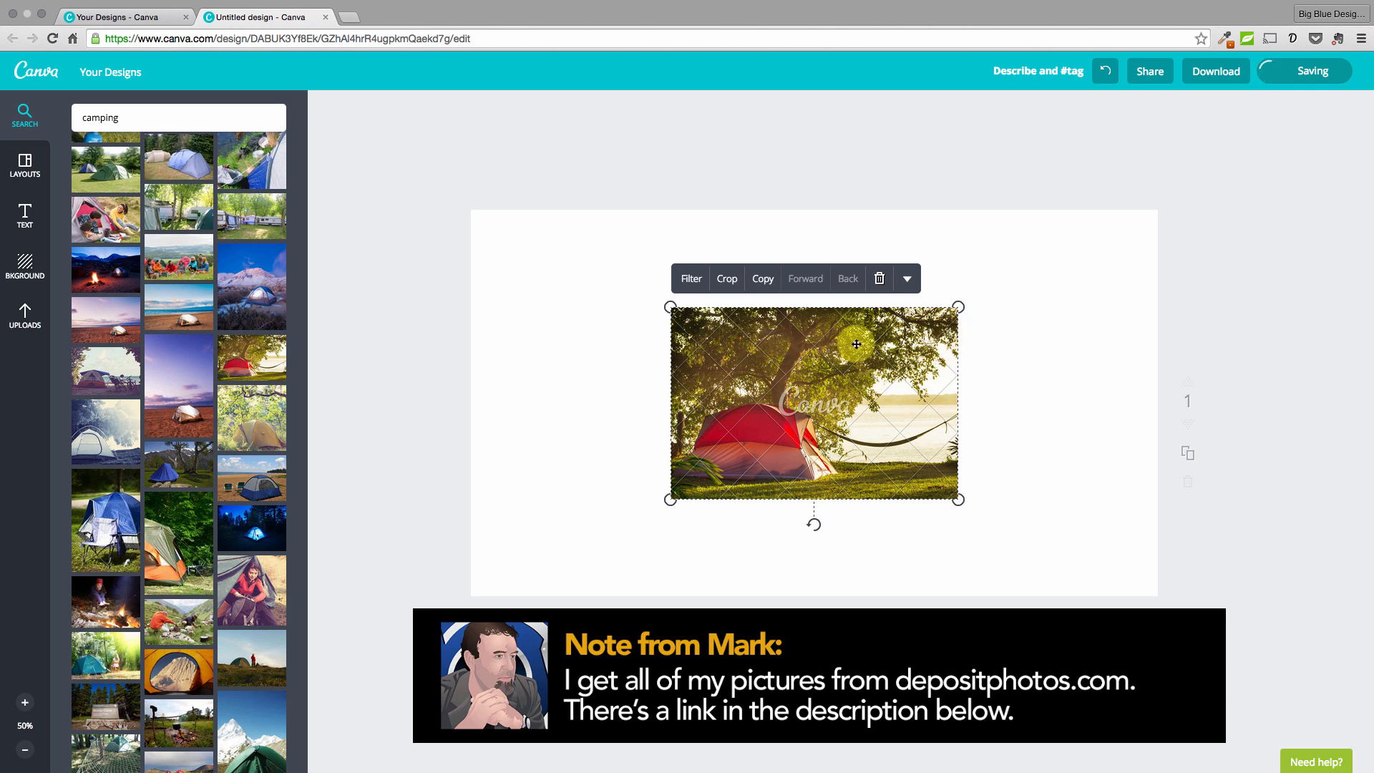
pyautogui.click(879, 278)
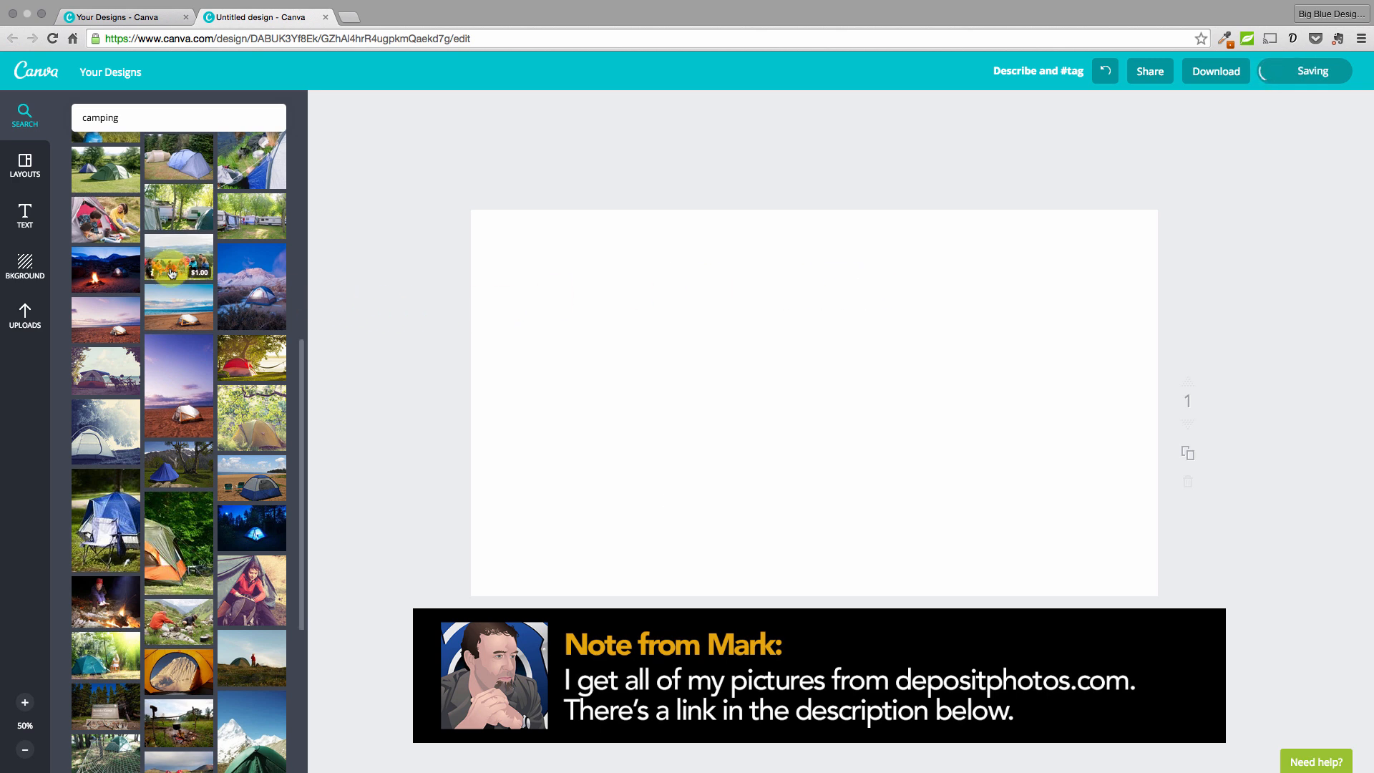
# Step: Add the uploaded night tent photo and enlarge it to cover the entire page
pyautogui.click(24, 315)
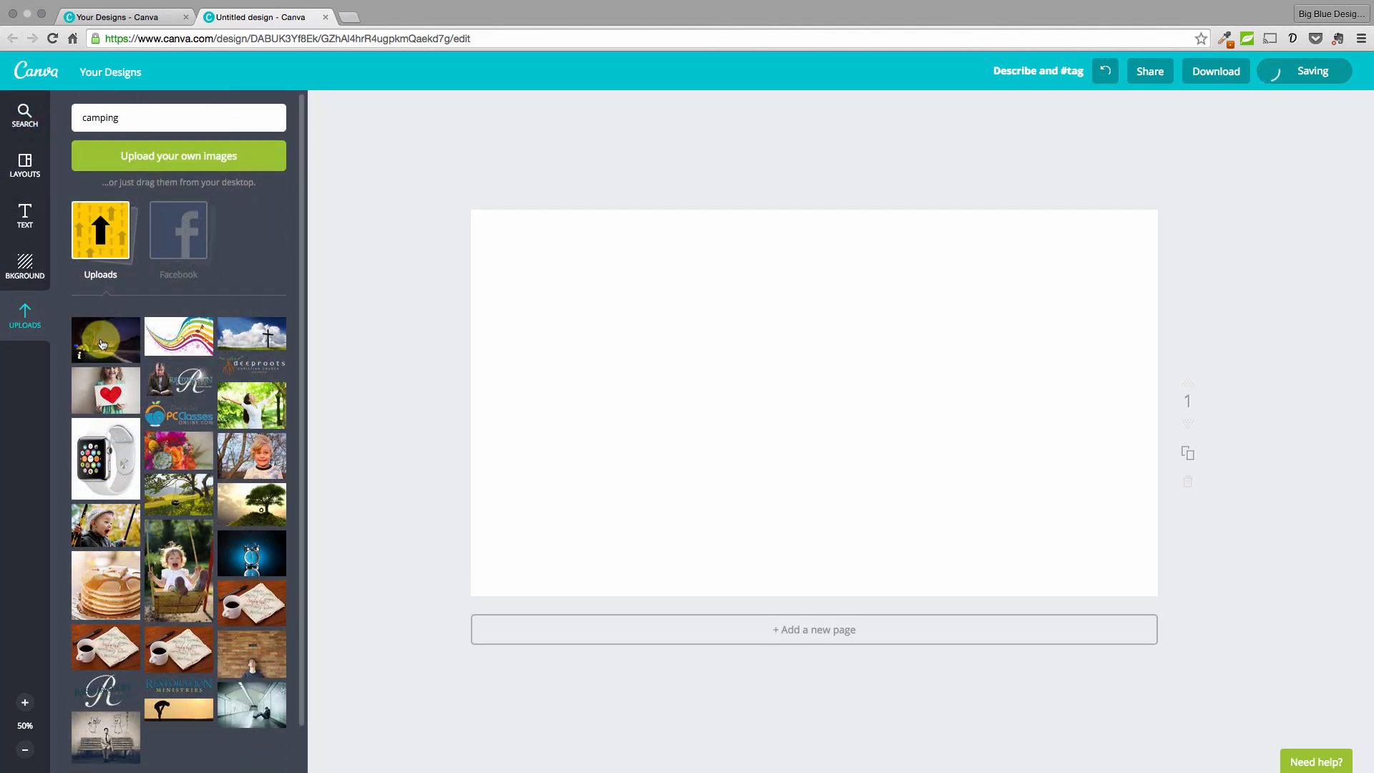
pyautogui.click(105, 340)
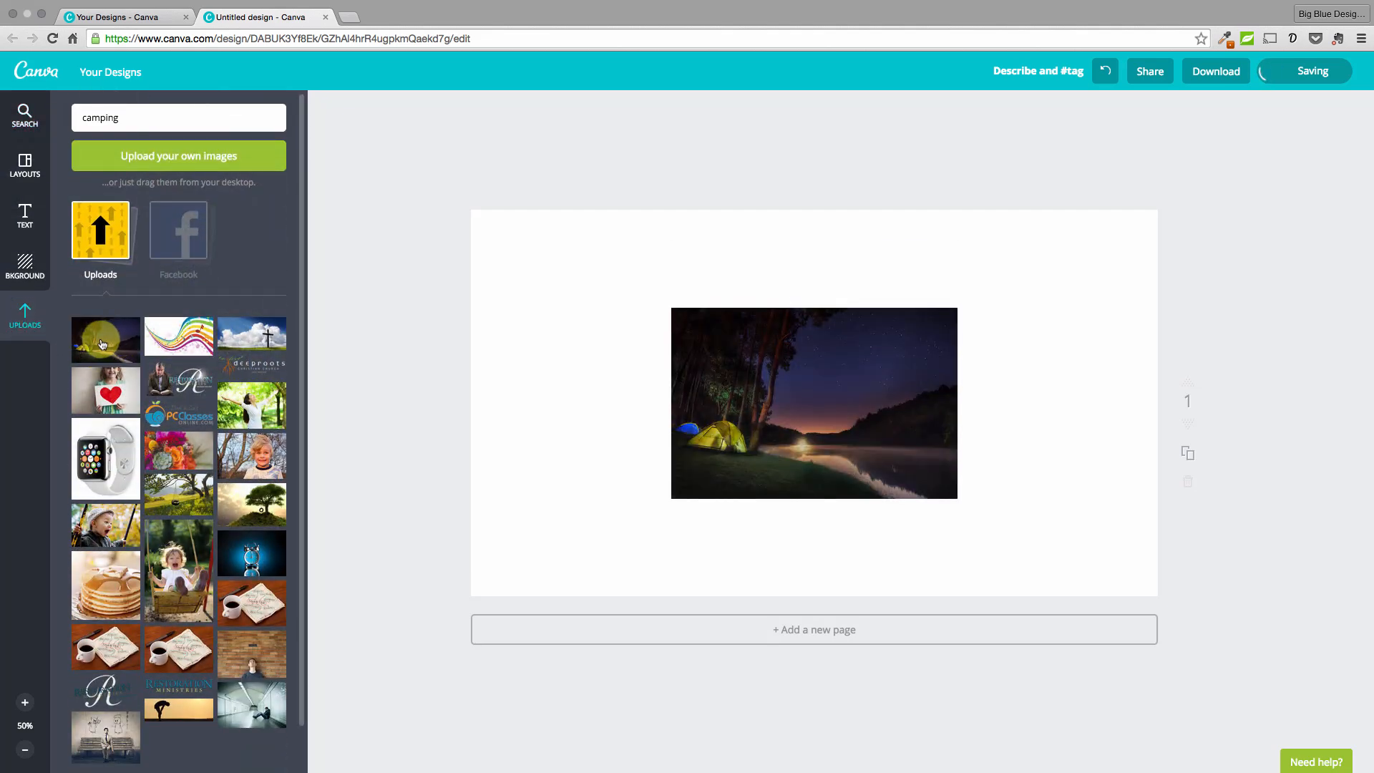
pyautogui.click(813, 402)
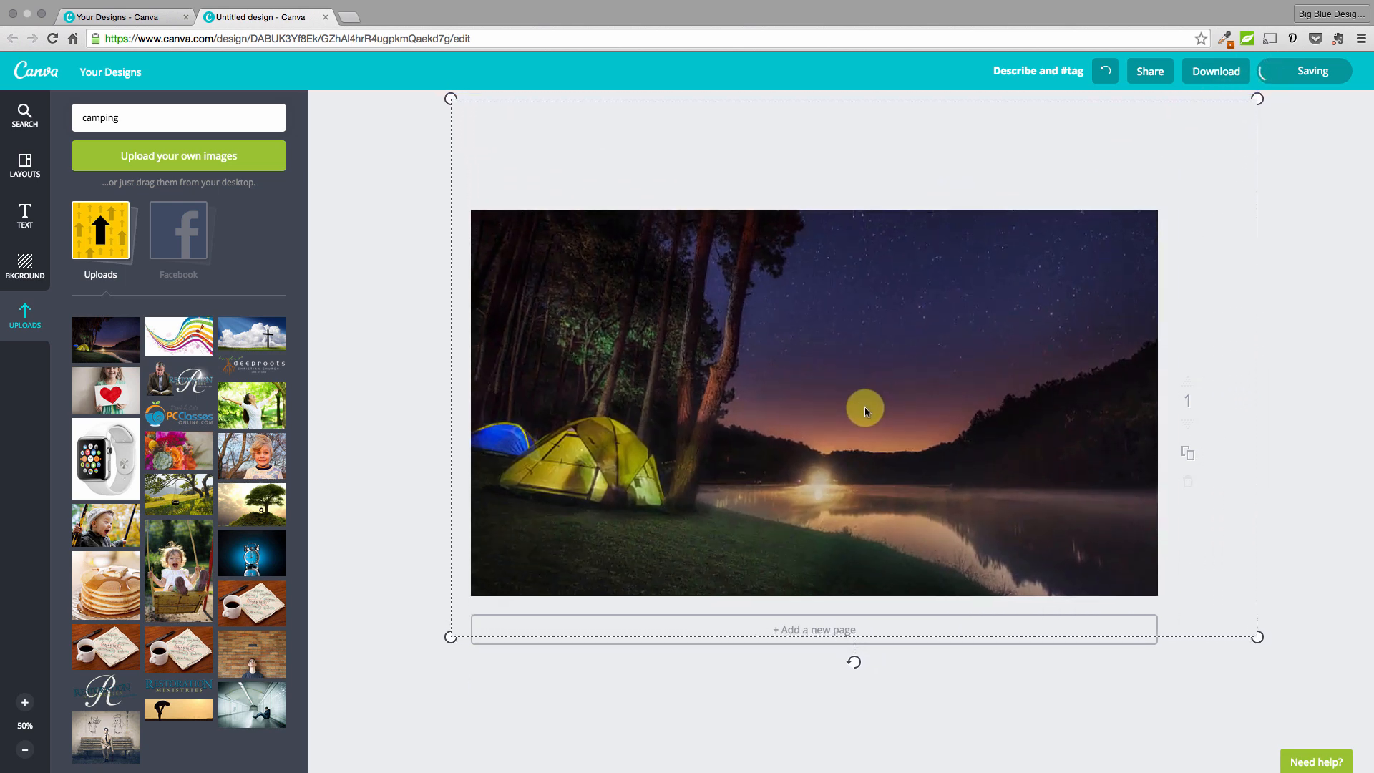
pyautogui.click(865, 407)
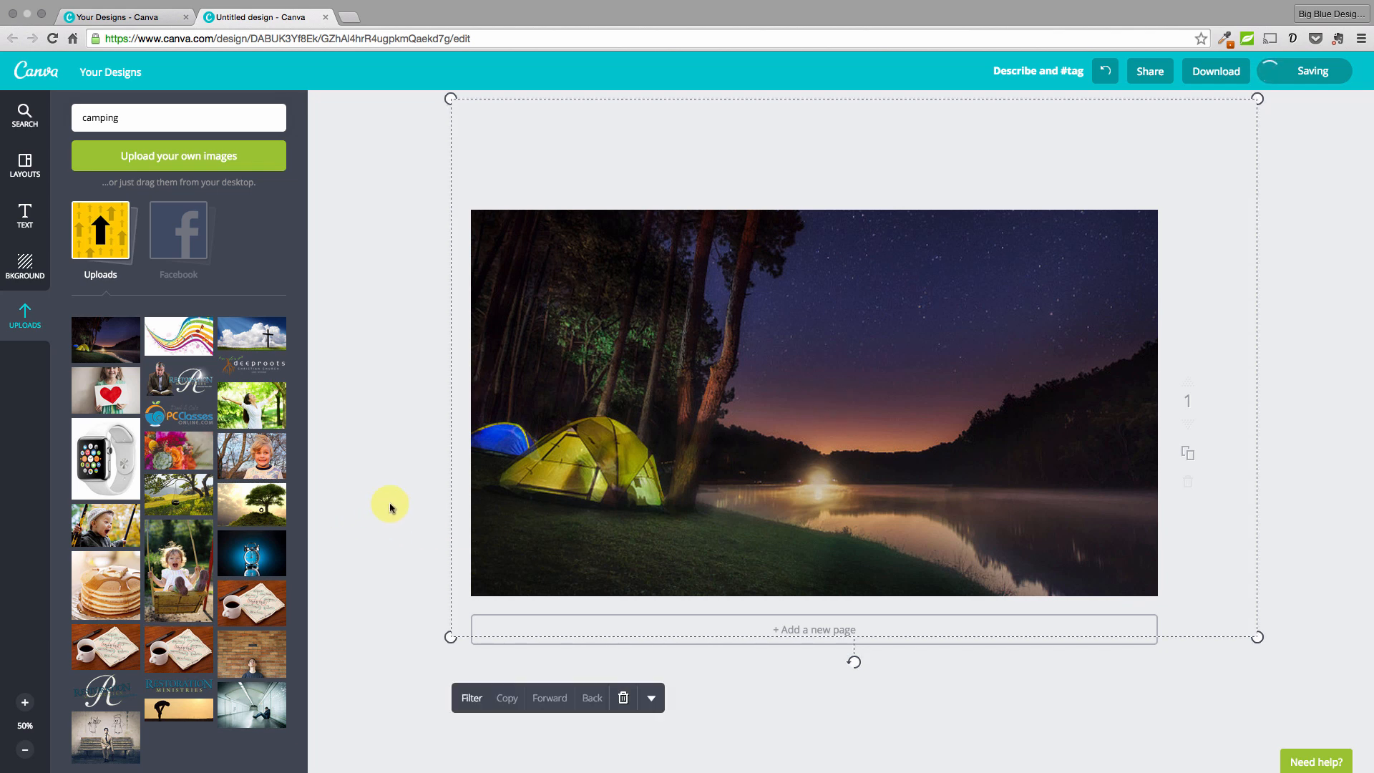
pyautogui.click(390, 507)
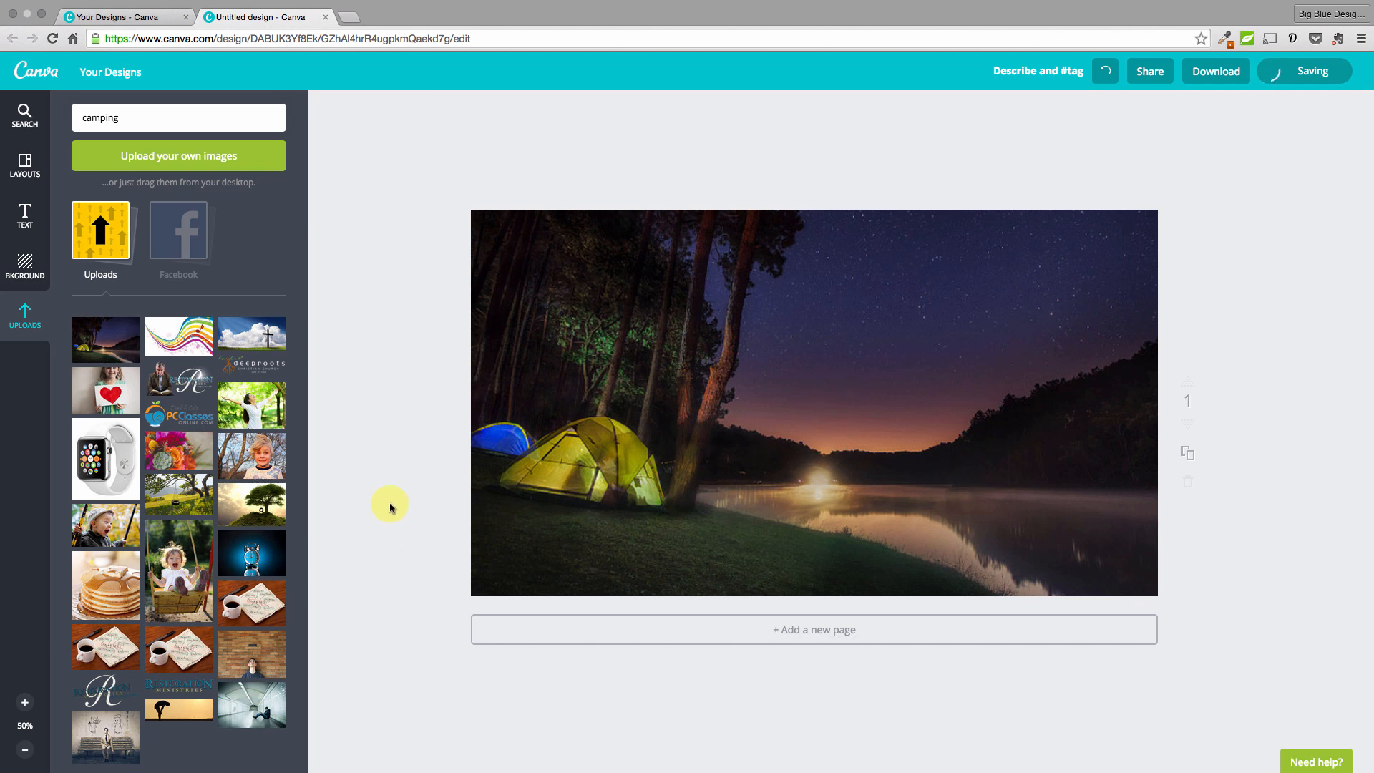
pyautogui.moveTo(446, 506)
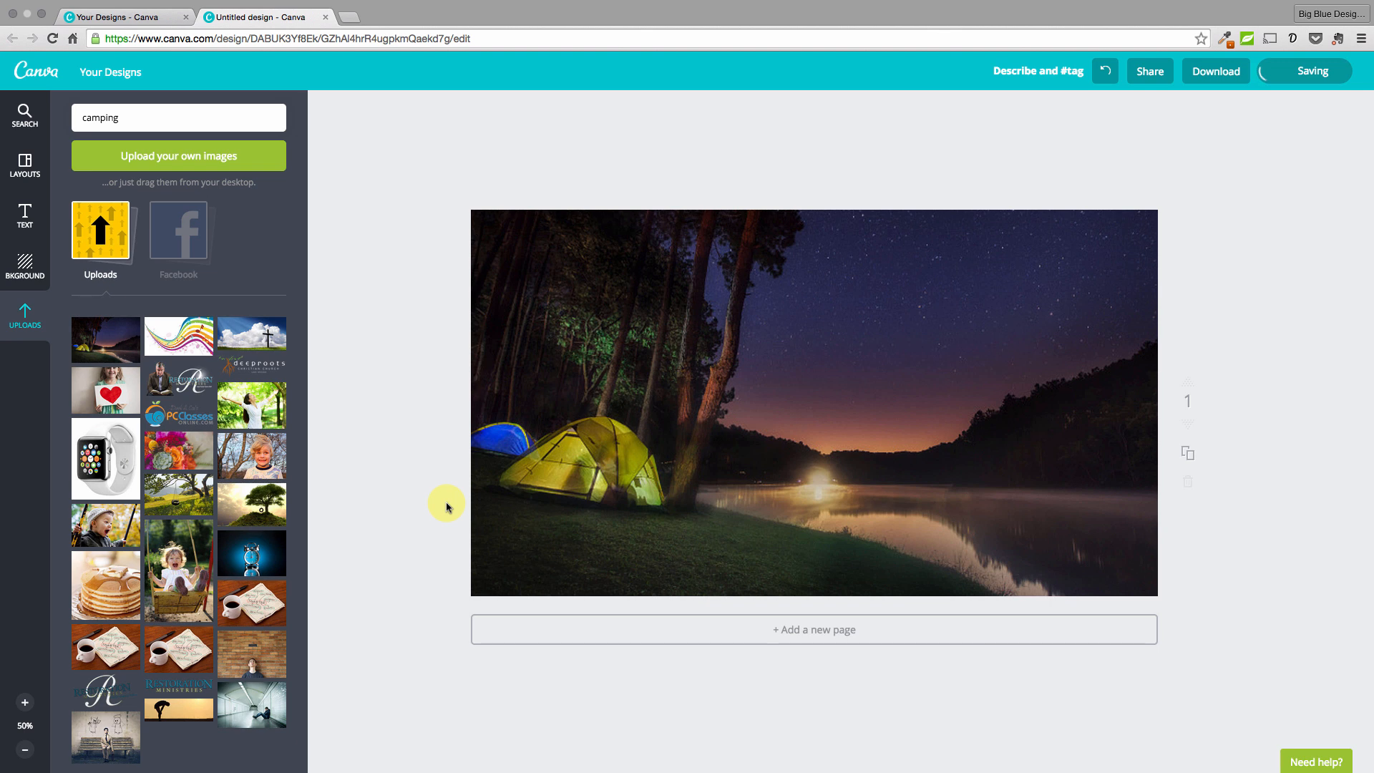
pyautogui.moveTo(871, 304)
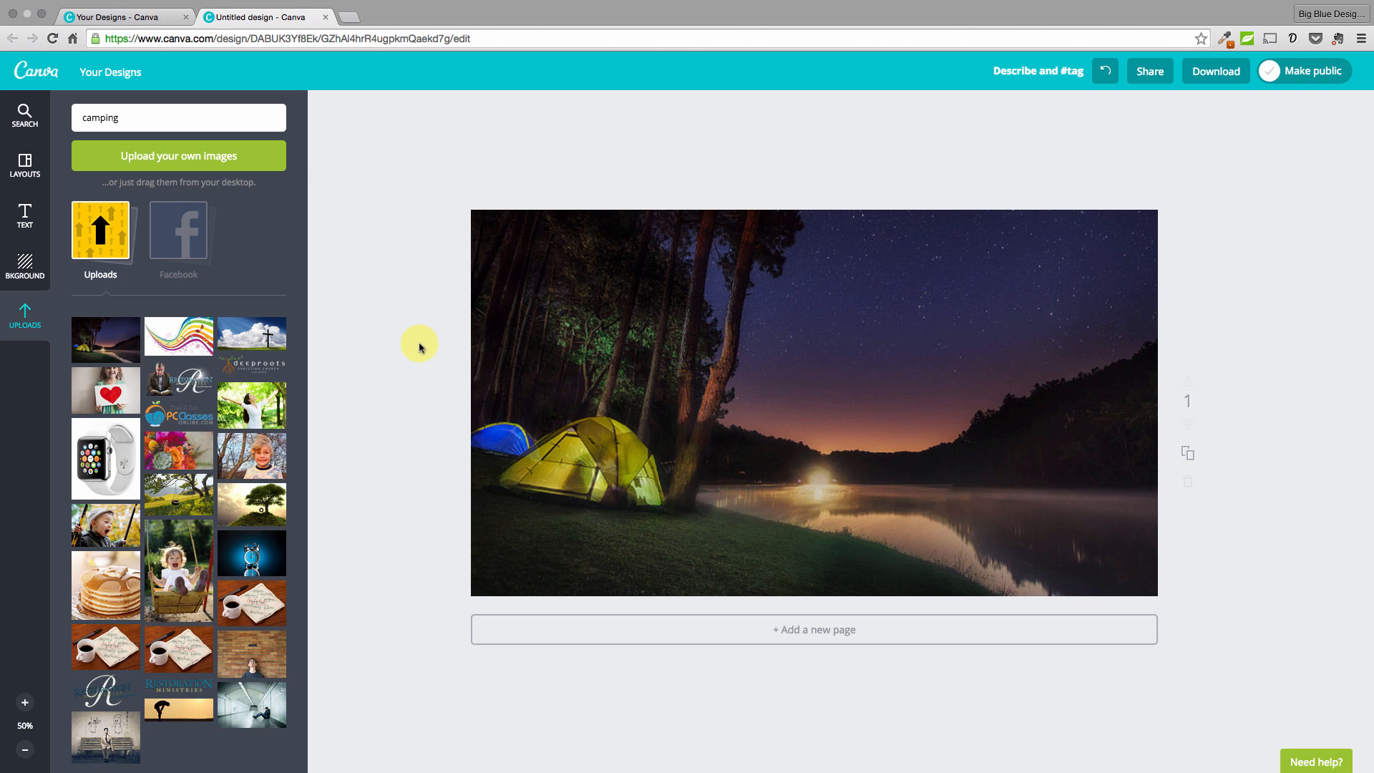
pyautogui.moveTo(26, 212)
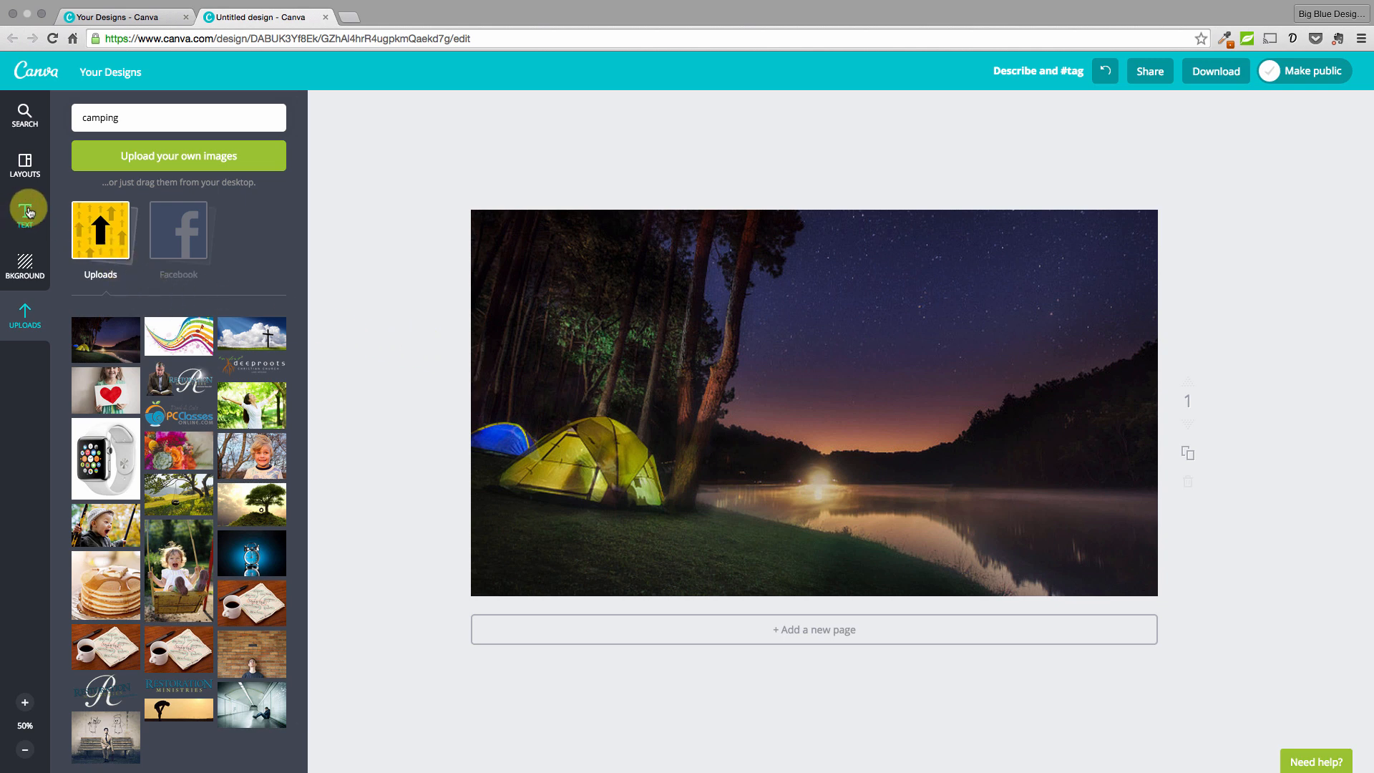
# Step: Show the Text panel with heading, subtitle, body text and premade layouts
pyautogui.click(24, 210)
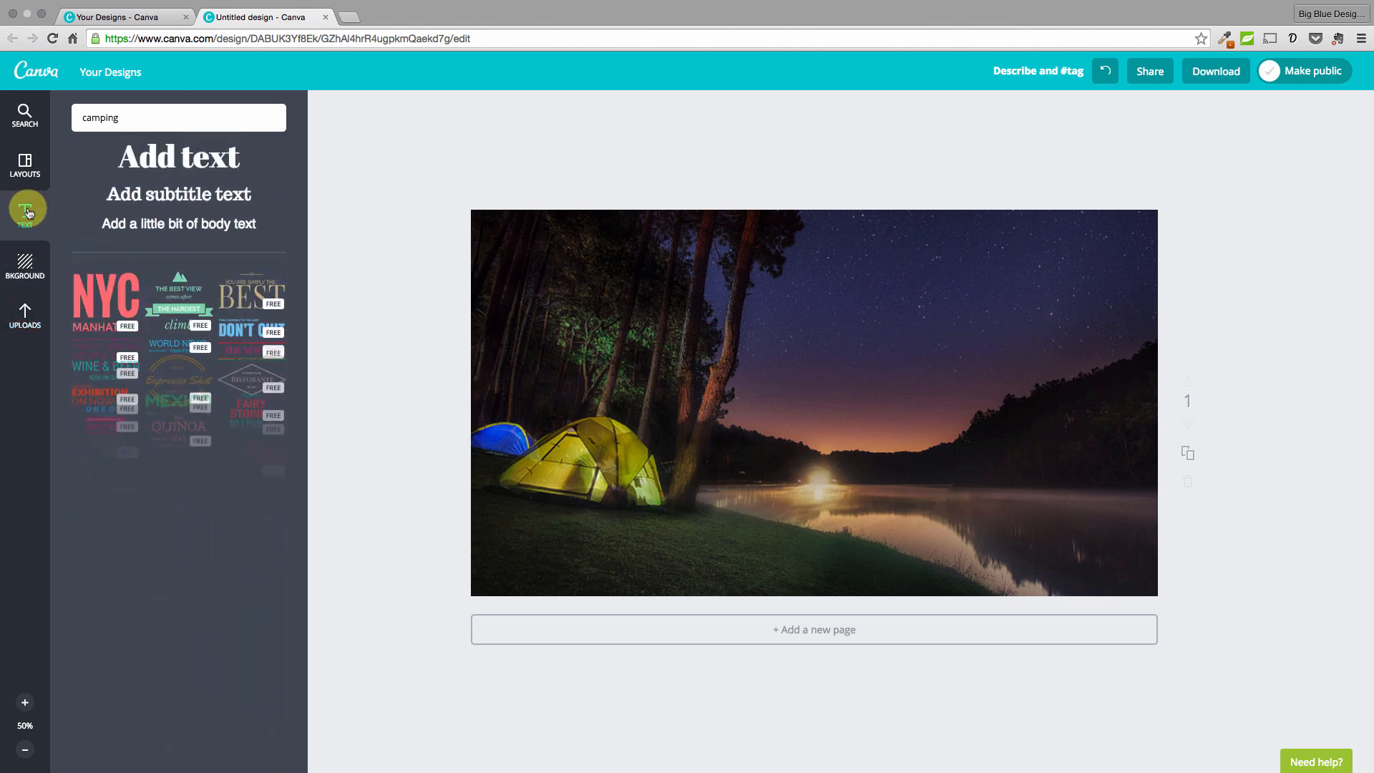
pyautogui.scroll(-3)
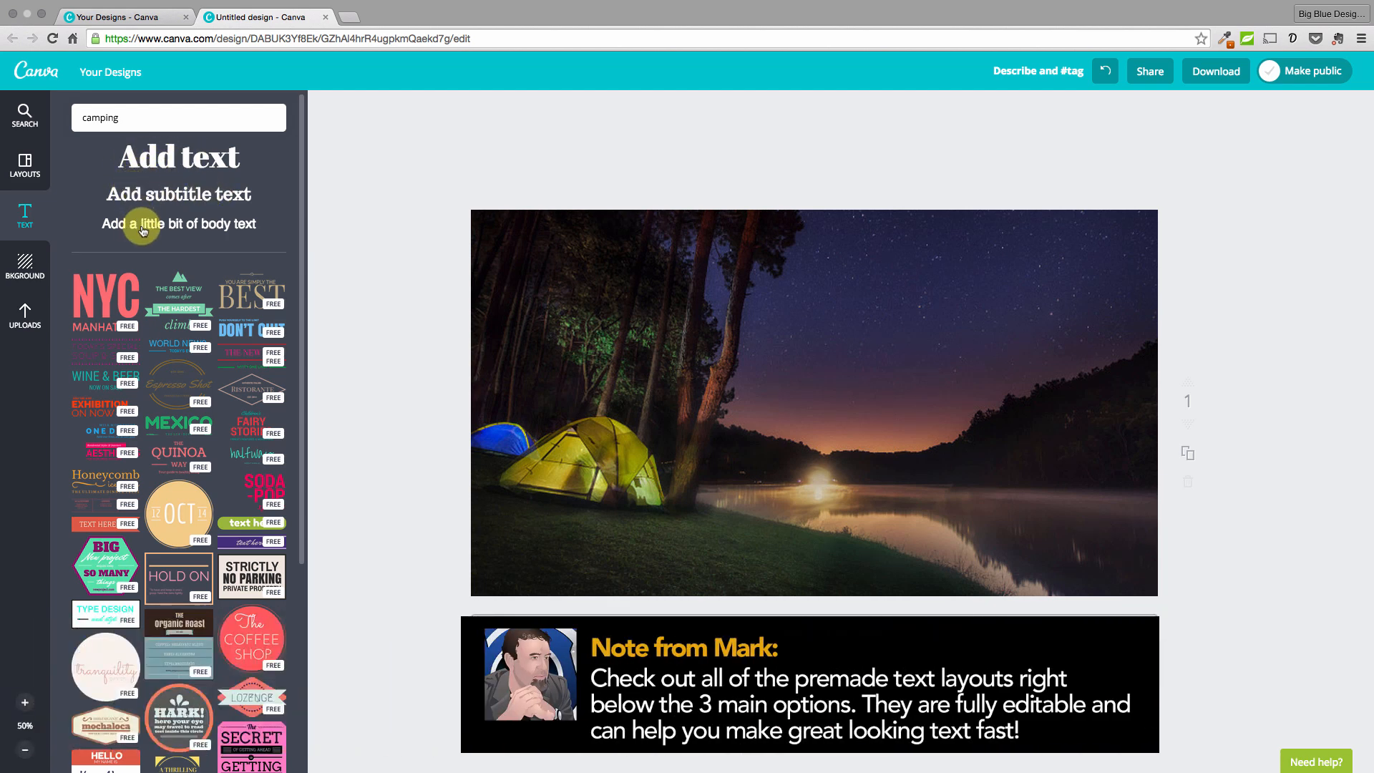
pyautogui.moveTo(167, 162)
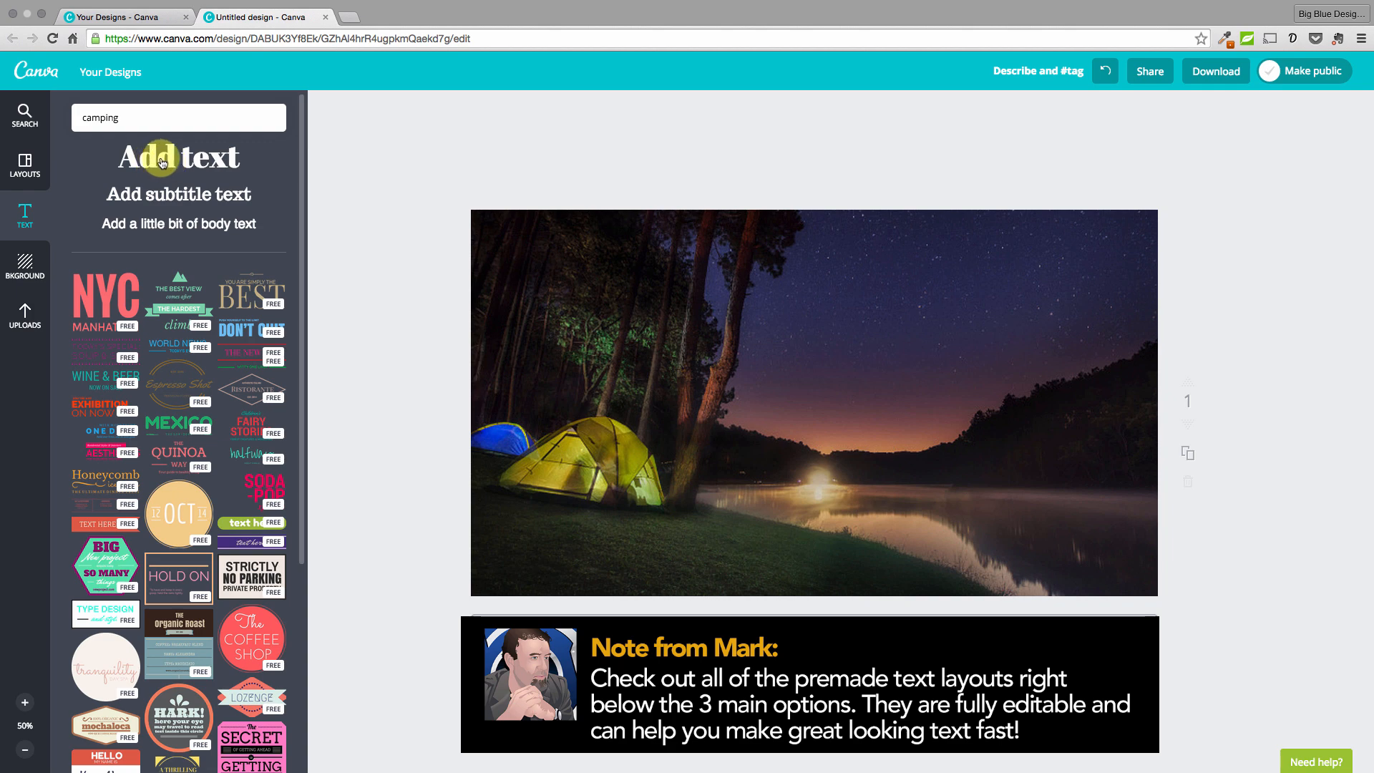
# Step: Add a heading text box over the sky reading 'Family Campout'
pyautogui.click(179, 157)
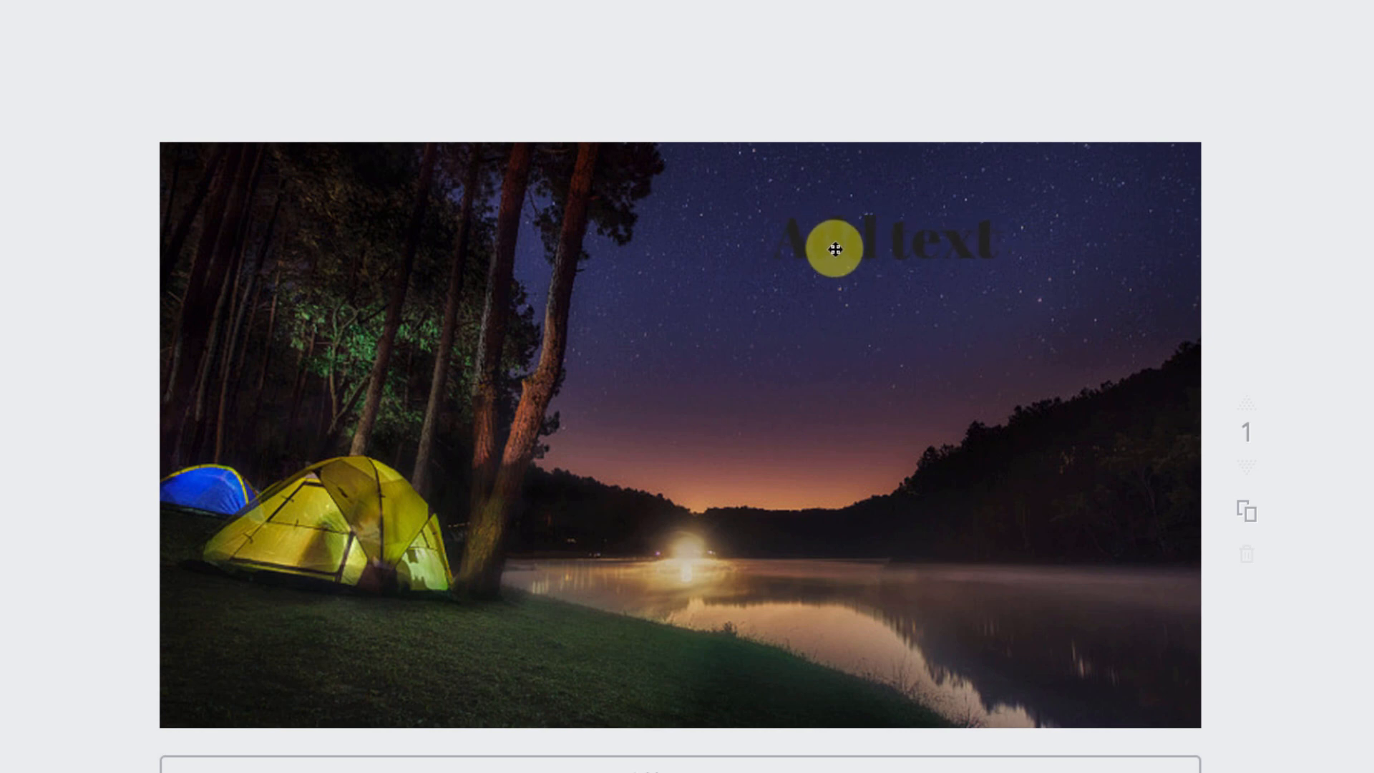
pyautogui.click(885, 239)
pyautogui.write('F')
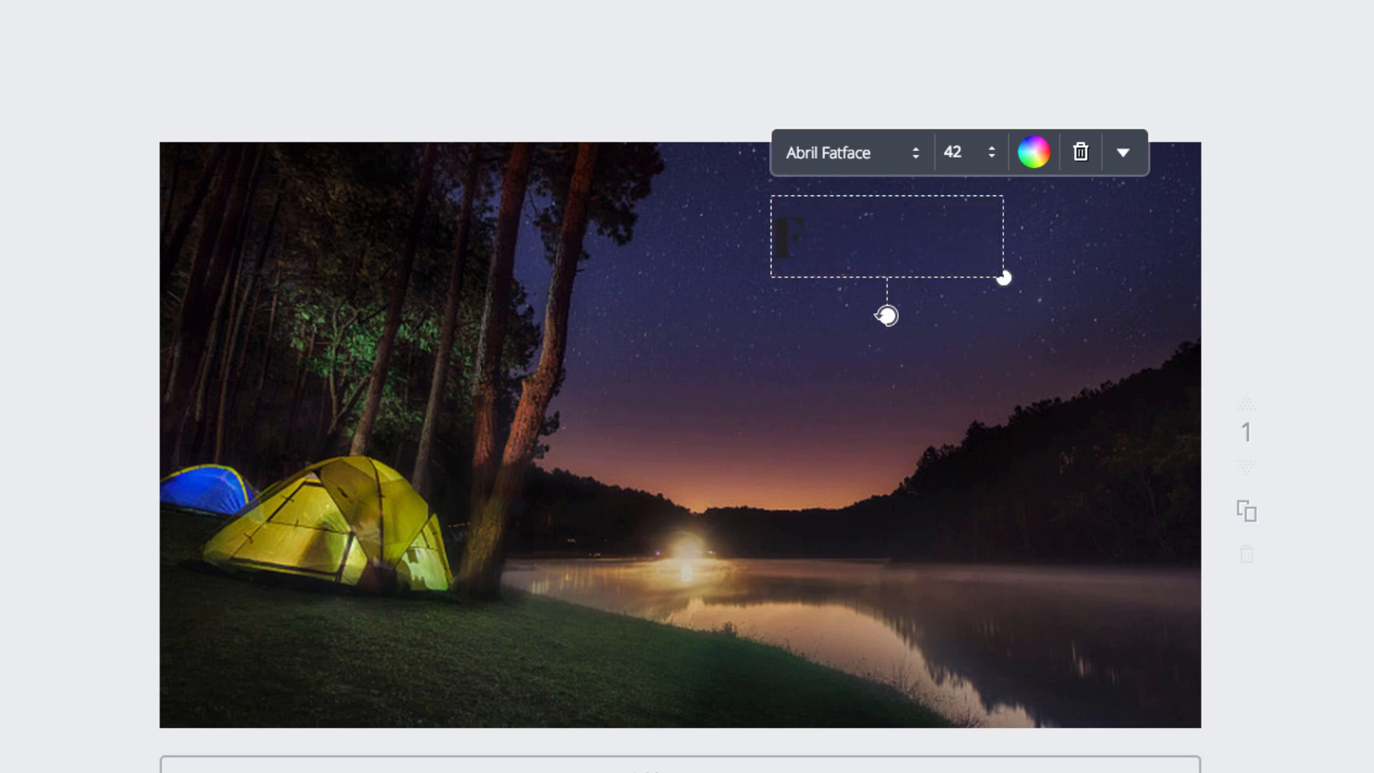
pyautogui.write('amily Campout')
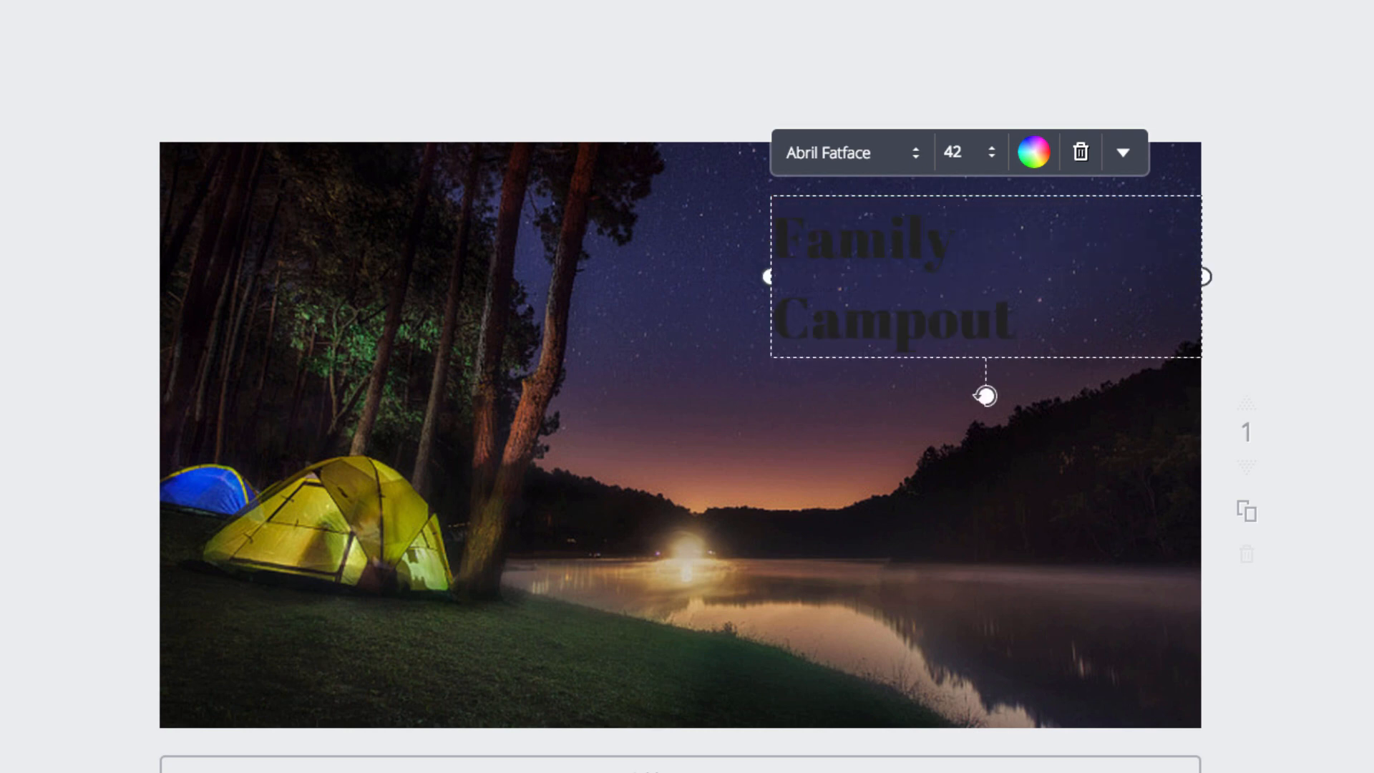
pyautogui.moveTo(961, 264)
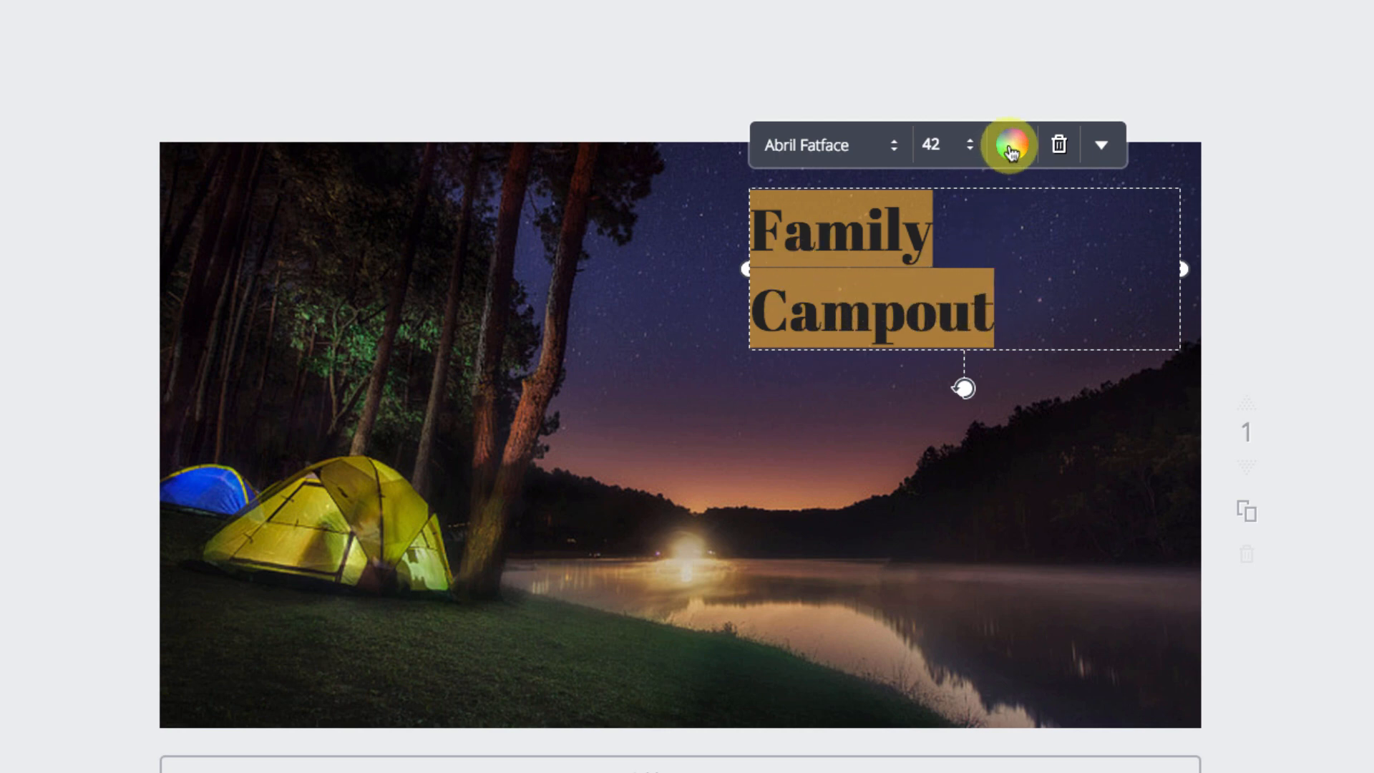
pyautogui.moveTo(1014, 146)
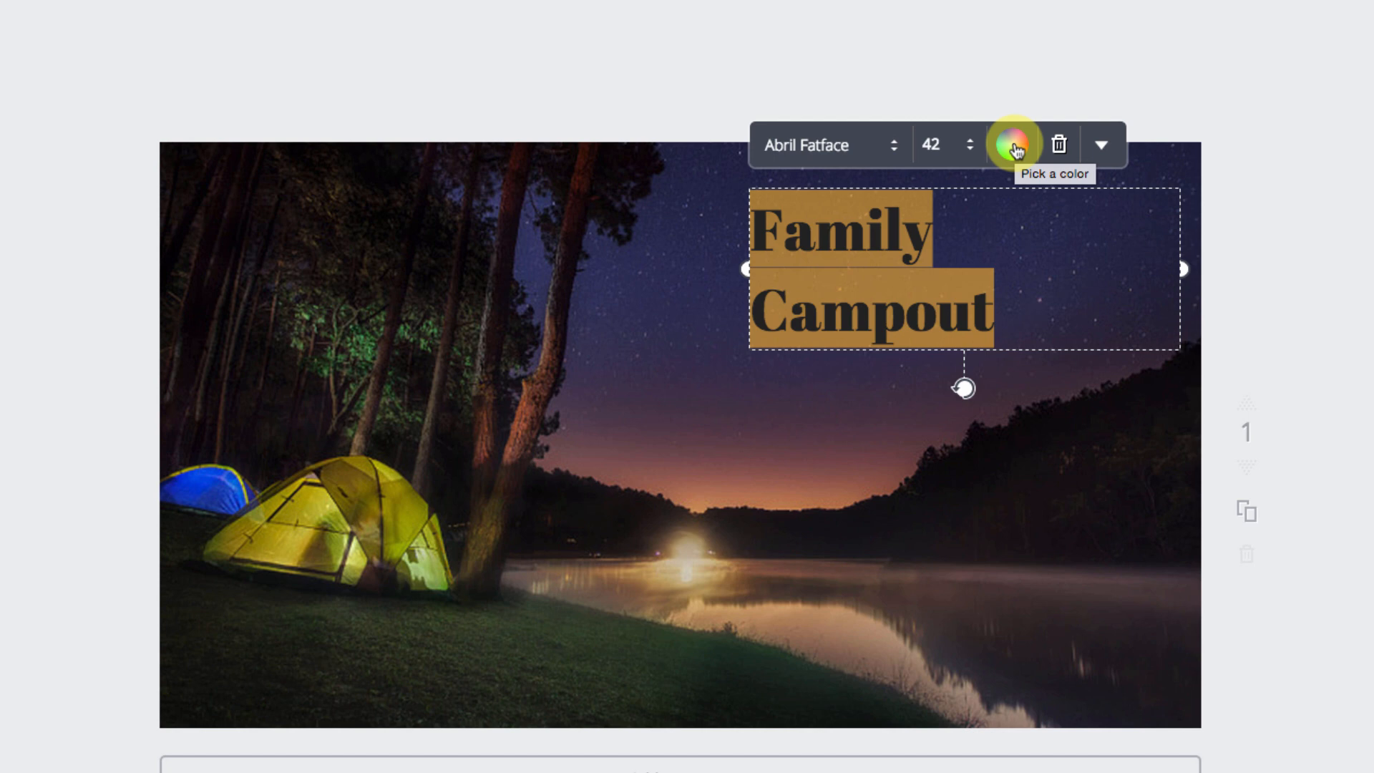
# Step: Try tan and light green for the title, then settle on white
pyautogui.click(1014, 145)
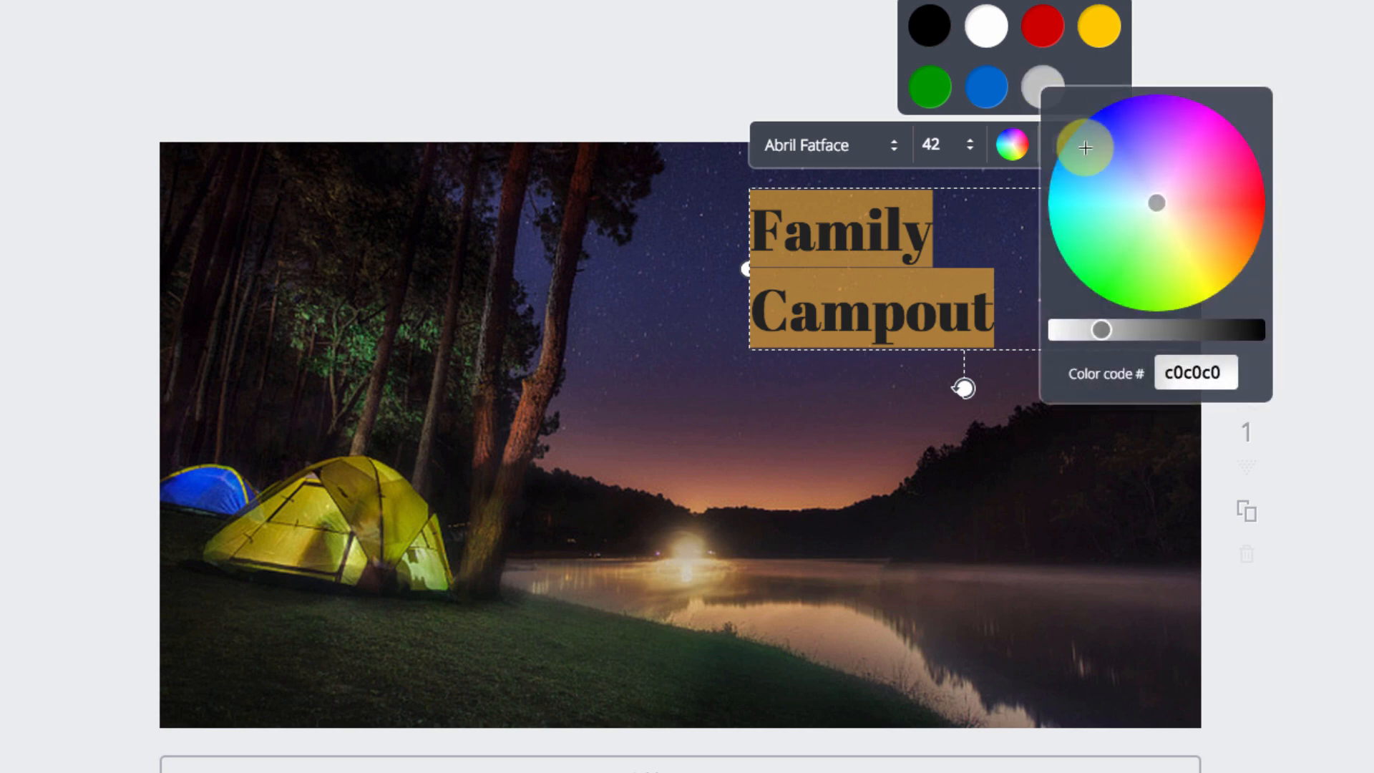
pyautogui.click(1202, 230)
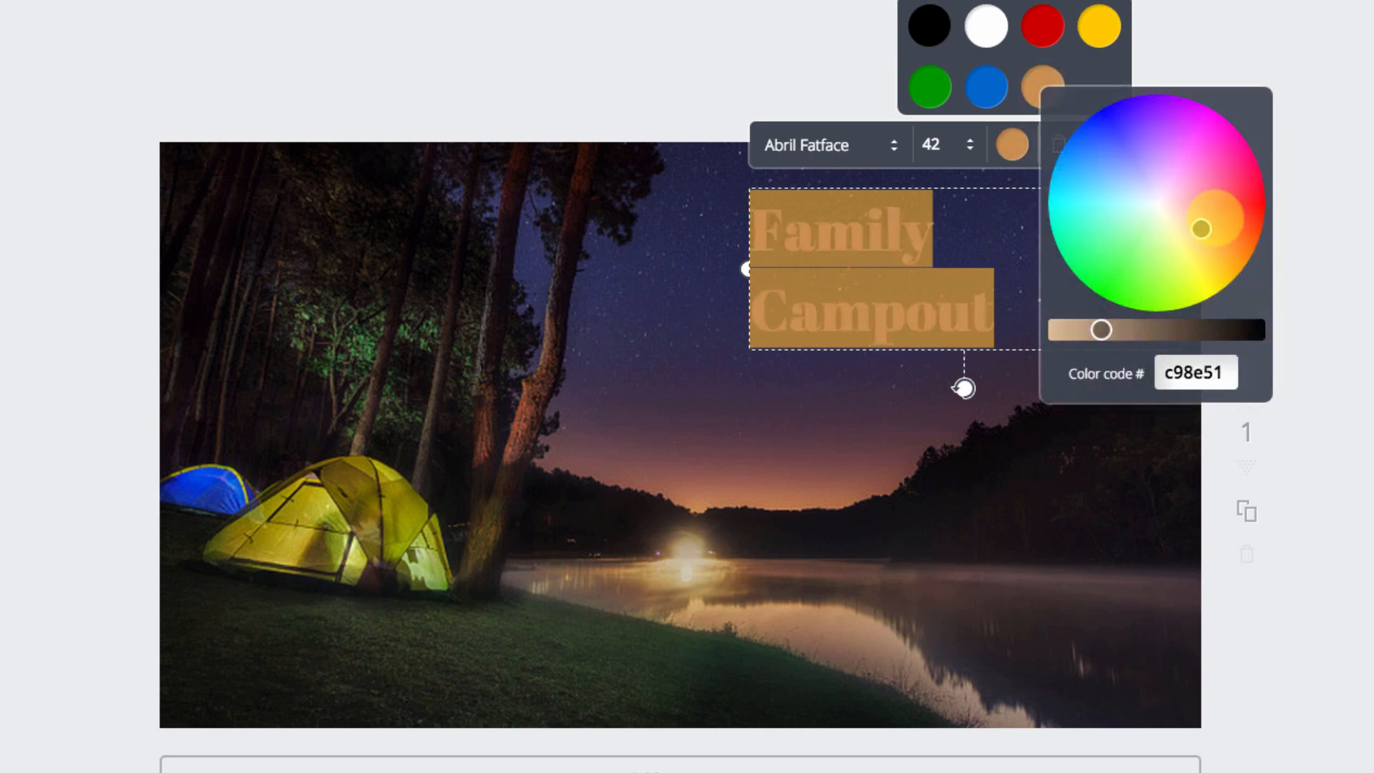
pyautogui.click(1166, 245)
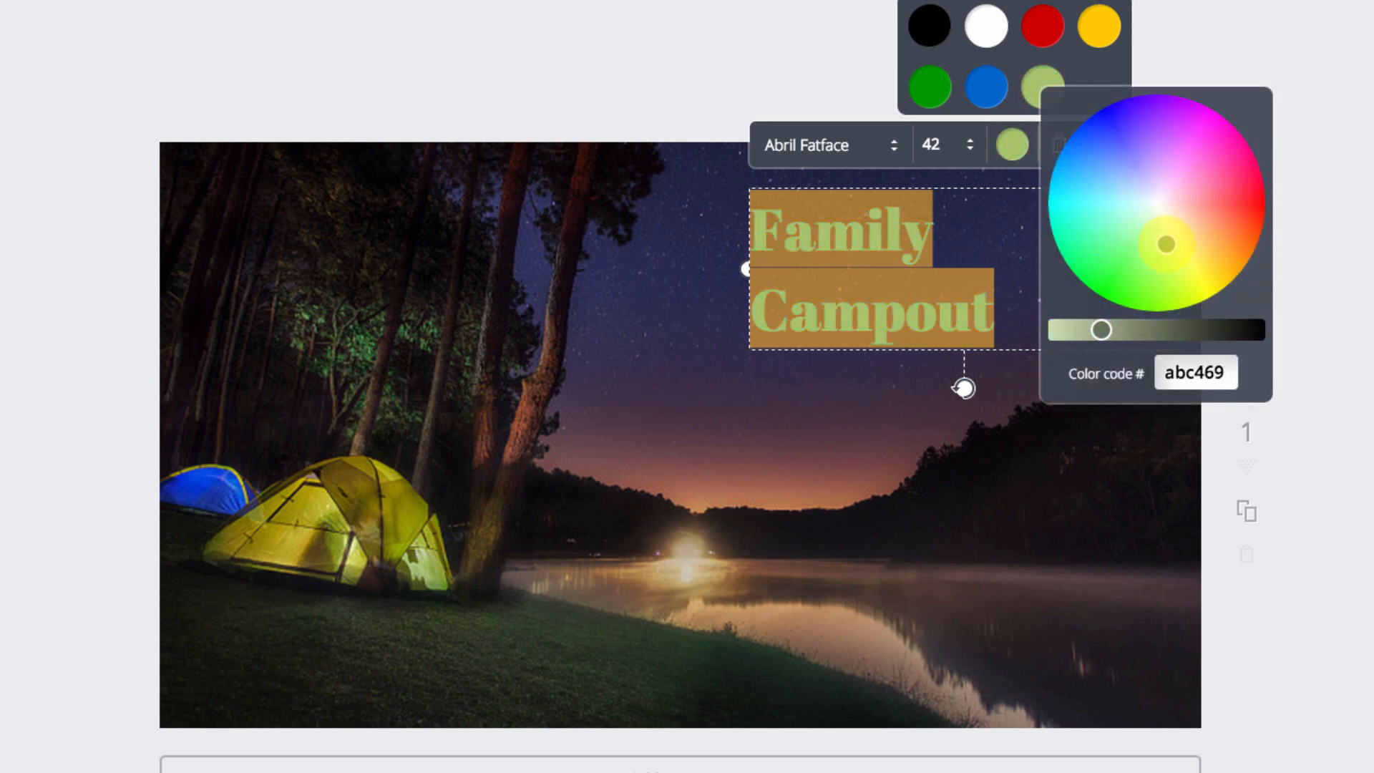
pyautogui.click(1195, 371)
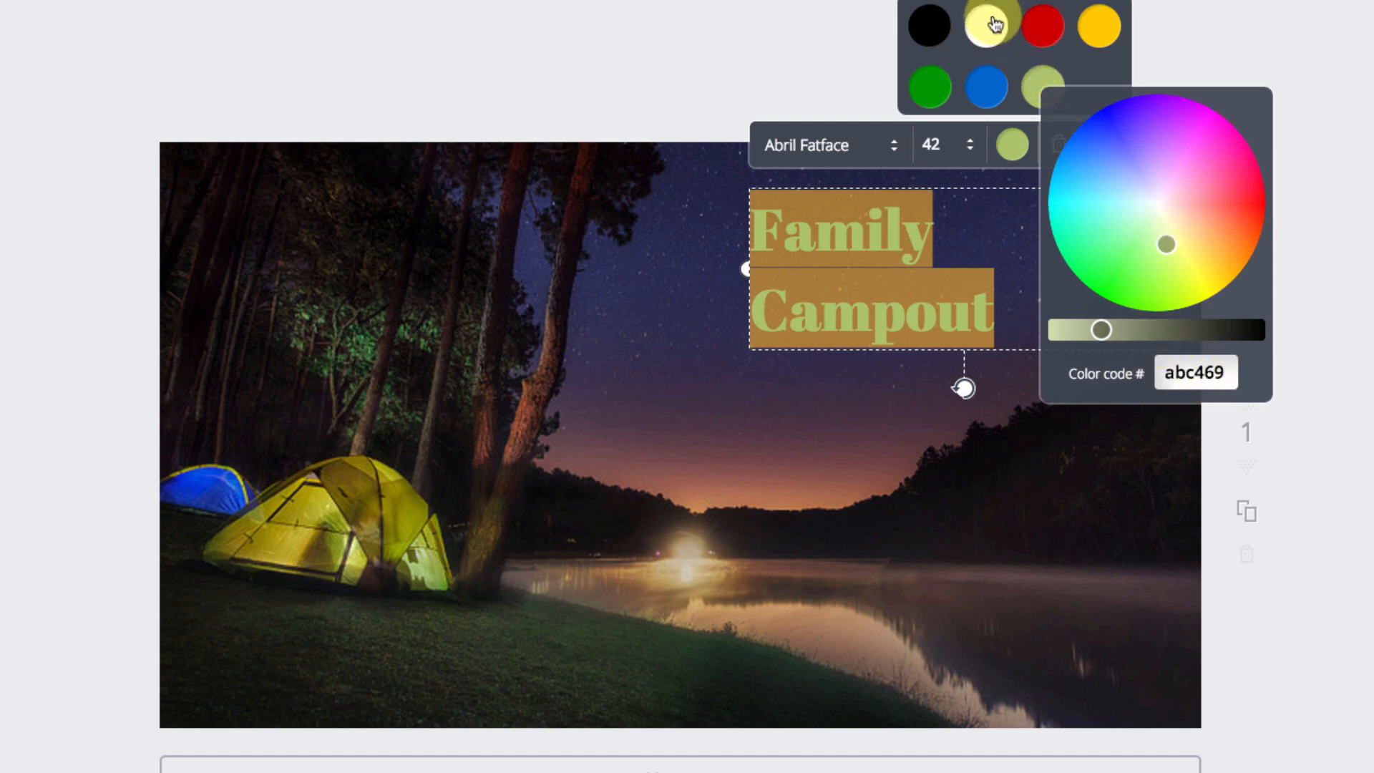
pyautogui.click(986, 24)
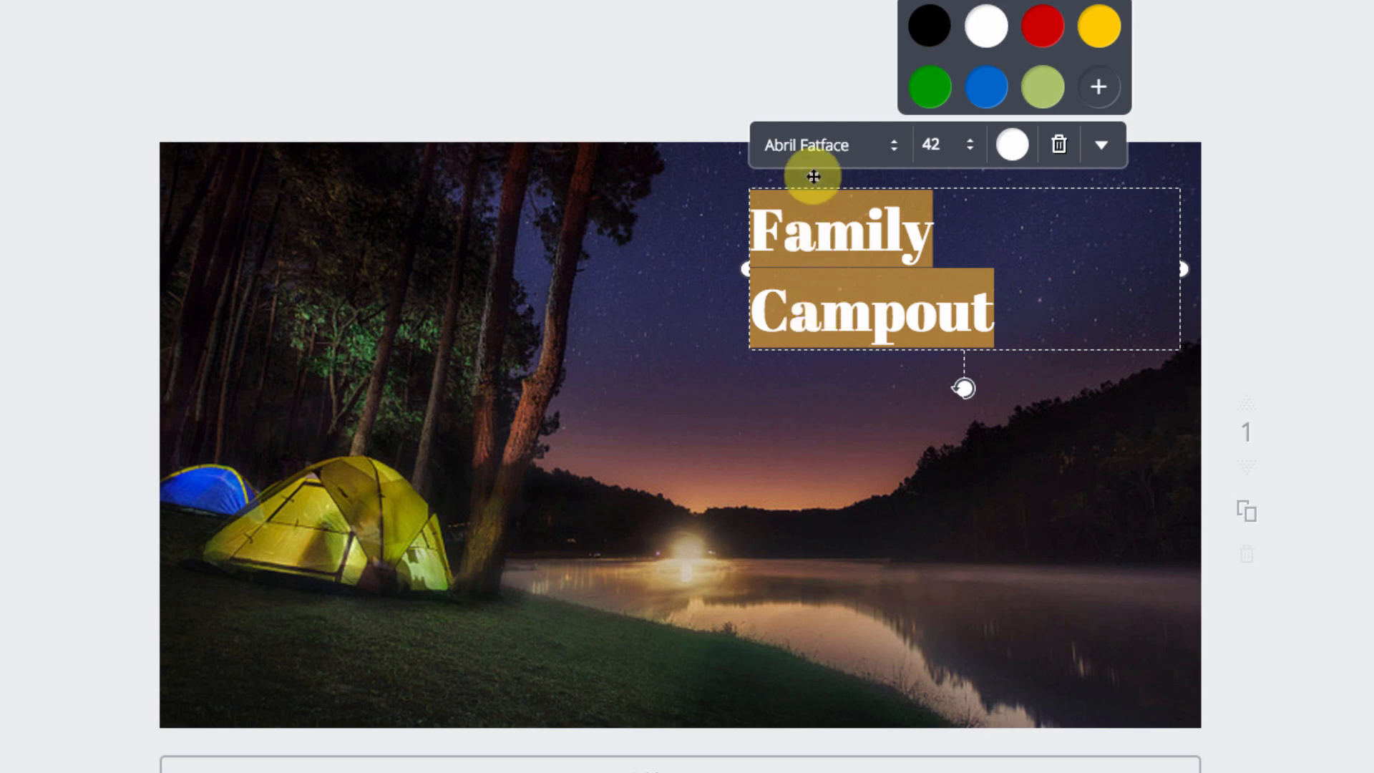
# Step: Set the title font to Permanent Marker, sizing it to 80 then 72
pyautogui.click(824, 145)
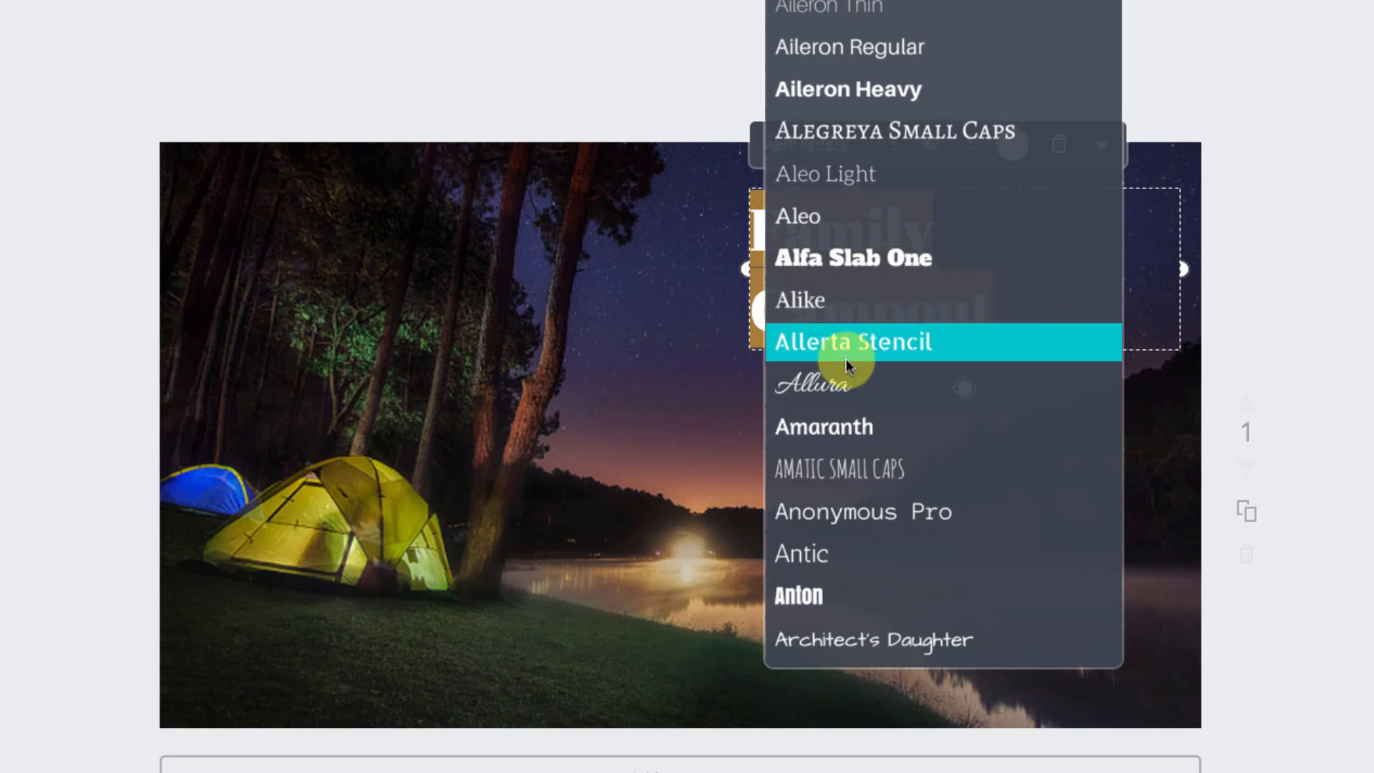
pyautogui.scroll(-3)
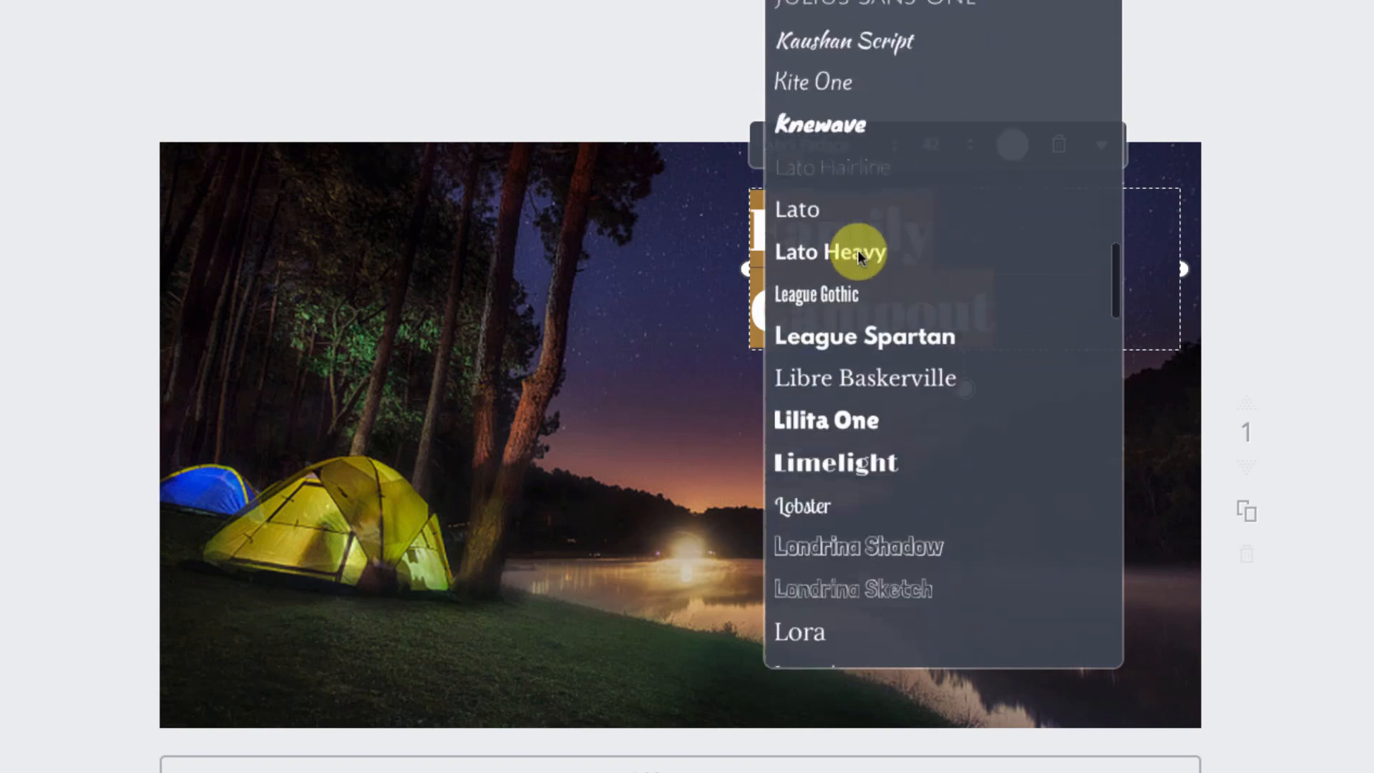
pyautogui.scroll(-3)
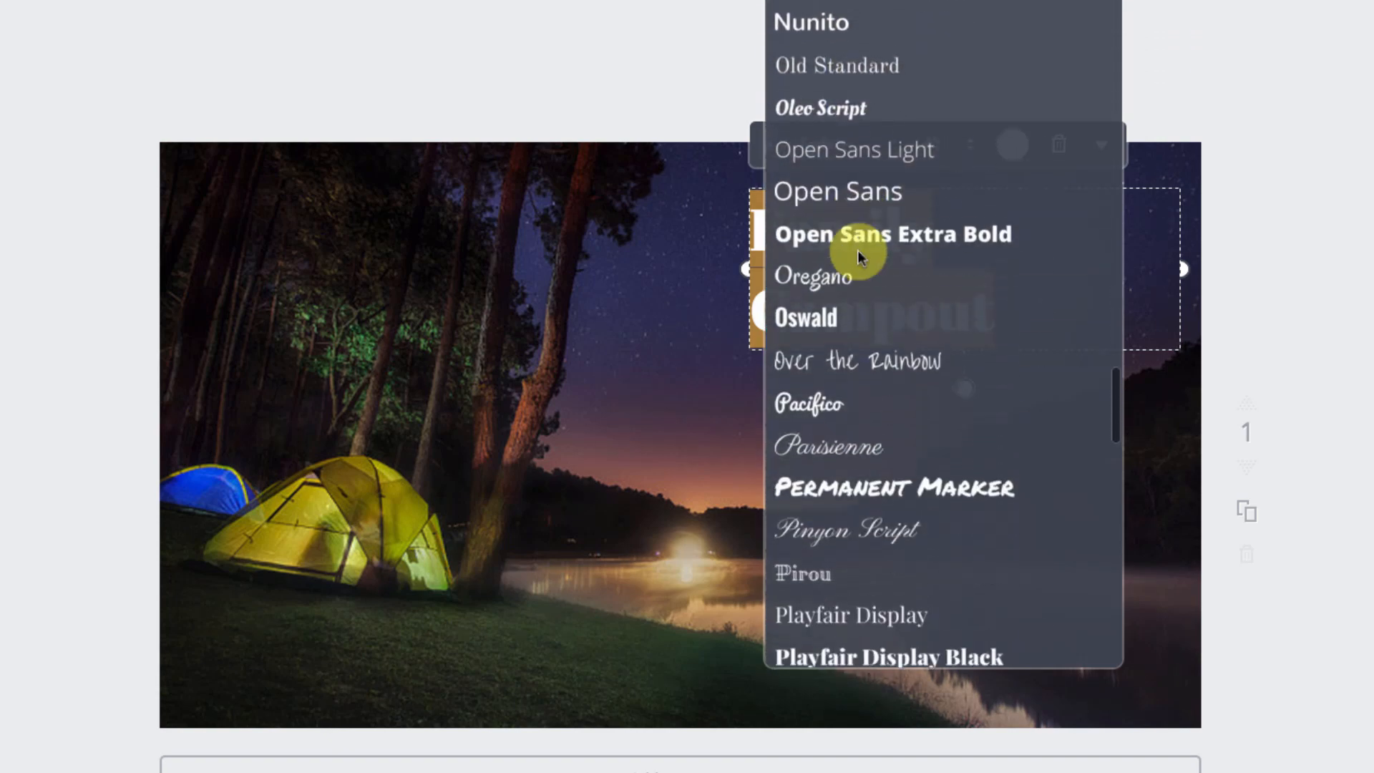
pyautogui.click(893, 487)
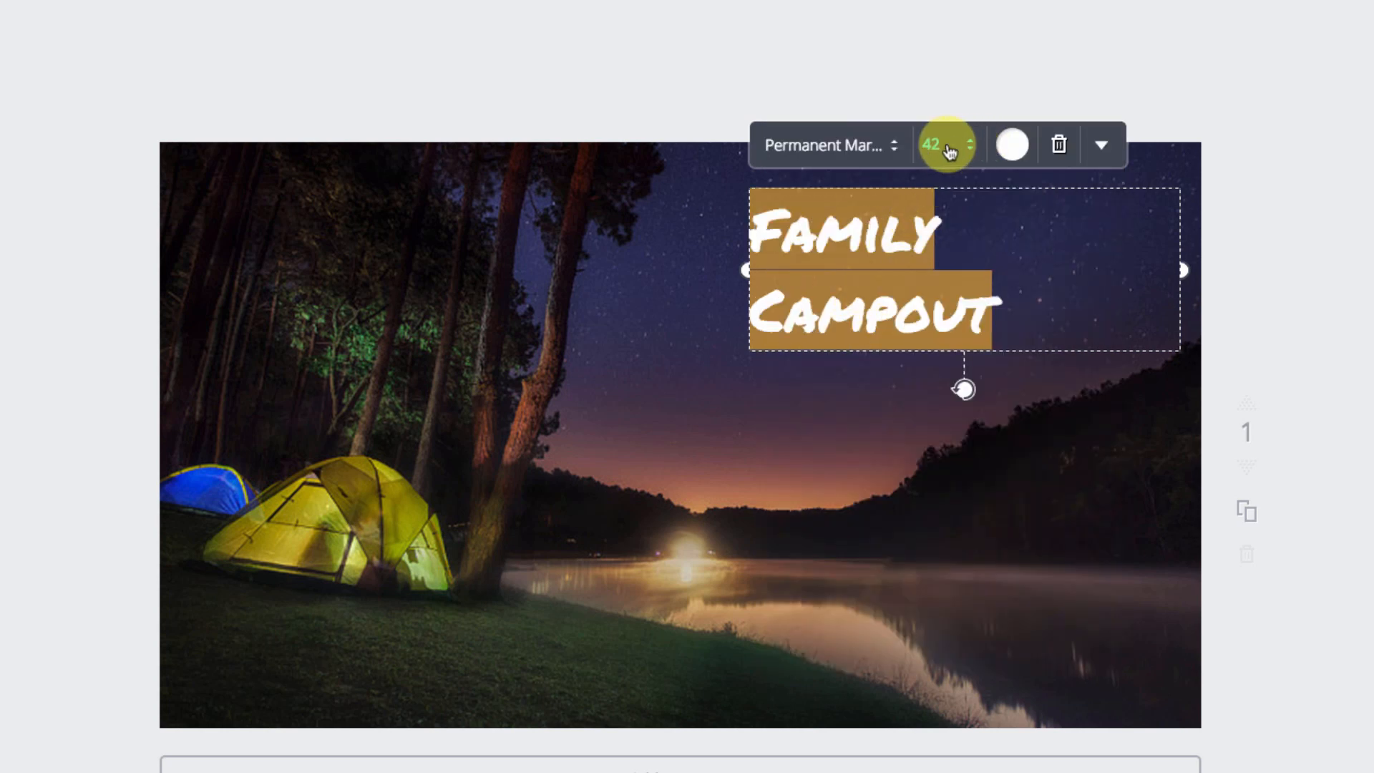
pyautogui.click(945, 145)
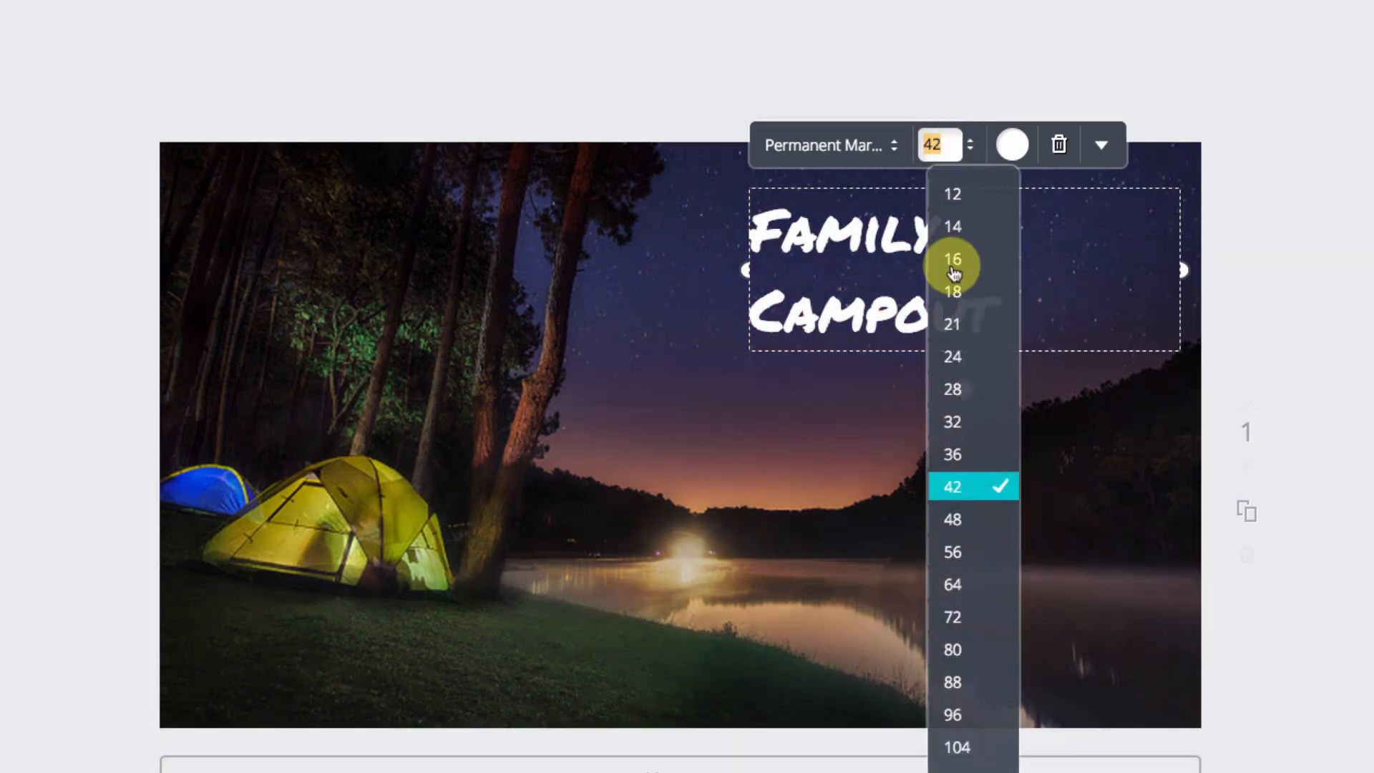
pyautogui.moveTo(955, 648)
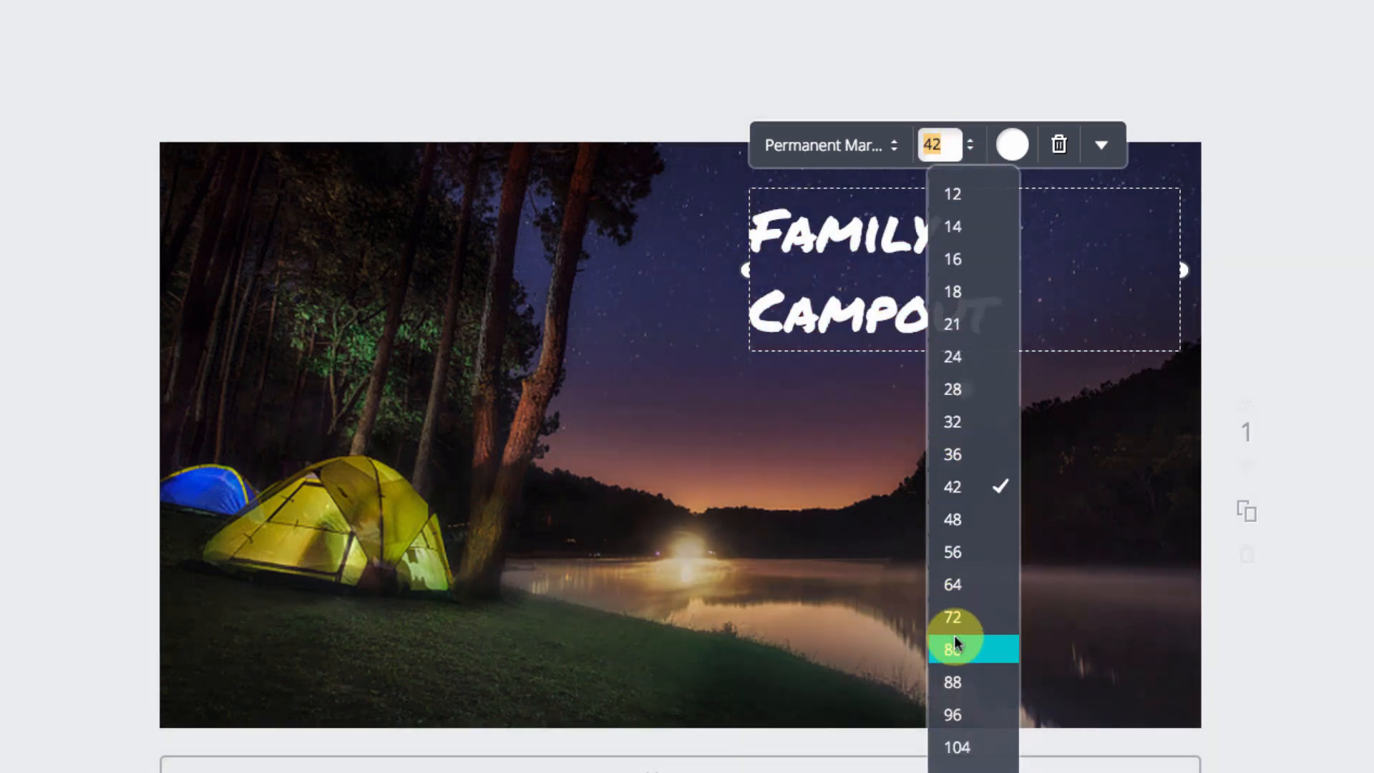
pyautogui.click(952, 648)
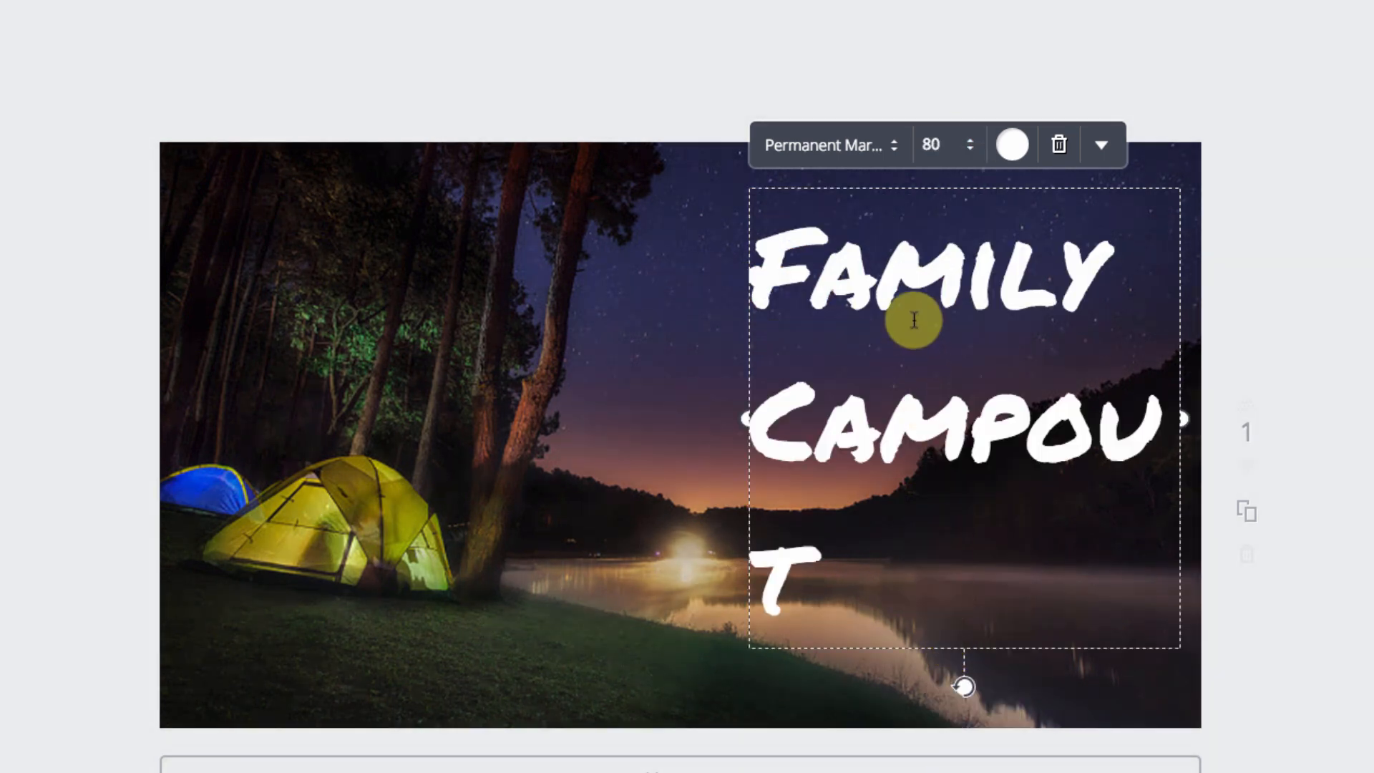
pyautogui.click(939, 145)
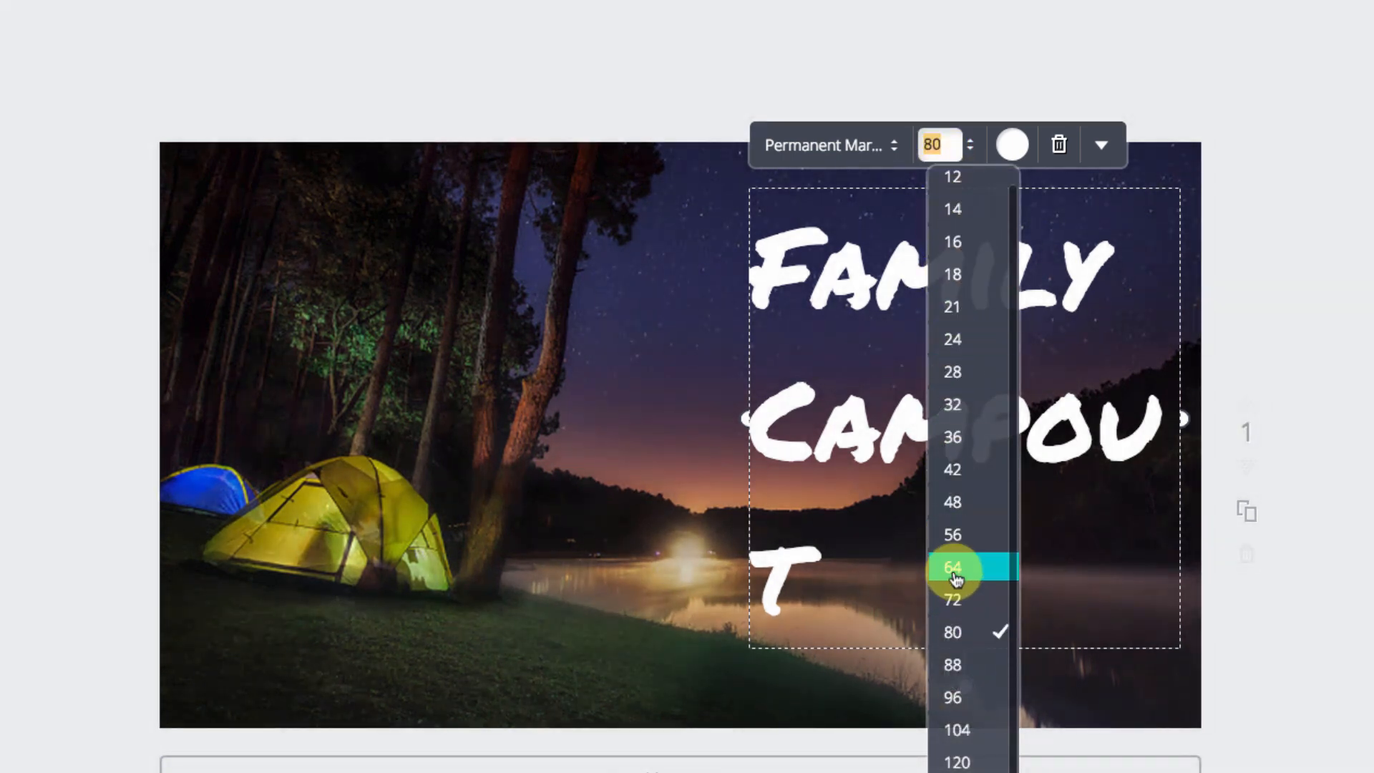
pyautogui.click(952, 600)
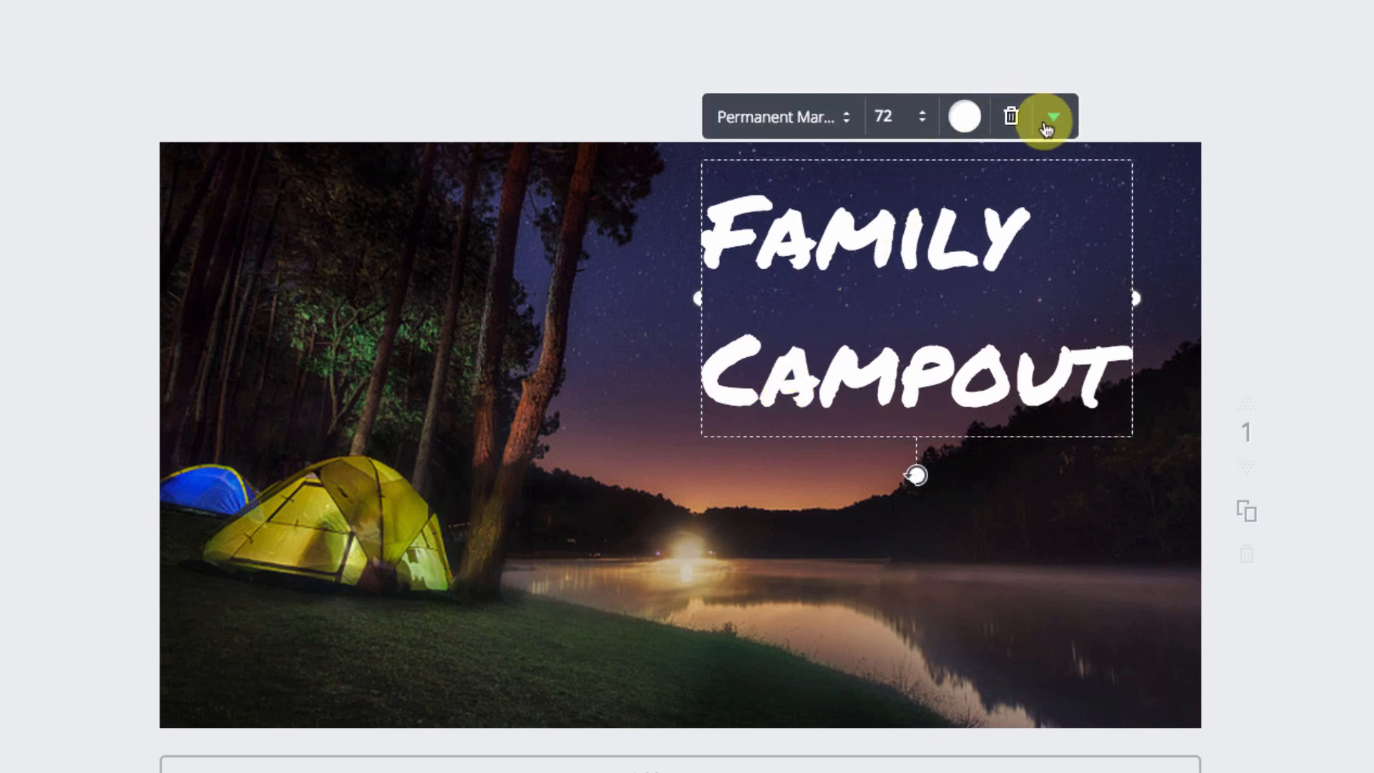
# Step: Centre-align the title and reduce its line height in Text spacing
pyautogui.click(1055, 116)
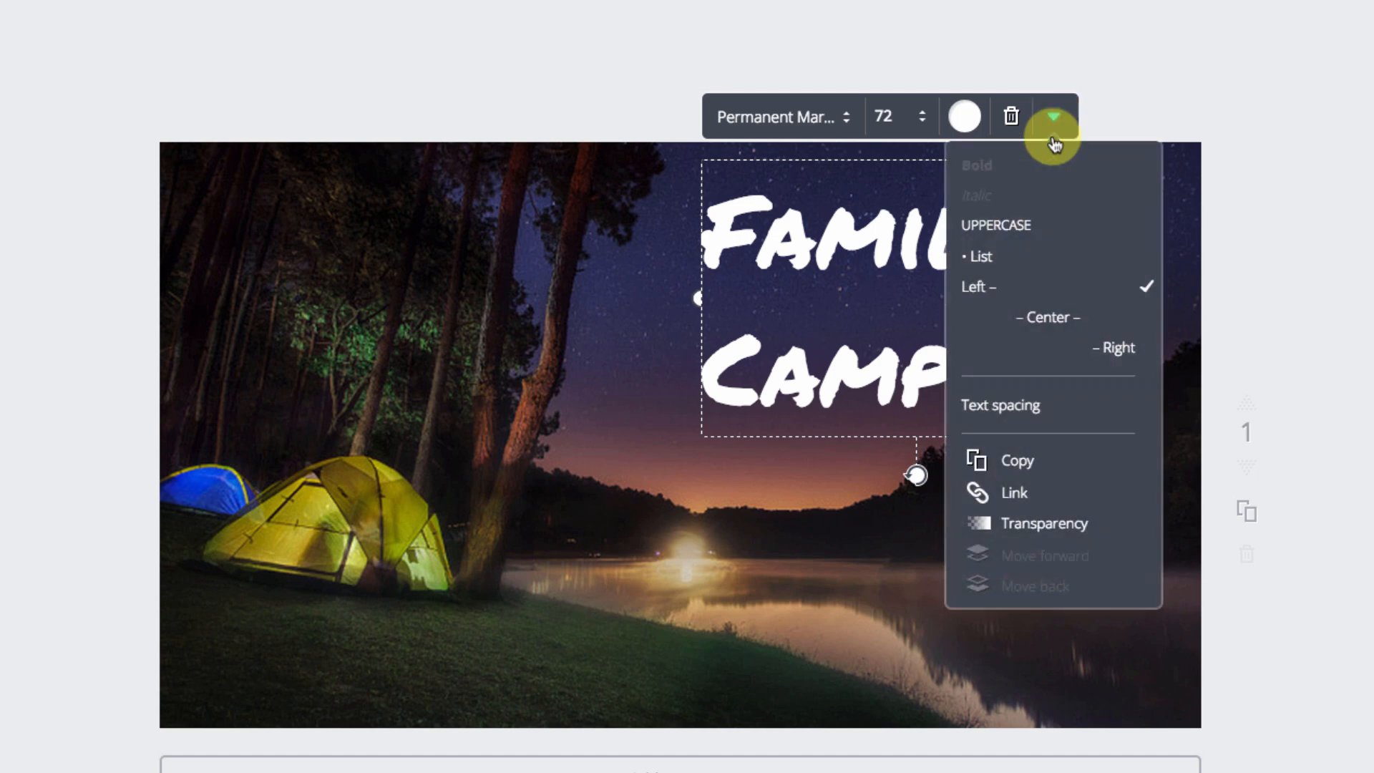
pyautogui.moveTo(979, 287)
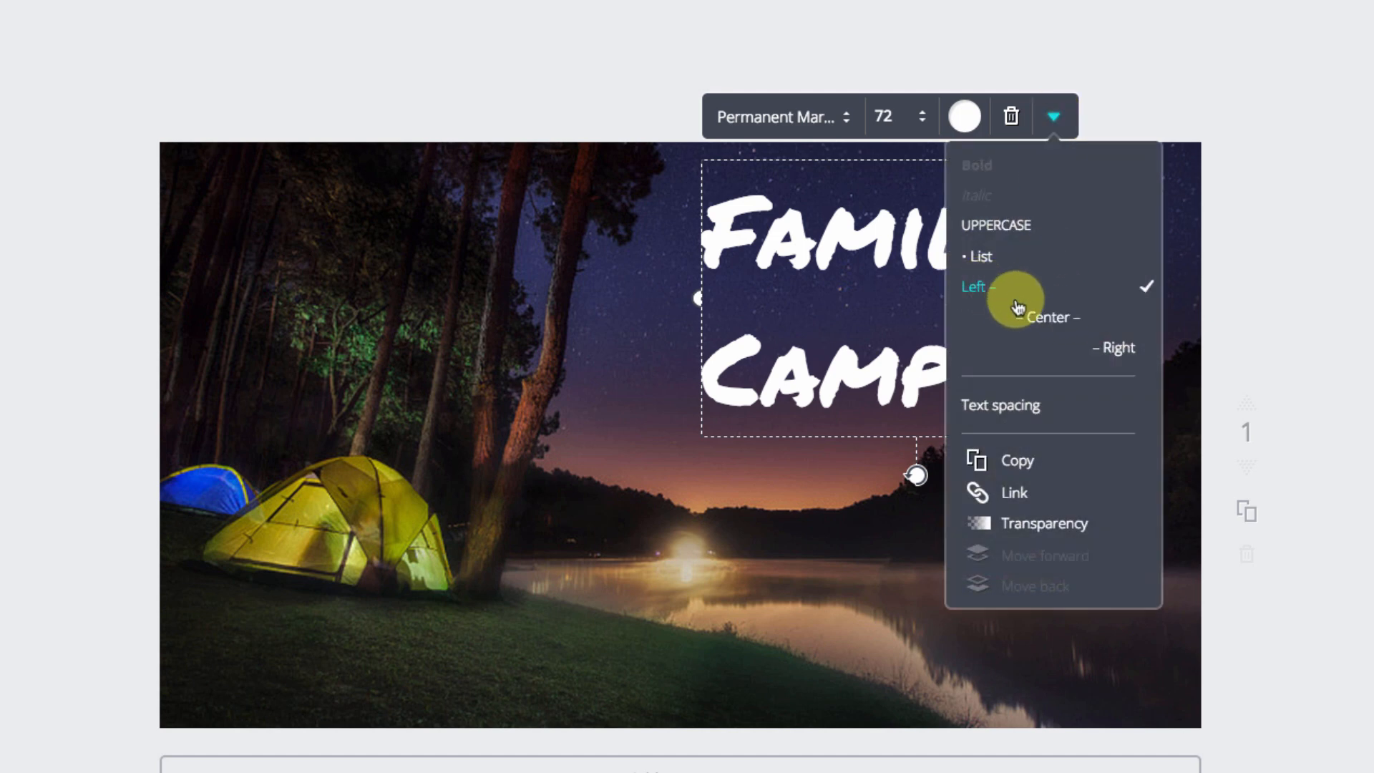
pyautogui.moveTo(1050, 317)
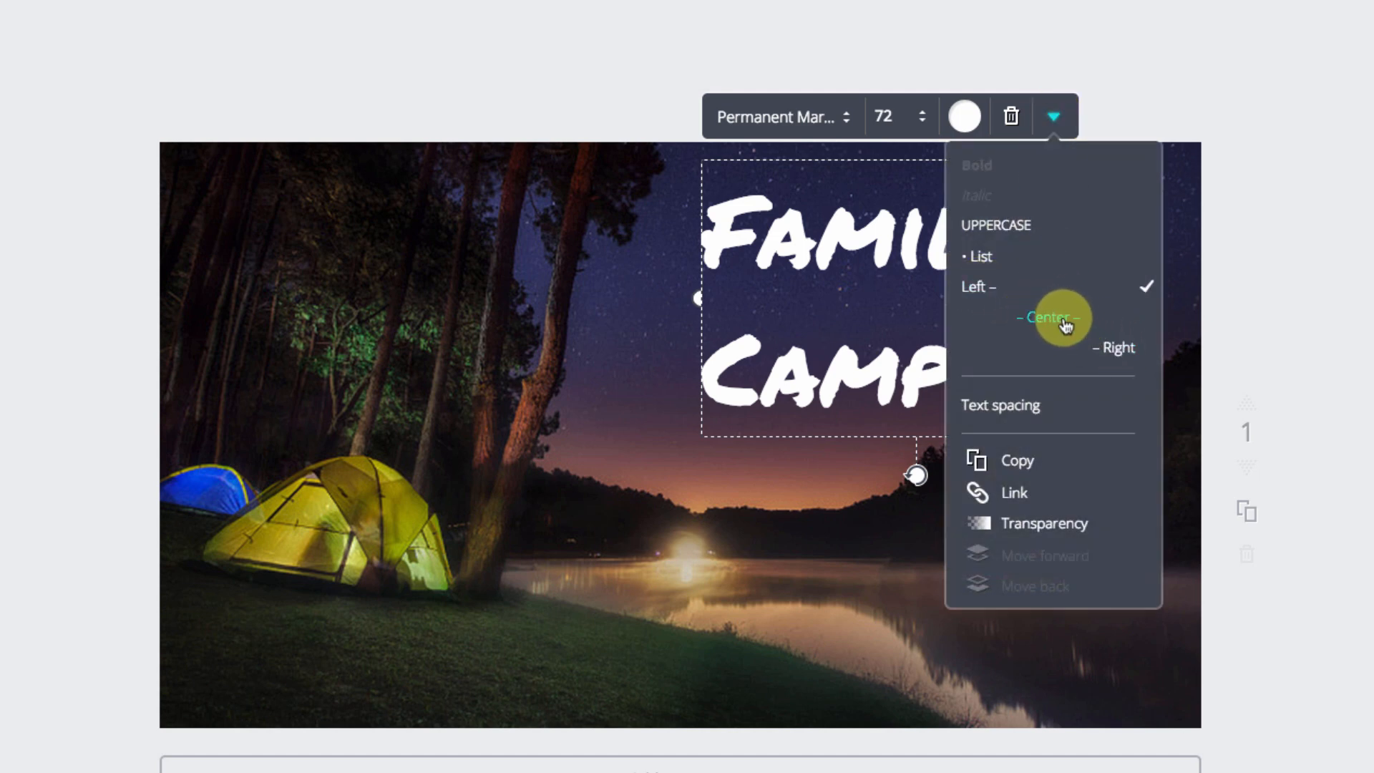
pyautogui.click(1050, 317)
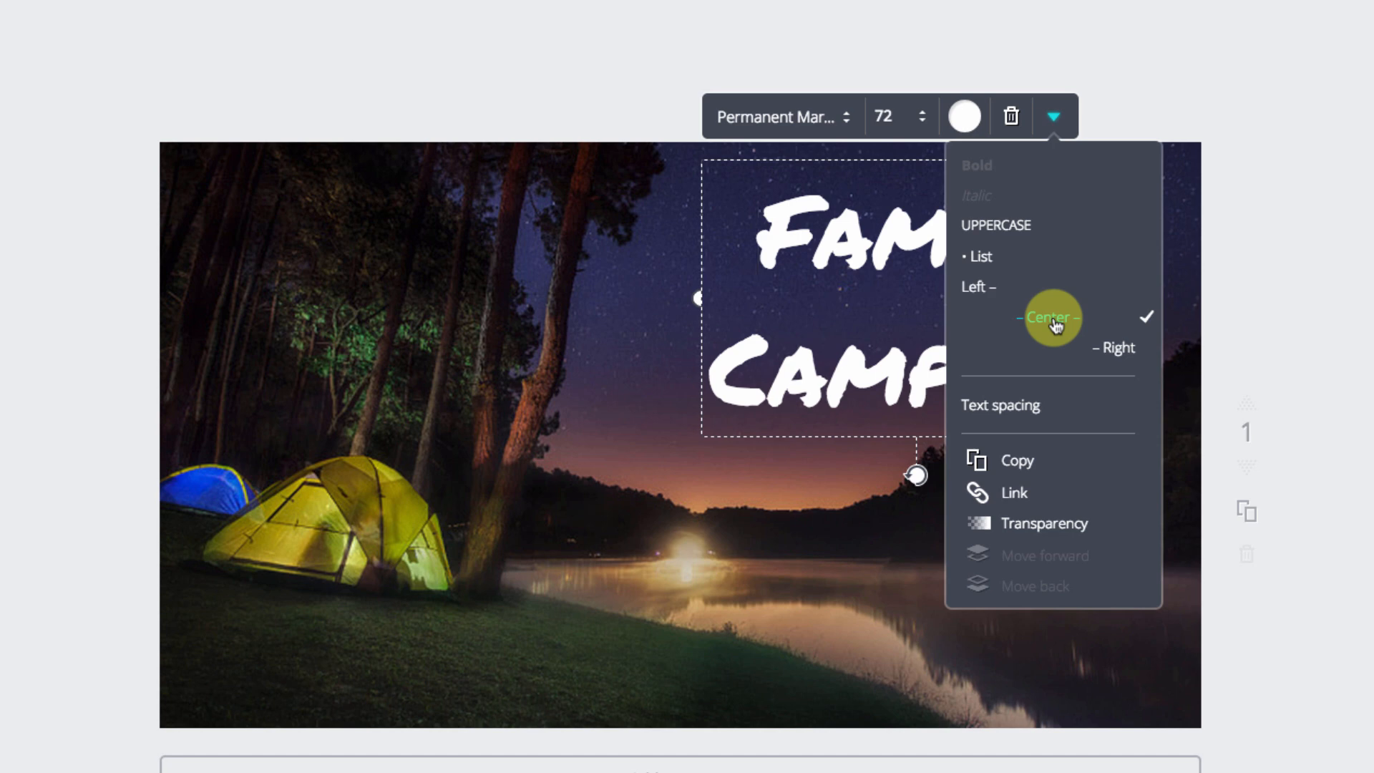
pyautogui.moveTo(859, 289)
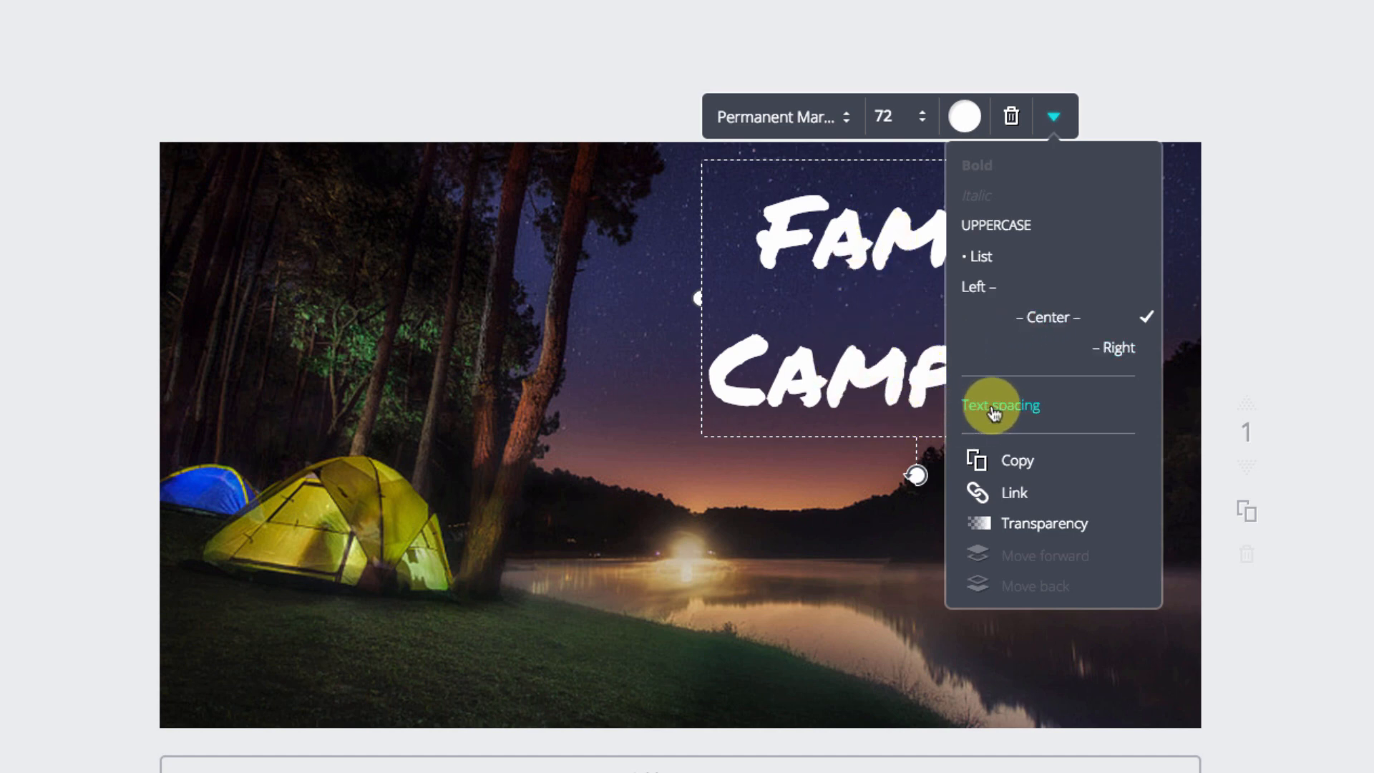
pyautogui.click(1001, 405)
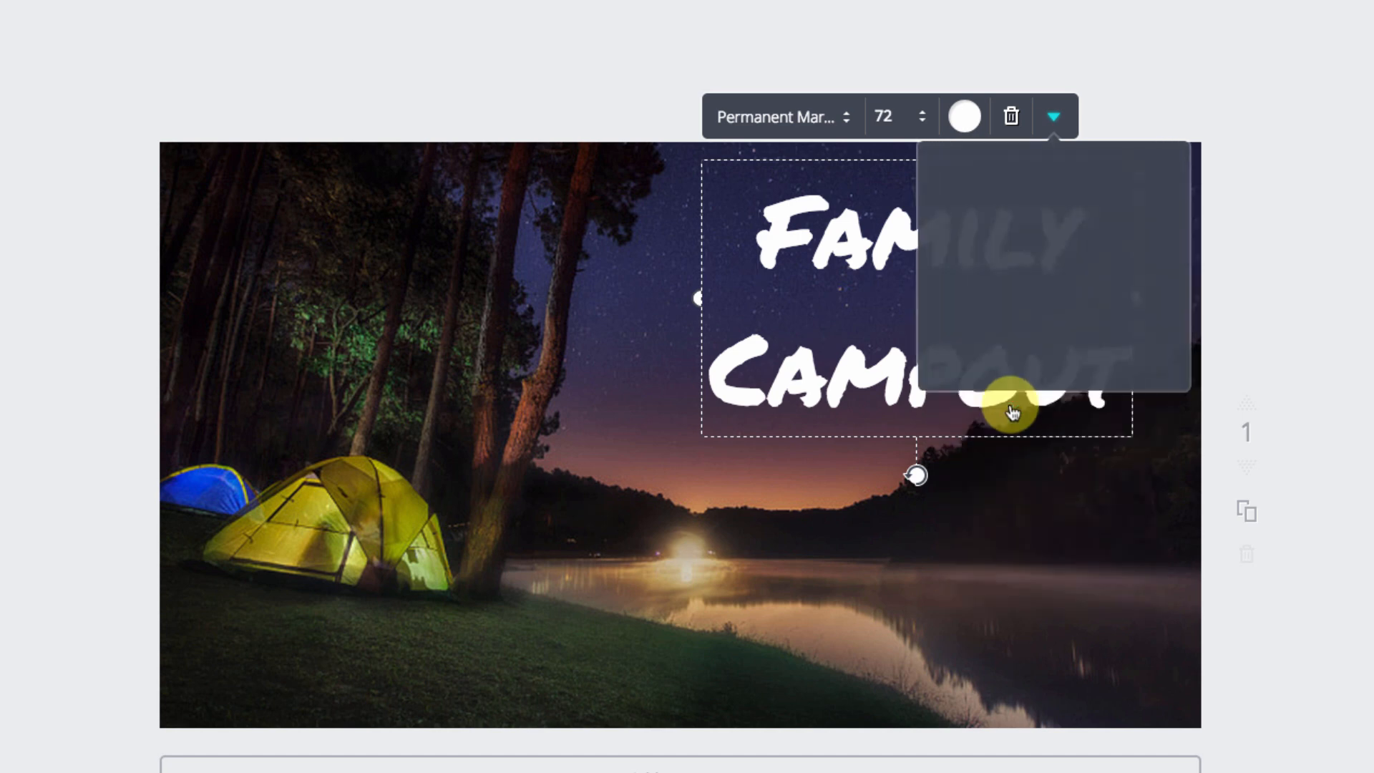
pyautogui.click(1055, 116)
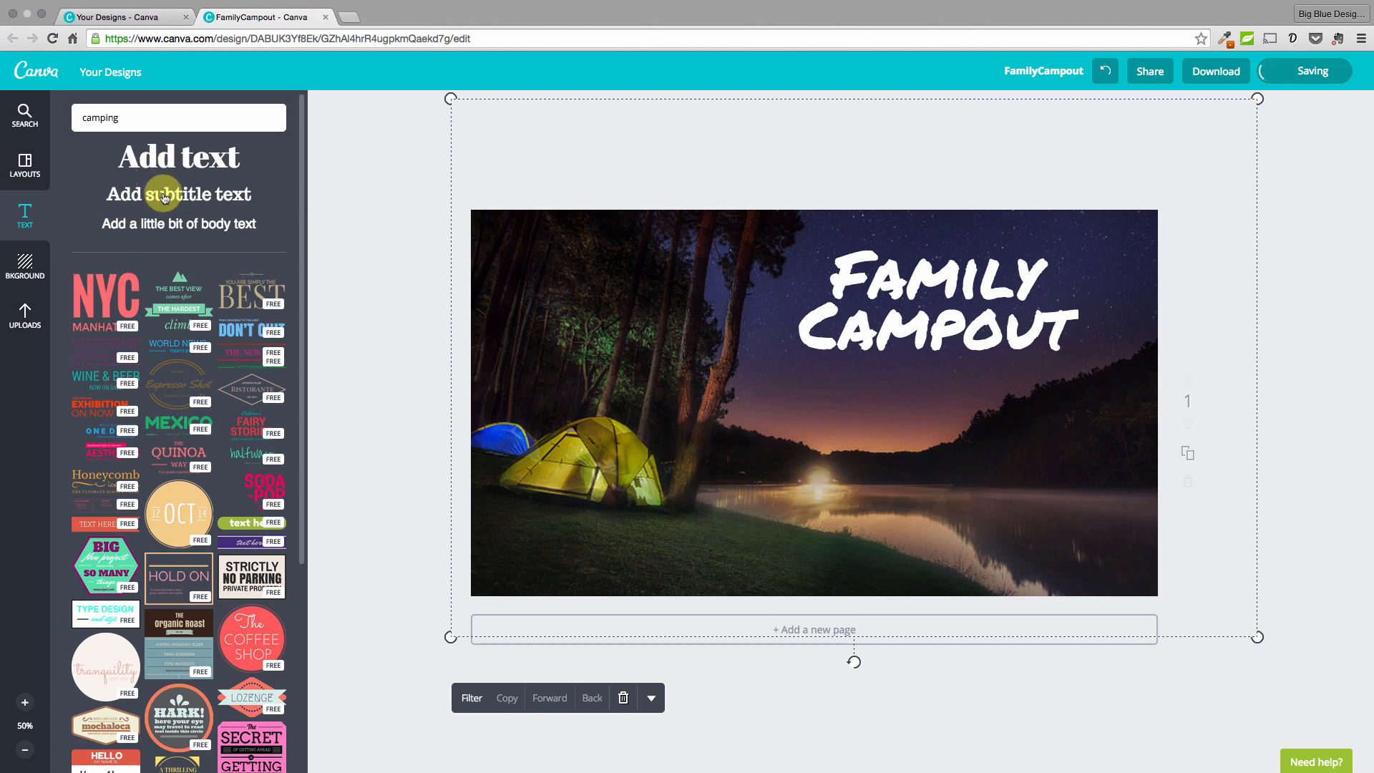
# Step: Add a subtitle text box and place it just beneath the Family Campout title
pyautogui.click(179, 194)
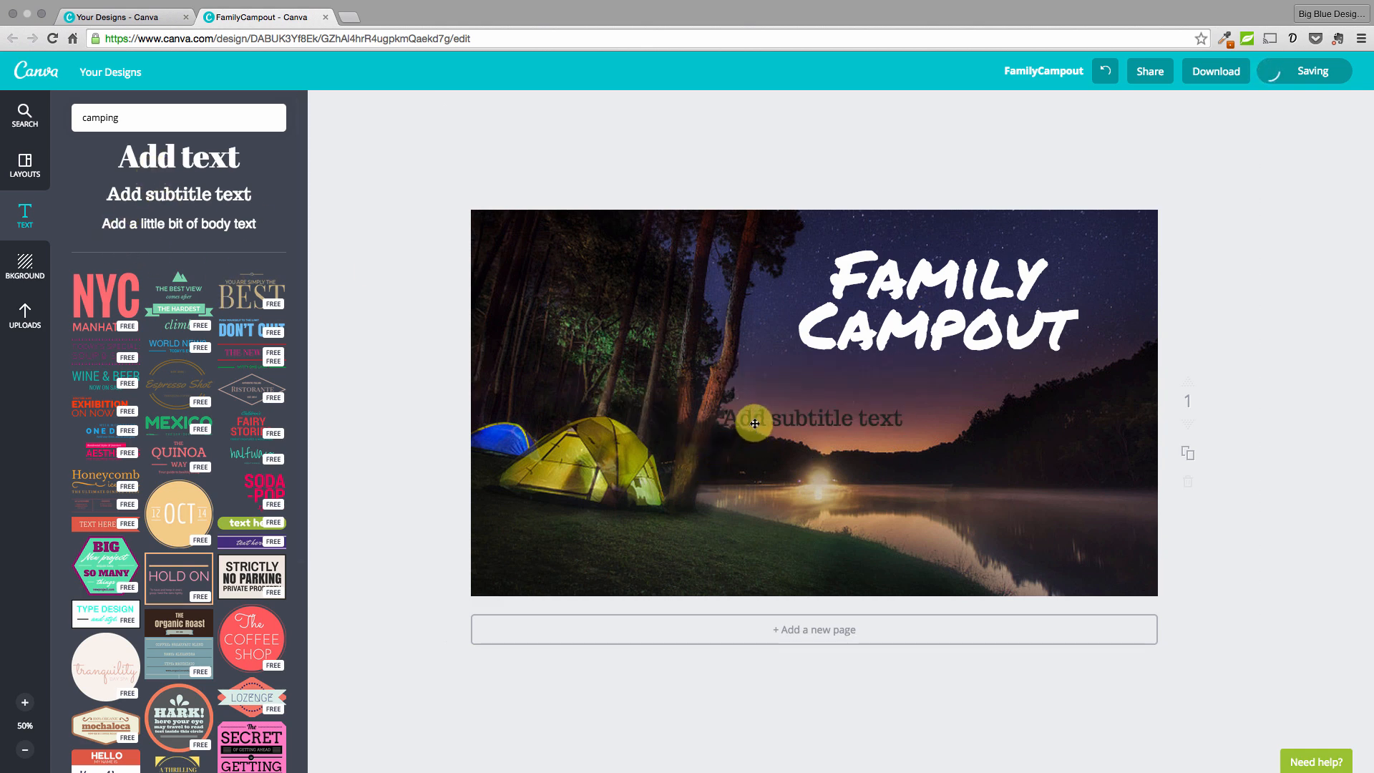
pyautogui.click(754, 425)
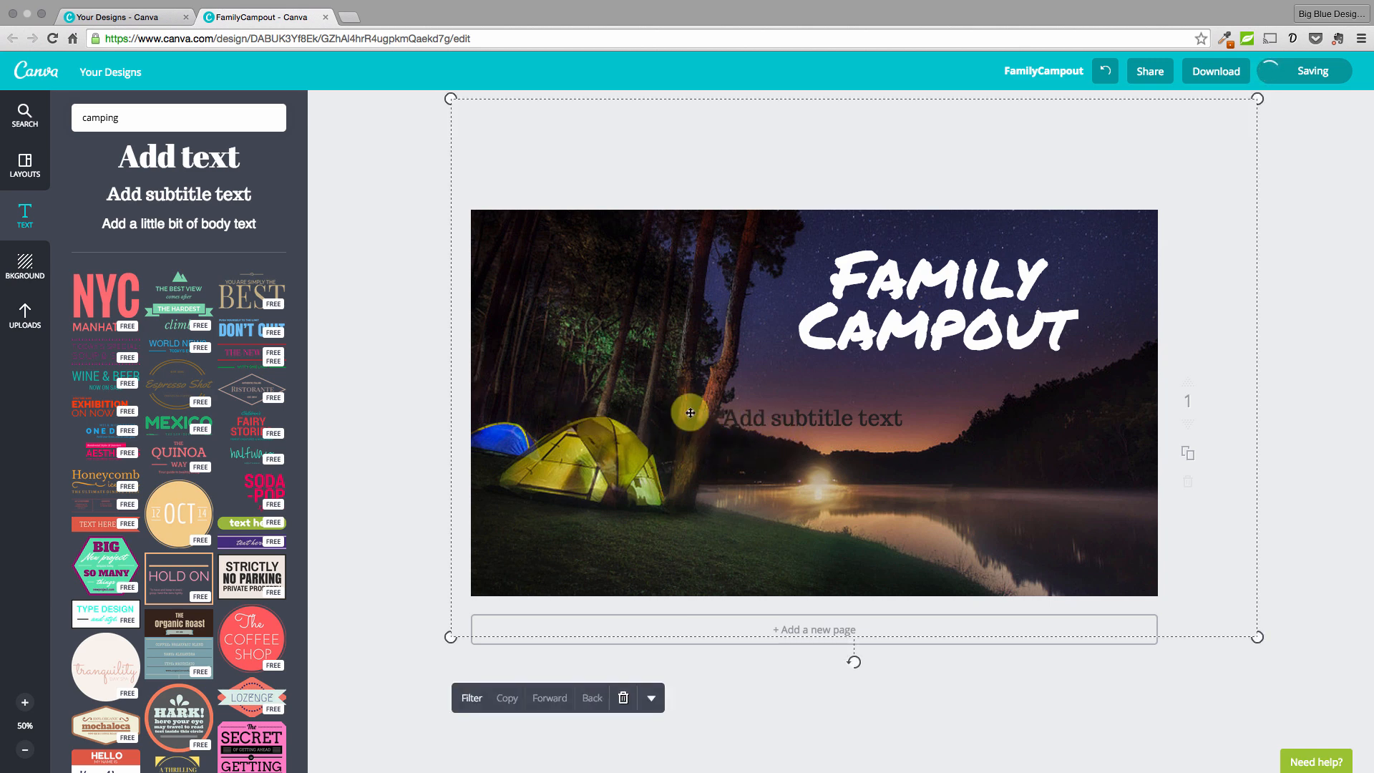
pyautogui.moveTo(418, 431)
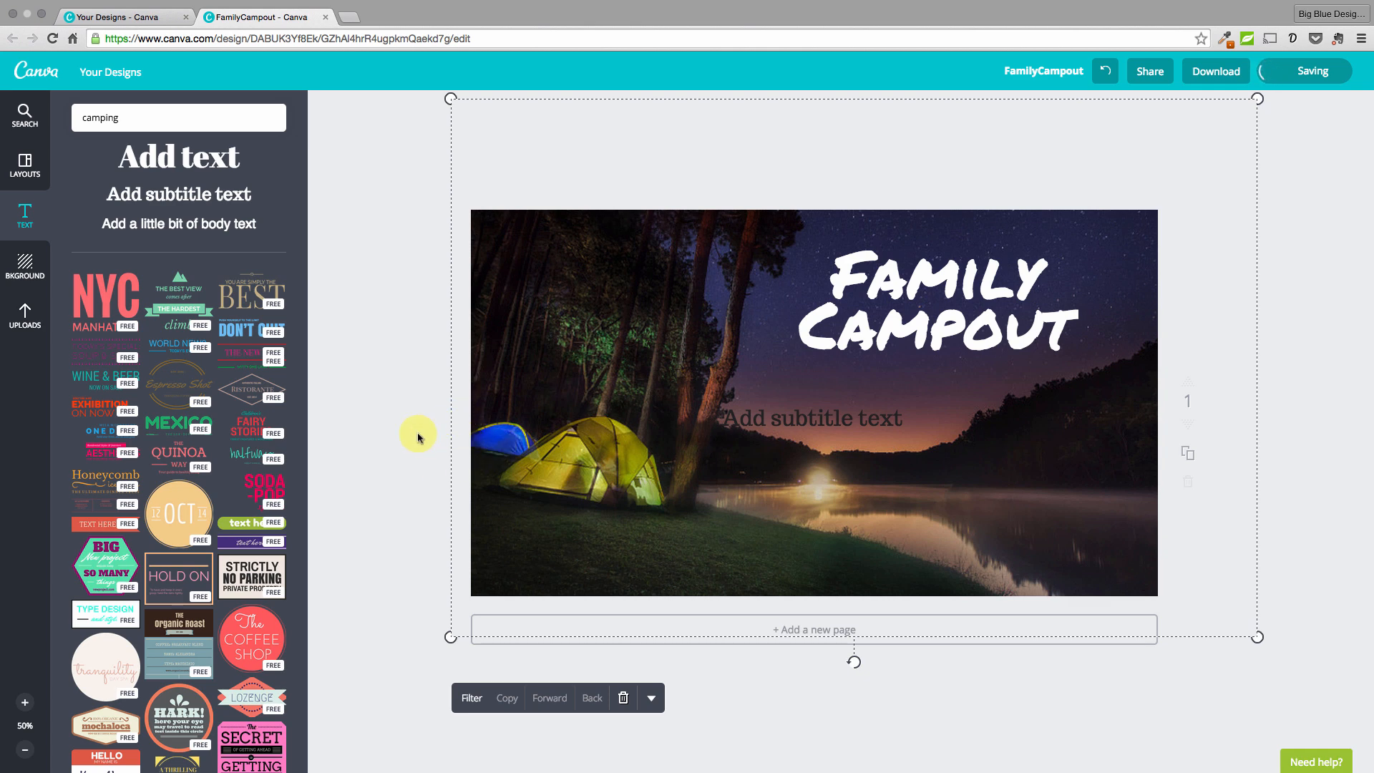
pyautogui.click(410, 441)
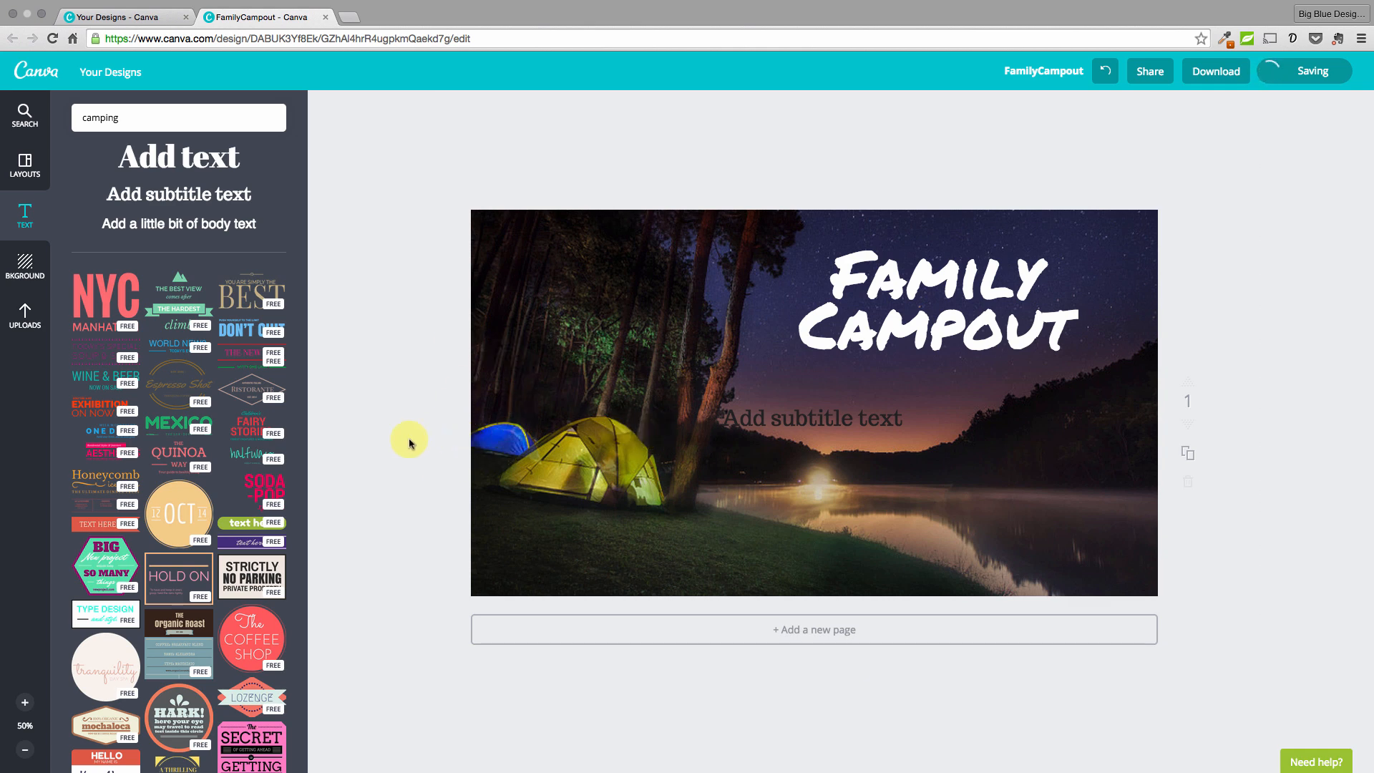
pyautogui.moveTo(754, 414)
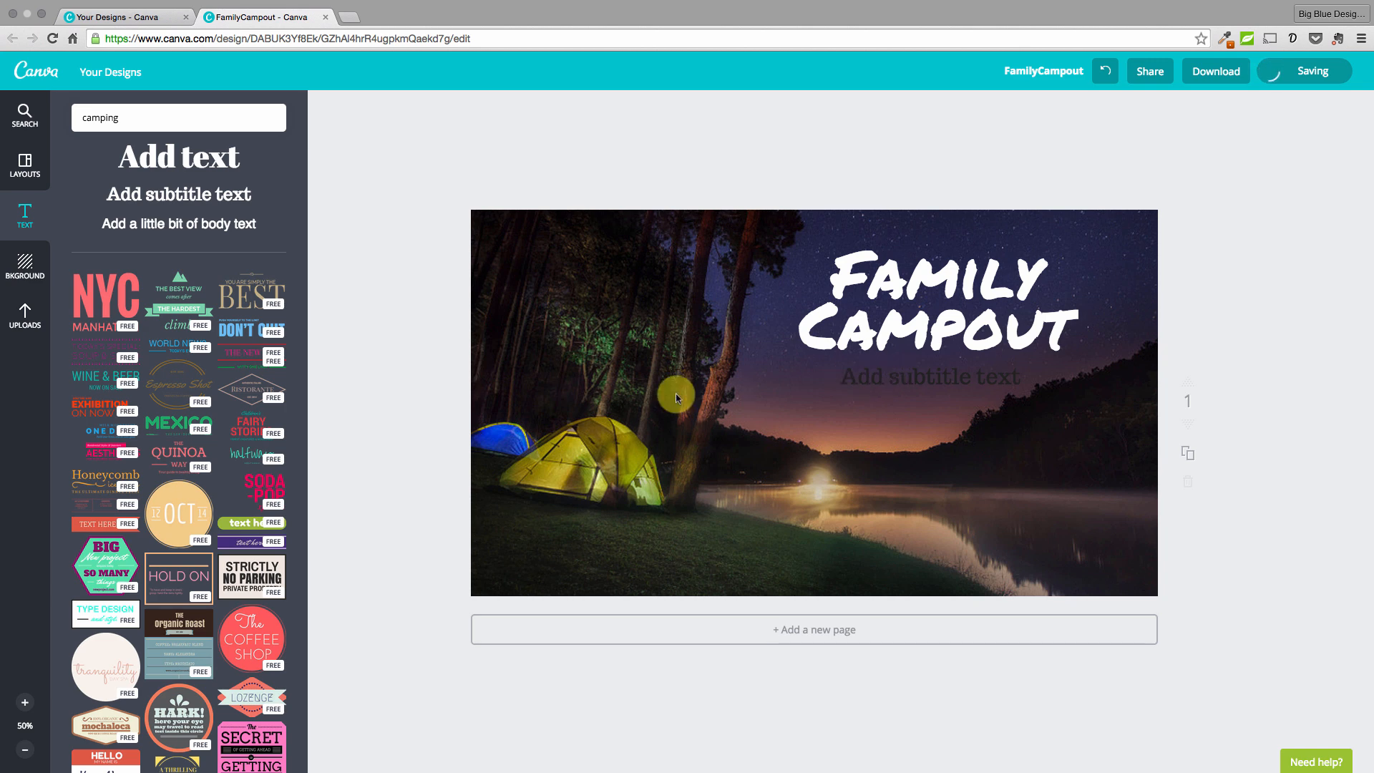
pyautogui.click(675, 397)
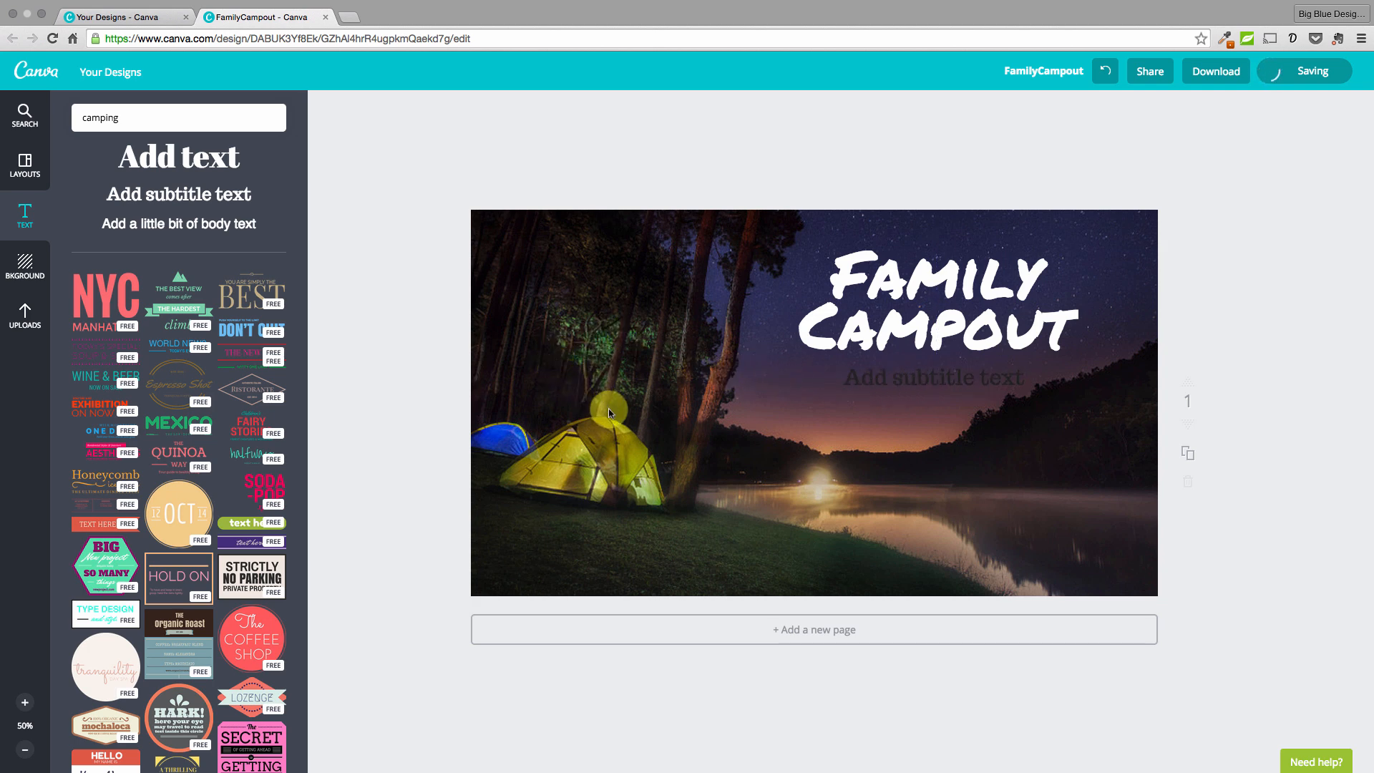
pyautogui.moveTo(881, 380)
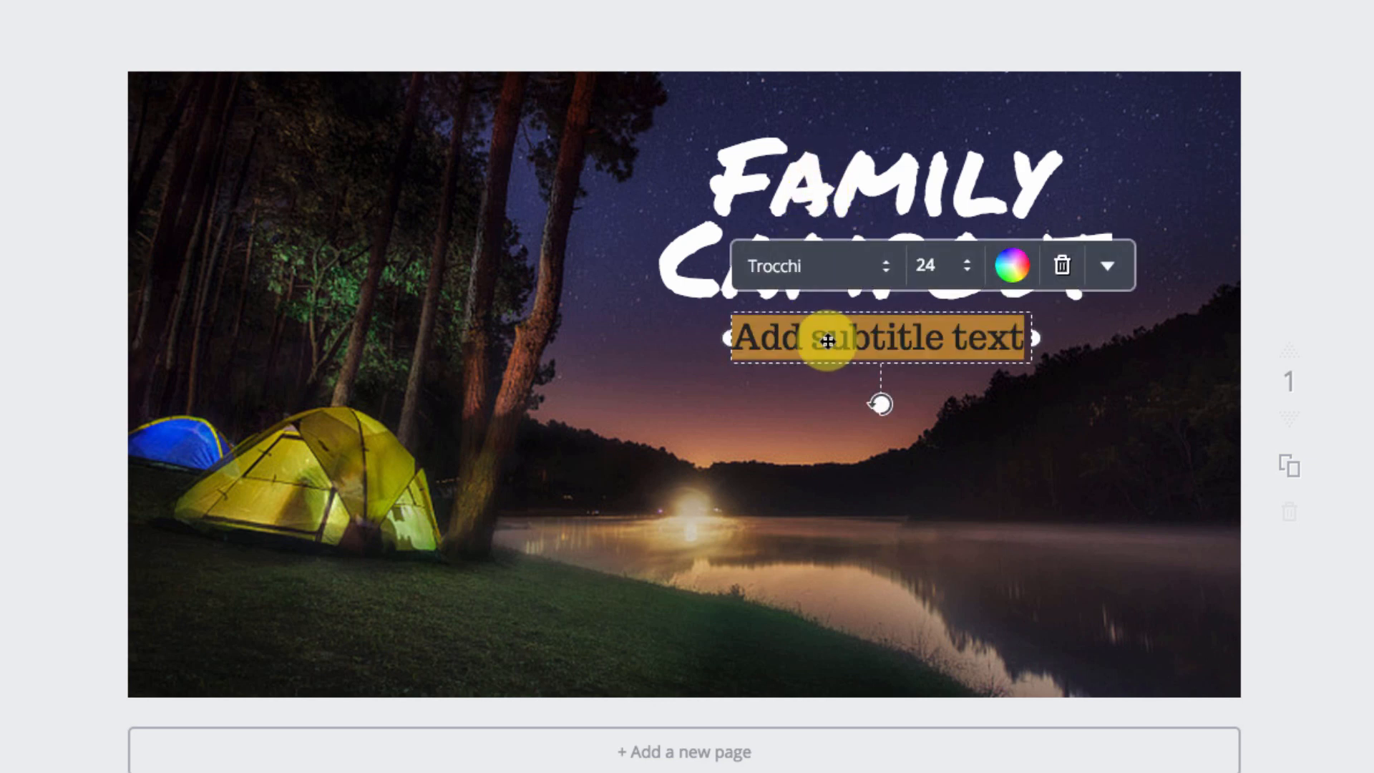
# Step: Type the date 'June 5-7, 2015' into the subtitle
pyautogui.write('Jum')
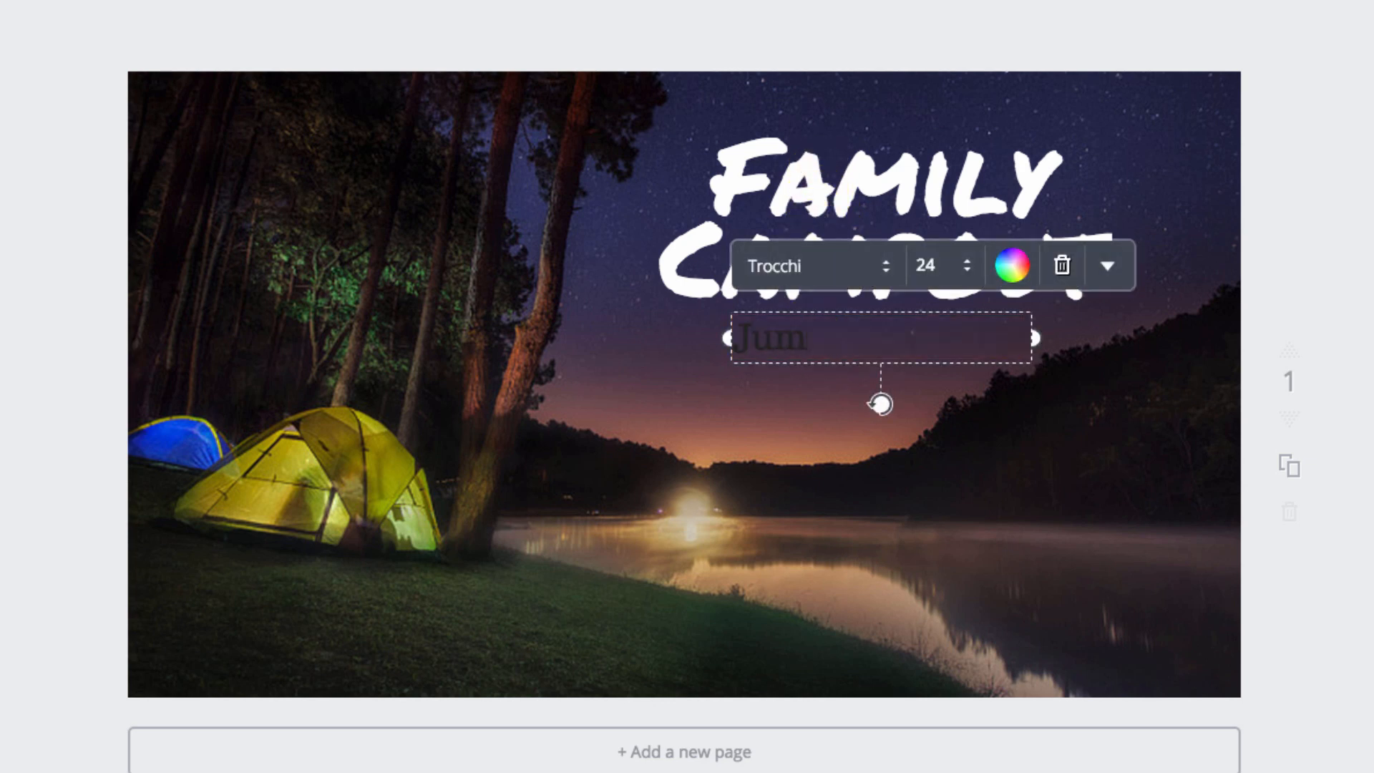
pyautogui.write('ne')
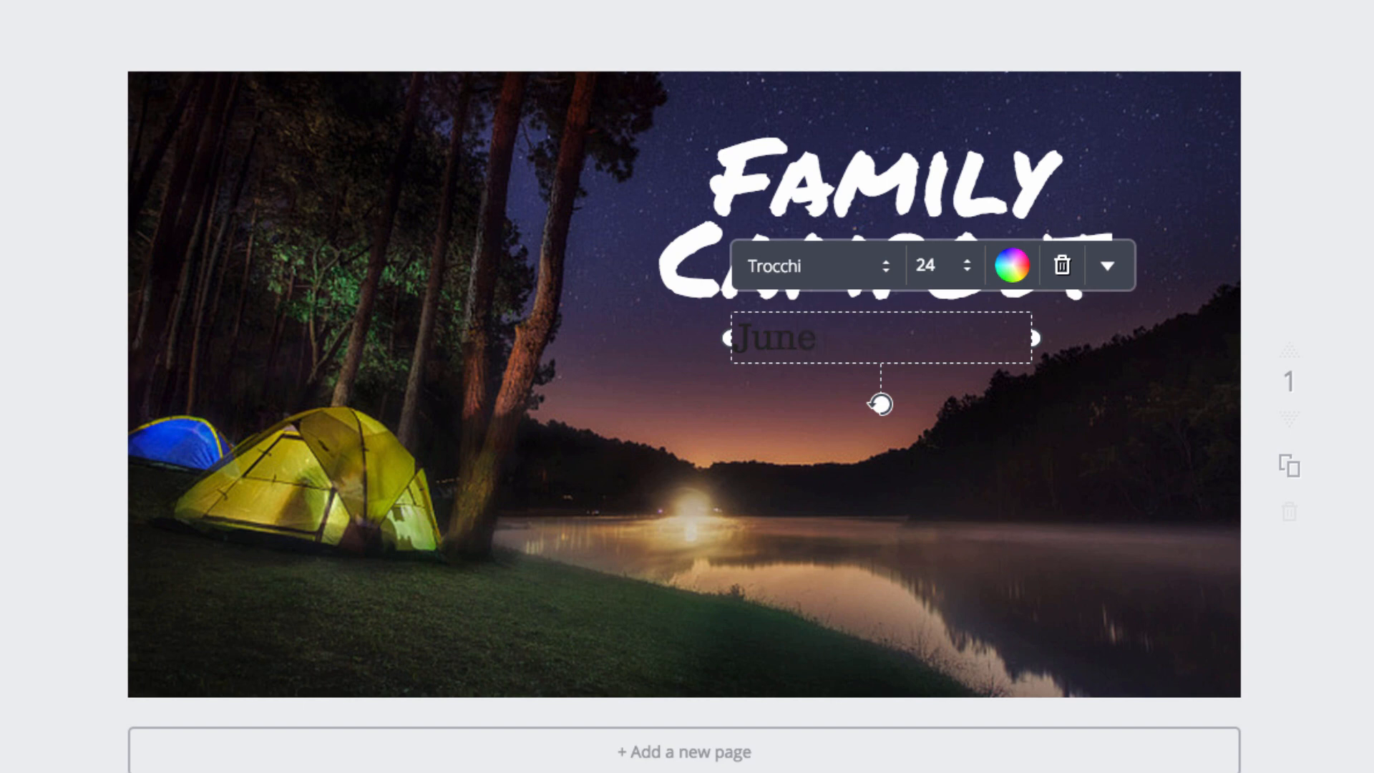
pyautogui.write('5-7, 2015')
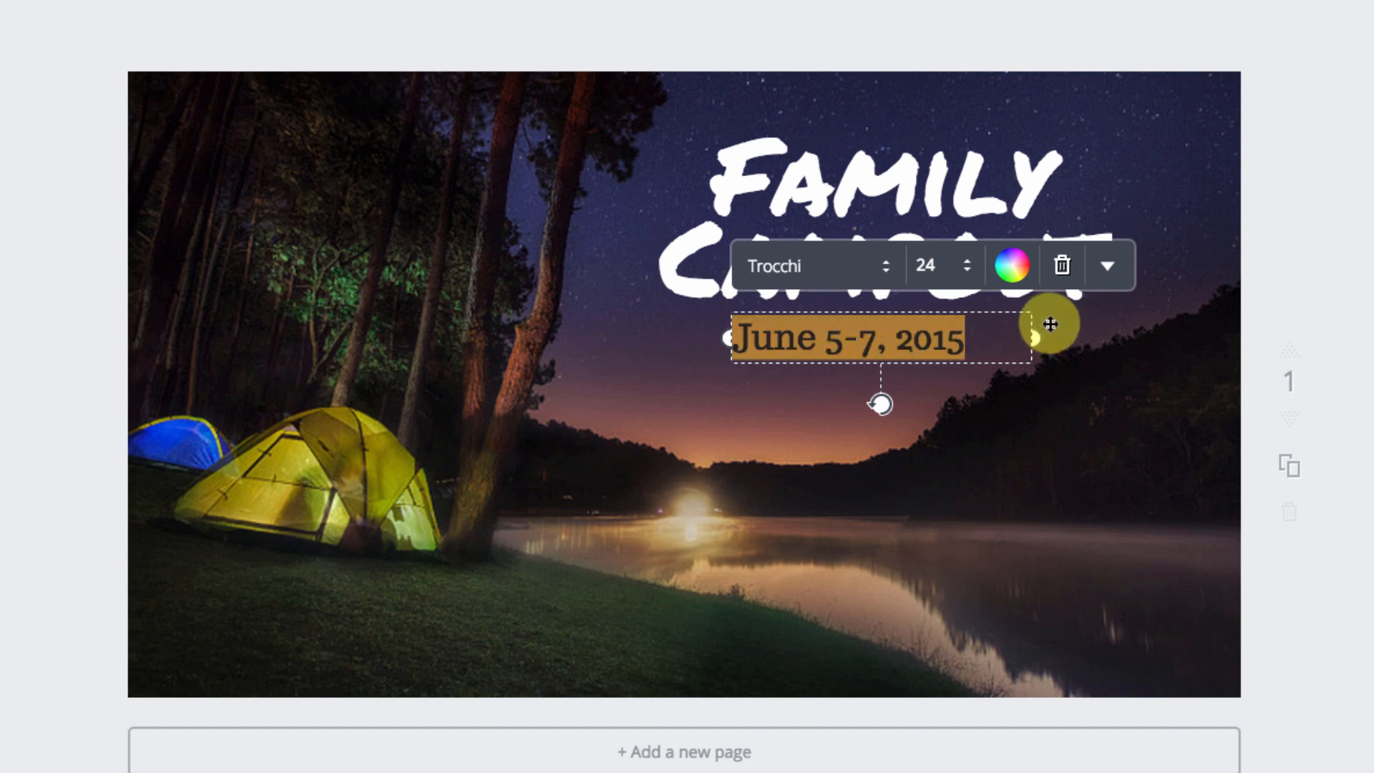
# Step: Center-align the date line and change its font from Trocchi to Aleo
pyautogui.click(1108, 265)
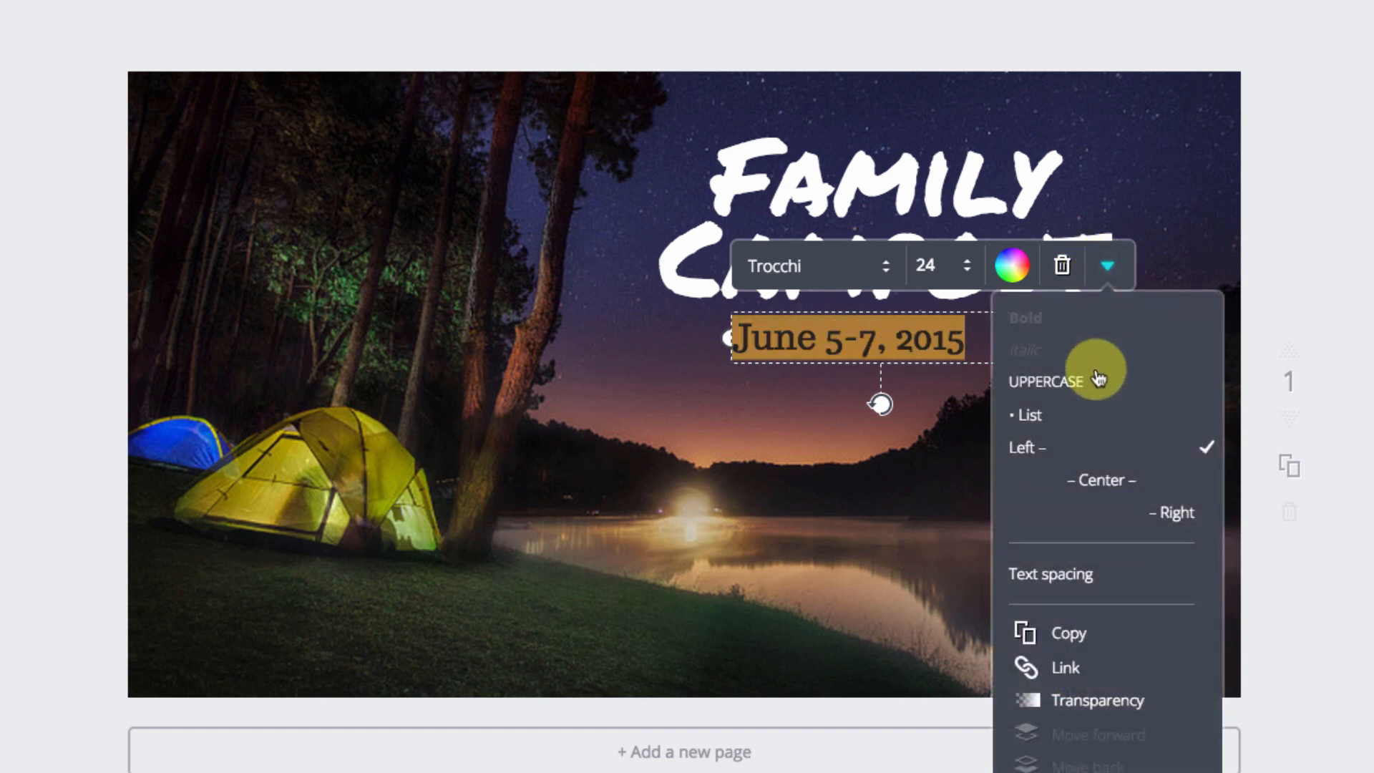
pyautogui.moveTo(1100, 480)
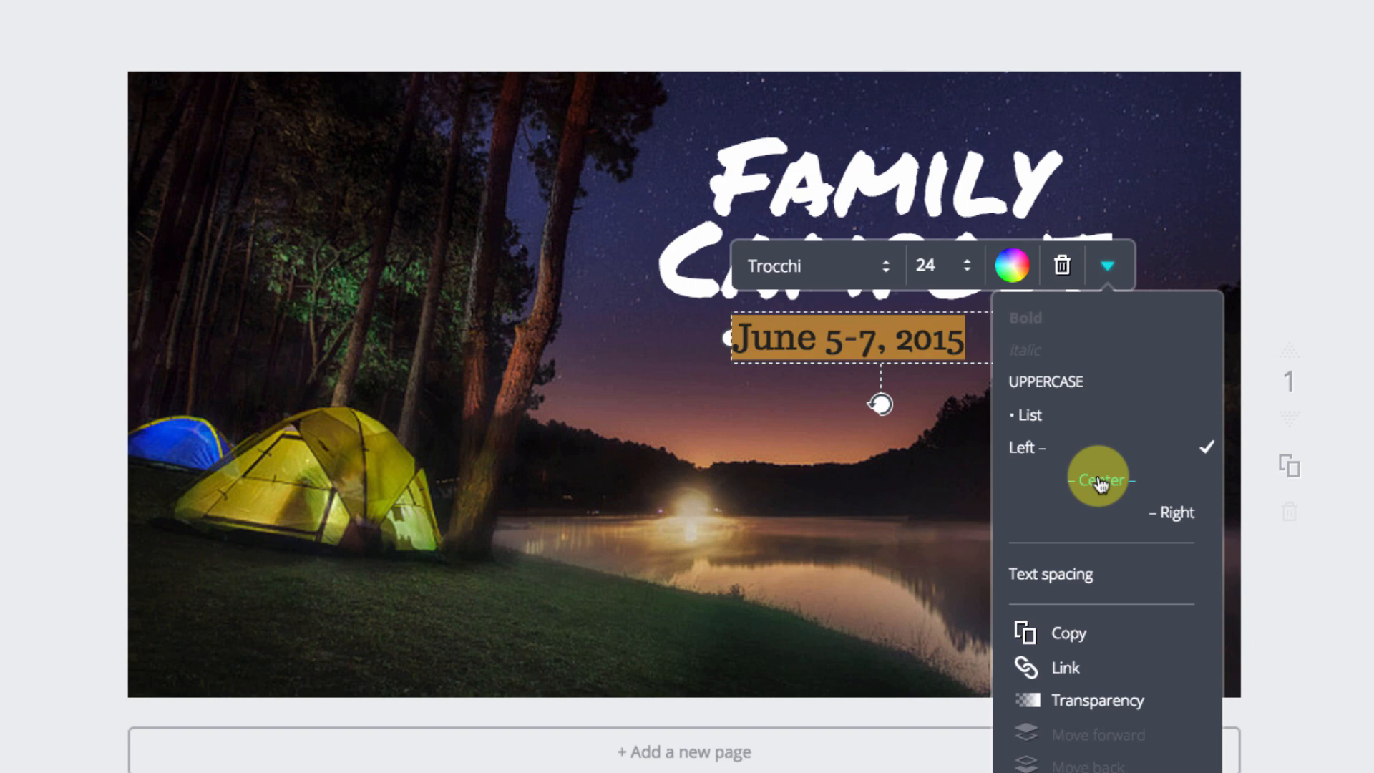
pyautogui.click(1099, 479)
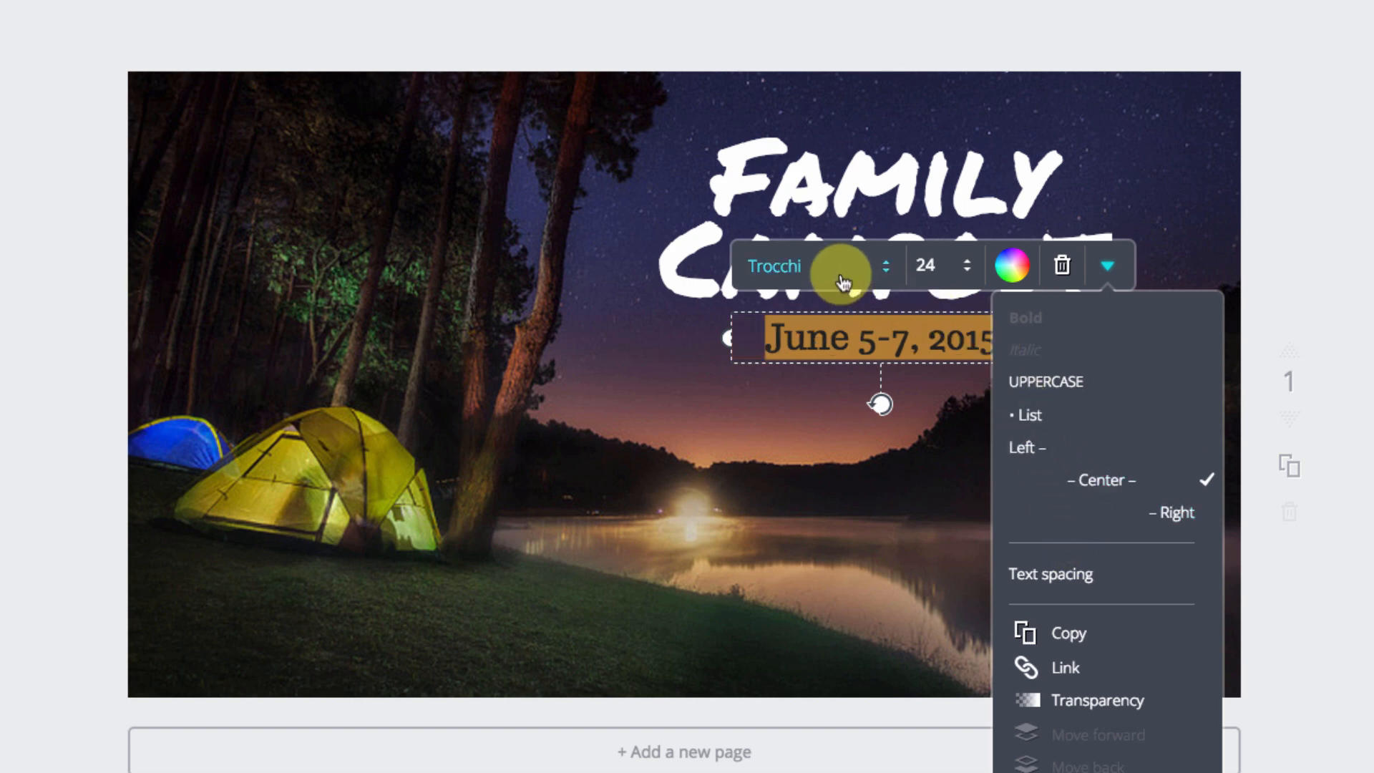
pyautogui.moveTo(843, 276)
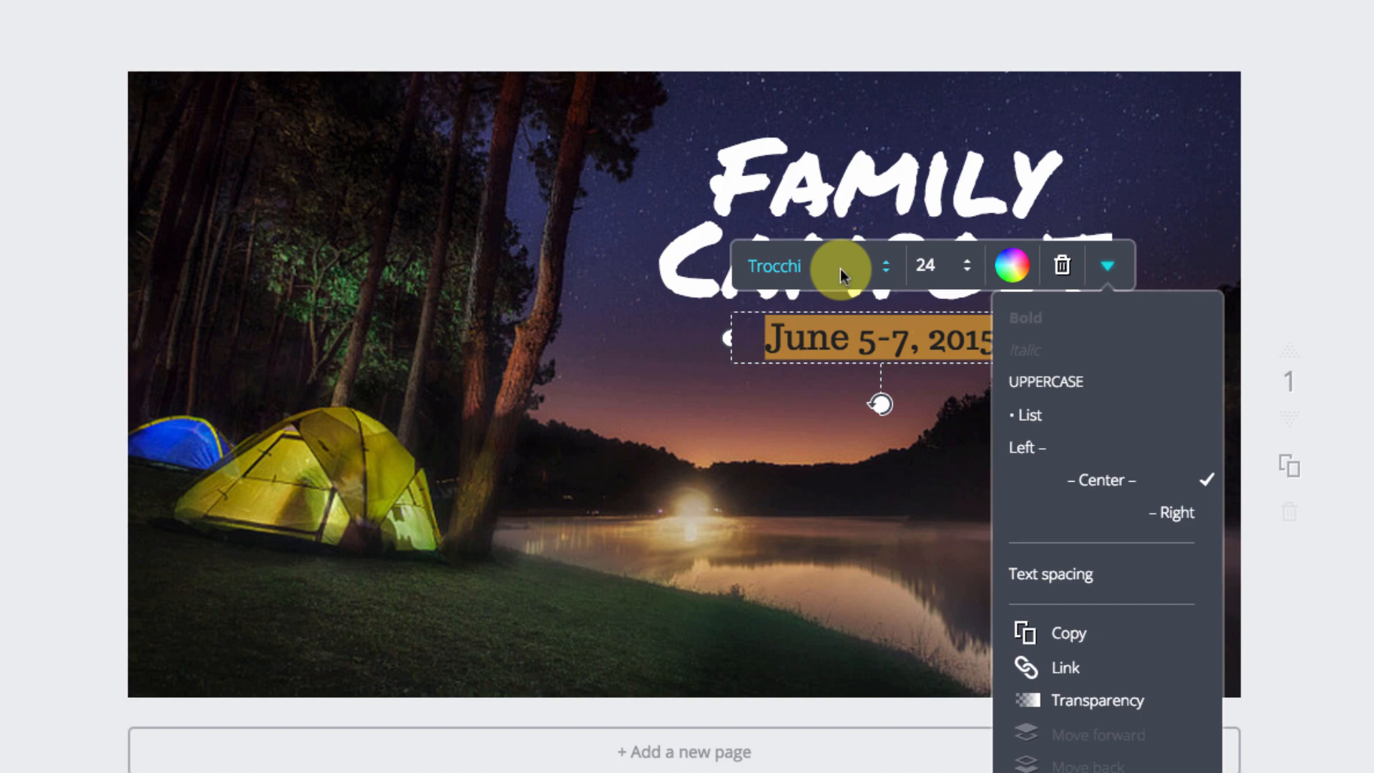
pyautogui.click(773, 265)
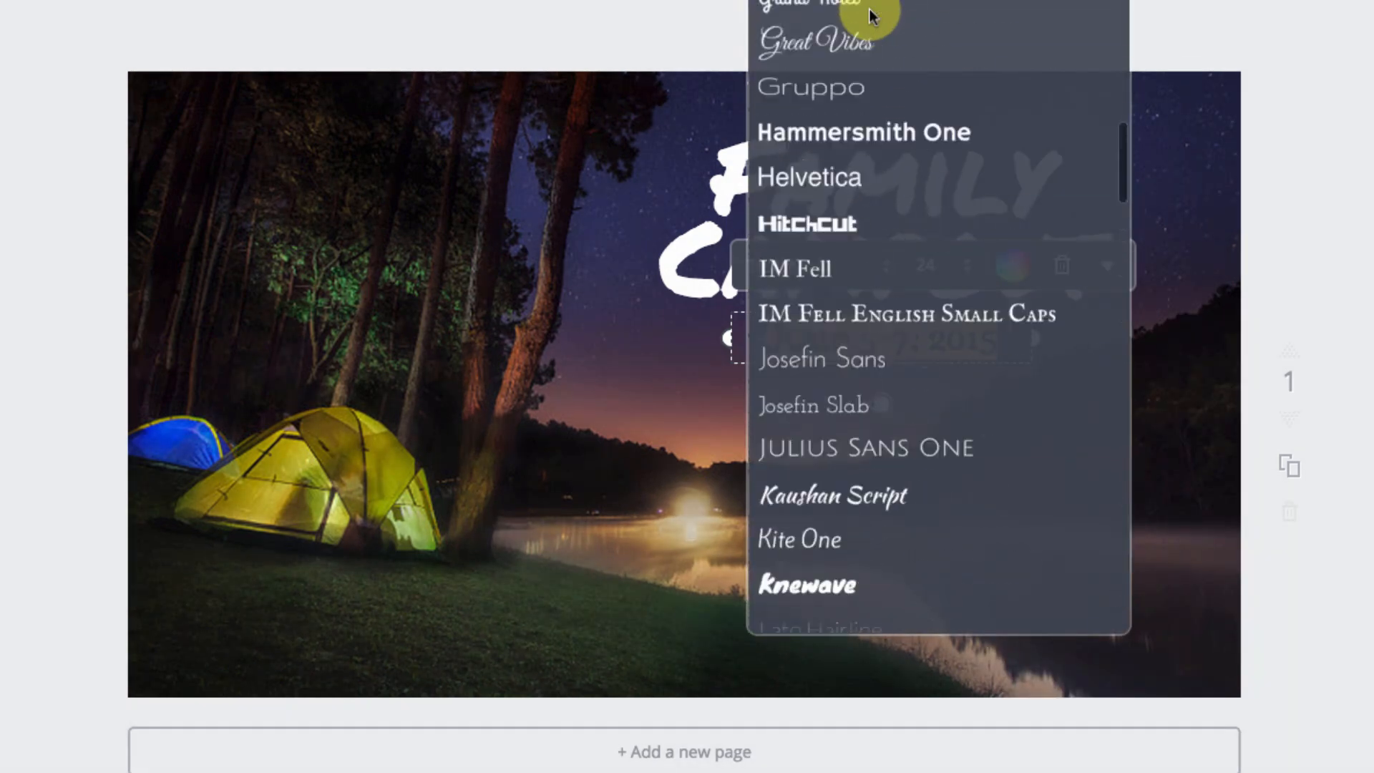
pyautogui.scroll(3)
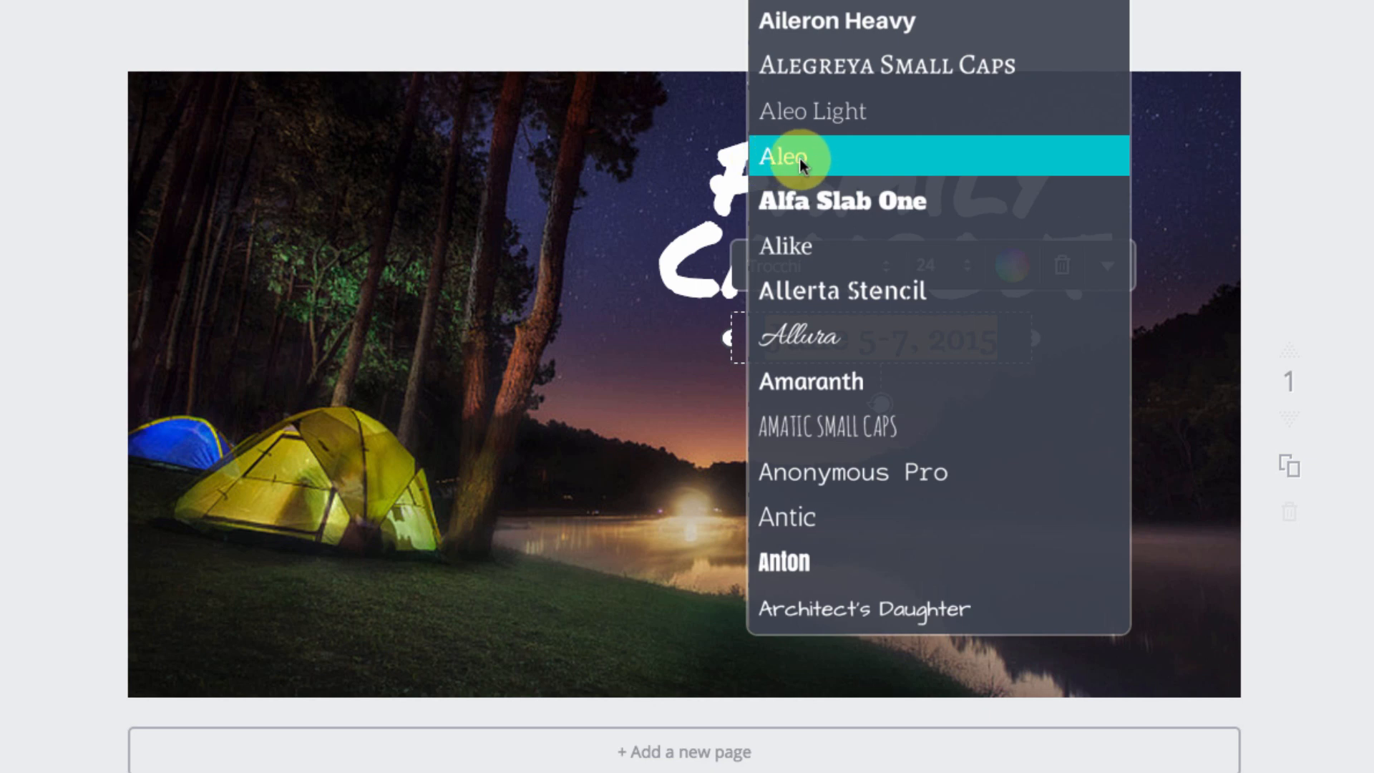
pyautogui.click(789, 156)
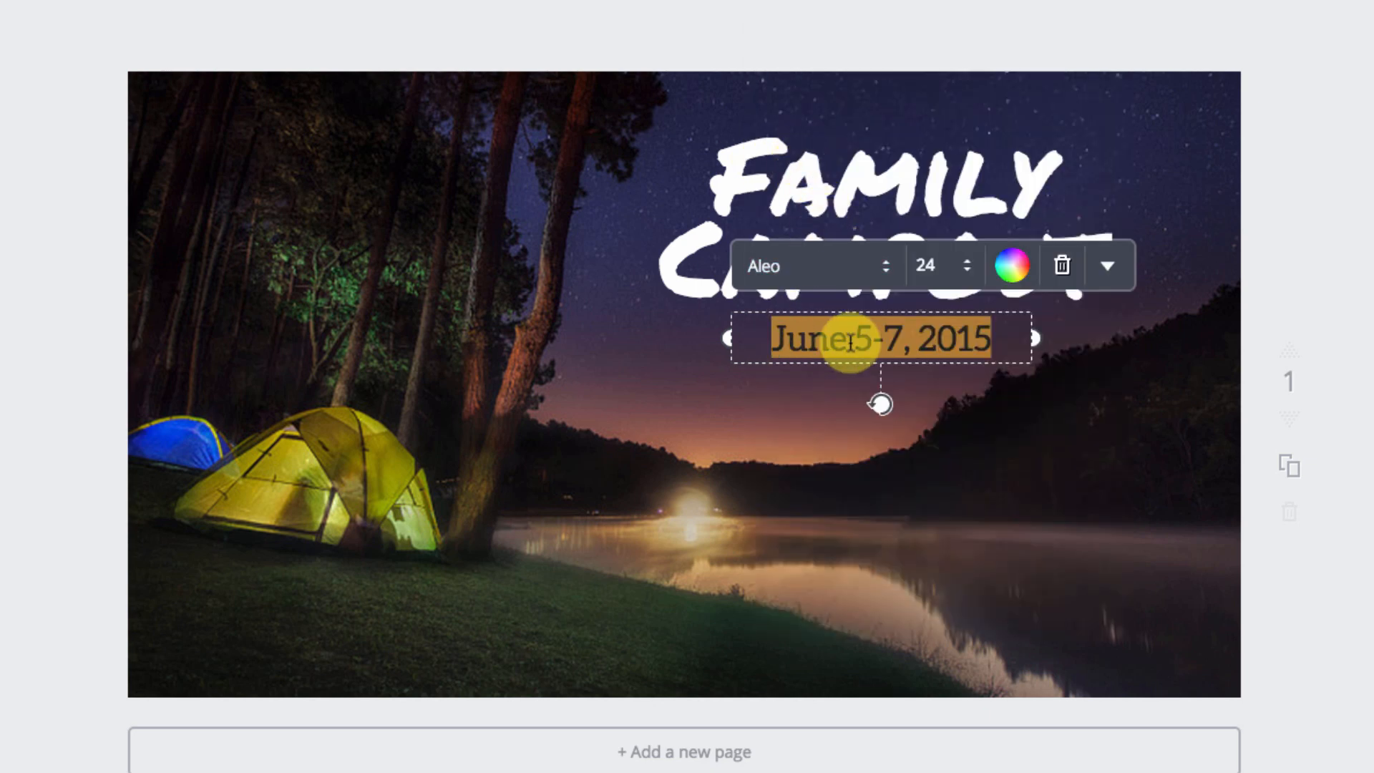
pyautogui.click(1107, 264)
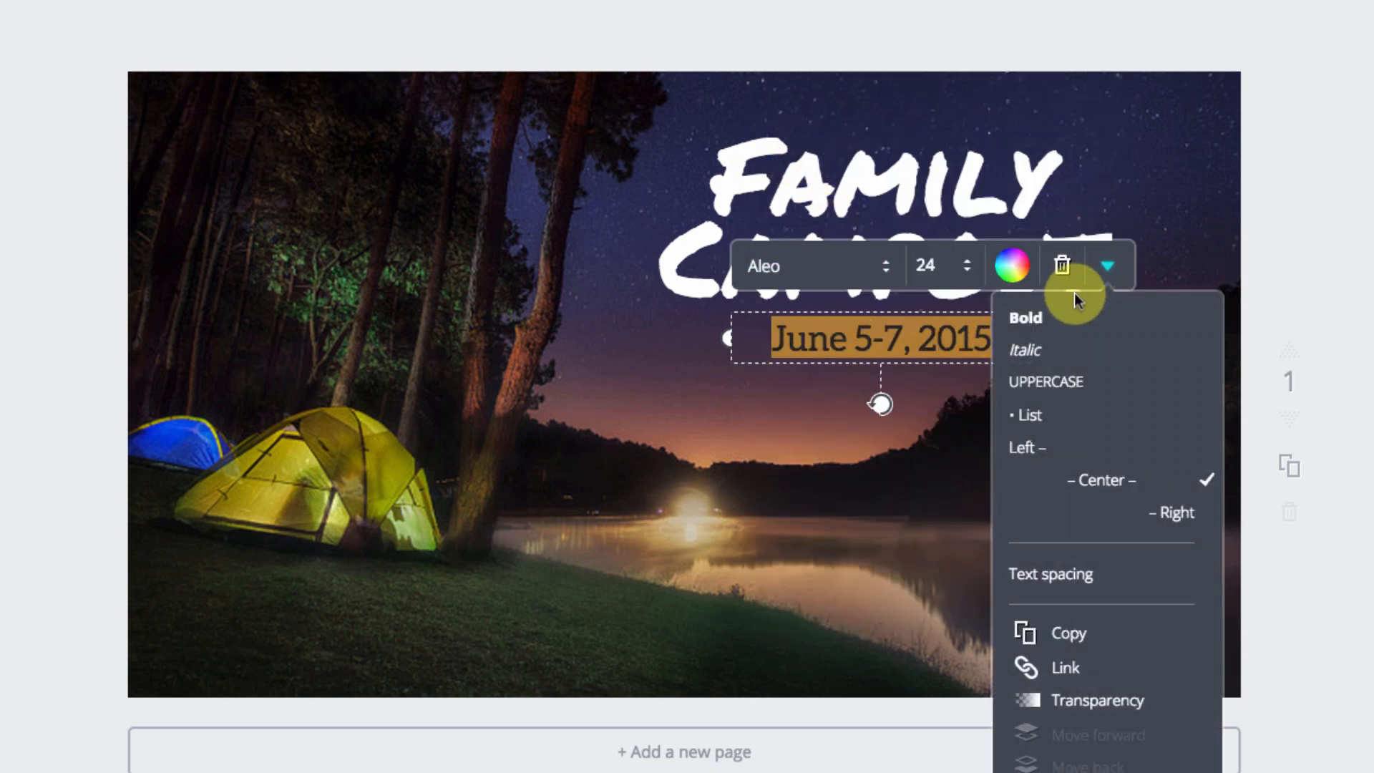
pyautogui.moveTo(1024, 350)
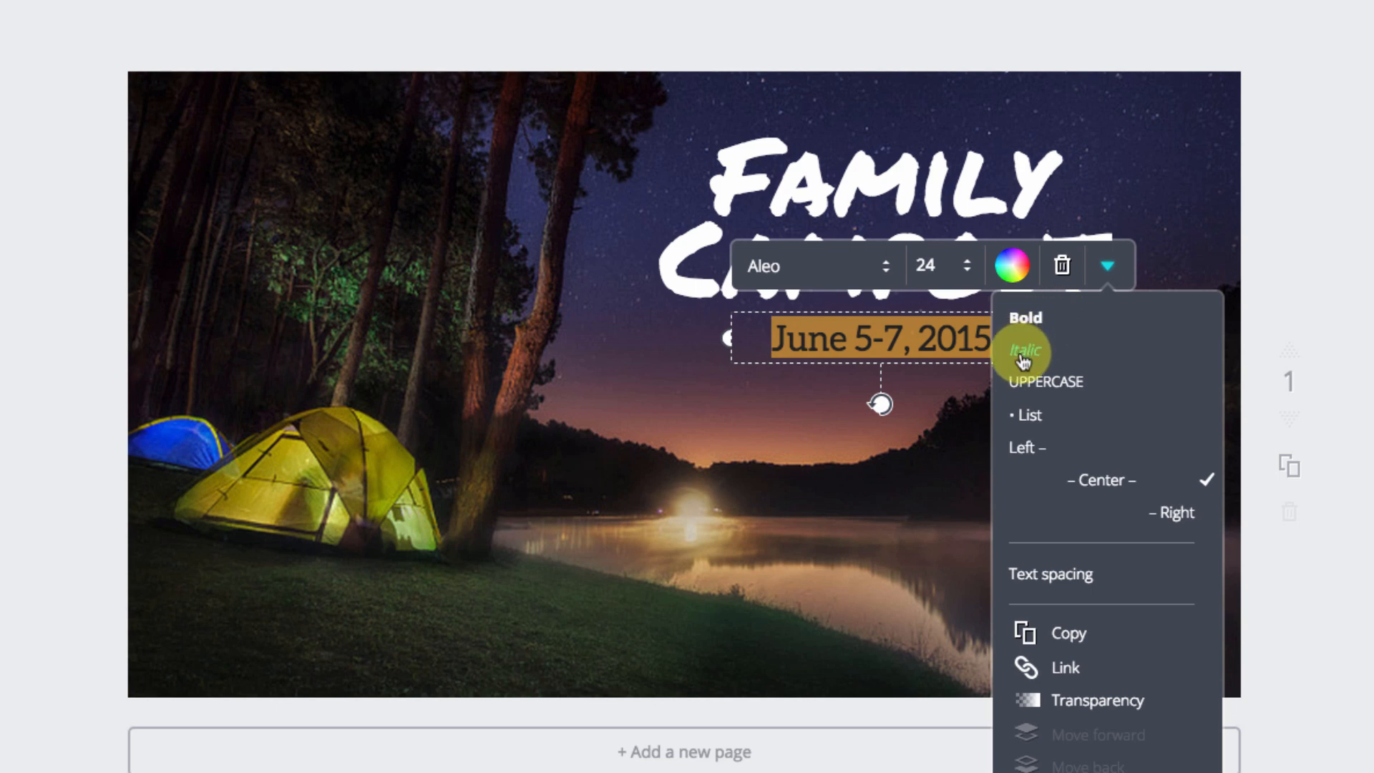
pyautogui.moveTo(1026, 317)
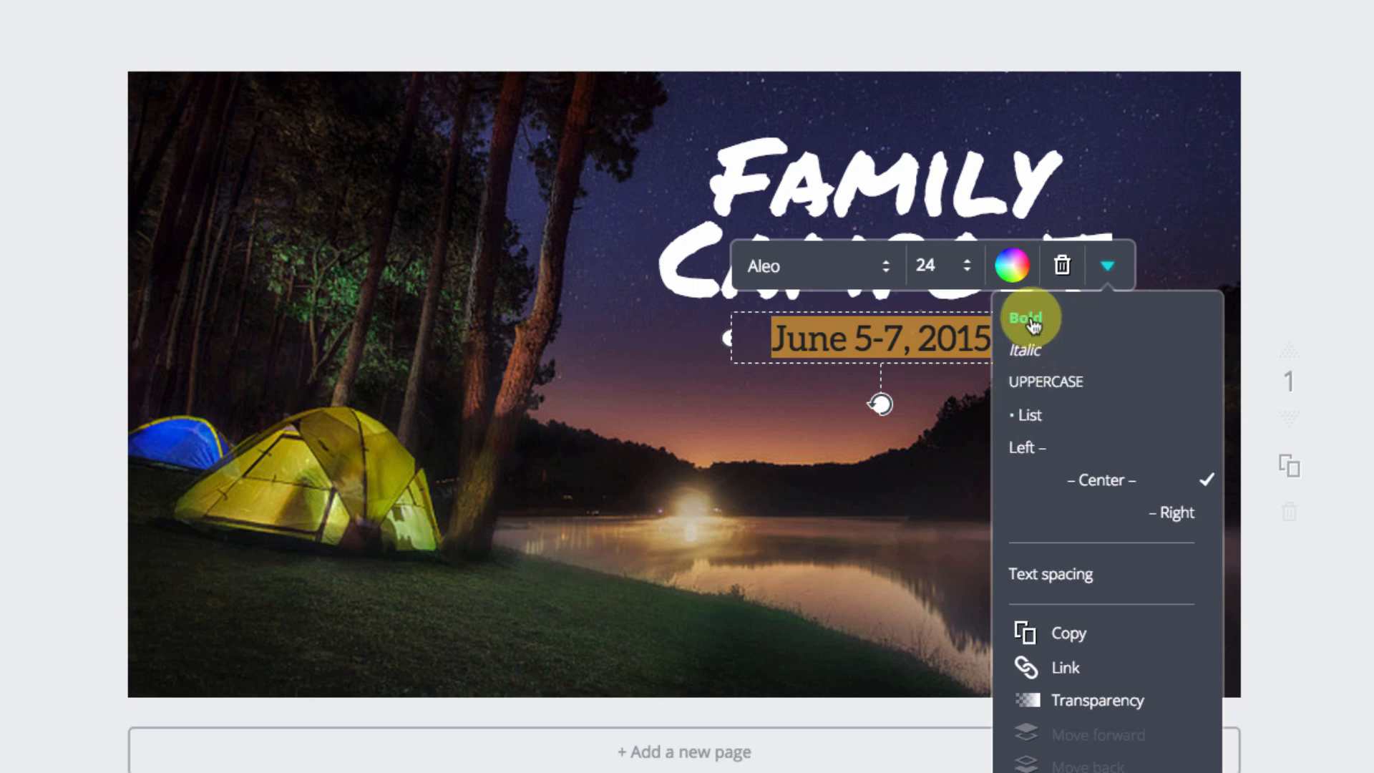
# Step: Make the June 5-7, 2015 date bold and yellow
pyautogui.click(1028, 316)
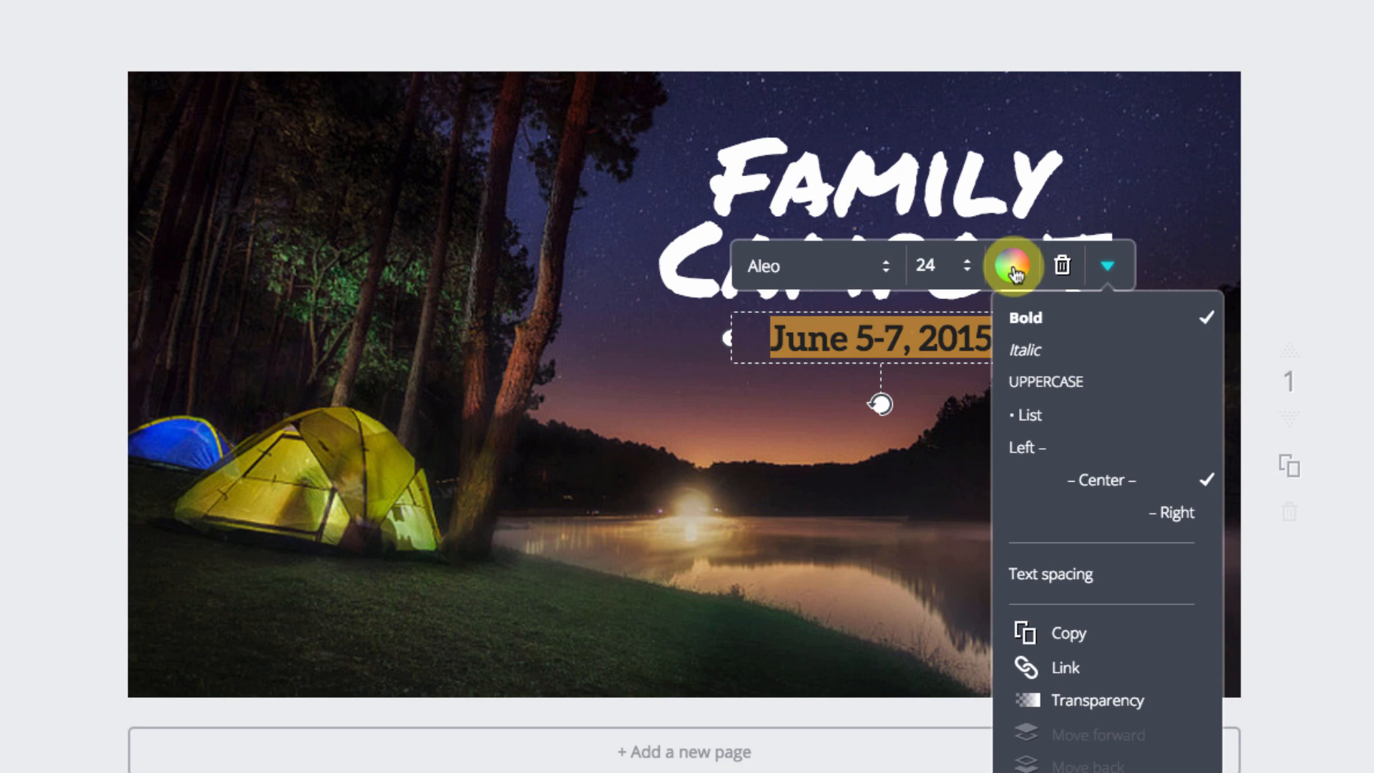
pyautogui.click(1018, 267)
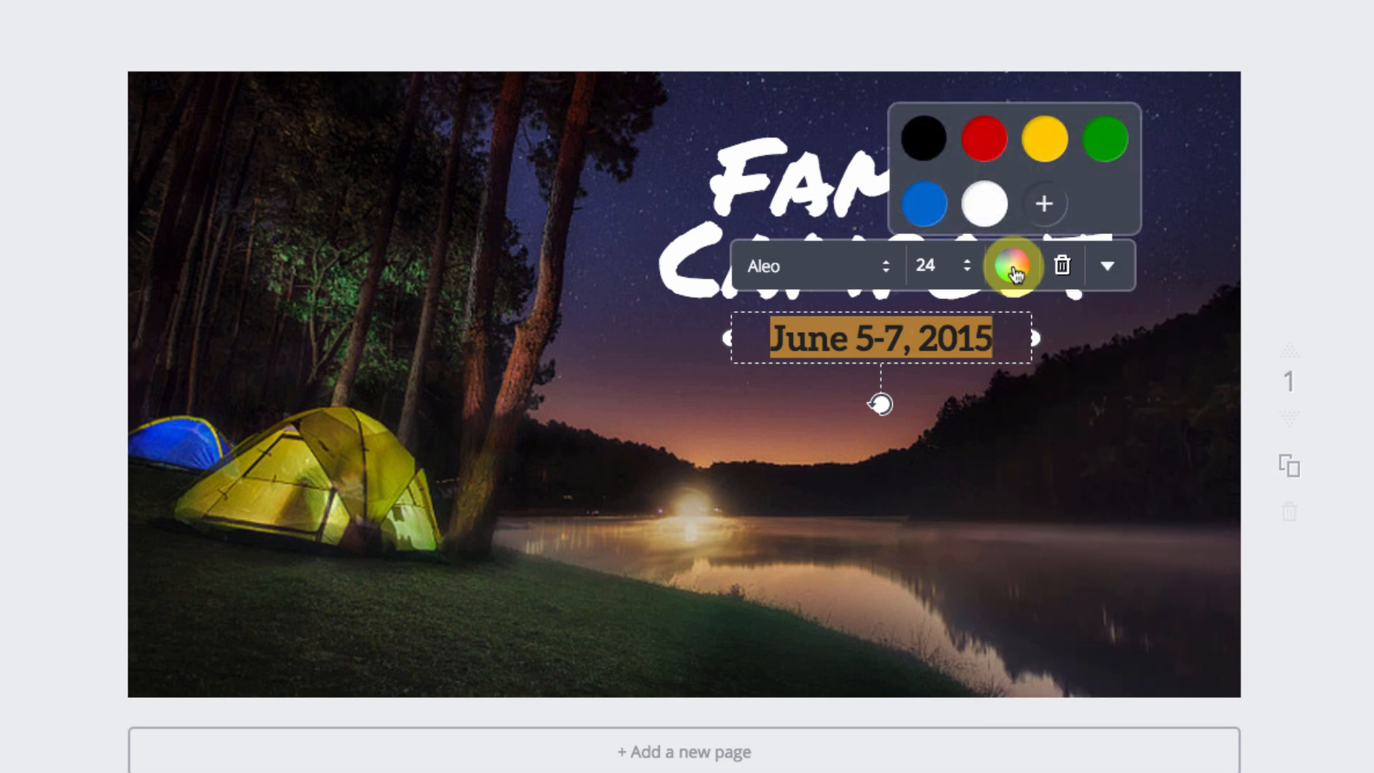
pyautogui.moveTo(324, 492)
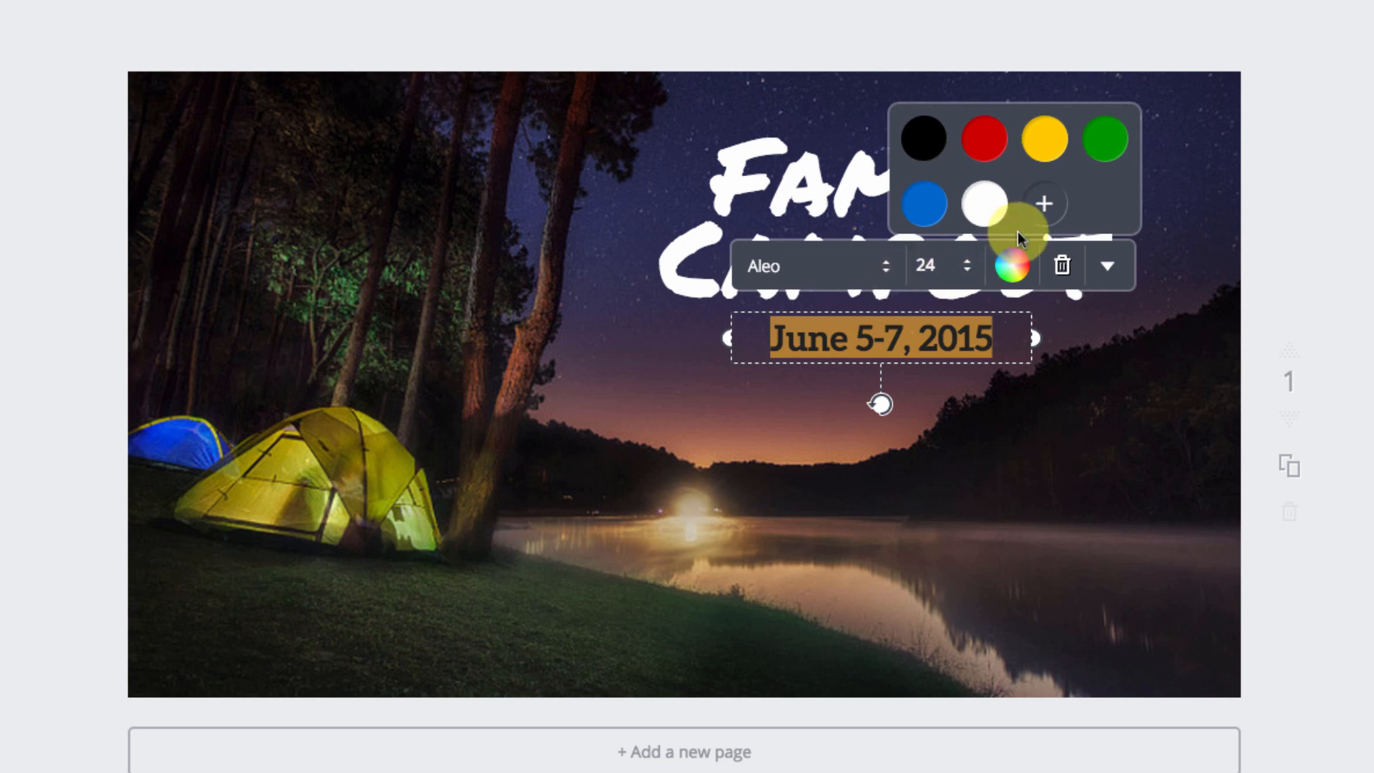
pyautogui.click(1045, 203)
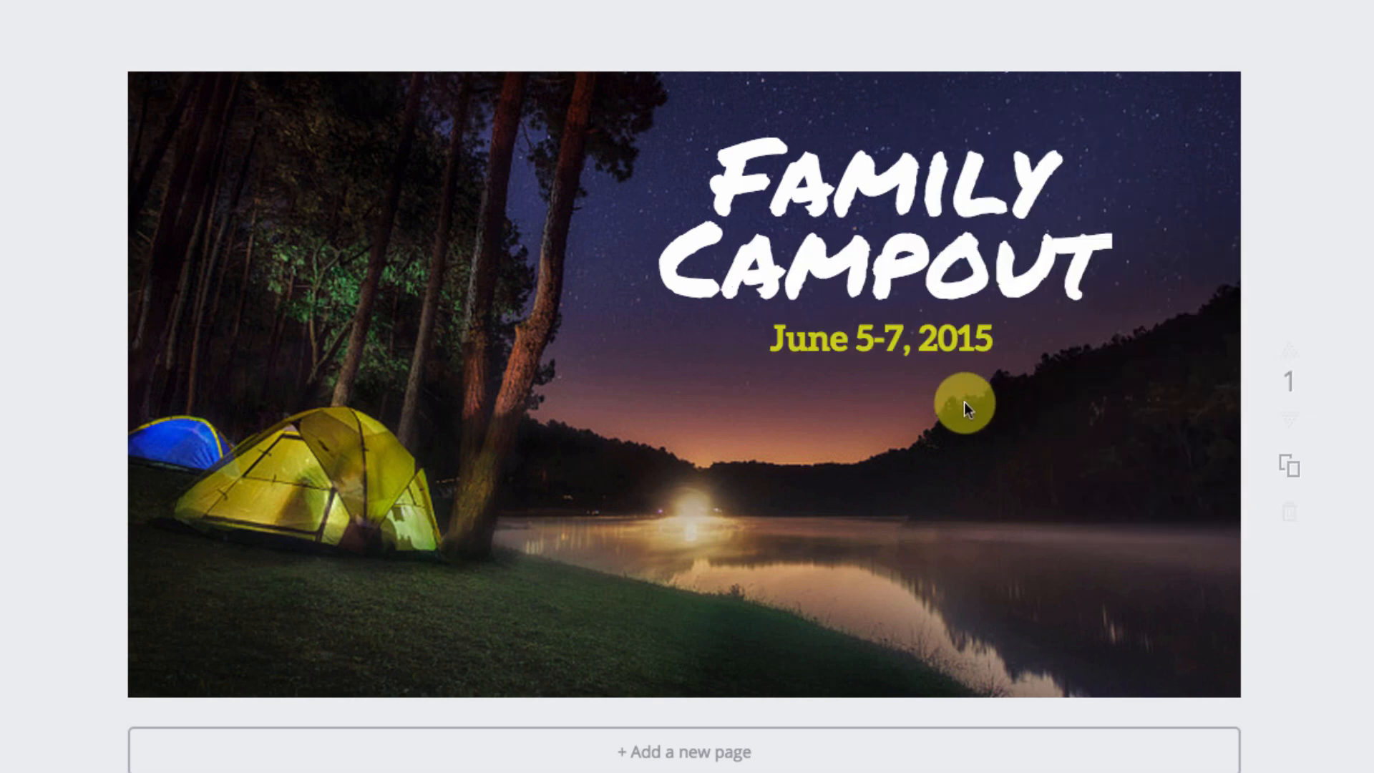
# Step: Enlarge the yellow date from size 24 to 32
pyautogui.click(876, 339)
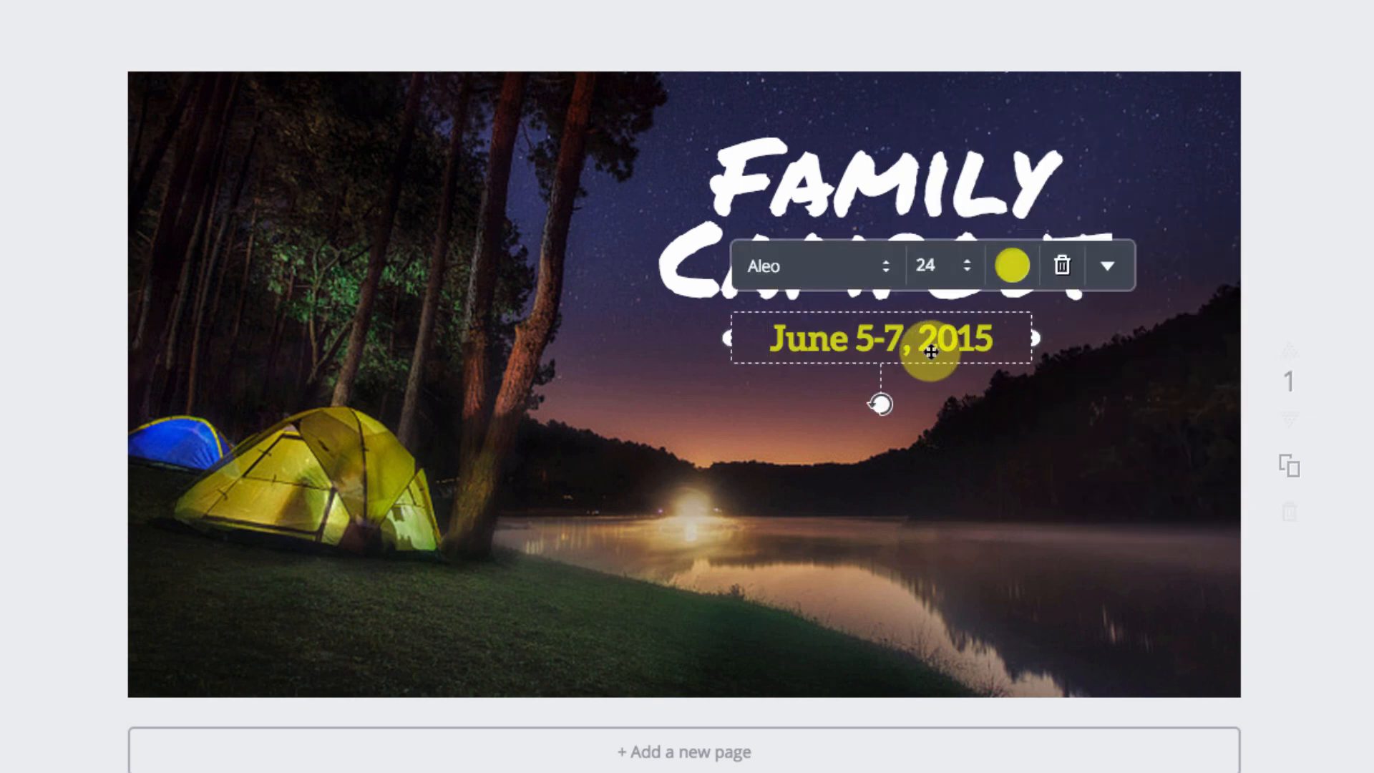
pyautogui.click(942, 265)
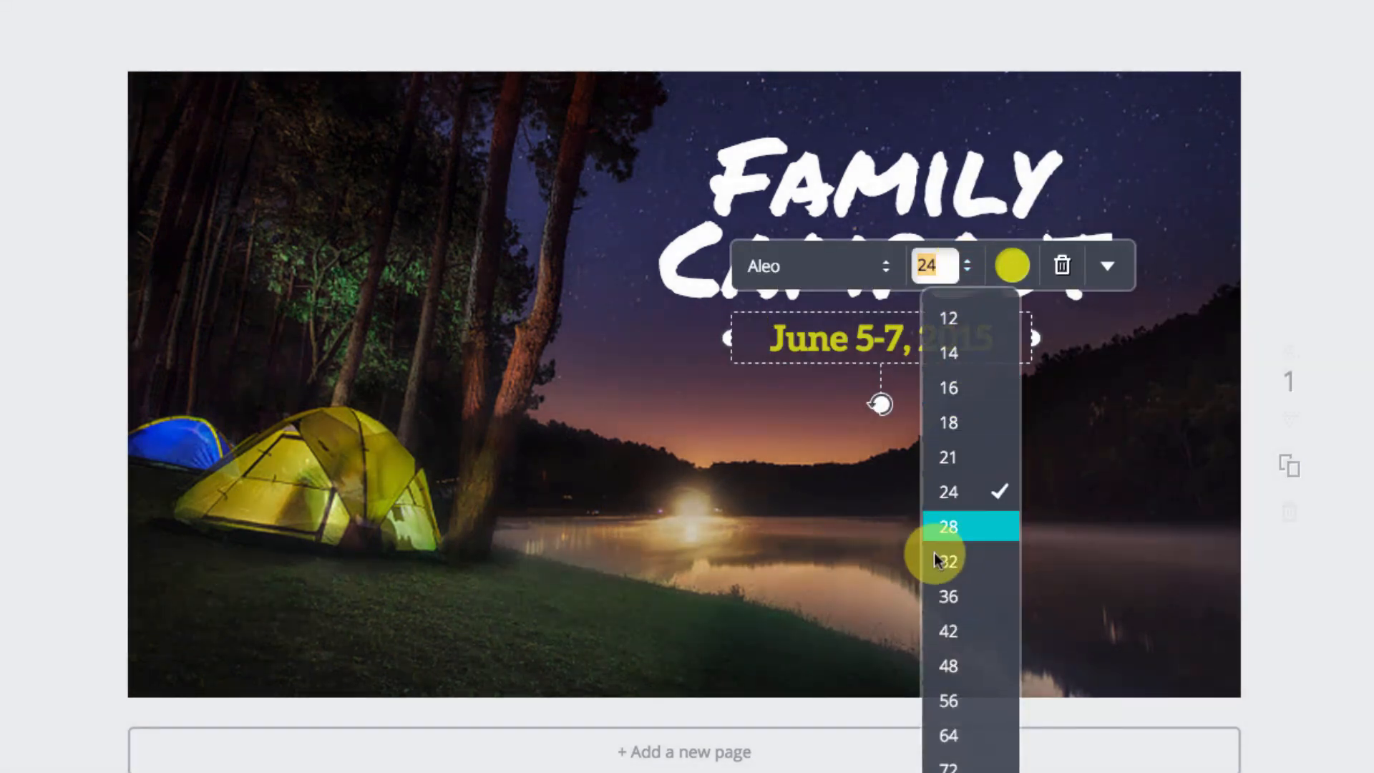
pyautogui.click(946, 562)
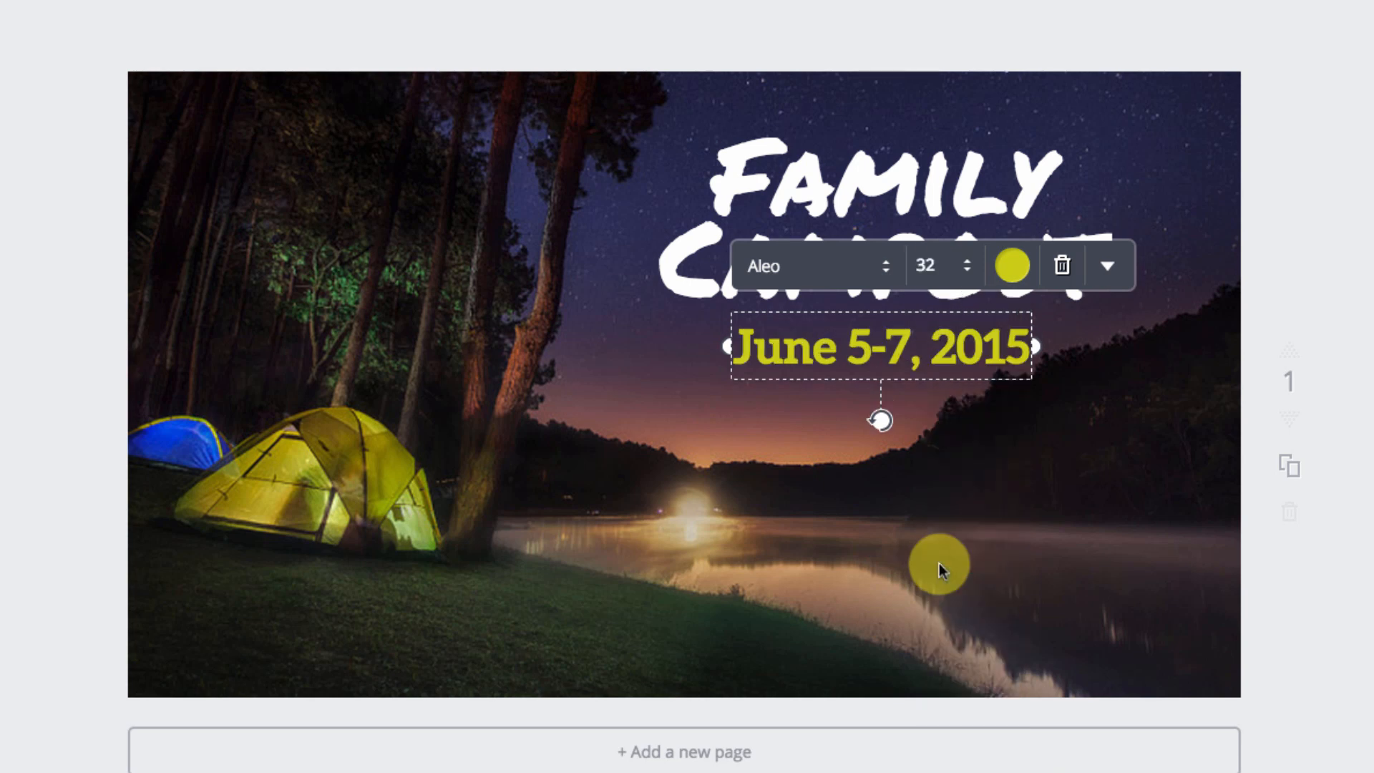
pyautogui.click(942, 265)
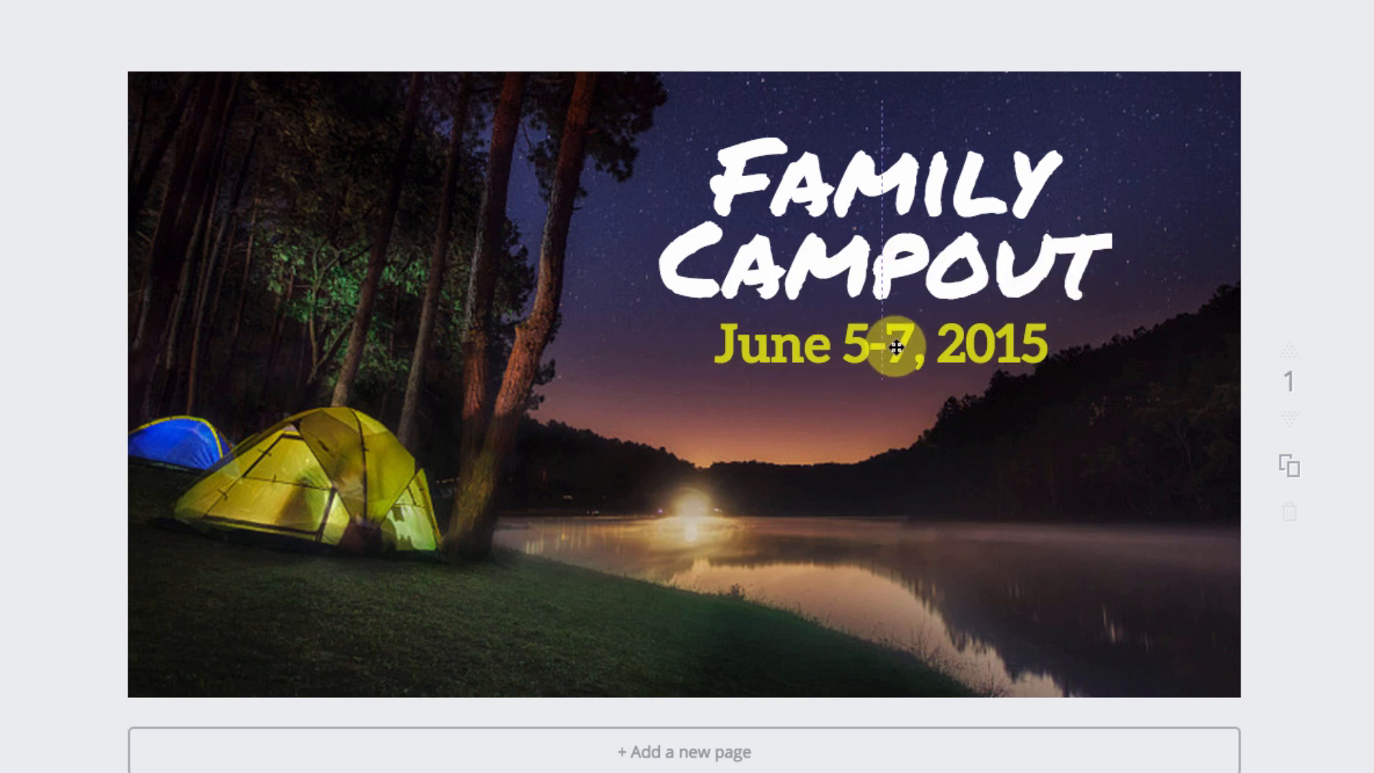
pyautogui.moveTo(892, 476)
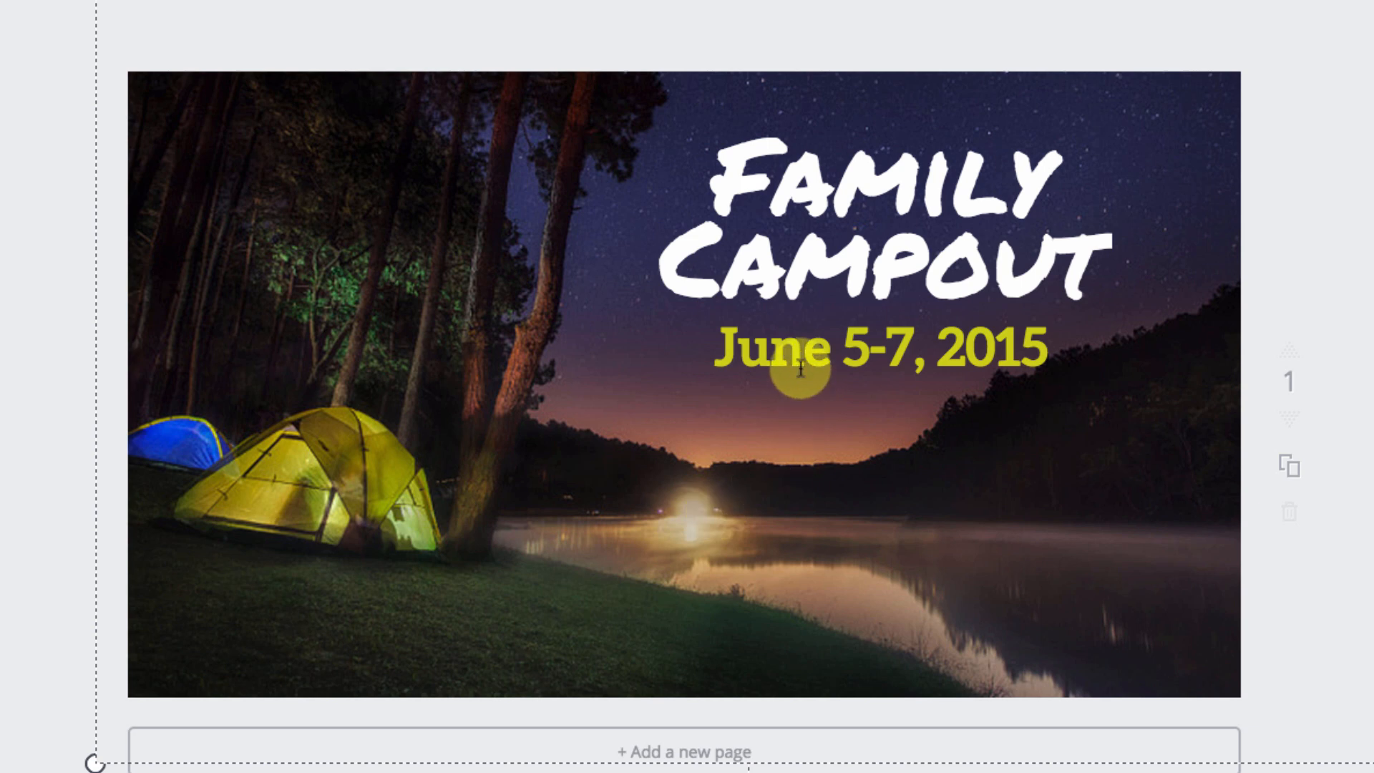
# Step: Make the duplicated date white, size 24, in Aleo, and select its text
pyautogui.click(879, 348)
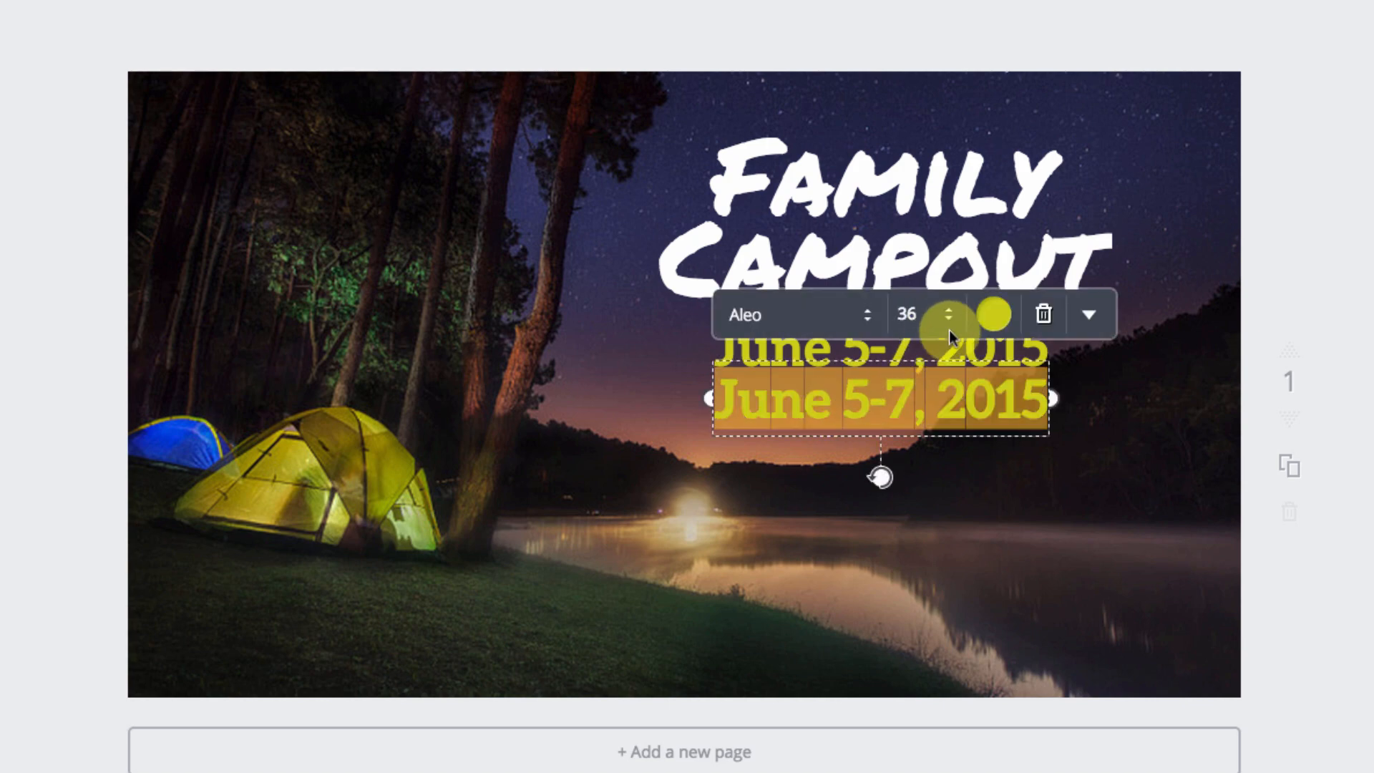
pyautogui.click(991, 314)
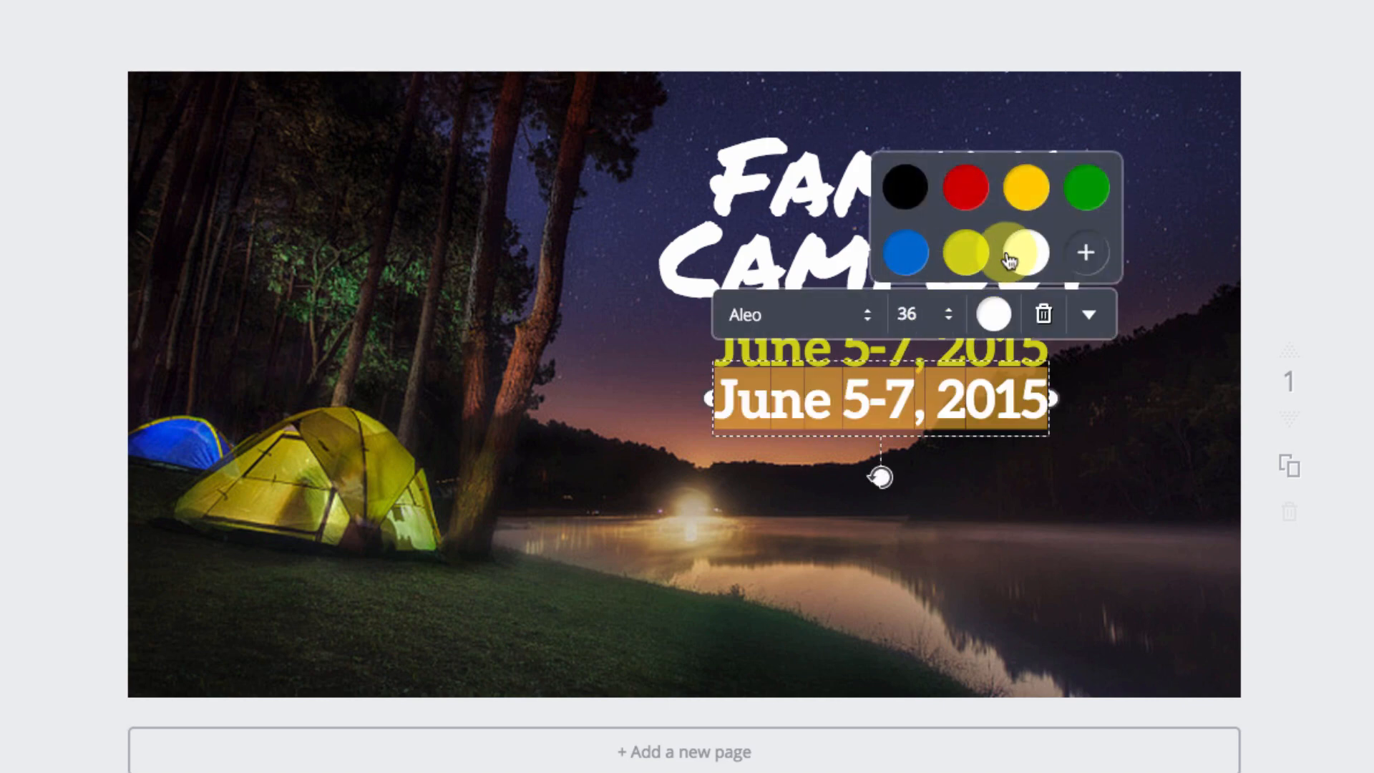
pyautogui.click(793, 315)
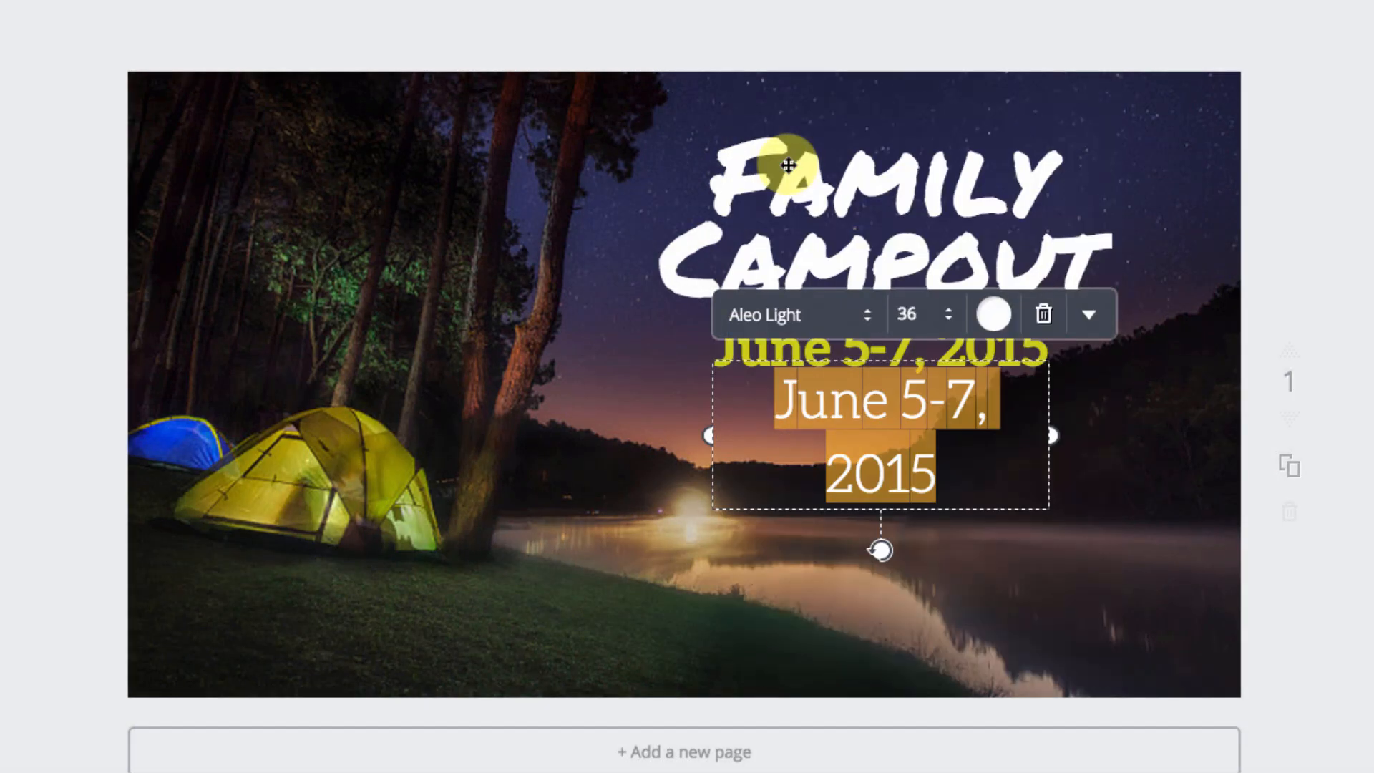
pyautogui.click(914, 314)
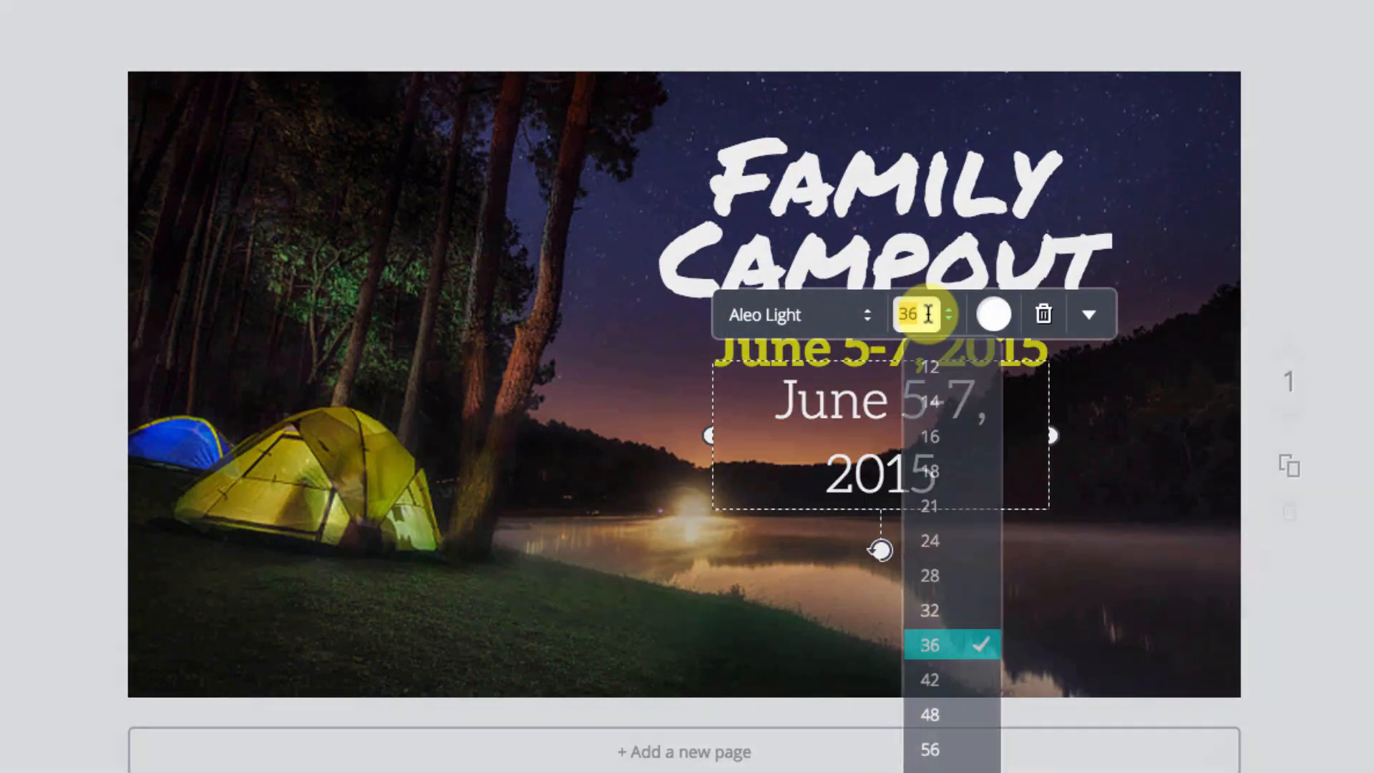
pyautogui.click(930, 541)
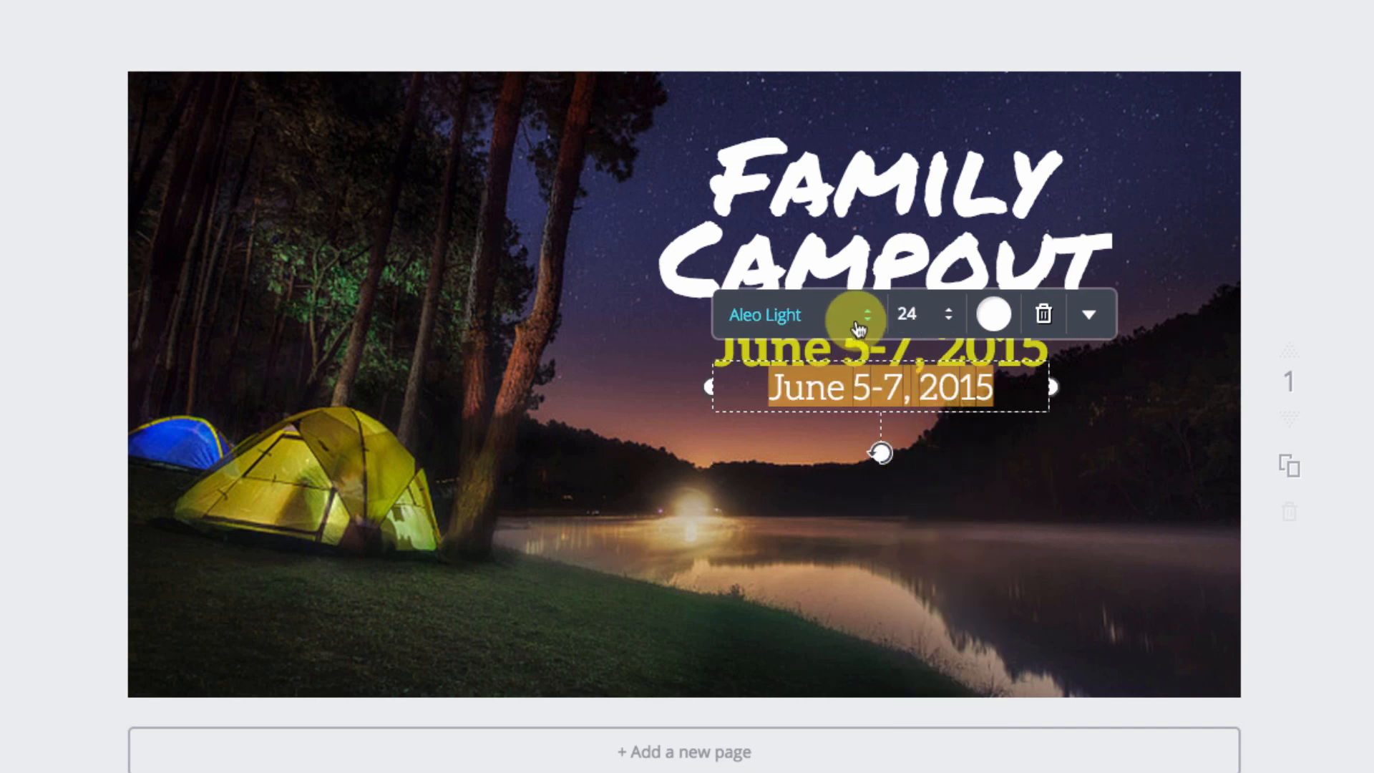
pyautogui.click(816, 315)
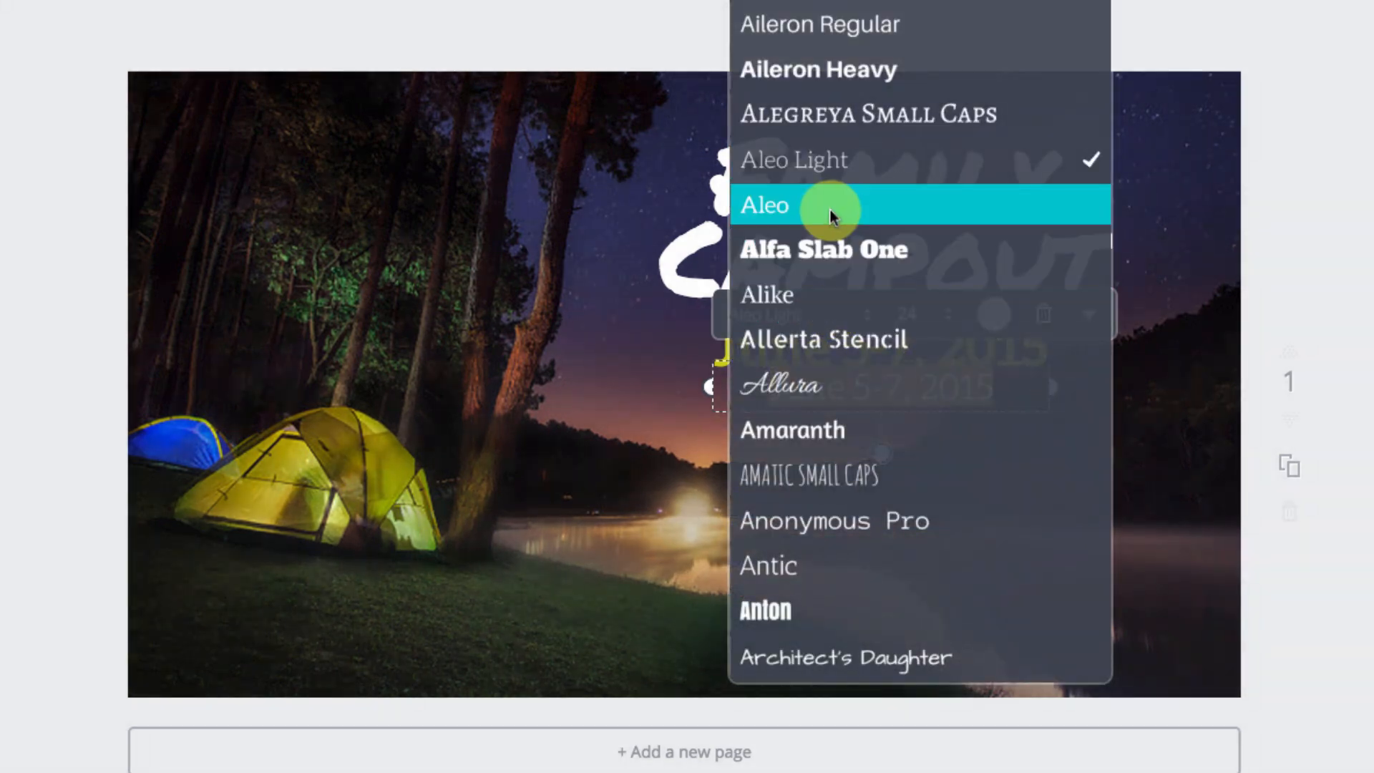
pyautogui.click(765, 204)
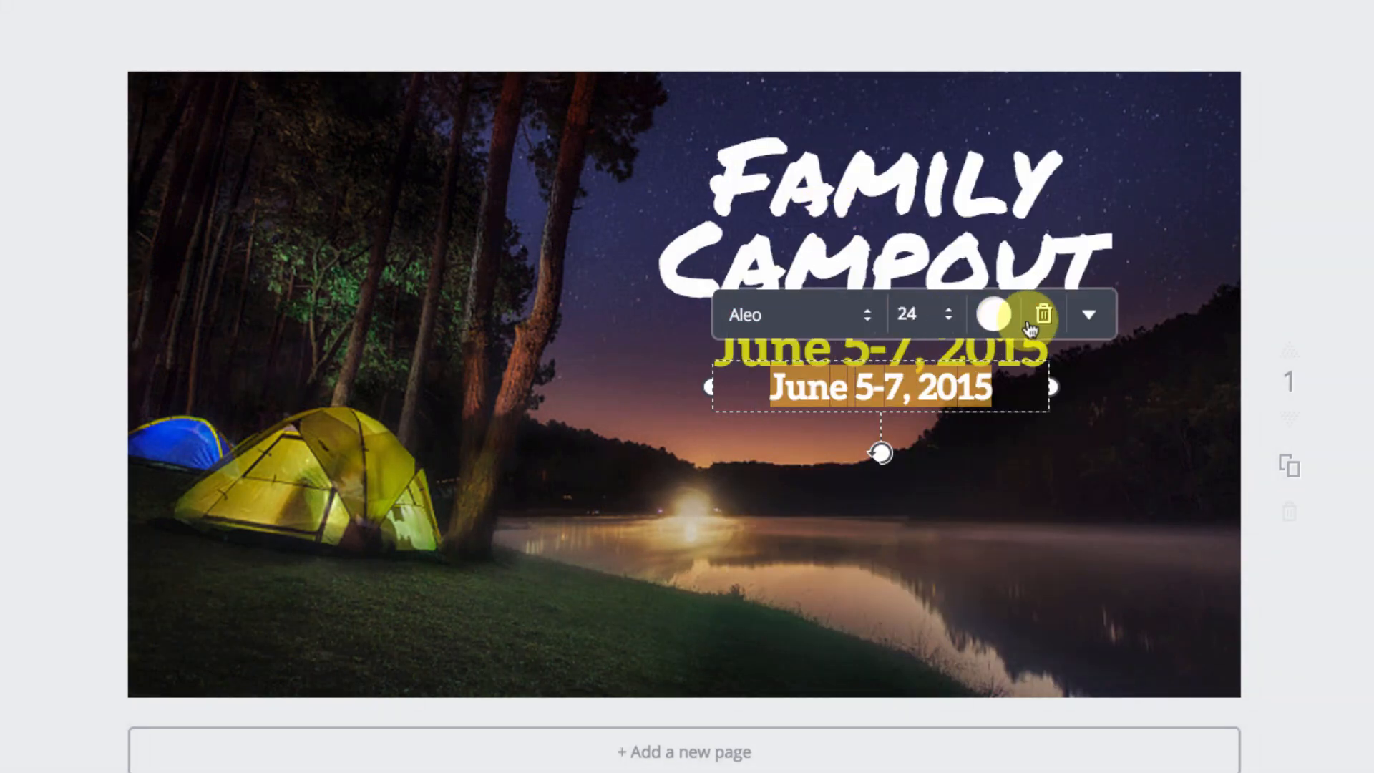
pyautogui.click(1089, 313)
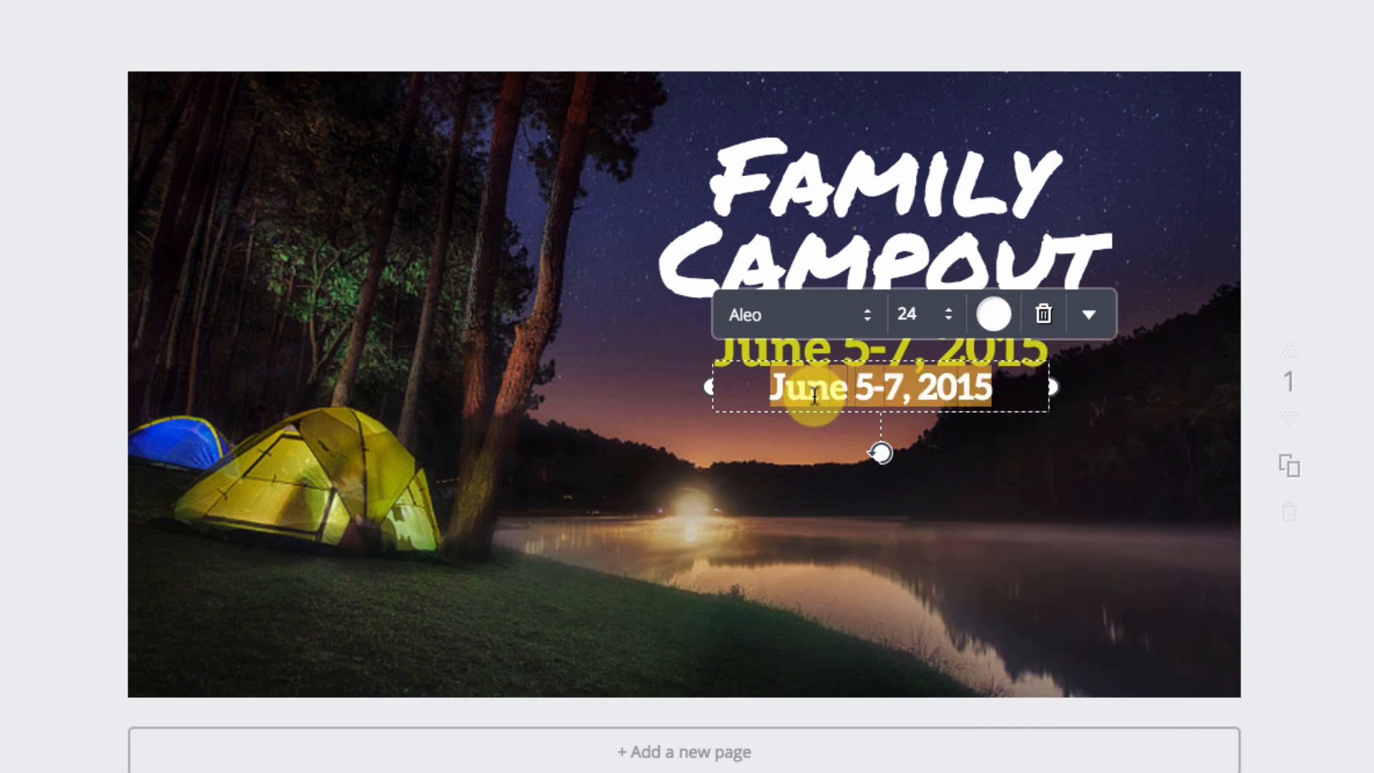
# Step: Retype the line as 'Mahogany Grove Group Site' and duplicate it below
pyautogui.write('Mahog')
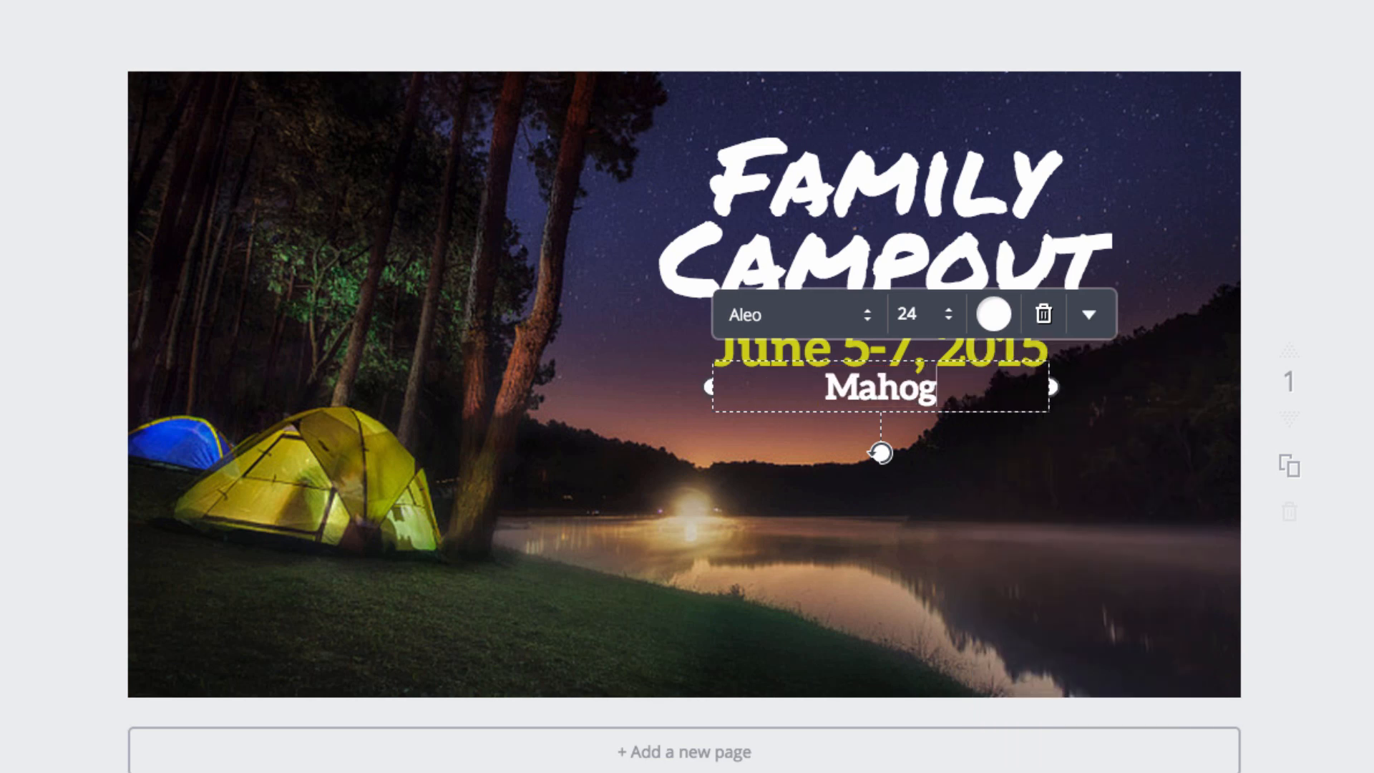
pyautogui.write('any Grov')
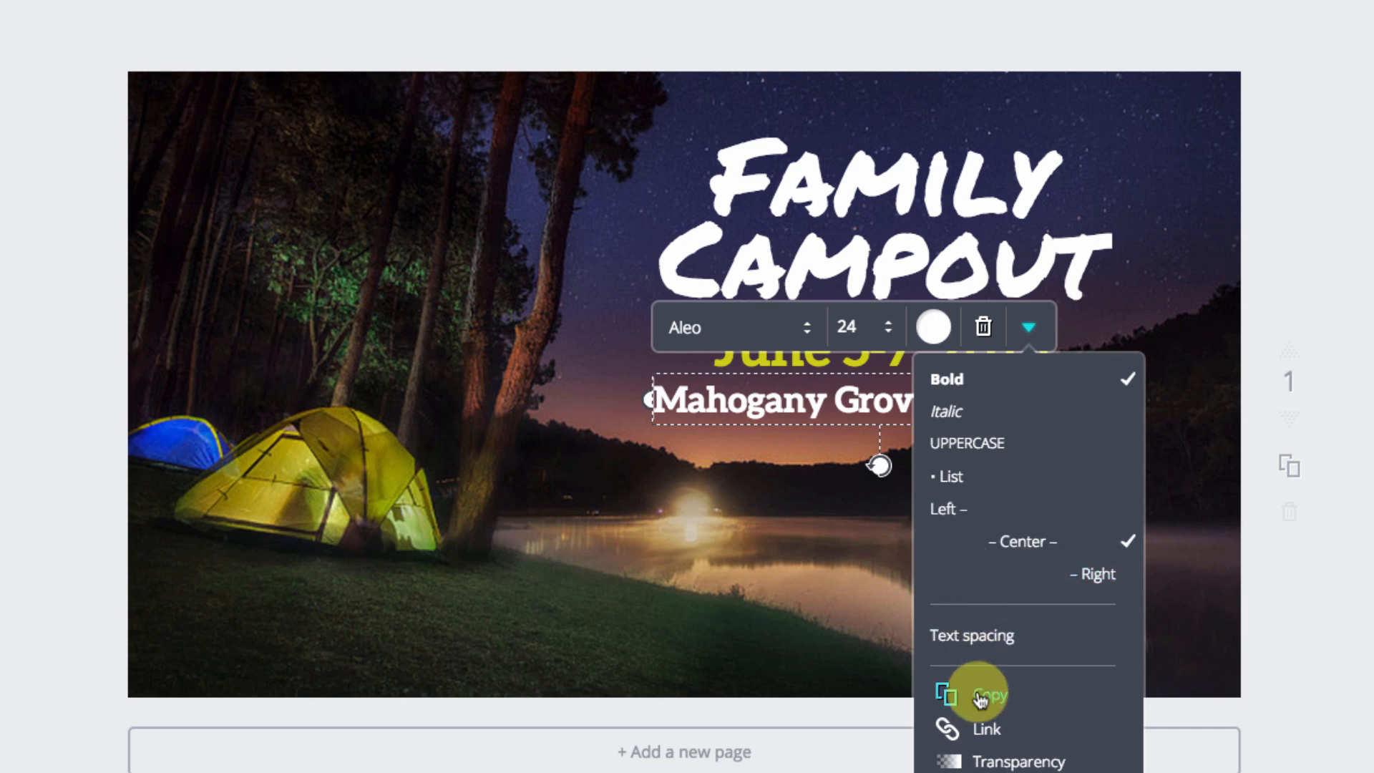
pyautogui.click(984, 695)
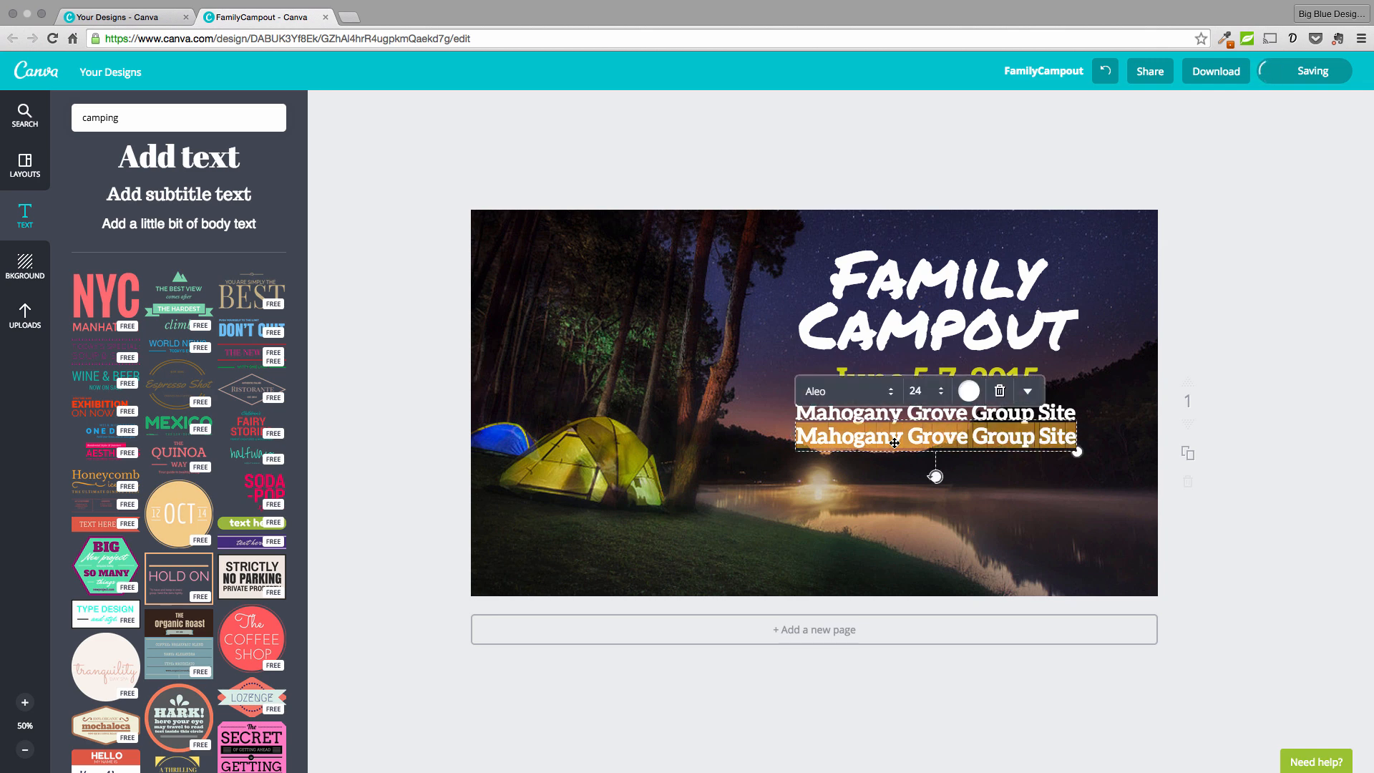
# Step: Add the Mt Charleston address, $20/family/night price, and activities lines with tighter line height
pyautogui.write('Mt Charleston, Las Veg')
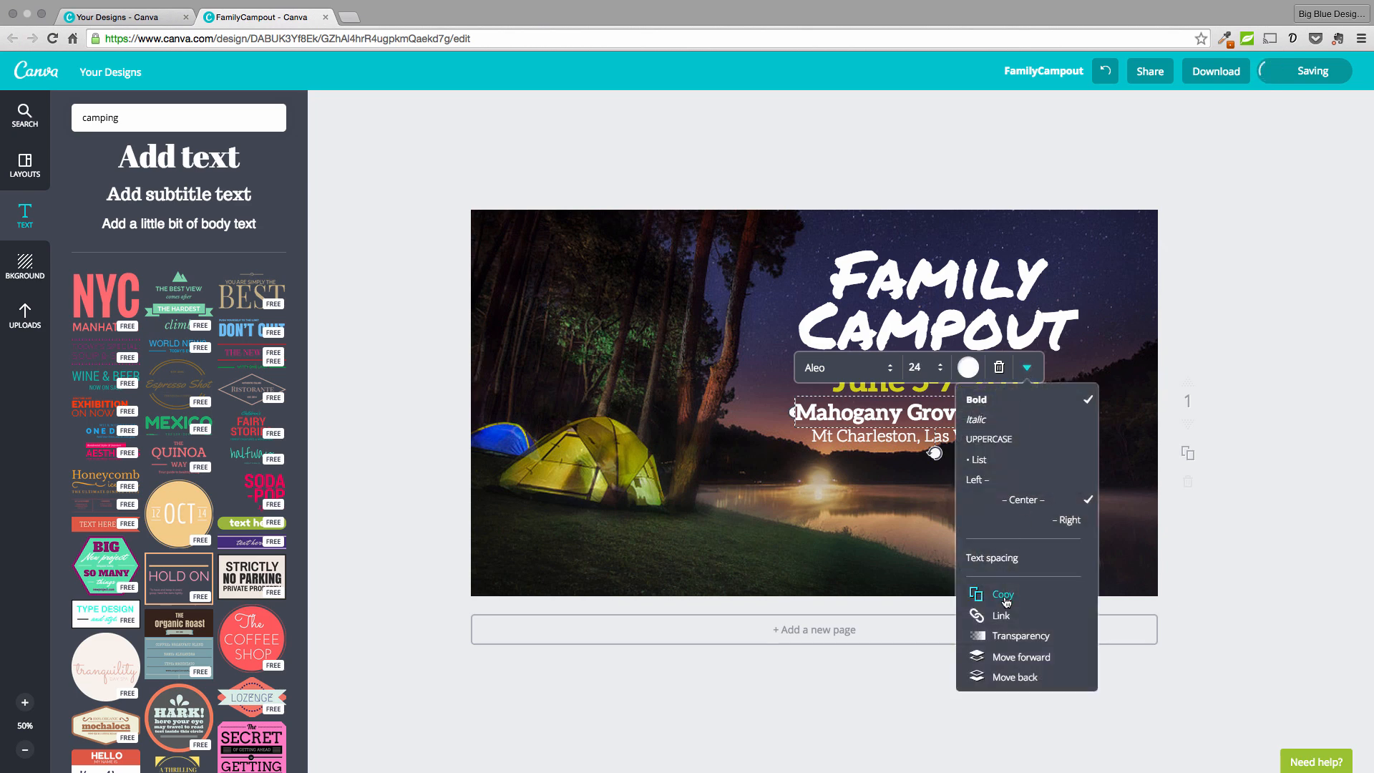
pyautogui.click(1002, 594)
pyautogui.write('$20/family/')
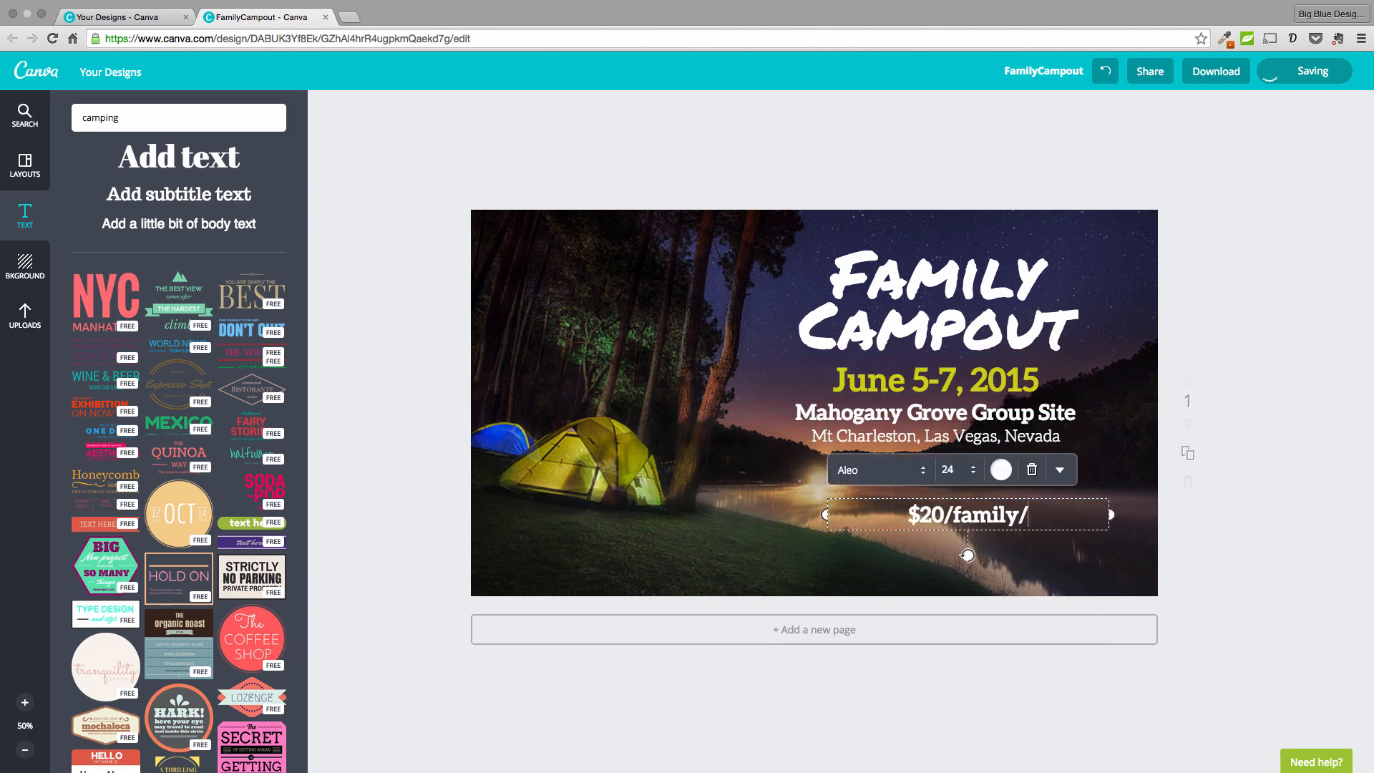
pyautogui.click(1059, 469)
pyautogui.write('night')
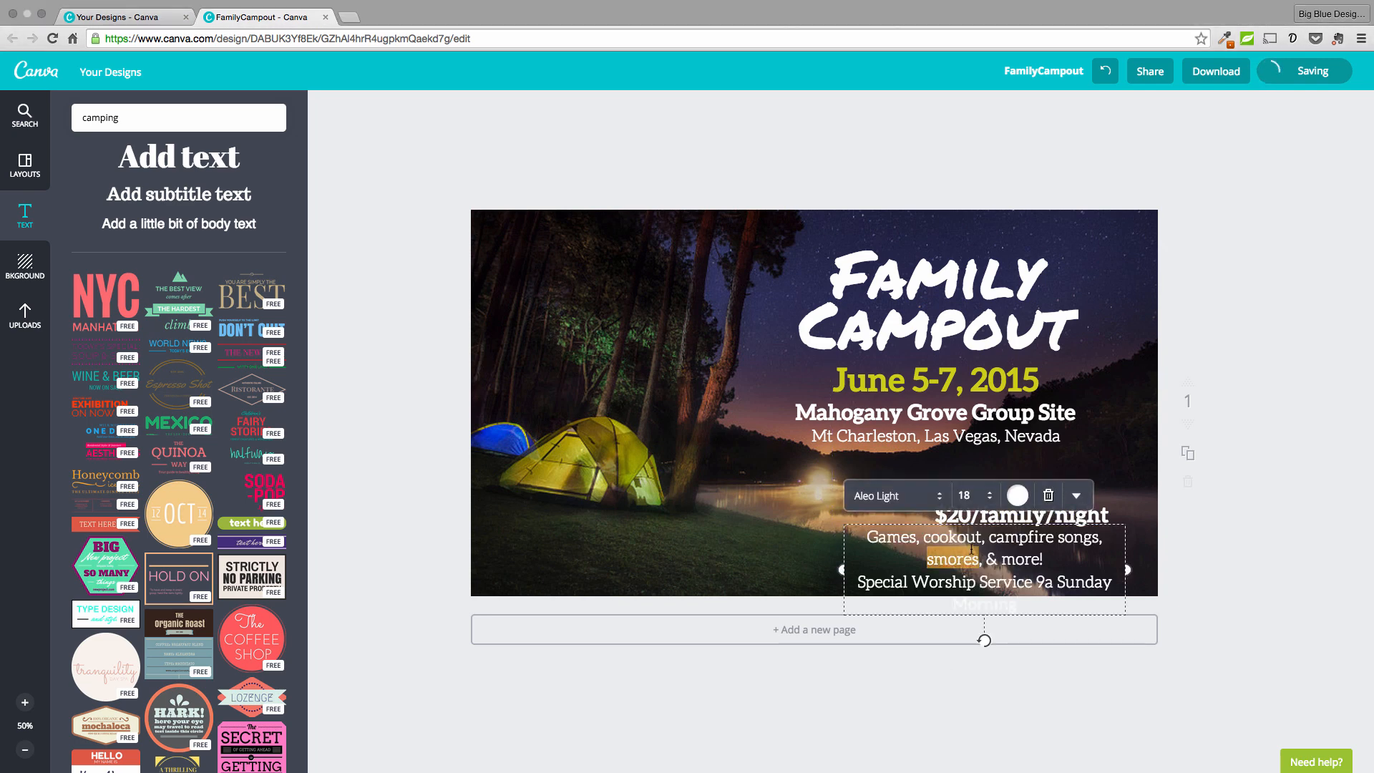
pyautogui.click(985, 500)
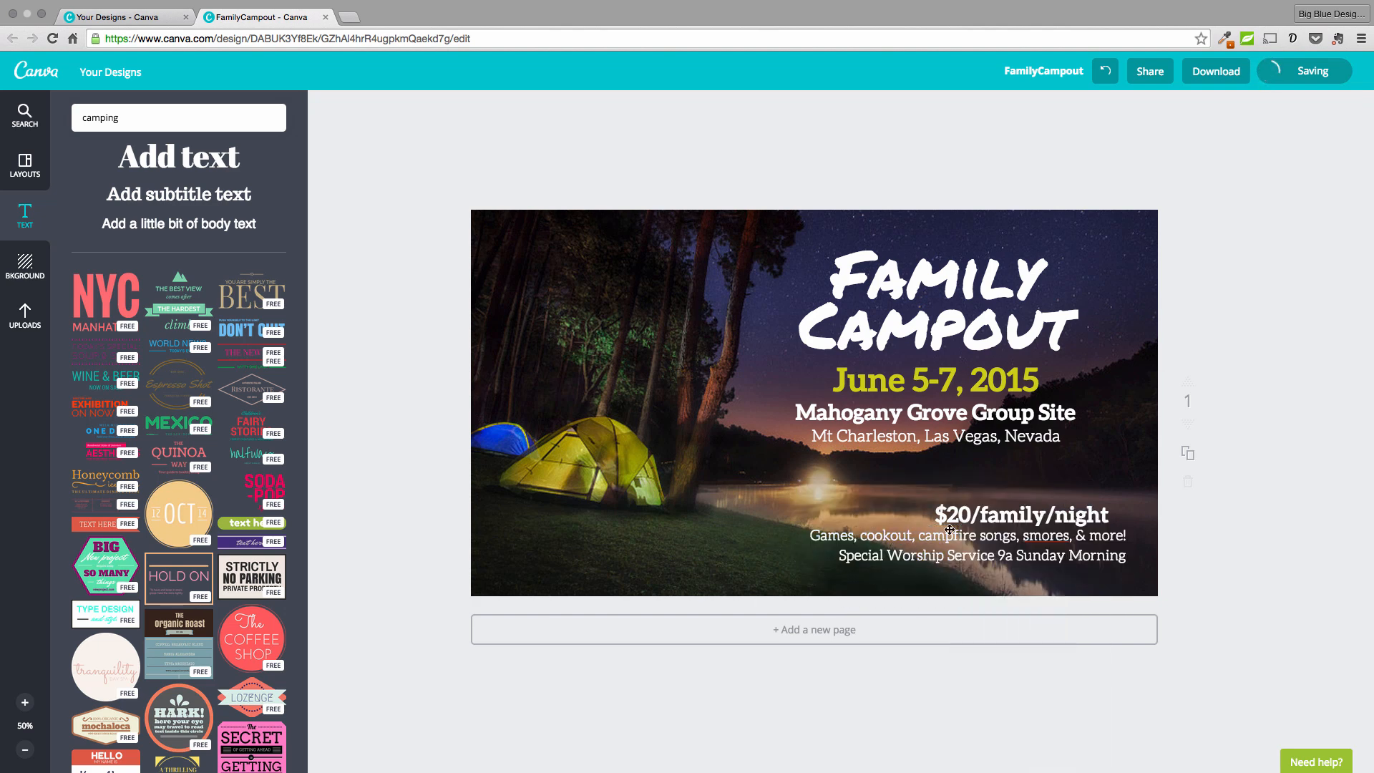
pyautogui.click(952, 546)
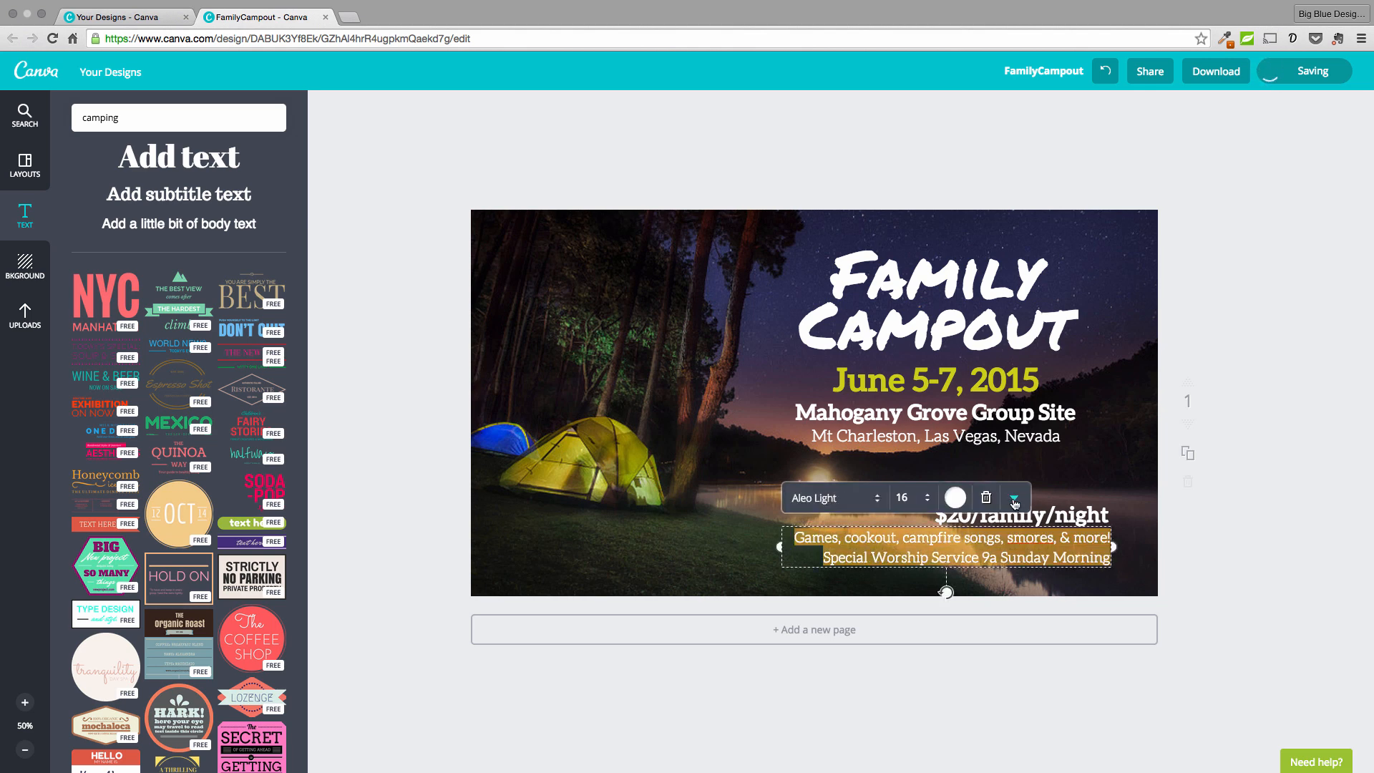
pyautogui.click(1014, 496)
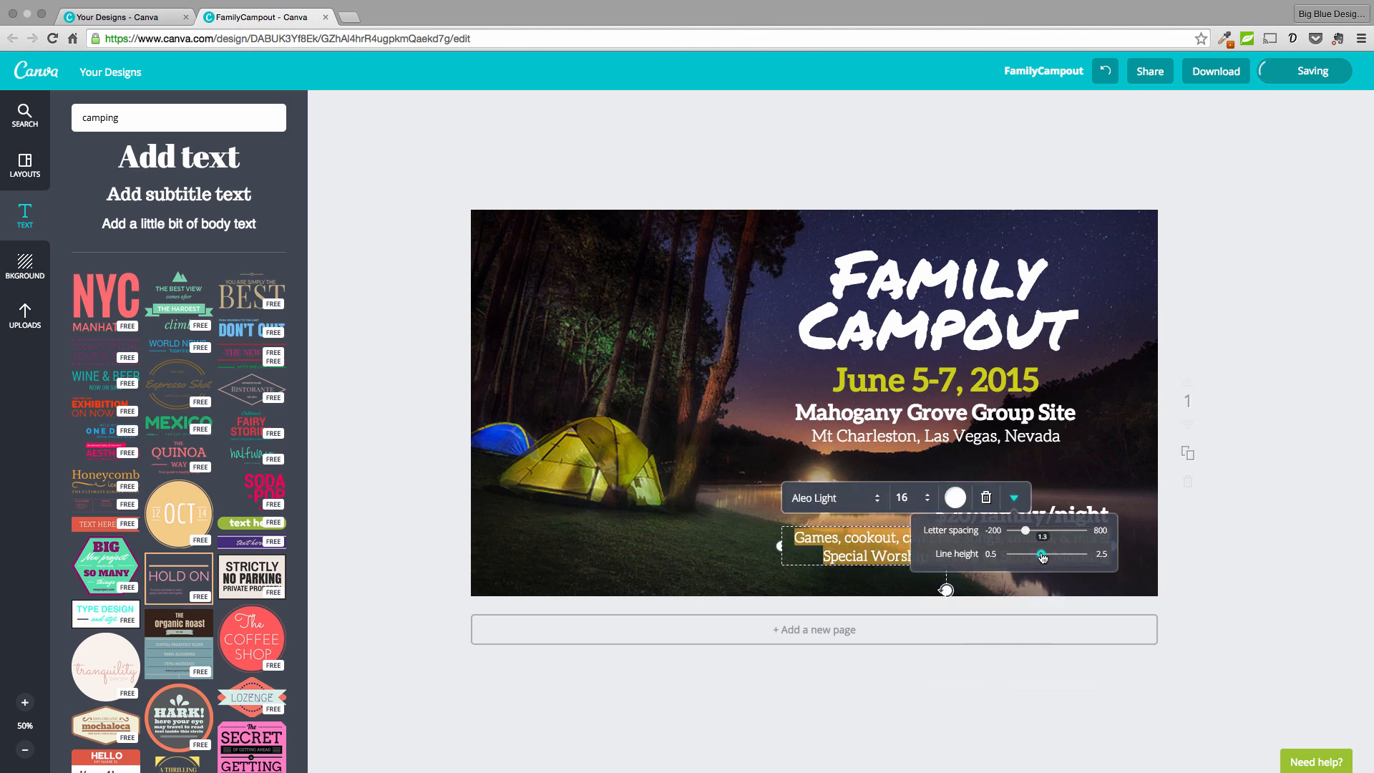
pyautogui.click(747, 497)
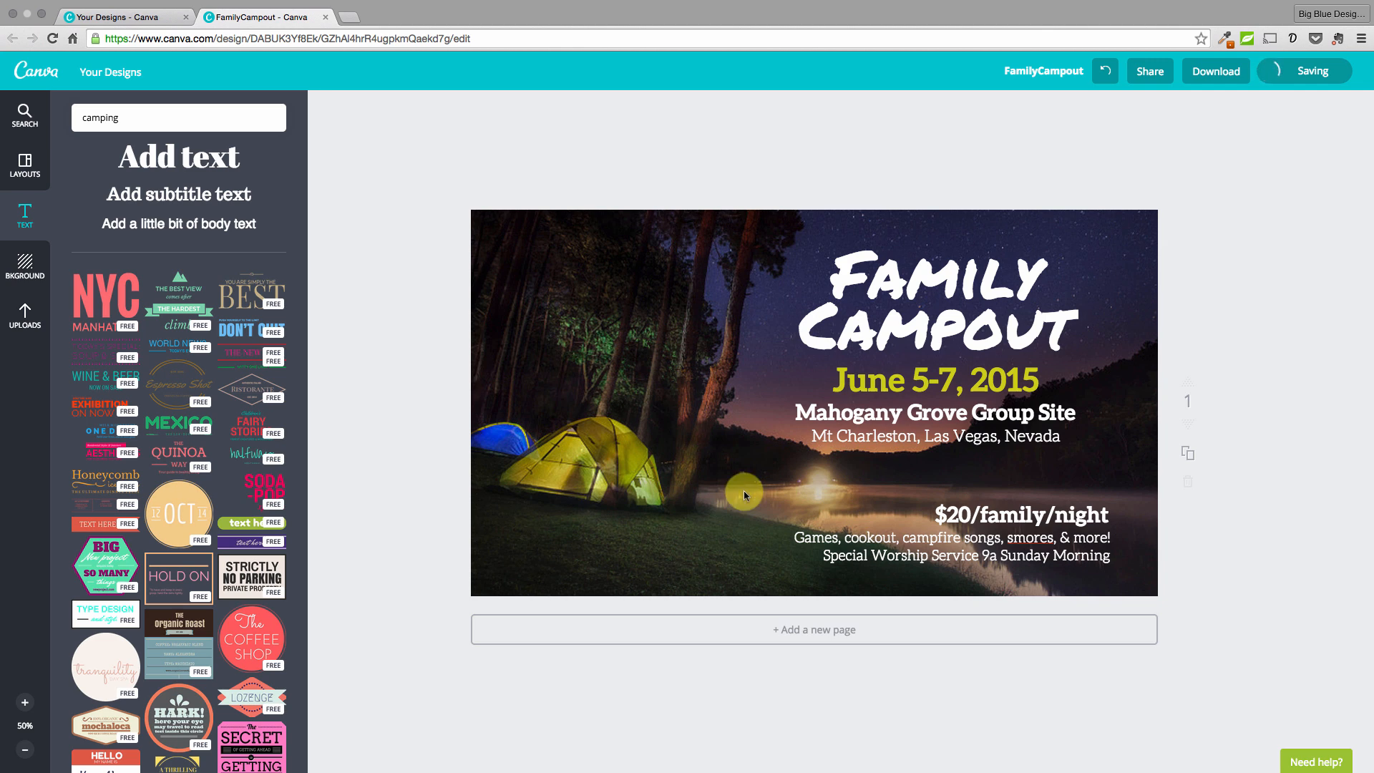
pyautogui.moveTo(600, 539)
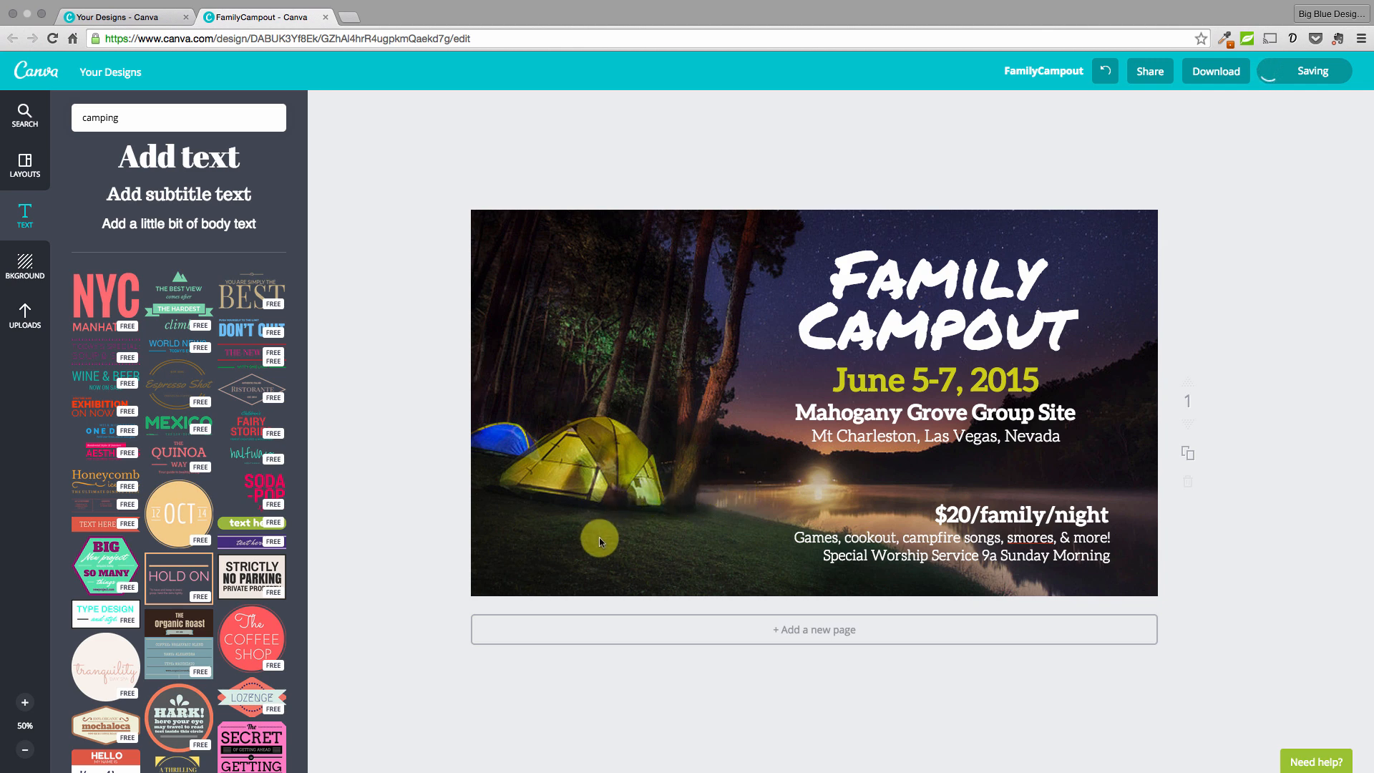
pyautogui.moveTo(600, 545)
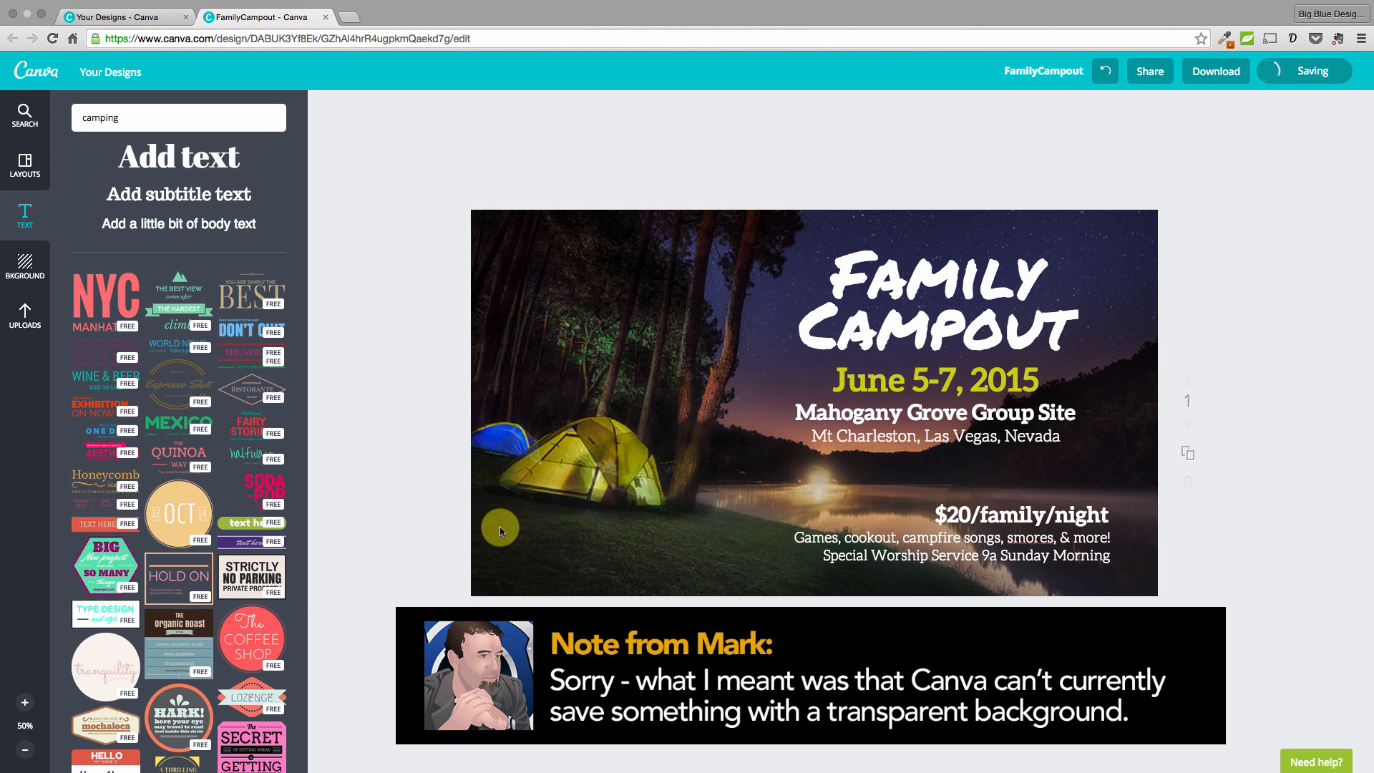
pyautogui.moveTo(178, 325)
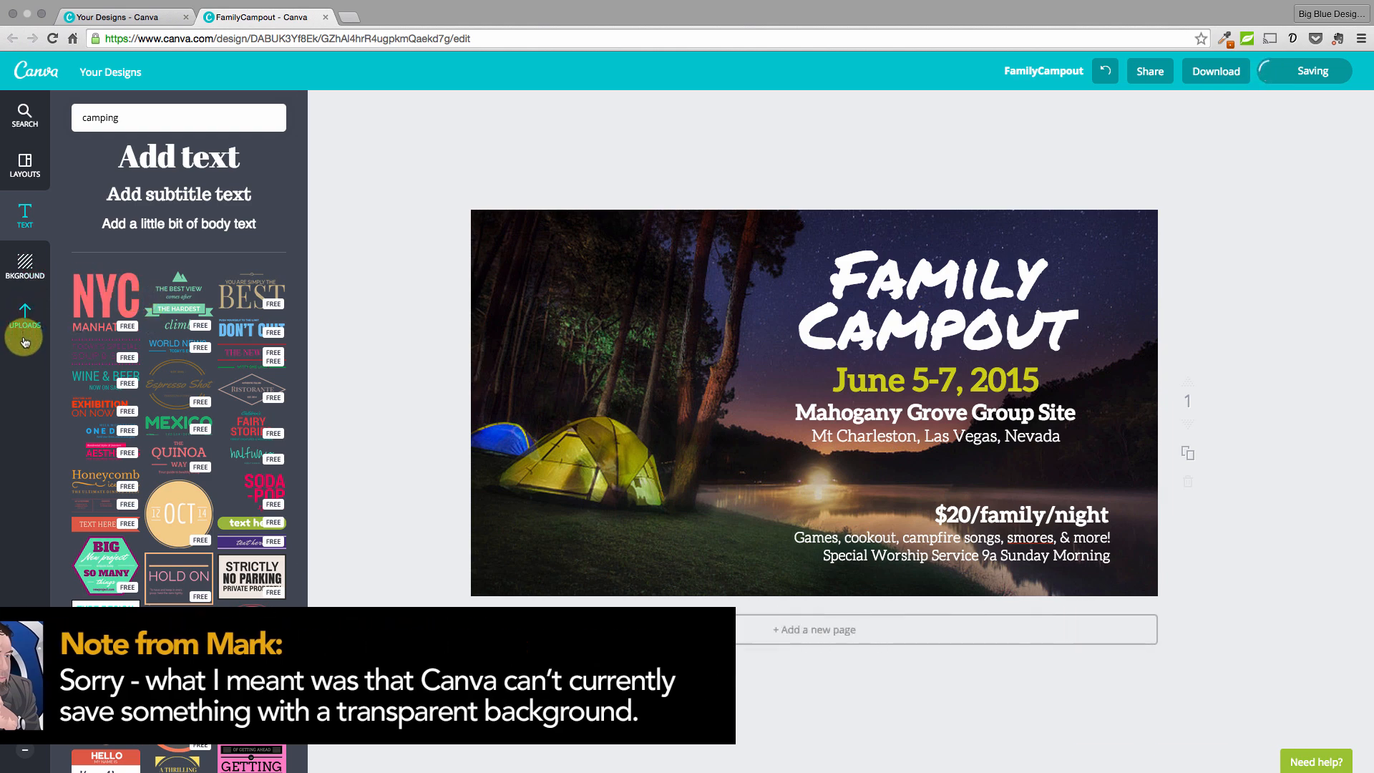
# Step: Show the uploaded images to reach the Deeproots Christian Church logo
pyautogui.click(25, 316)
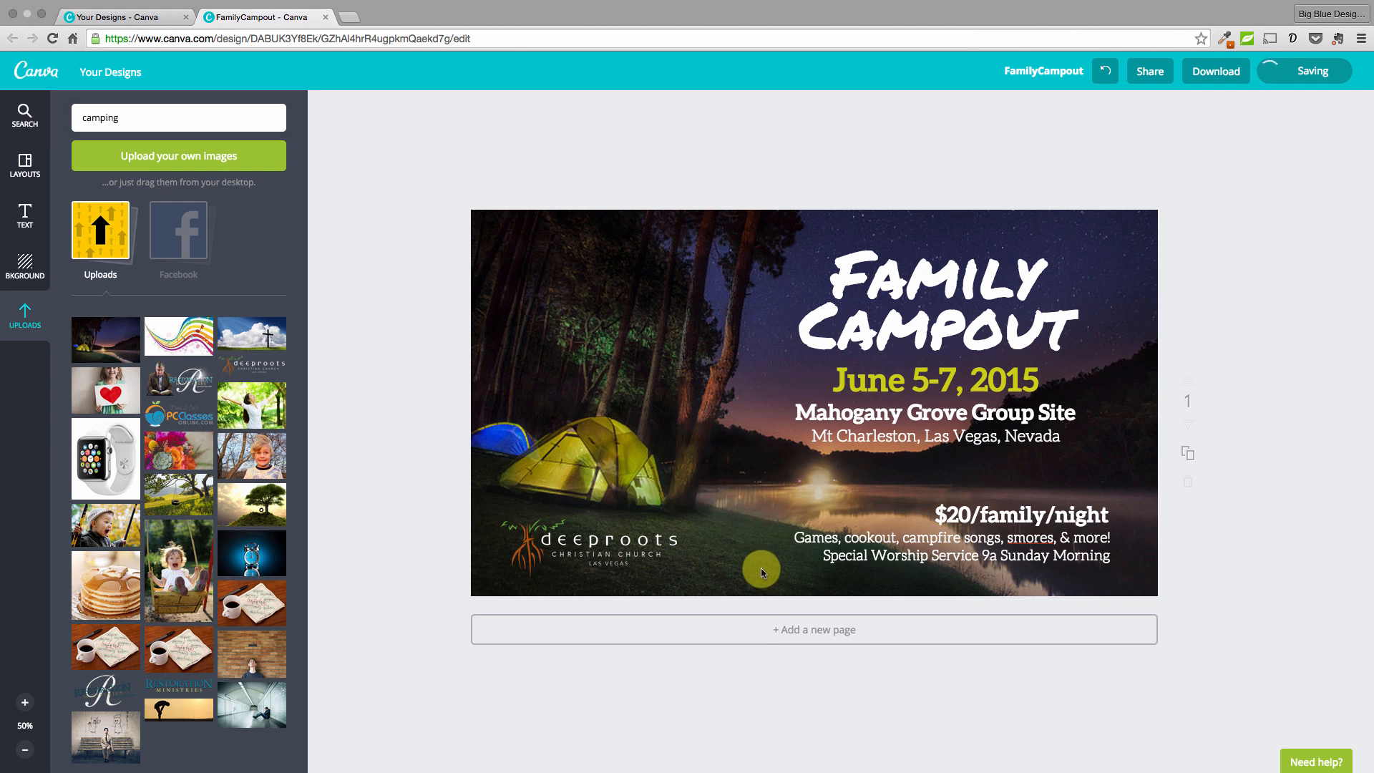
pyautogui.moveTo(1155, 403)
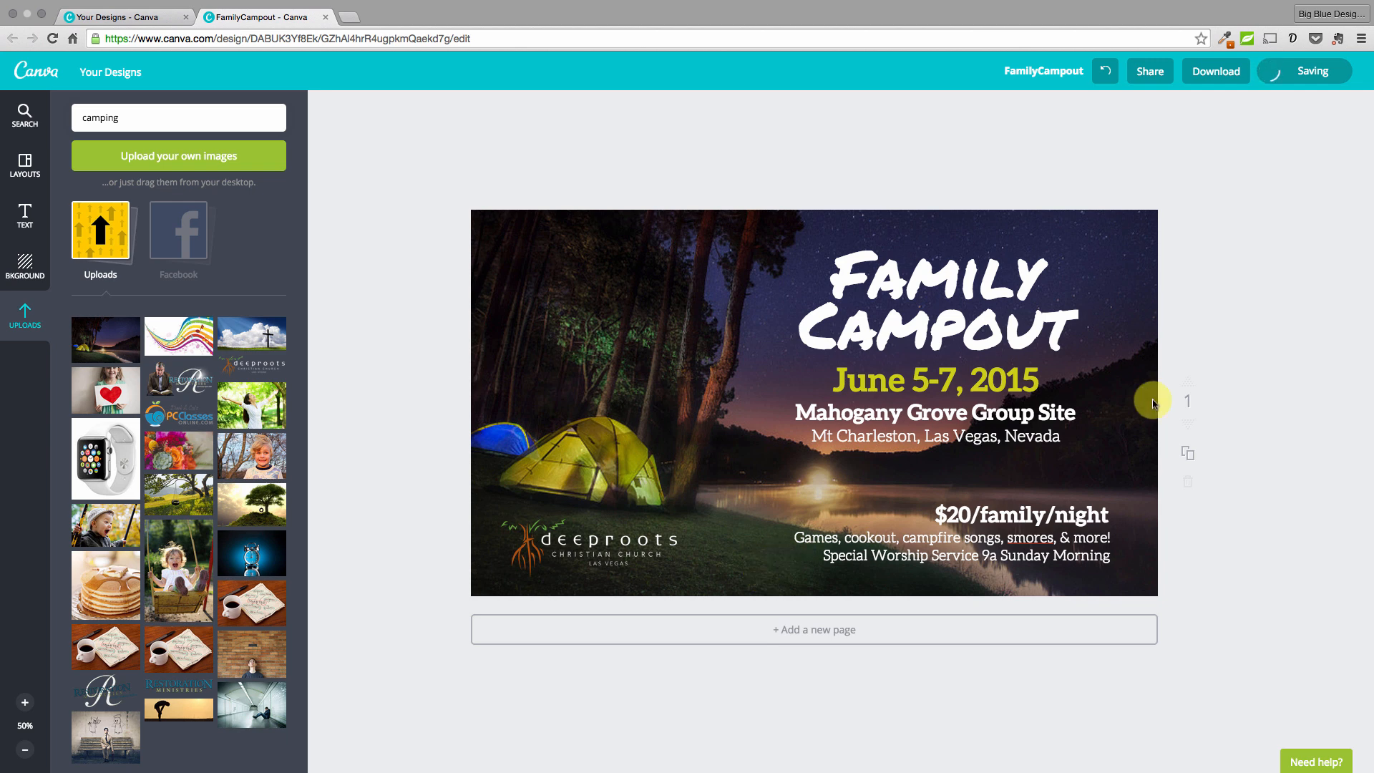
pyautogui.moveTo(1282, 116)
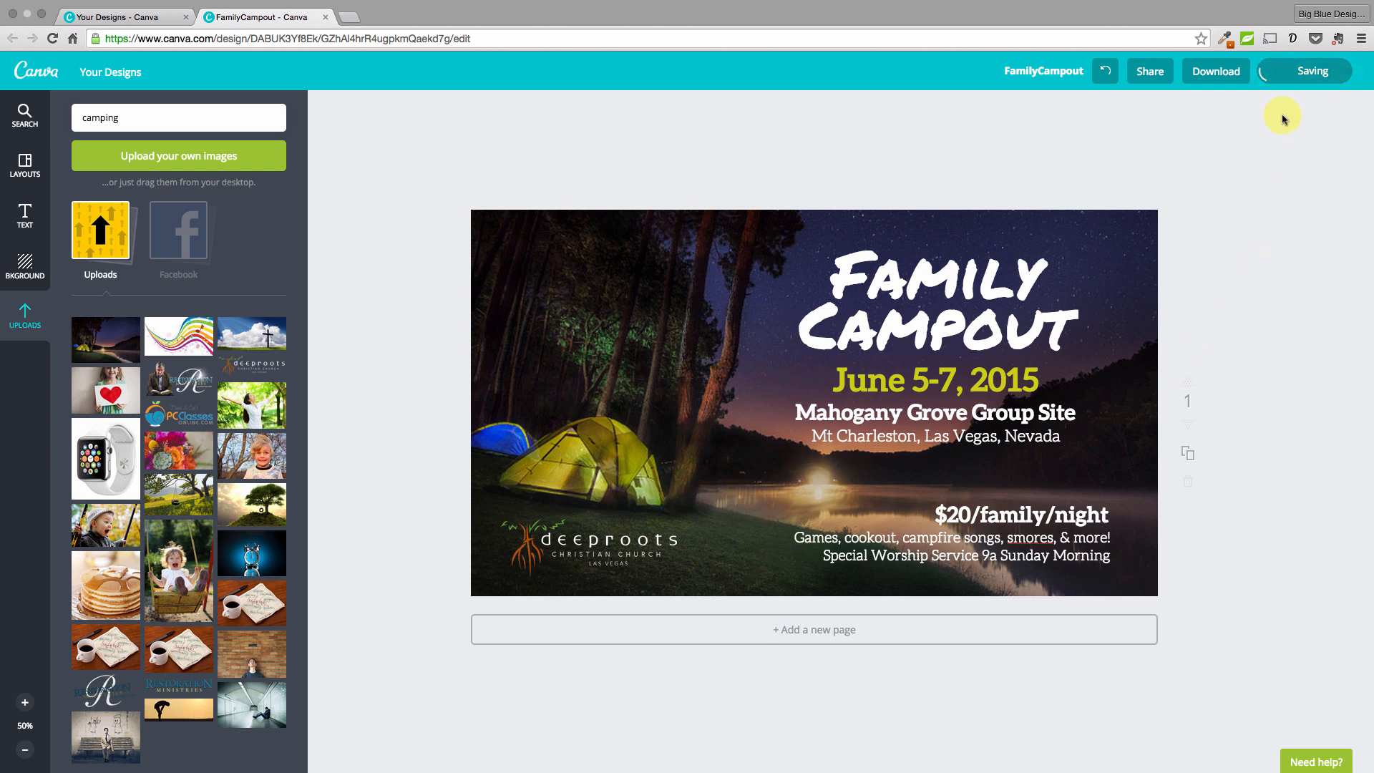
pyautogui.moveTo(1272, 159)
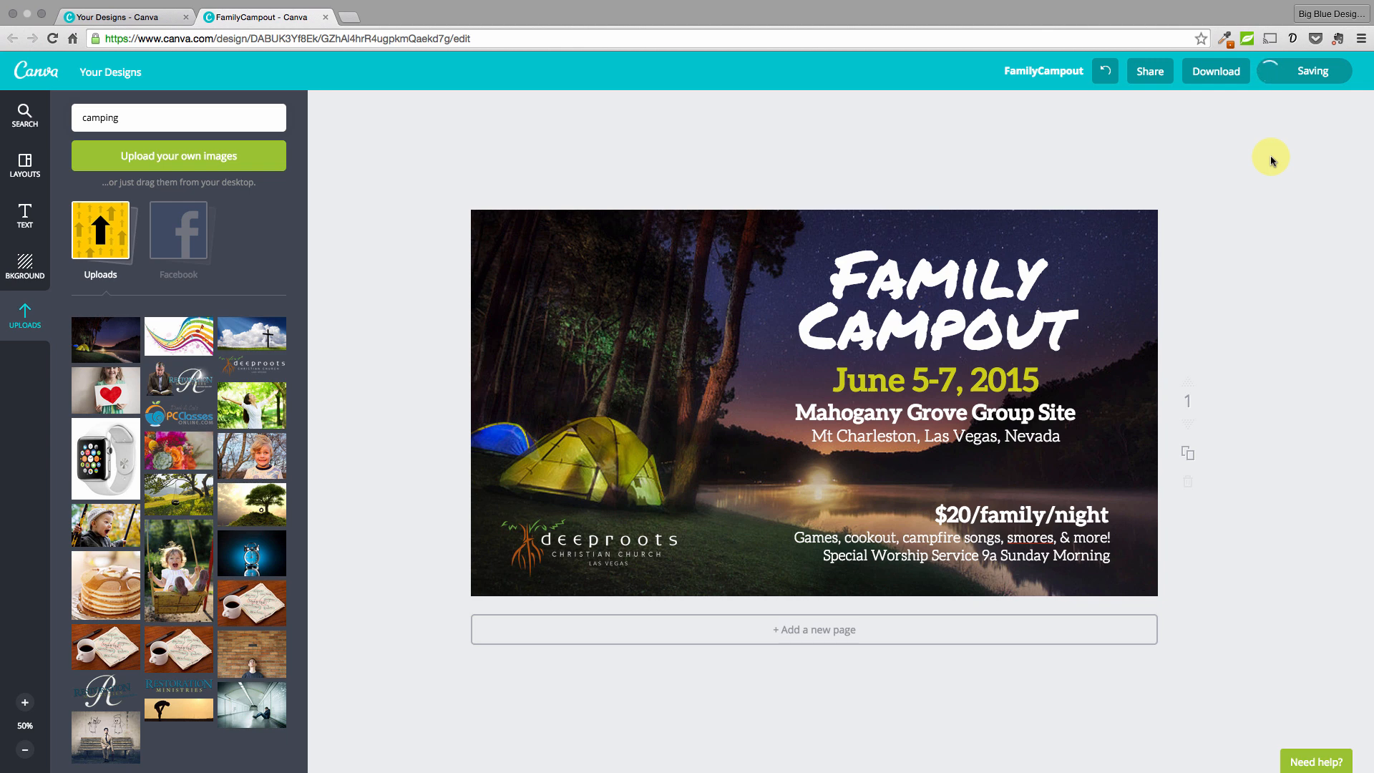
pyautogui.moveTo(1229, 109)
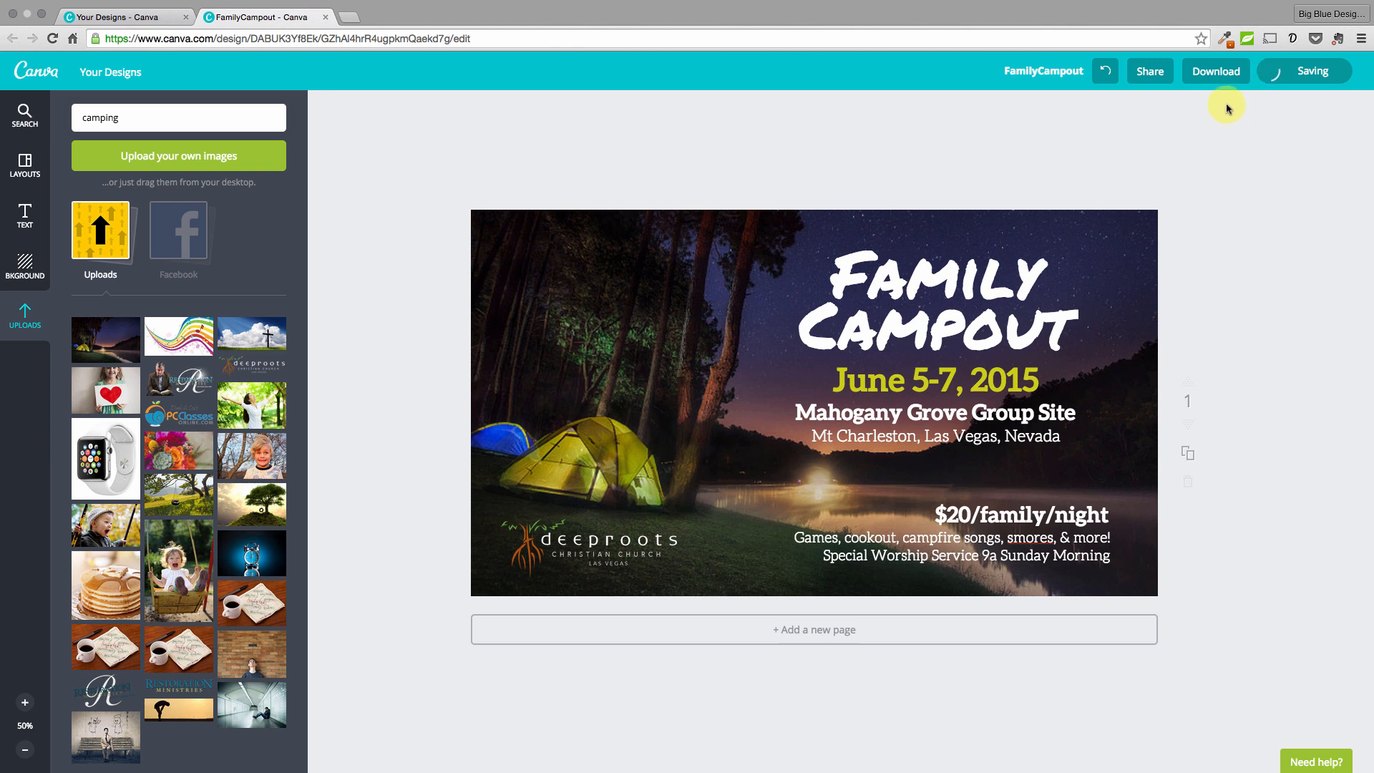
pyautogui.moveTo(1215, 71)
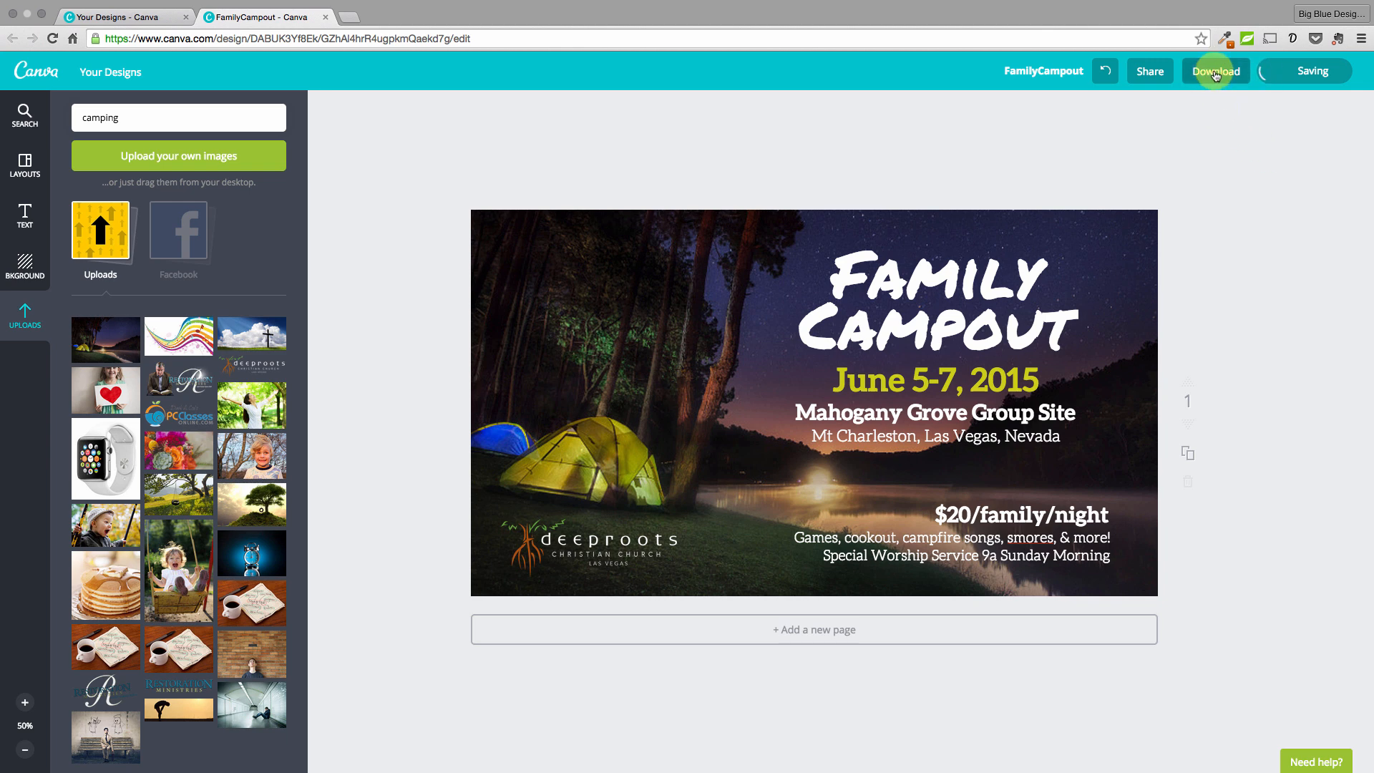
# Step: Download the flyer as an image
pyautogui.click(1216, 71)
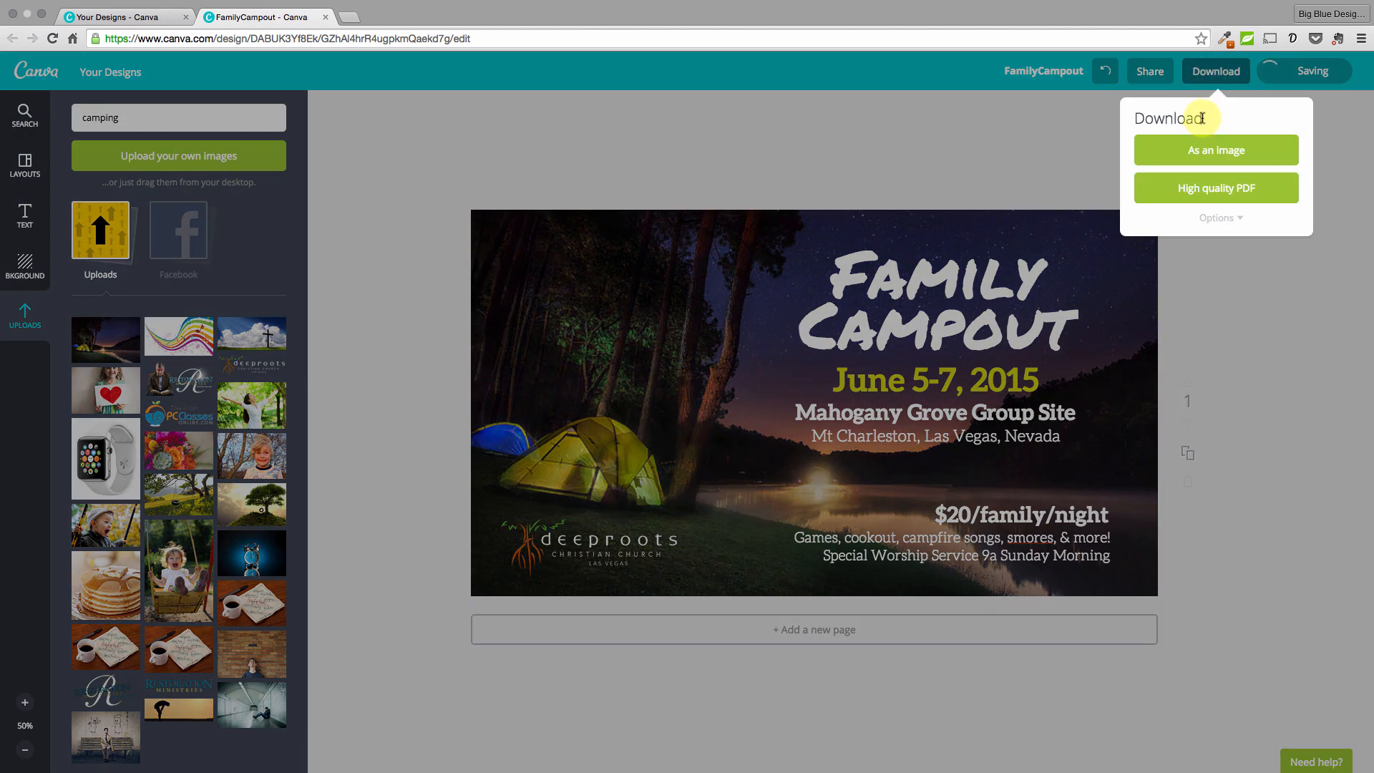
pyautogui.moveTo(1194, 156)
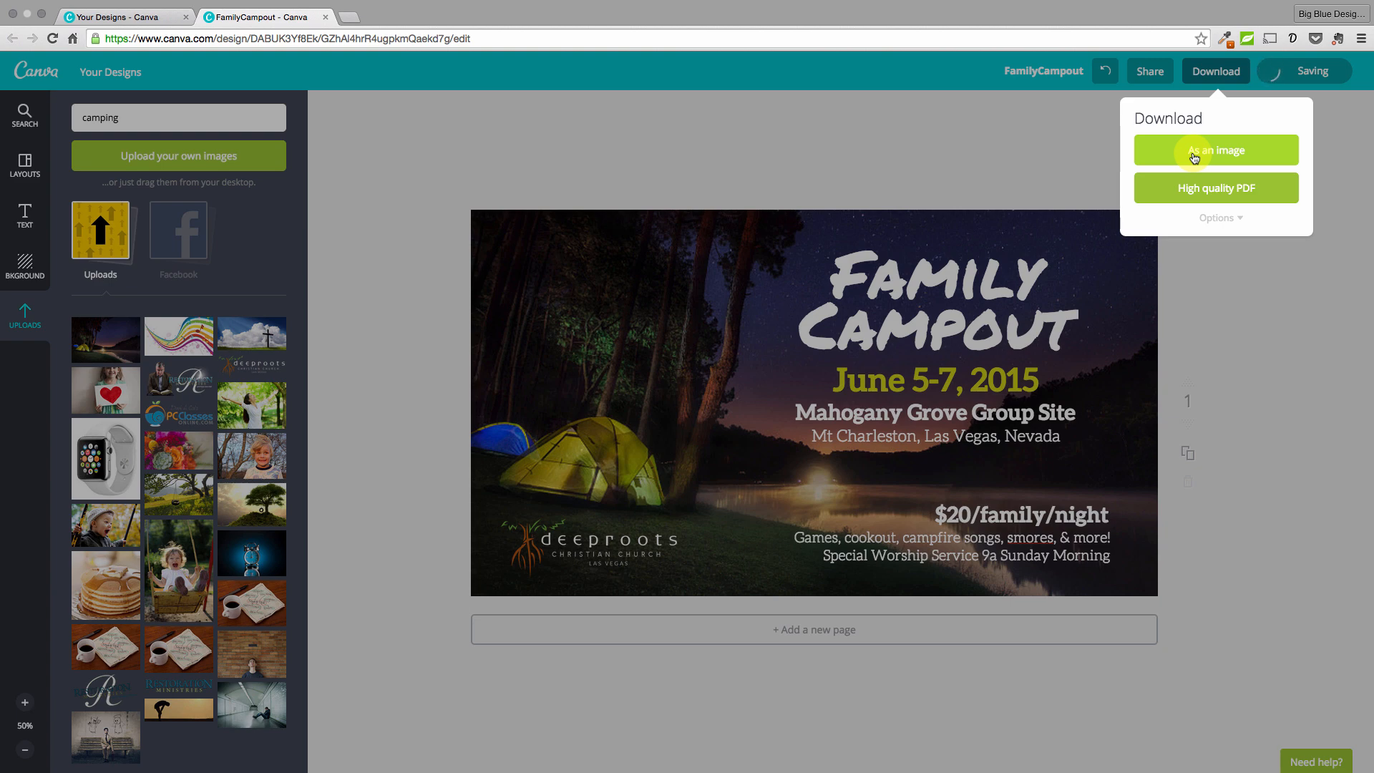
pyautogui.click(1215, 150)
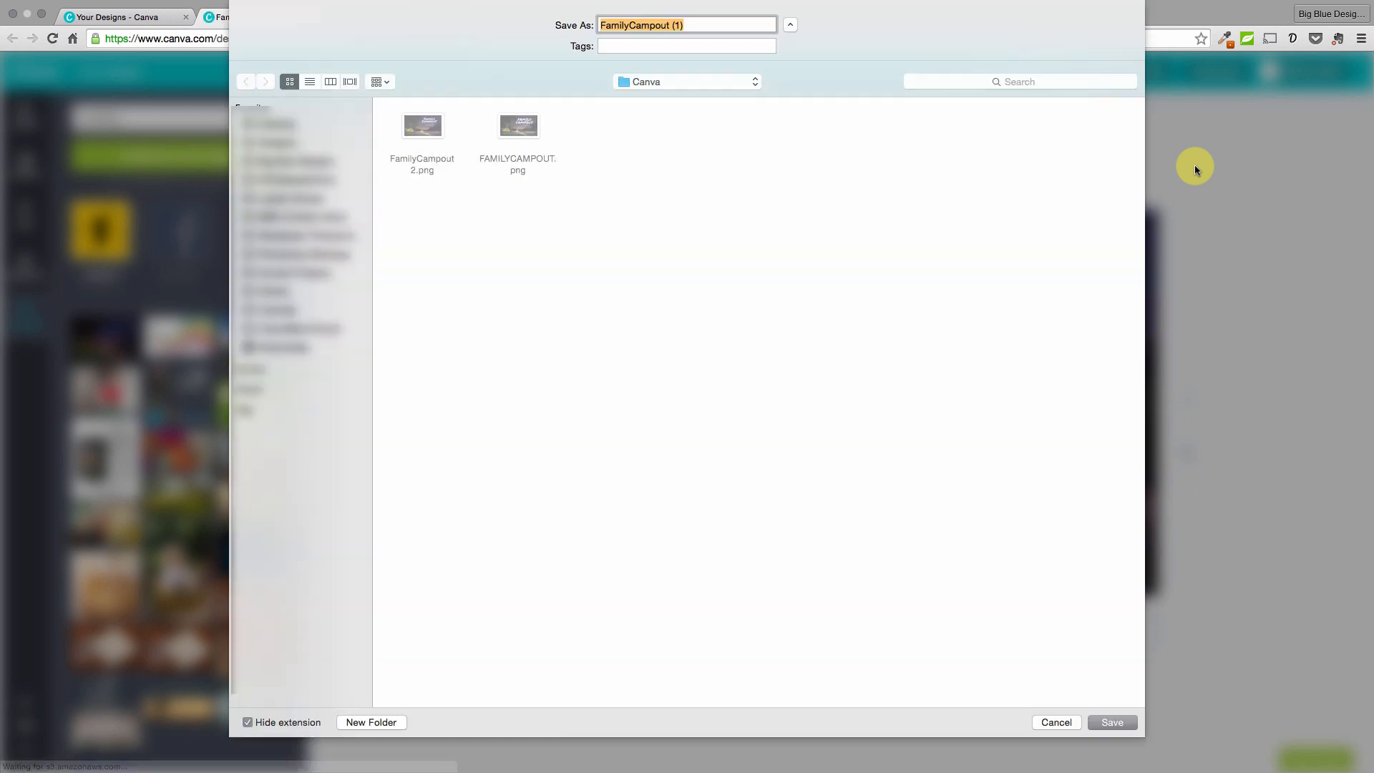
pyautogui.moveTo(1108, 149)
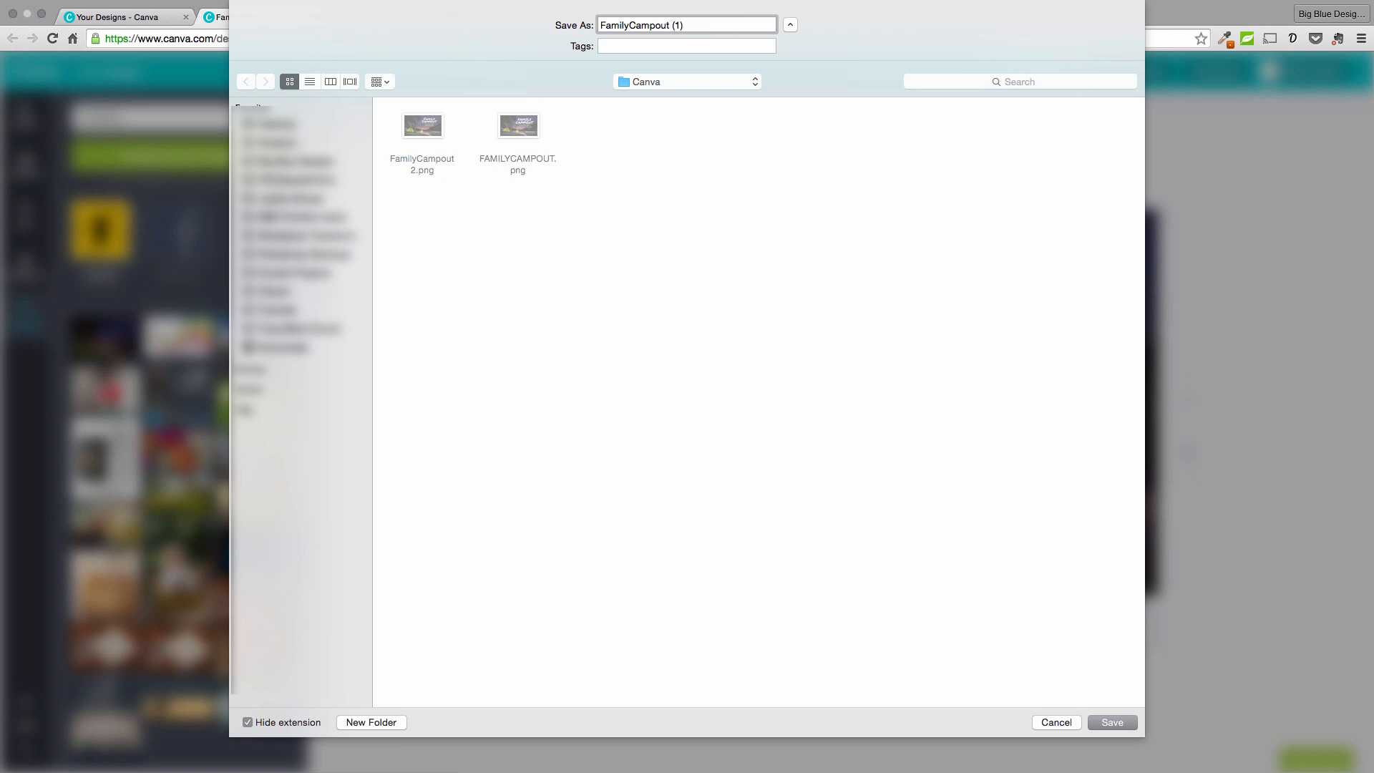
# Step: Save the flyer download as 'FamilyCampout 3.png' and dismiss the design-ready notice
pyautogui.write('FamilyCampout 3')
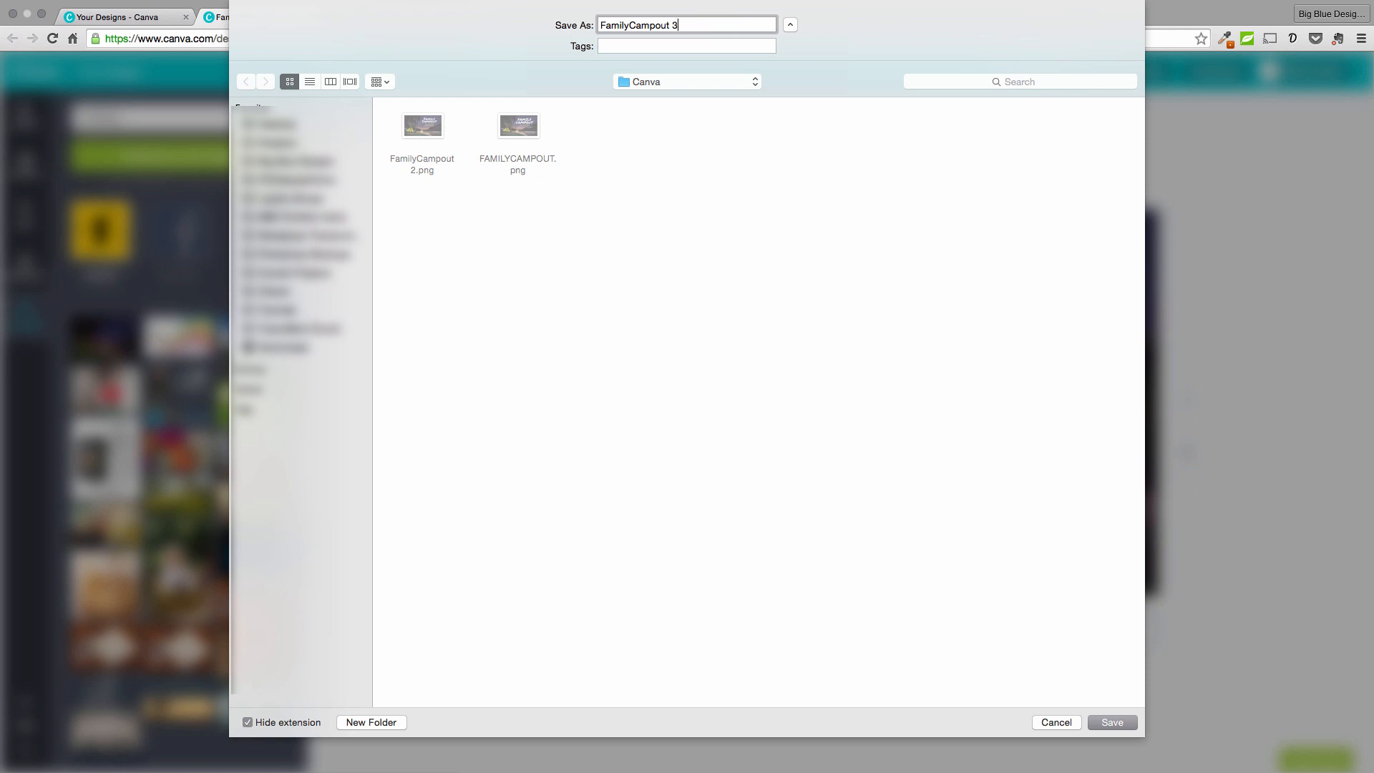
pyautogui.click(1111, 722)
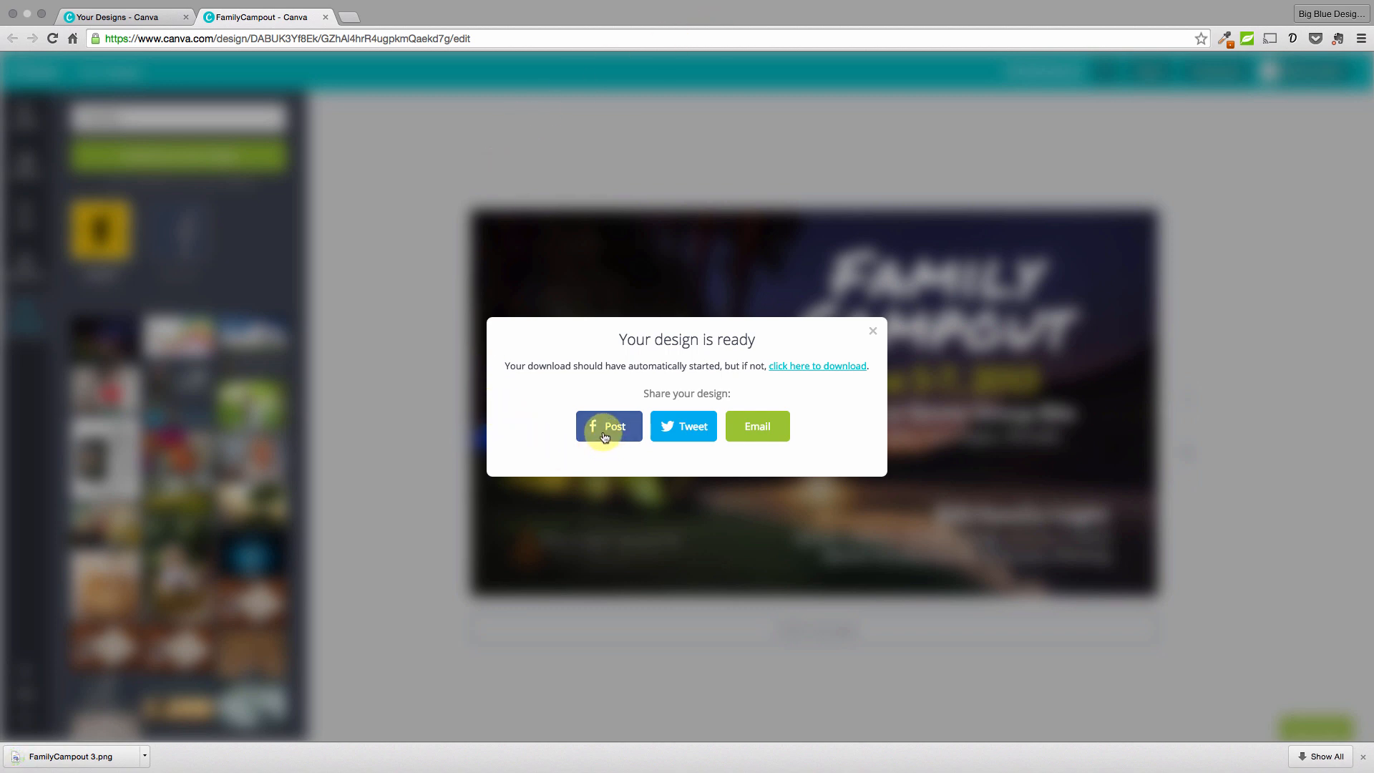
pyautogui.moveTo(683, 426)
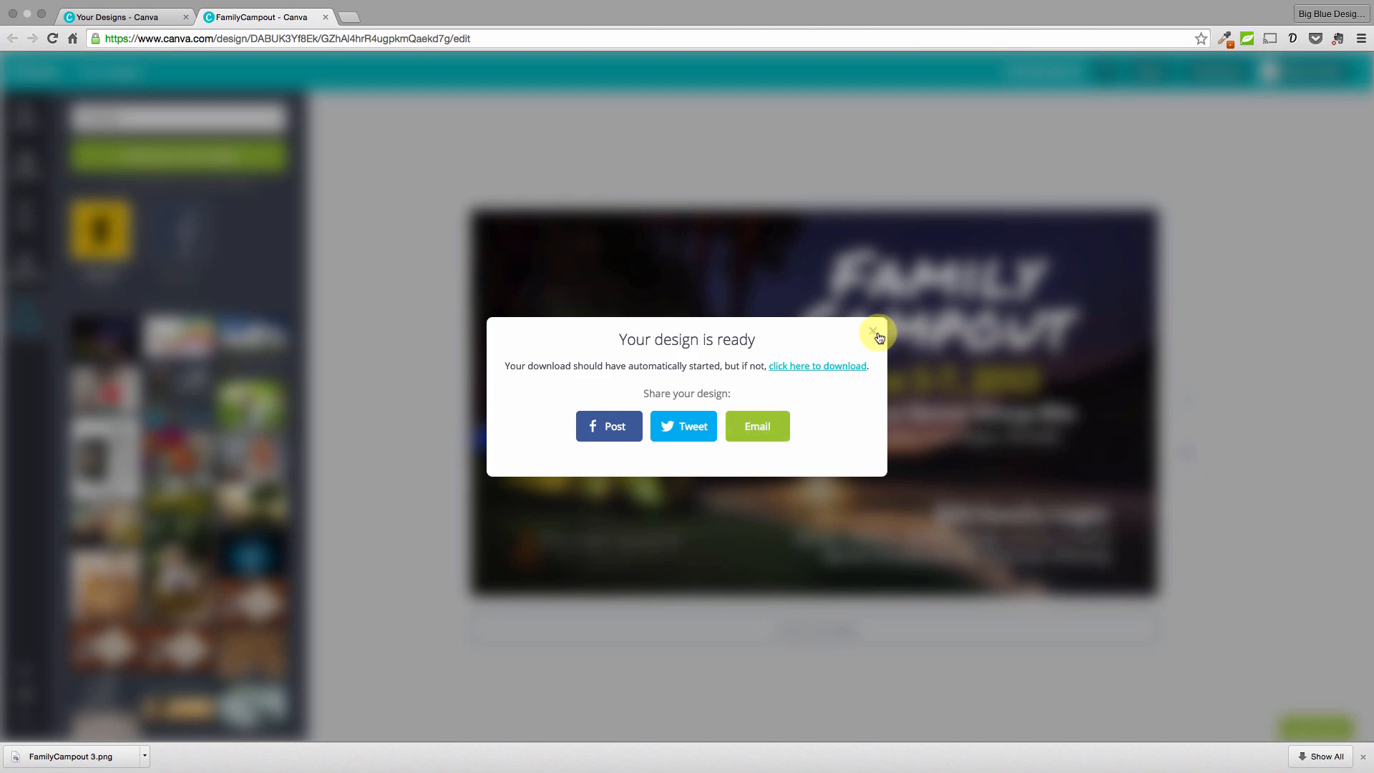
pyautogui.click(878, 336)
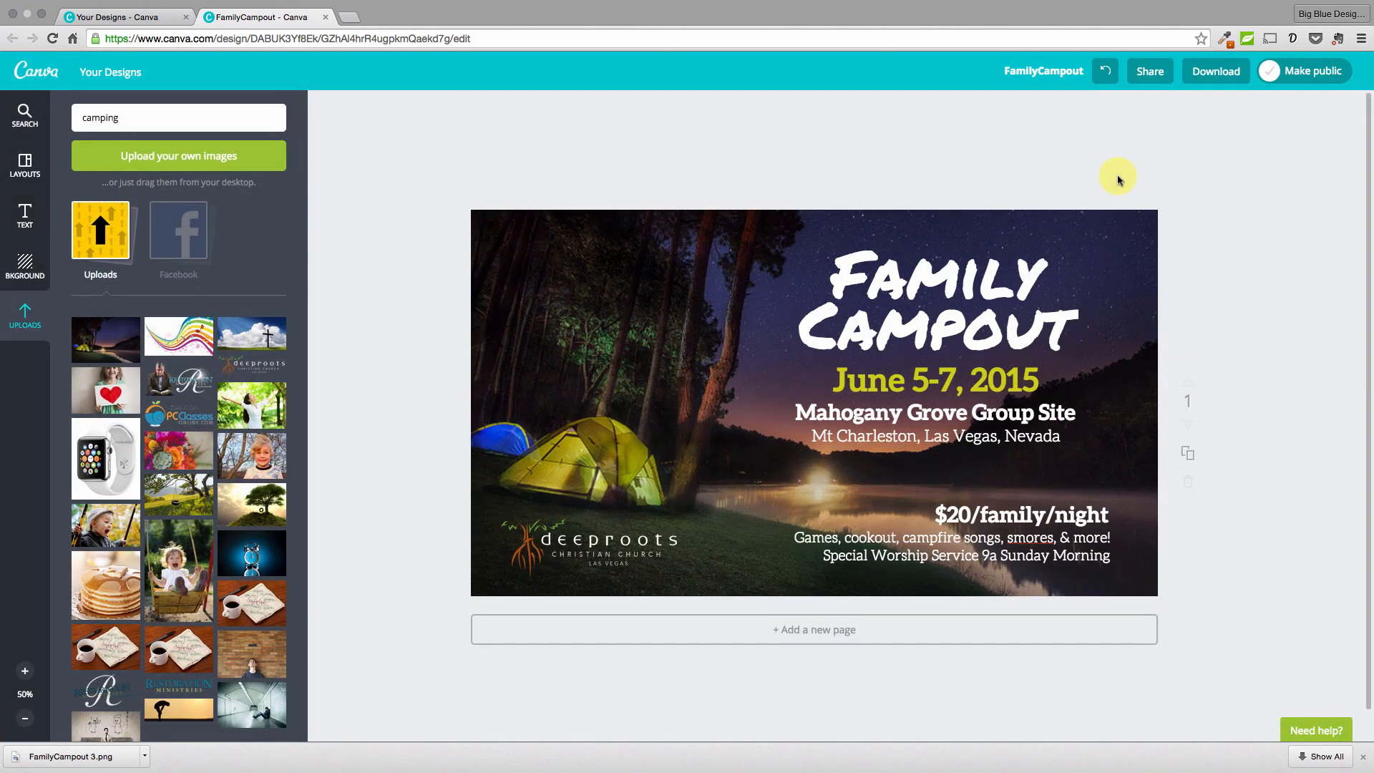